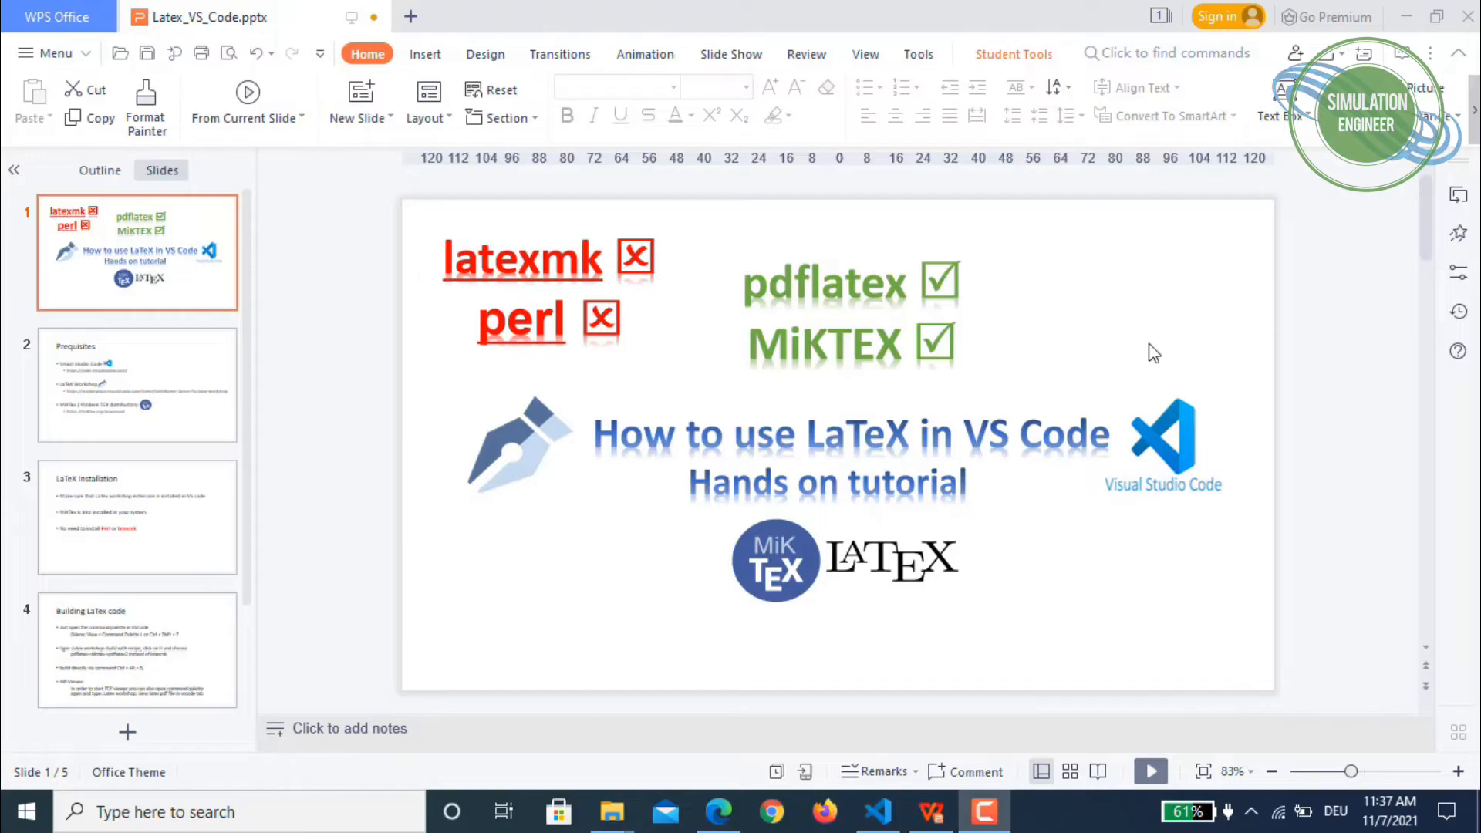
mouse_move(1288, 291)
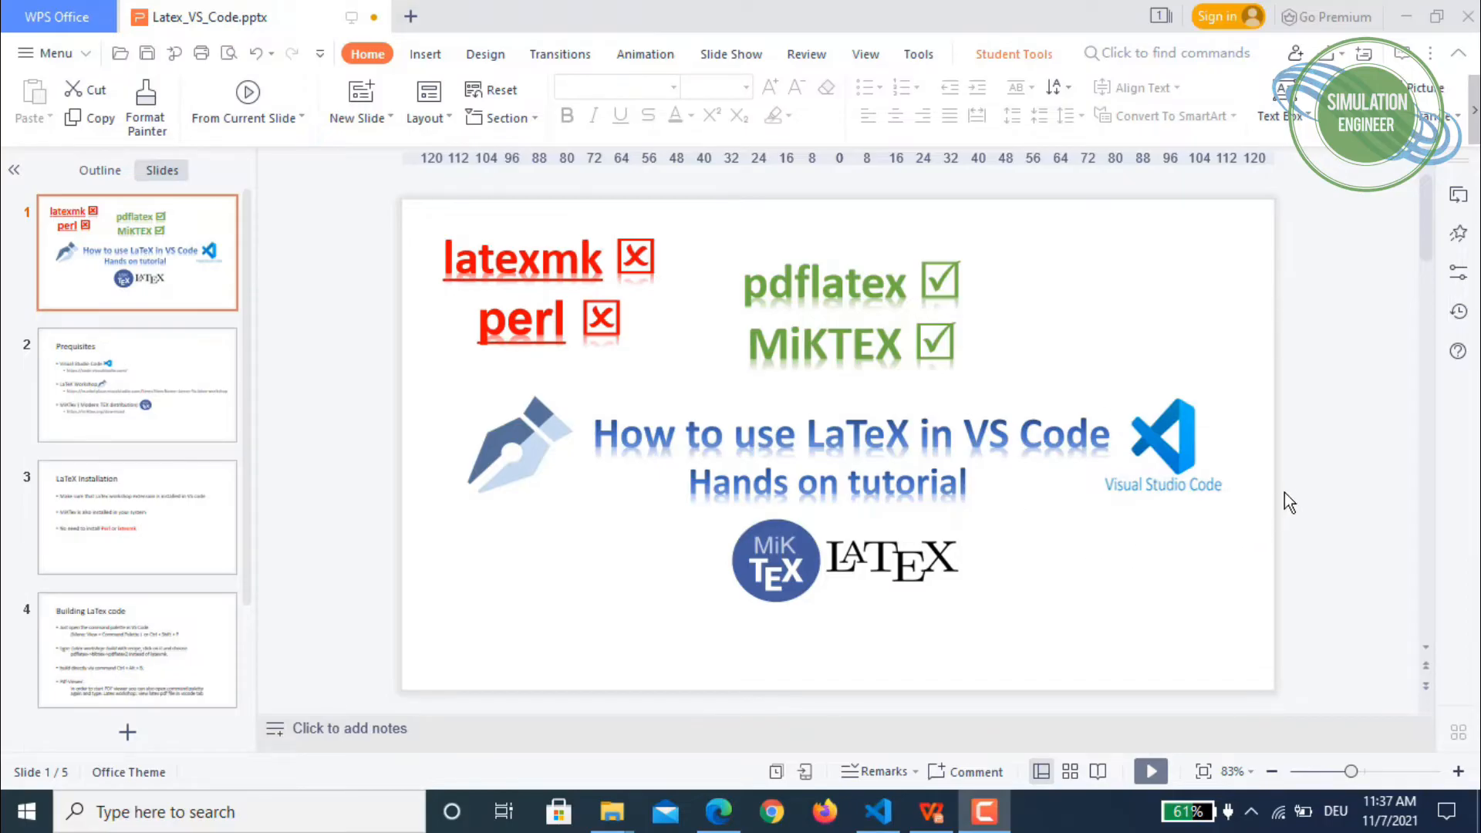
mouse_move(1309, 487)
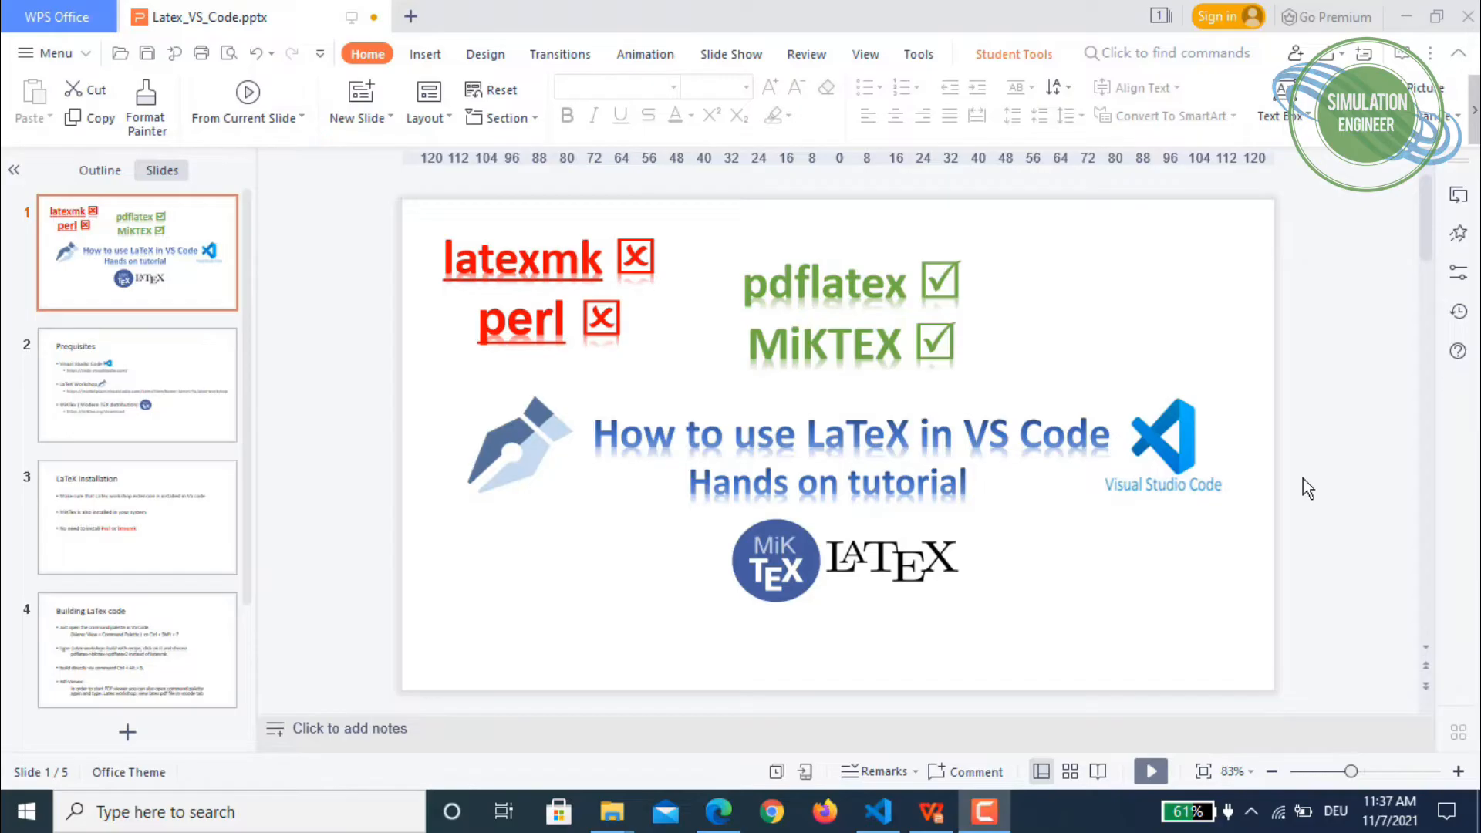
mouse_move(553, 230)
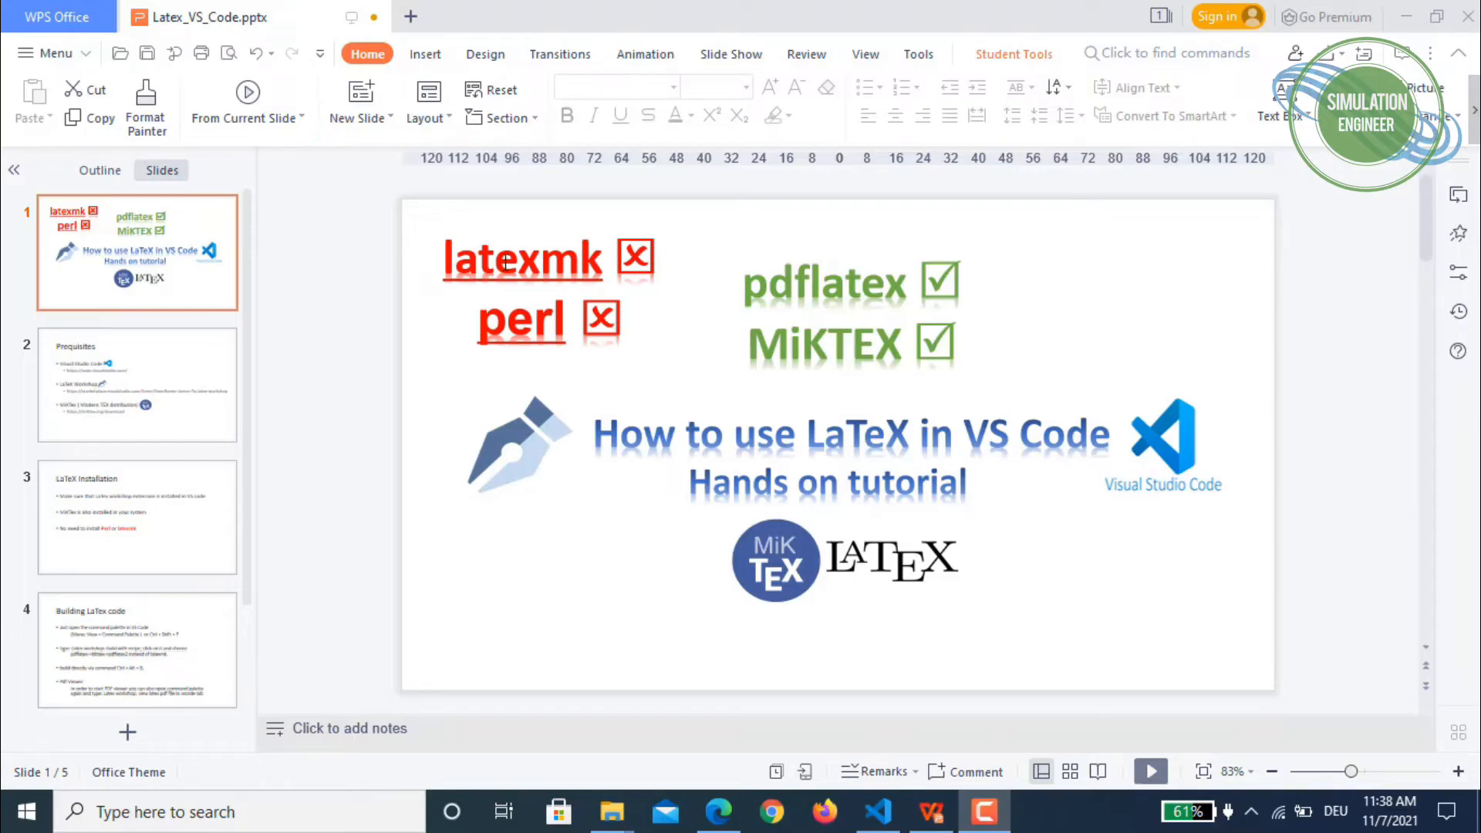
mouse_move(1121, 314)
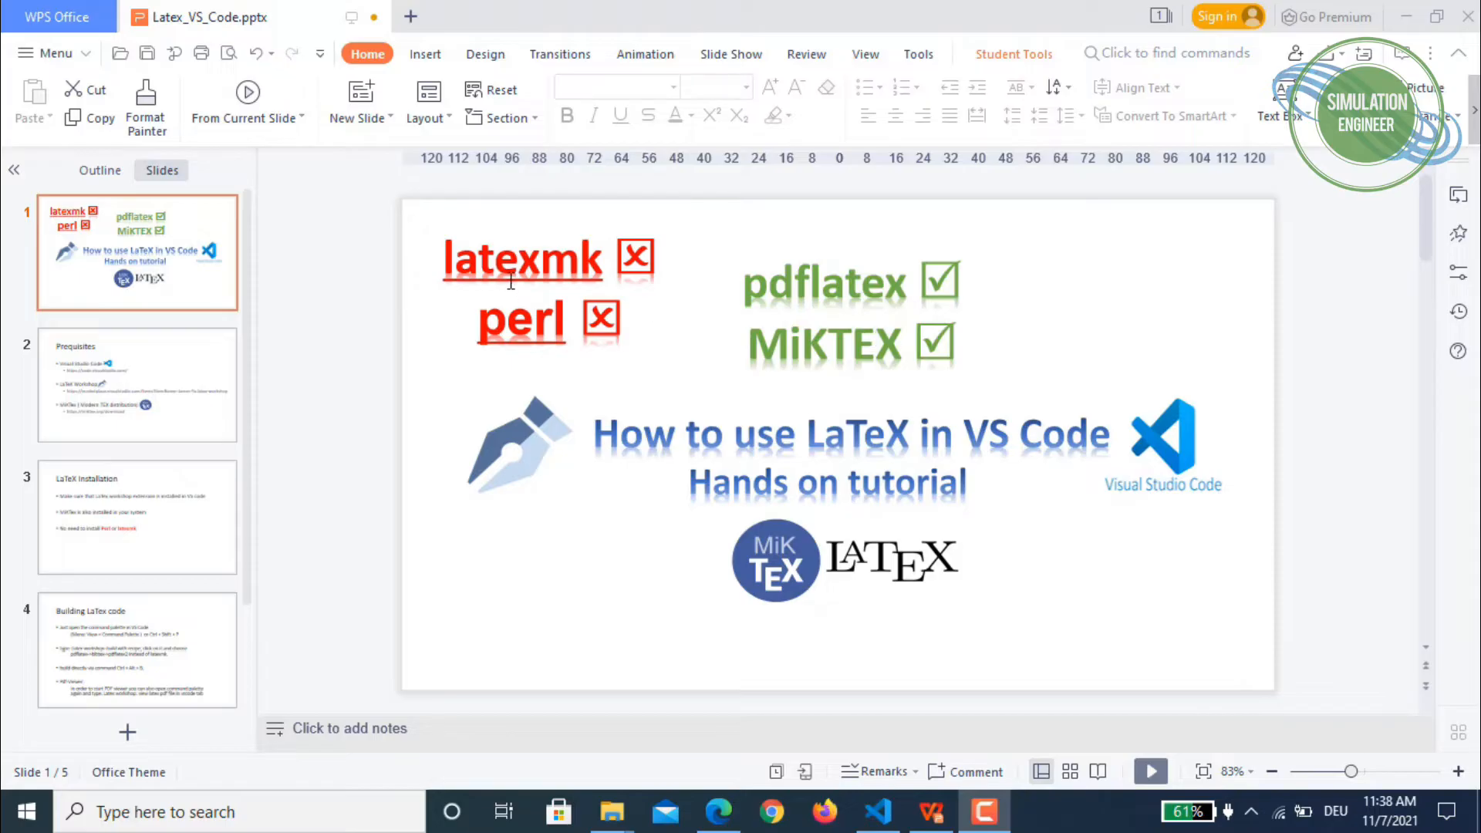
mouse_move(737, 256)
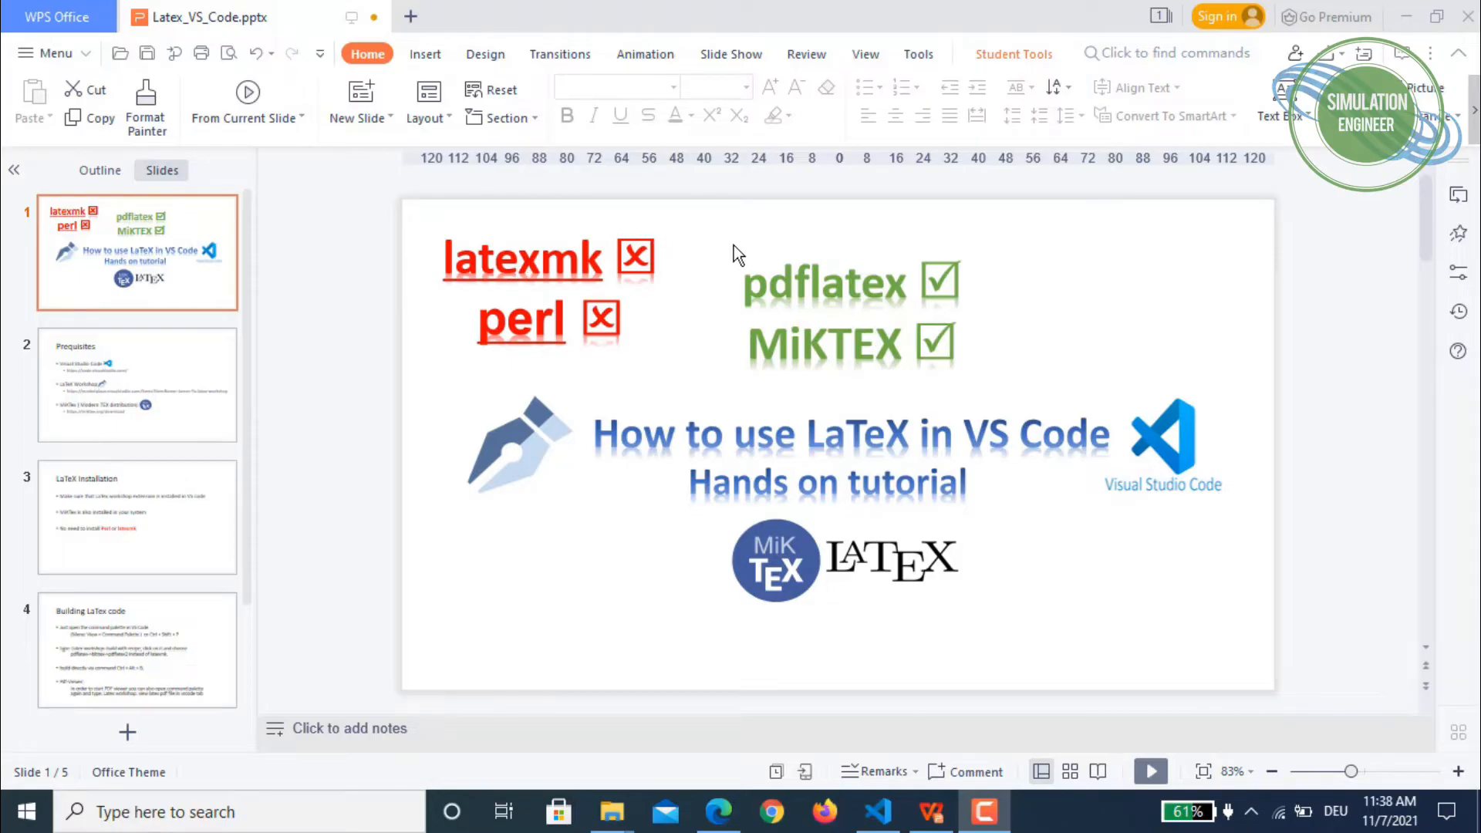
mouse_move(754, 232)
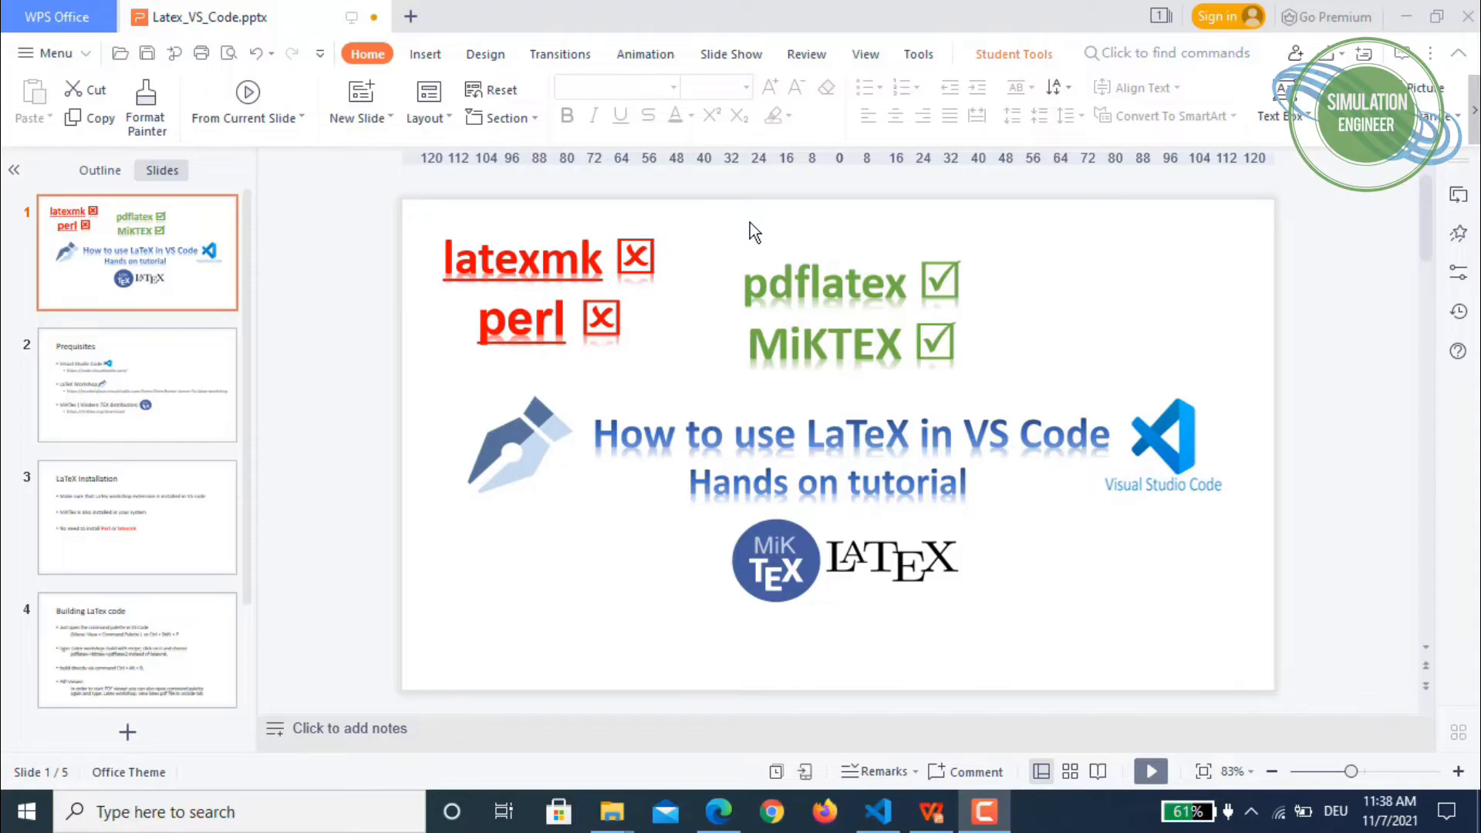
mouse_move(770, 239)
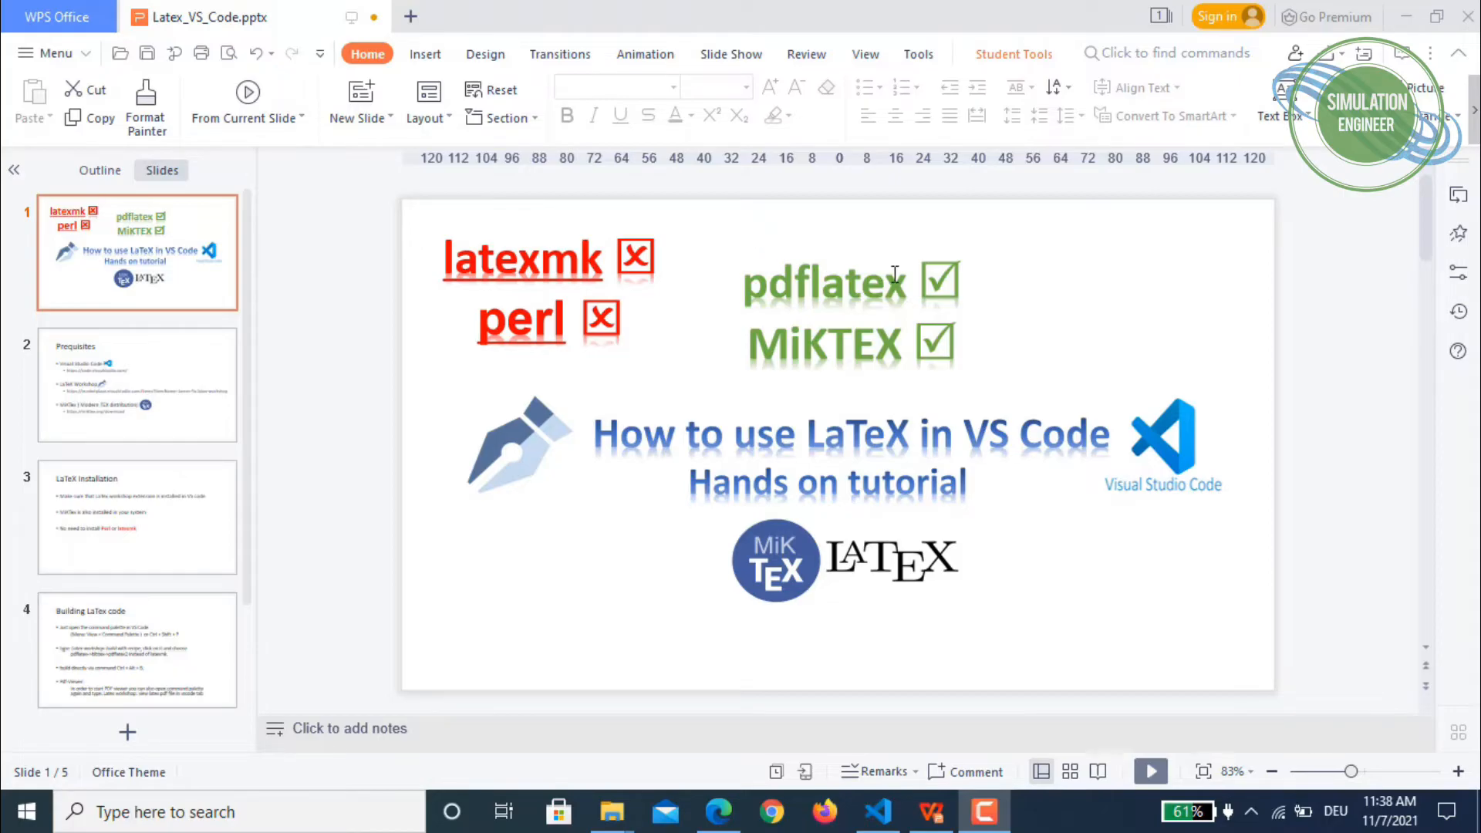
mouse_move(885, 359)
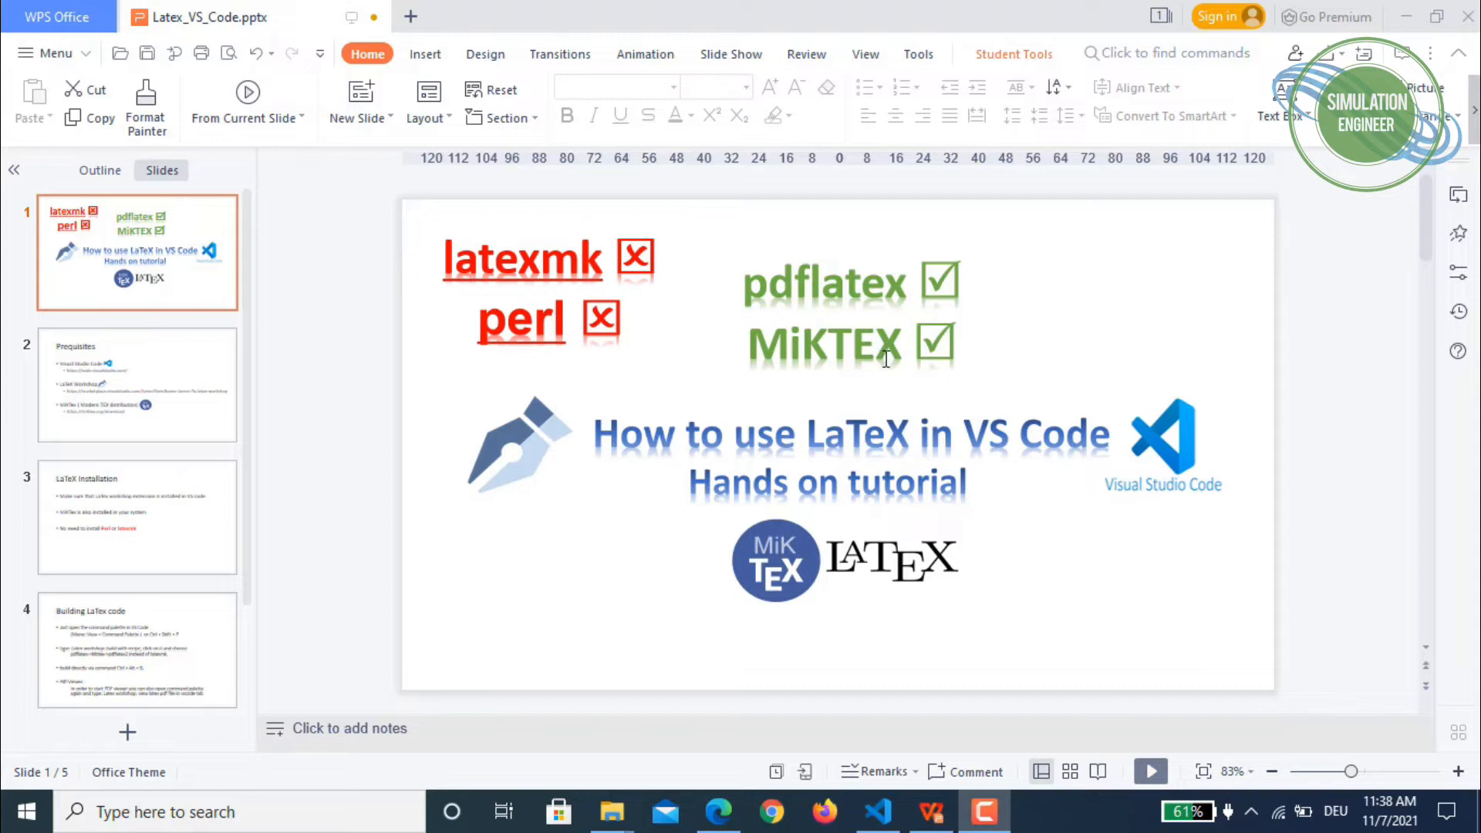
mouse_move(1009, 391)
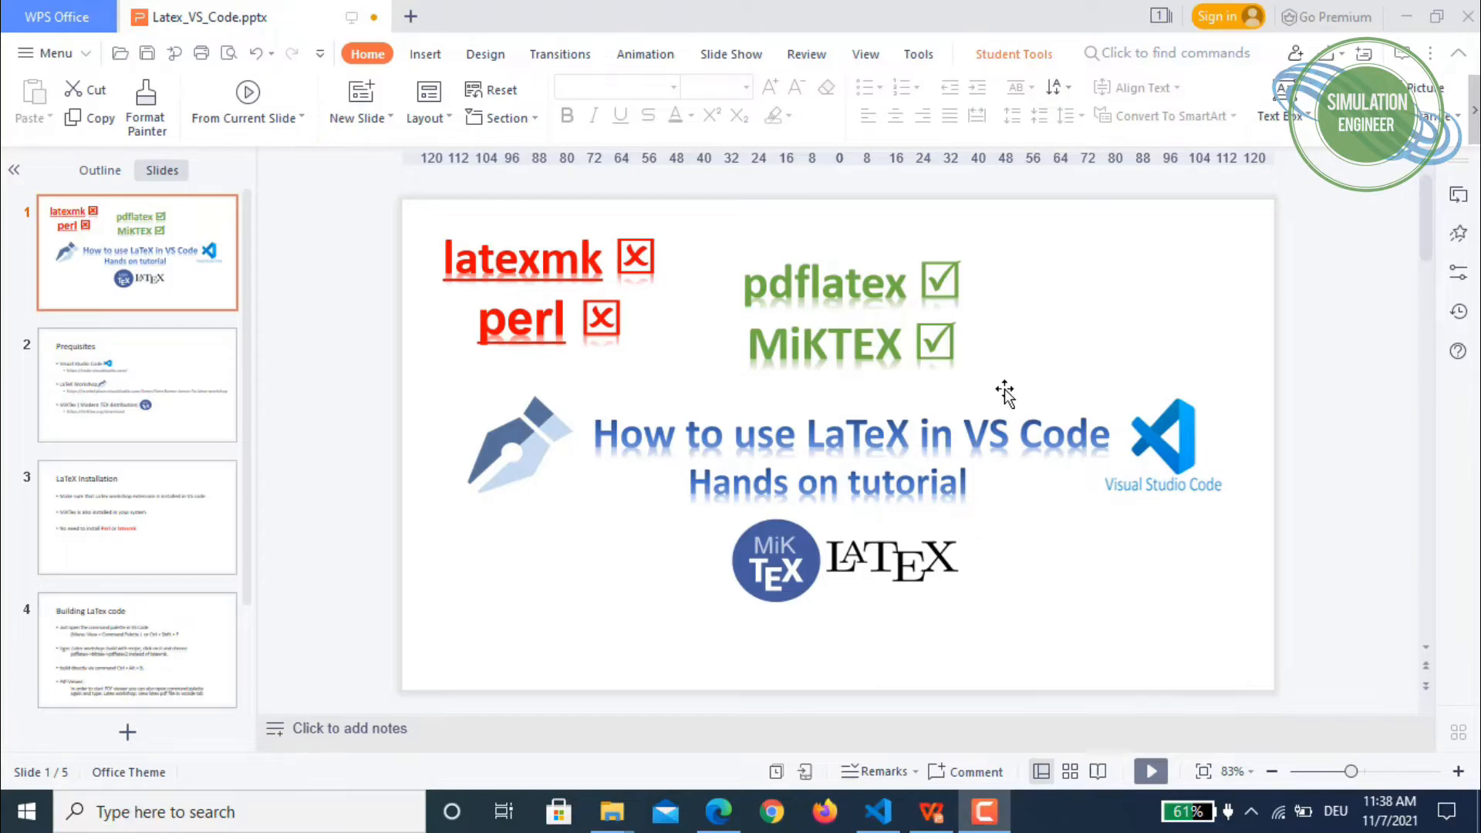
mouse_move(109, 407)
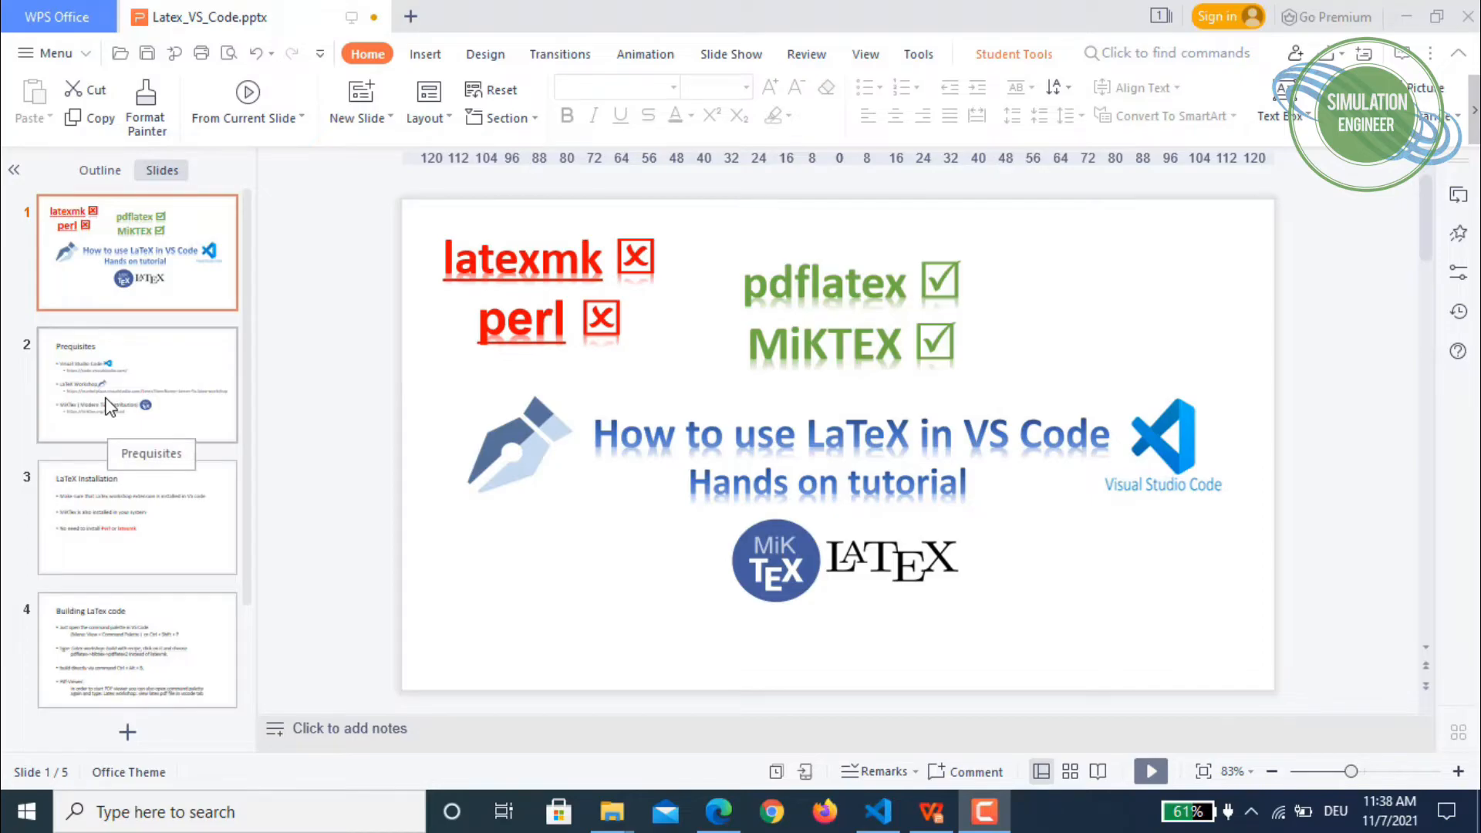
Step: Select slide 2, listing Visual Studio Code, LaTeX Workshop and MiKTeX with download links
left_click(138, 384)
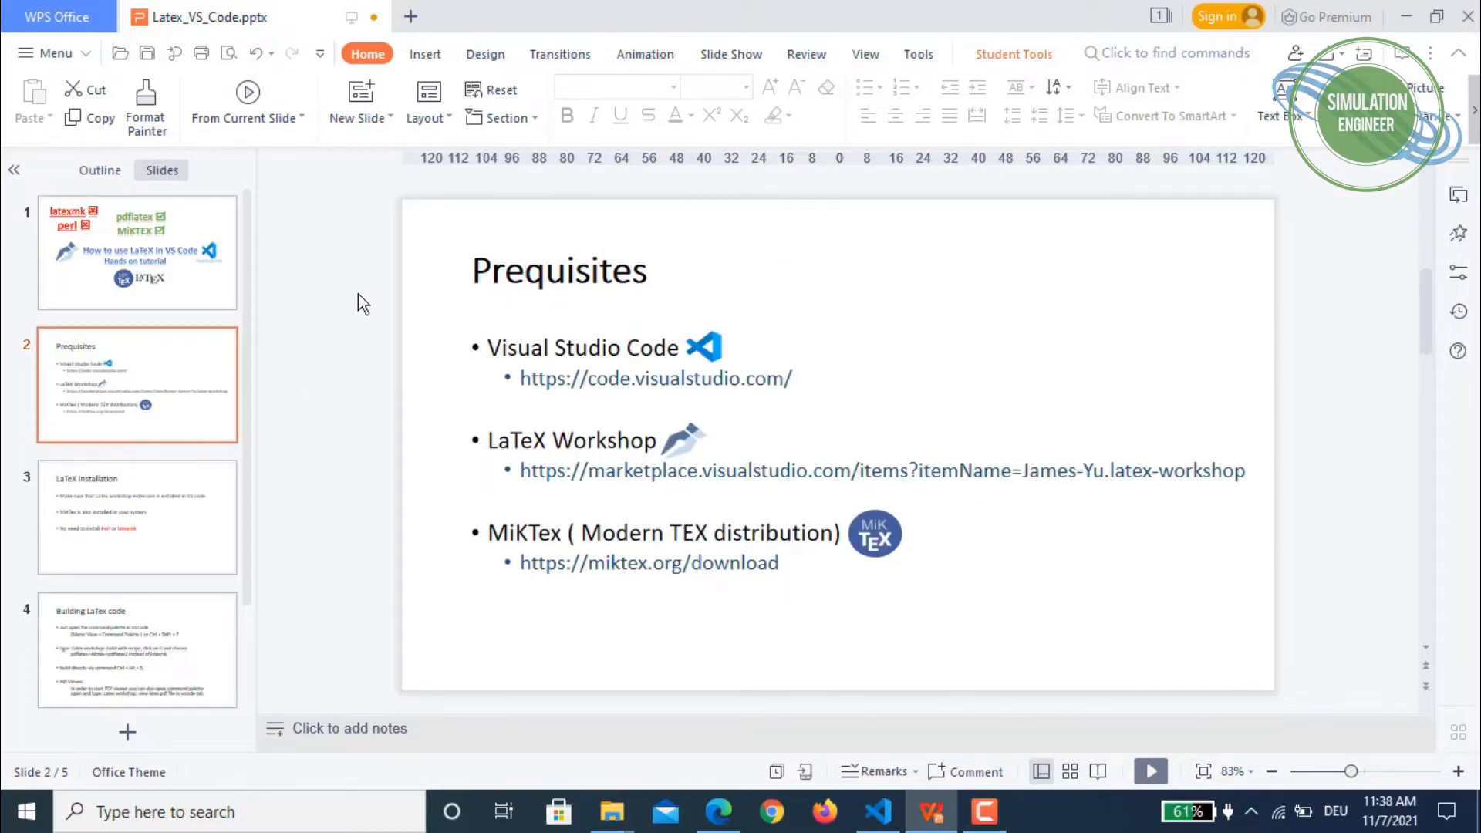
mouse_move(527, 386)
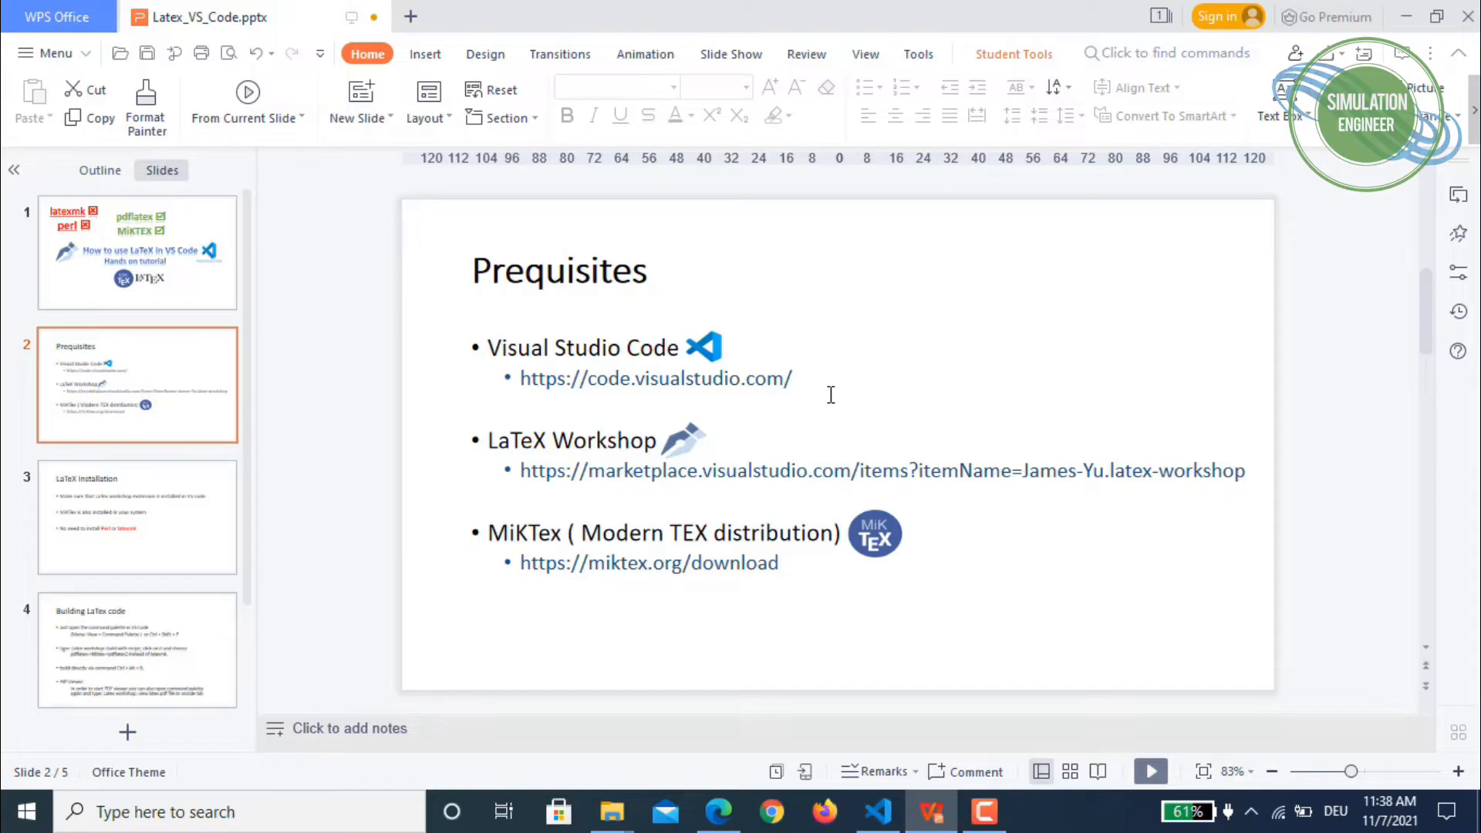
mouse_move(676, 444)
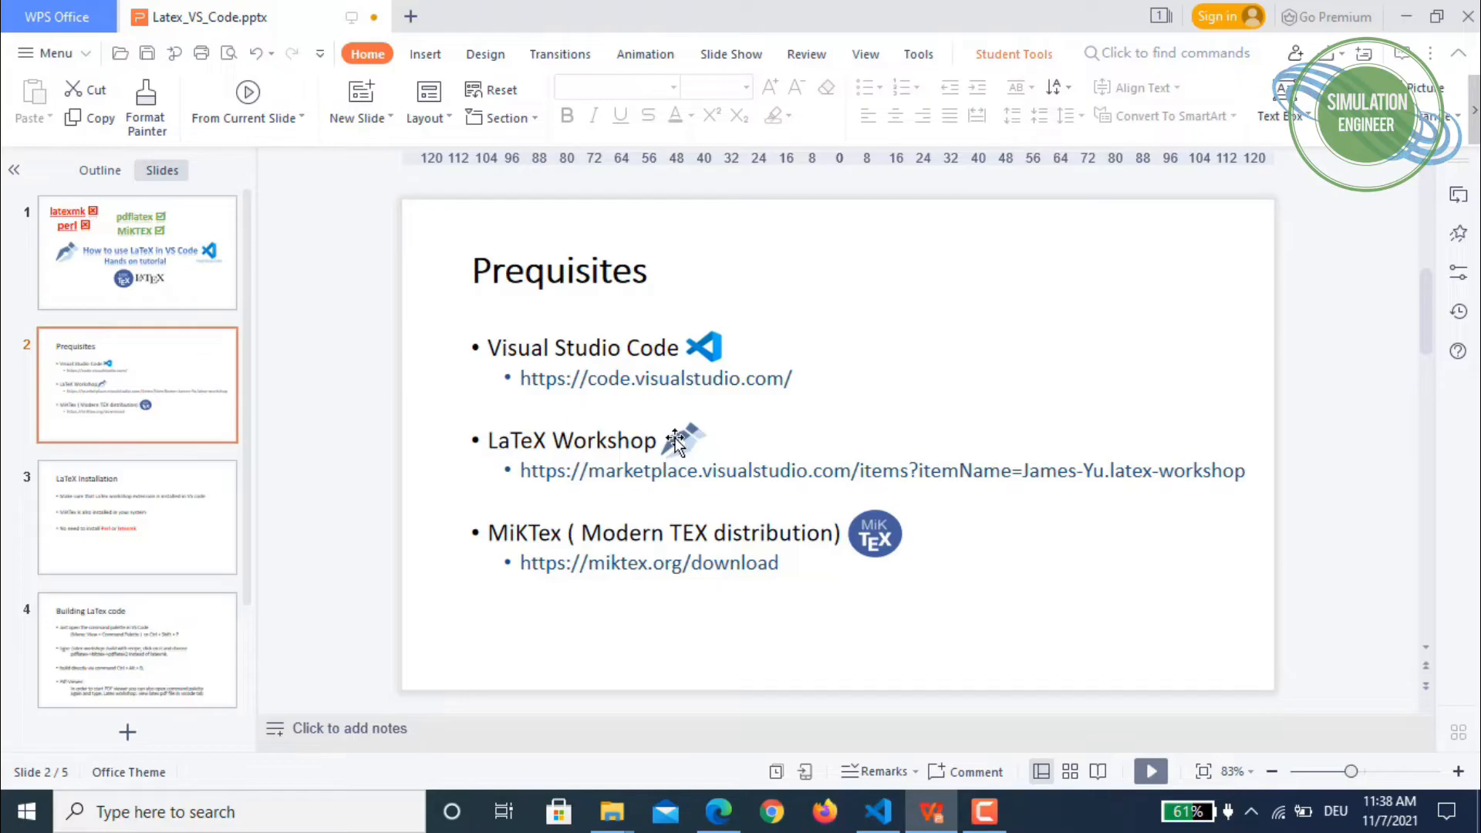
mouse_move(1233, 477)
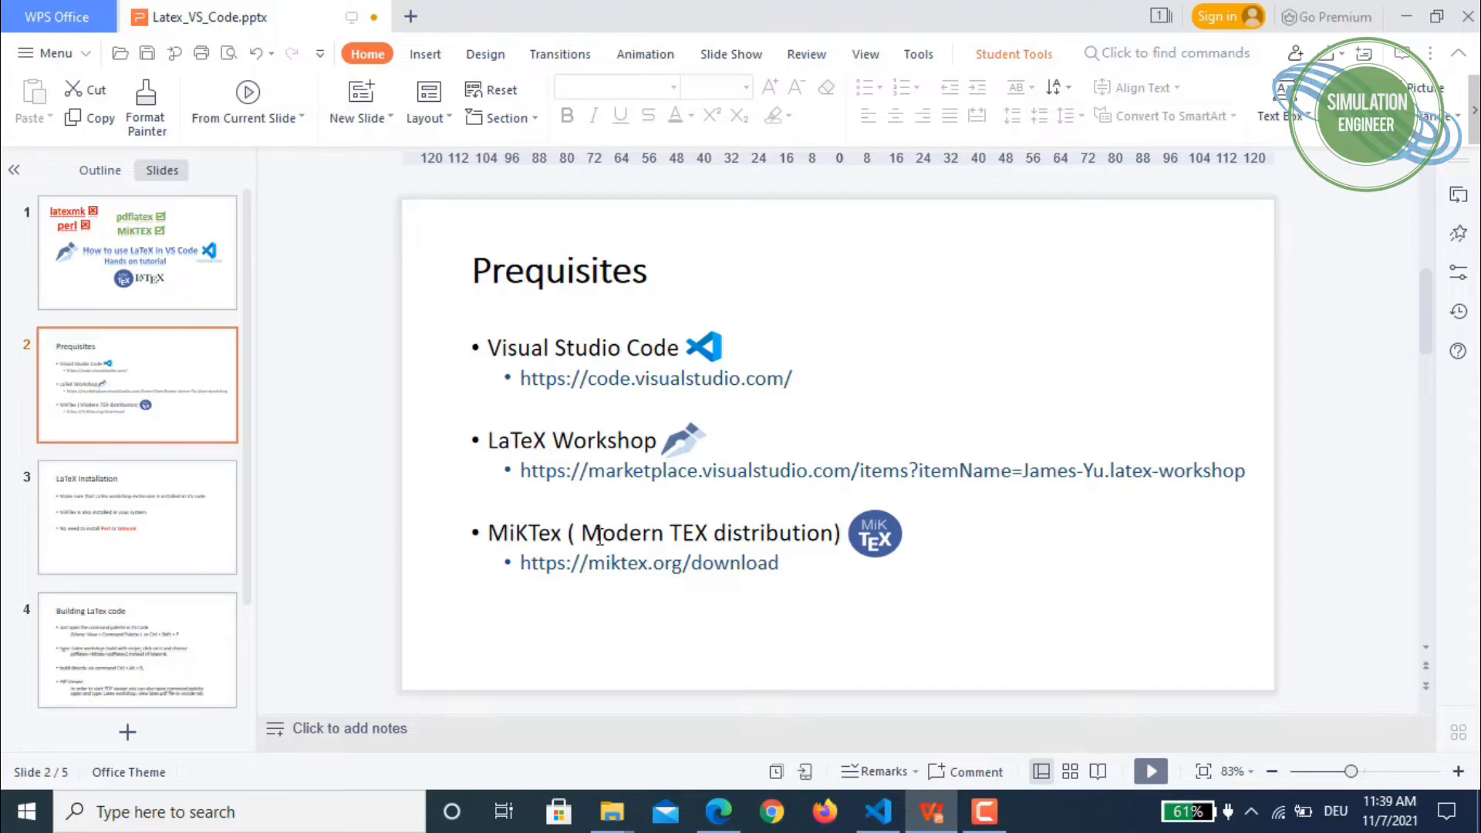
mouse_move(546, 601)
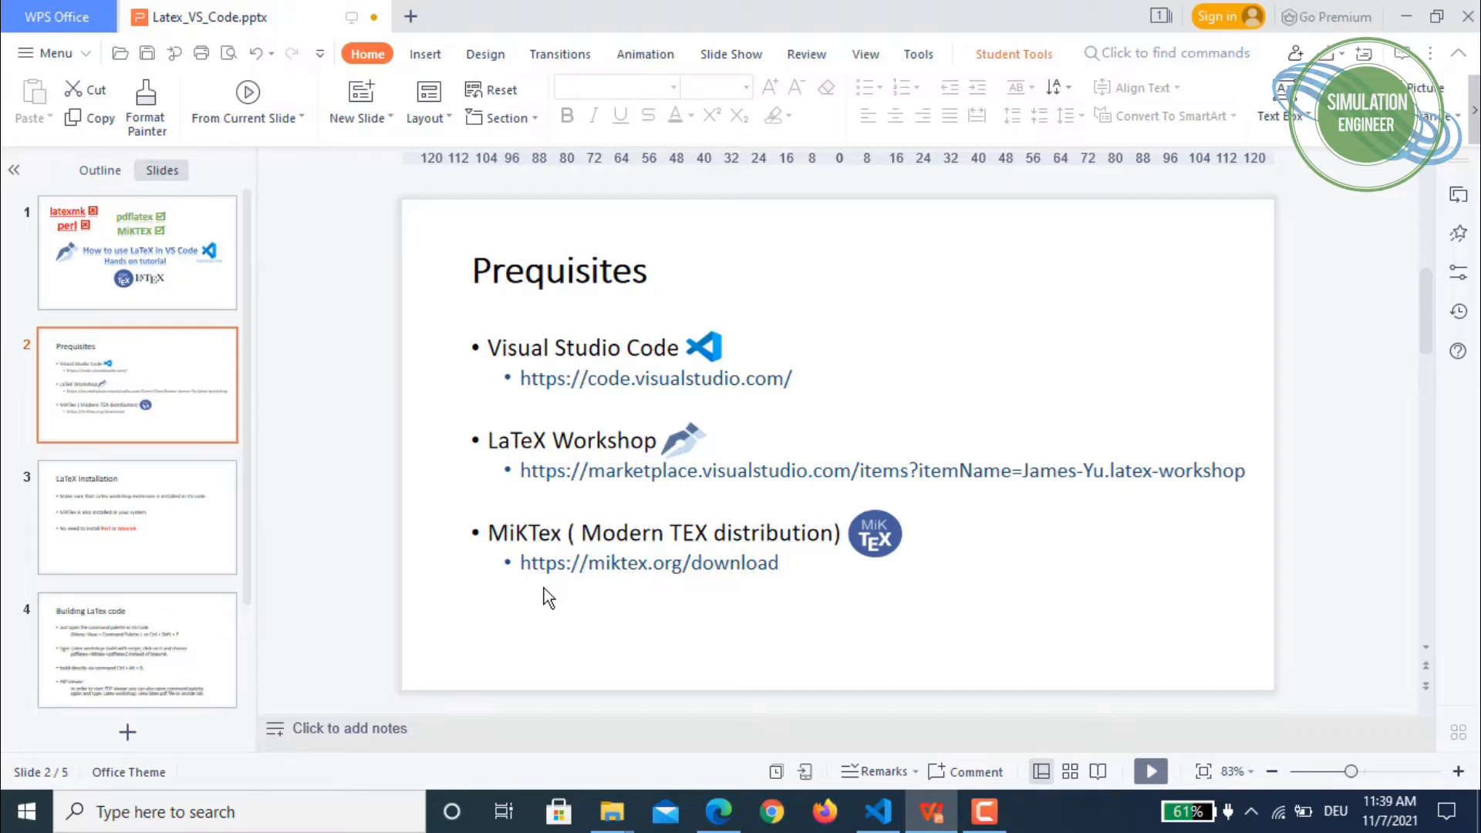
Step: Select slide 3, LaTeX Installation, noting Perl and latexmk aren't needed
left_click(137, 517)
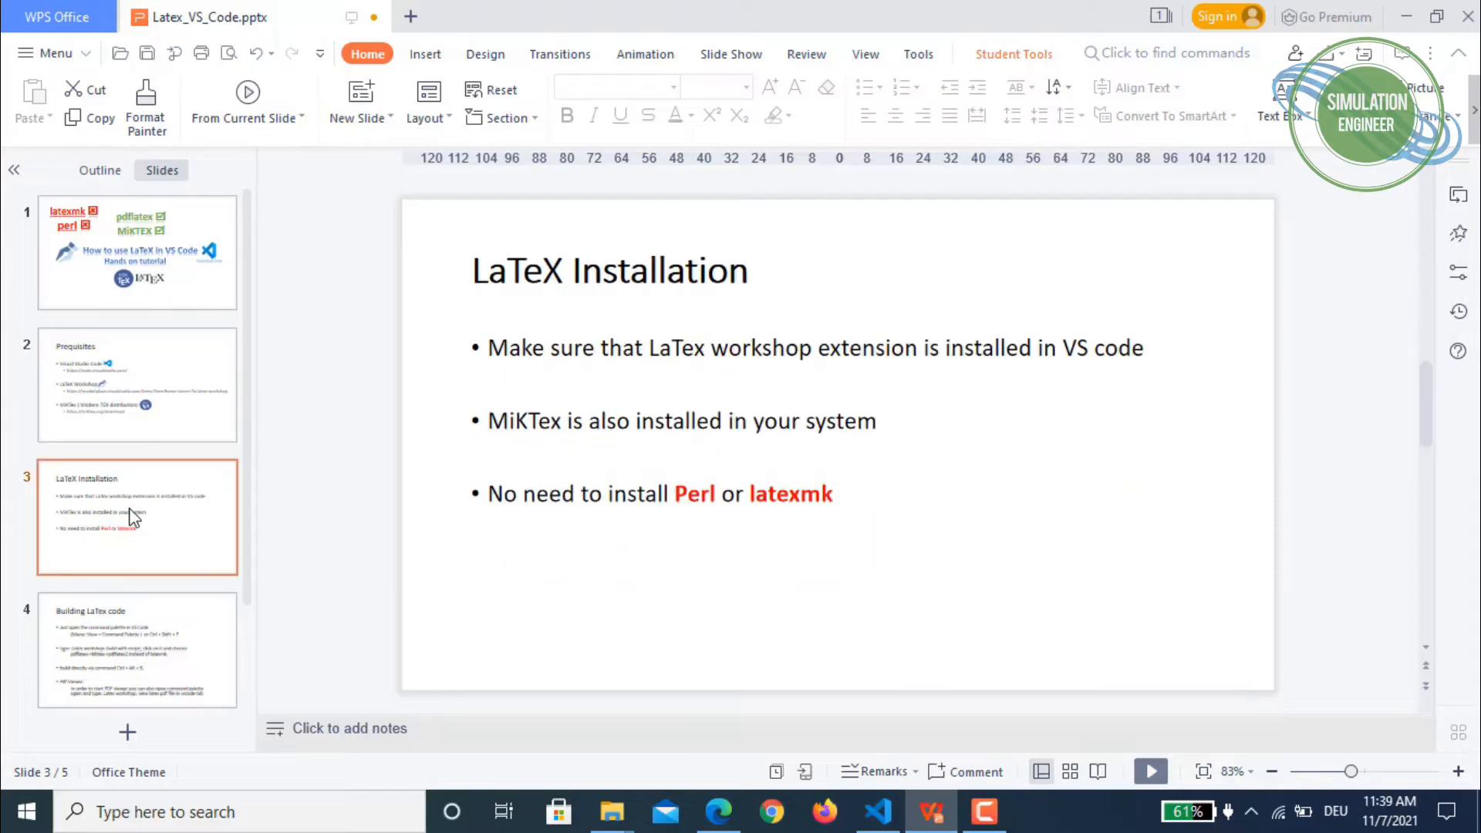
mouse_move(366, 421)
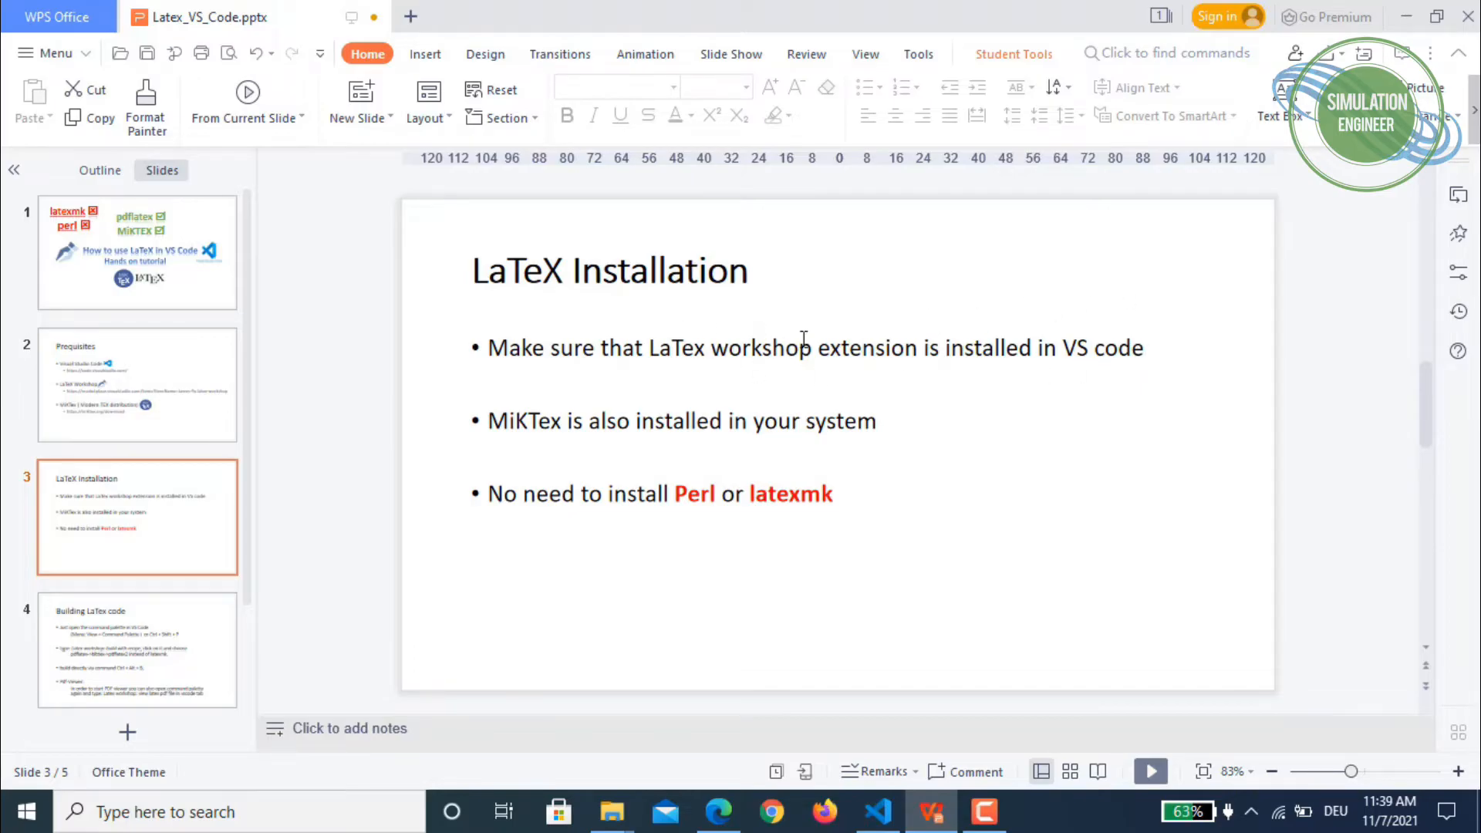
mouse_move(628, 408)
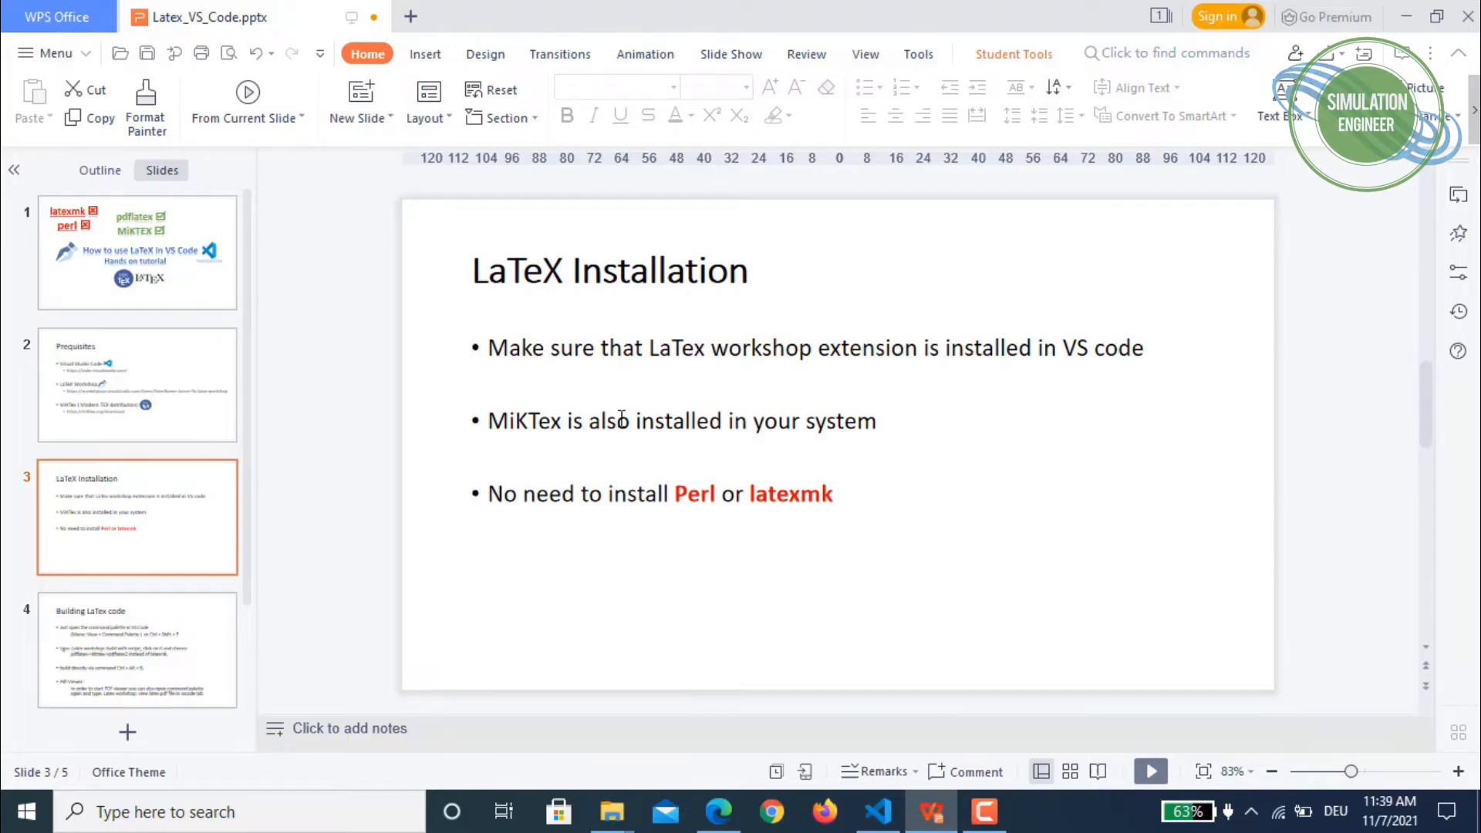
mouse_move(661, 528)
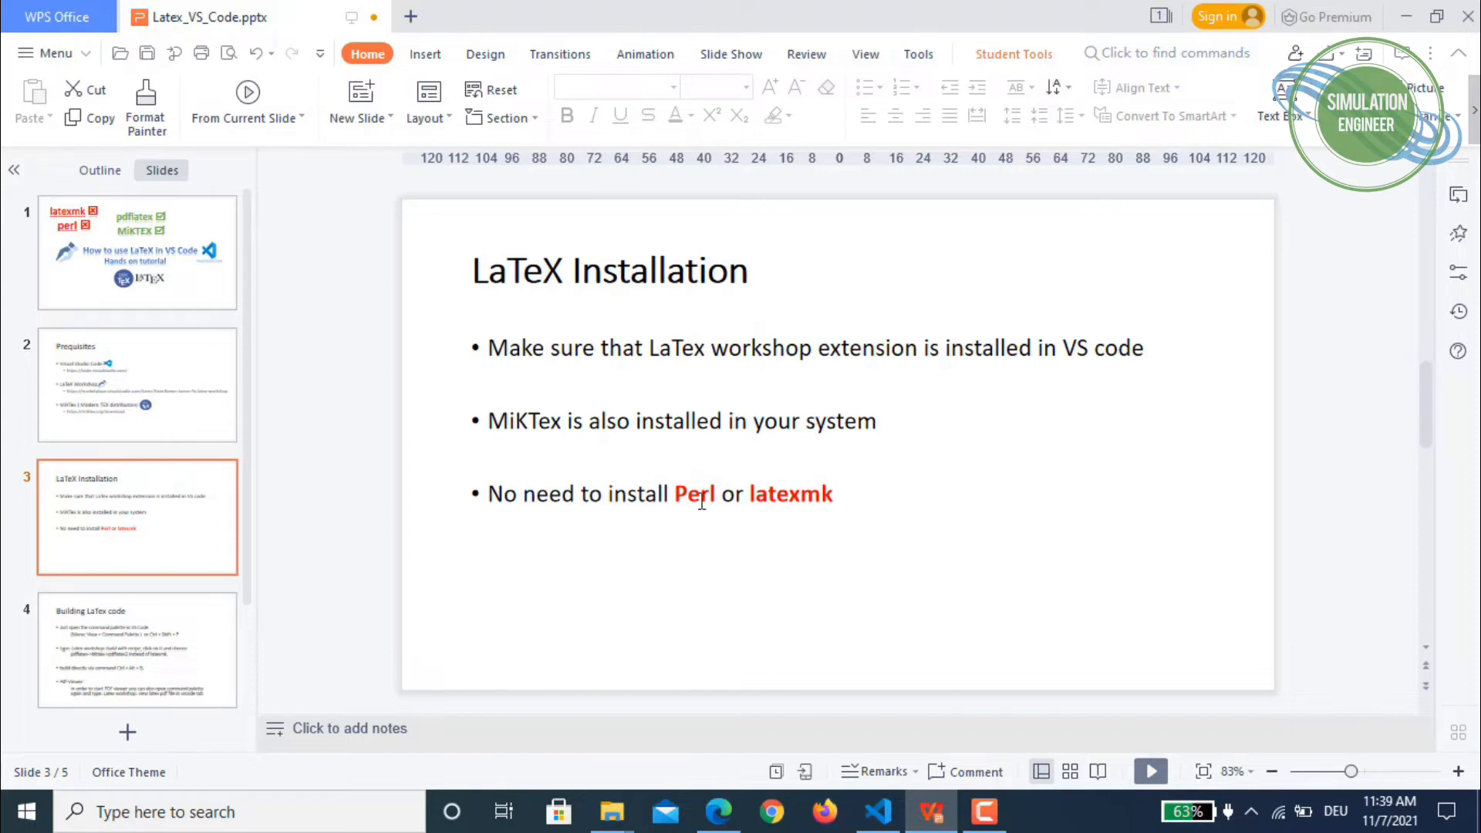
mouse_move(879, 493)
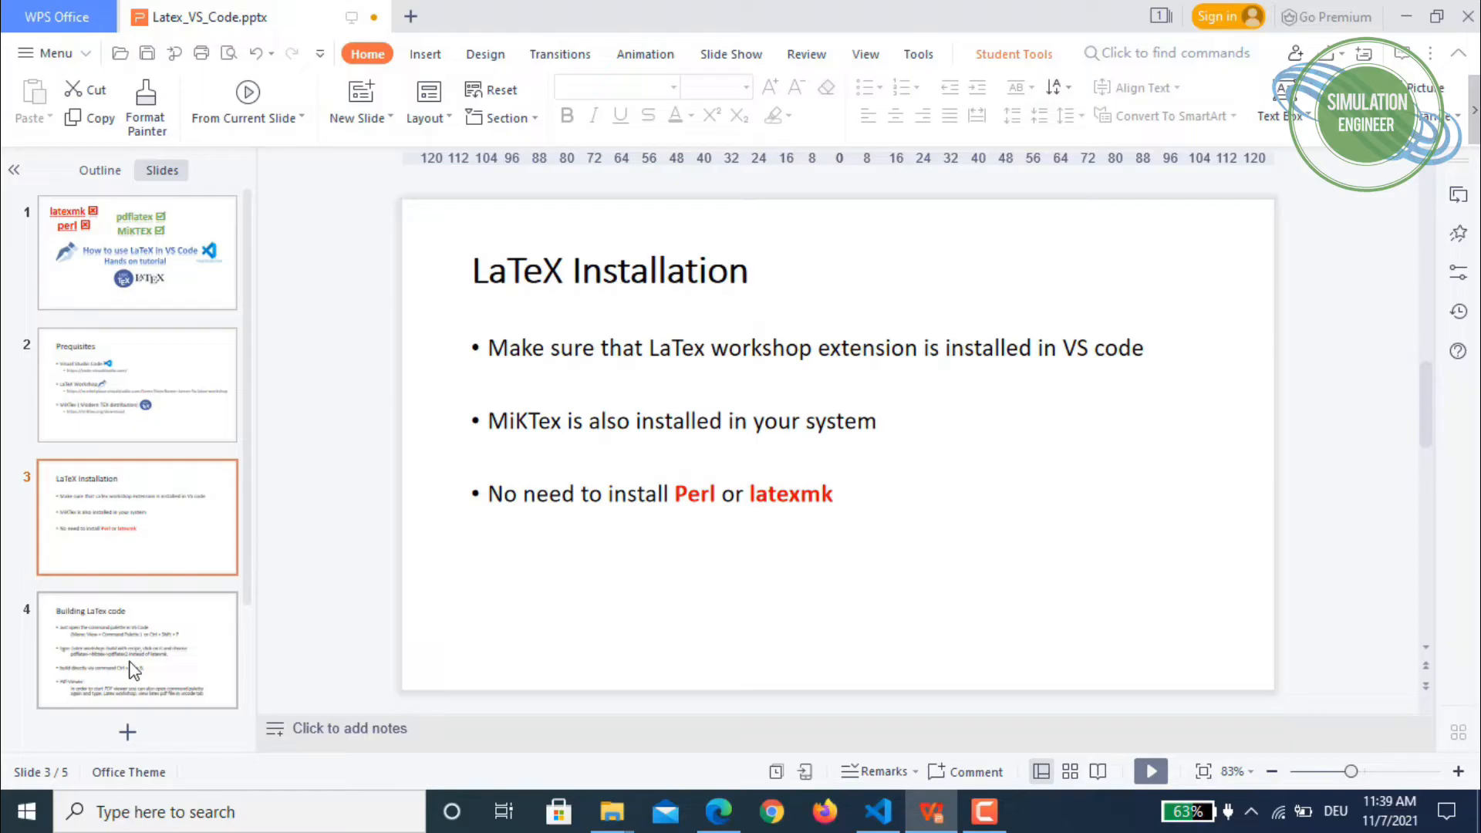
Step: Select slide 4, showing the command-palette build and PDF viewer steps
left_click(138, 650)
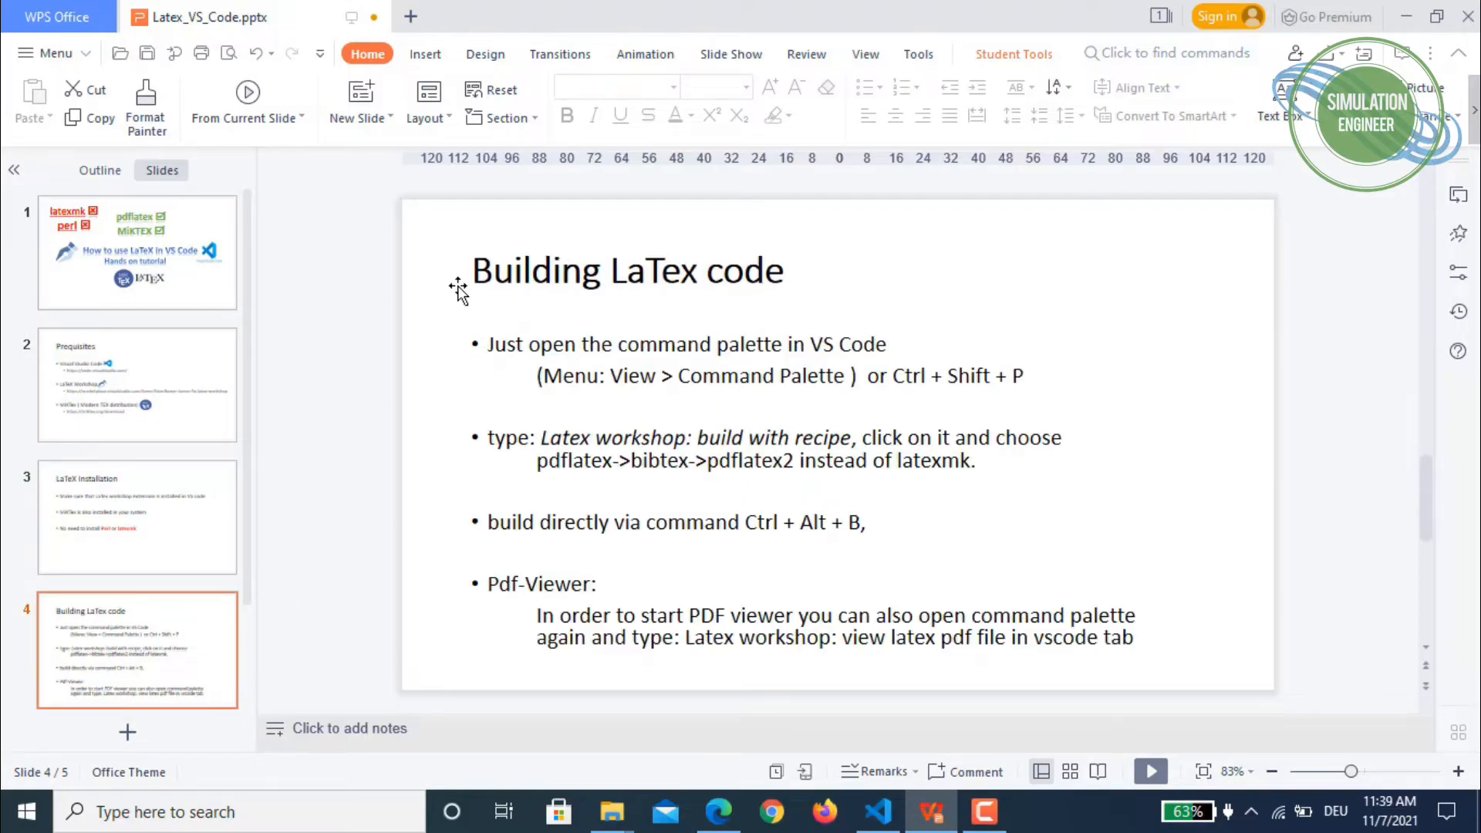
mouse_move(1226, 434)
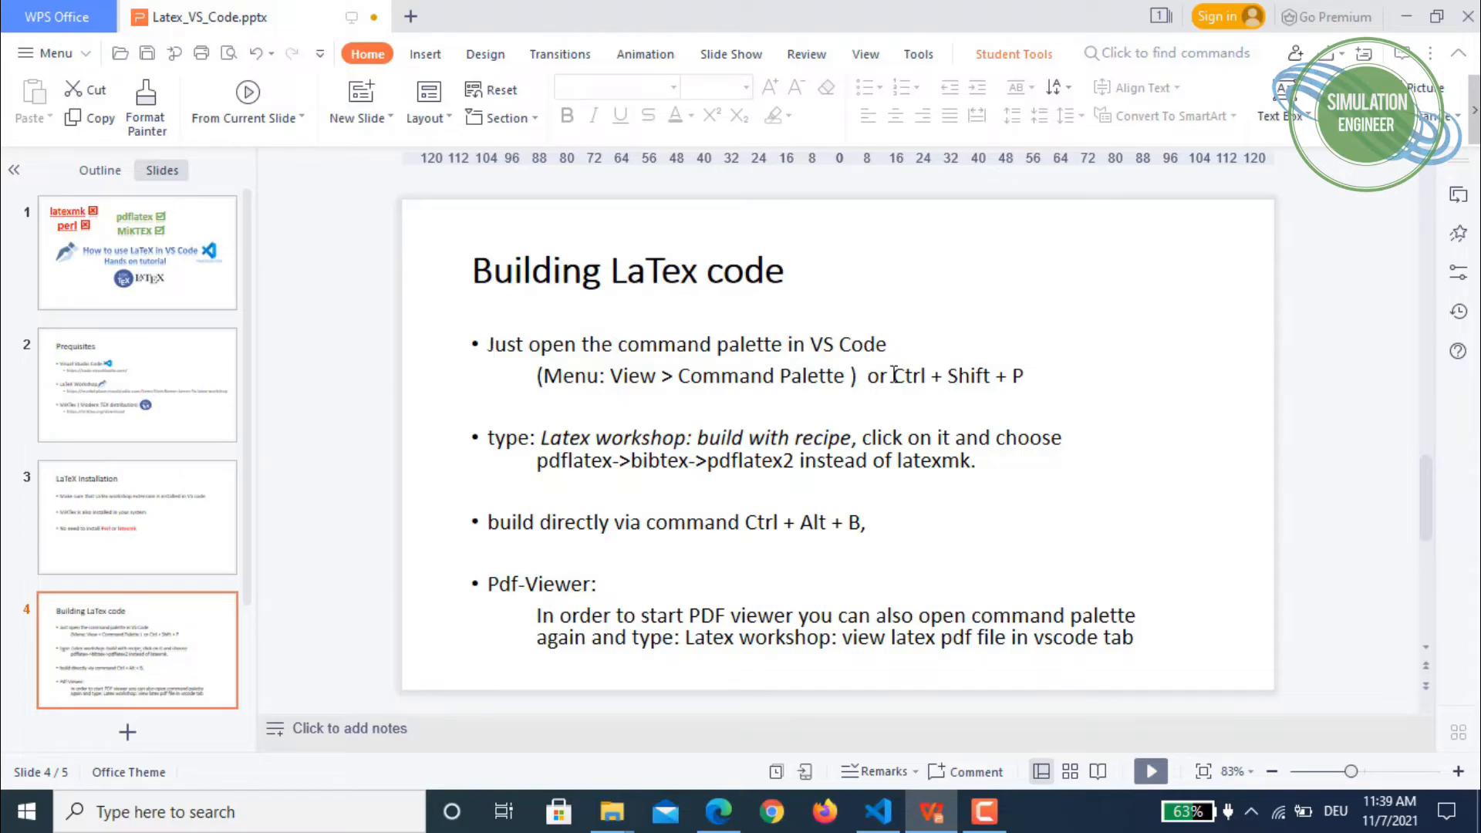
mouse_move(897, 332)
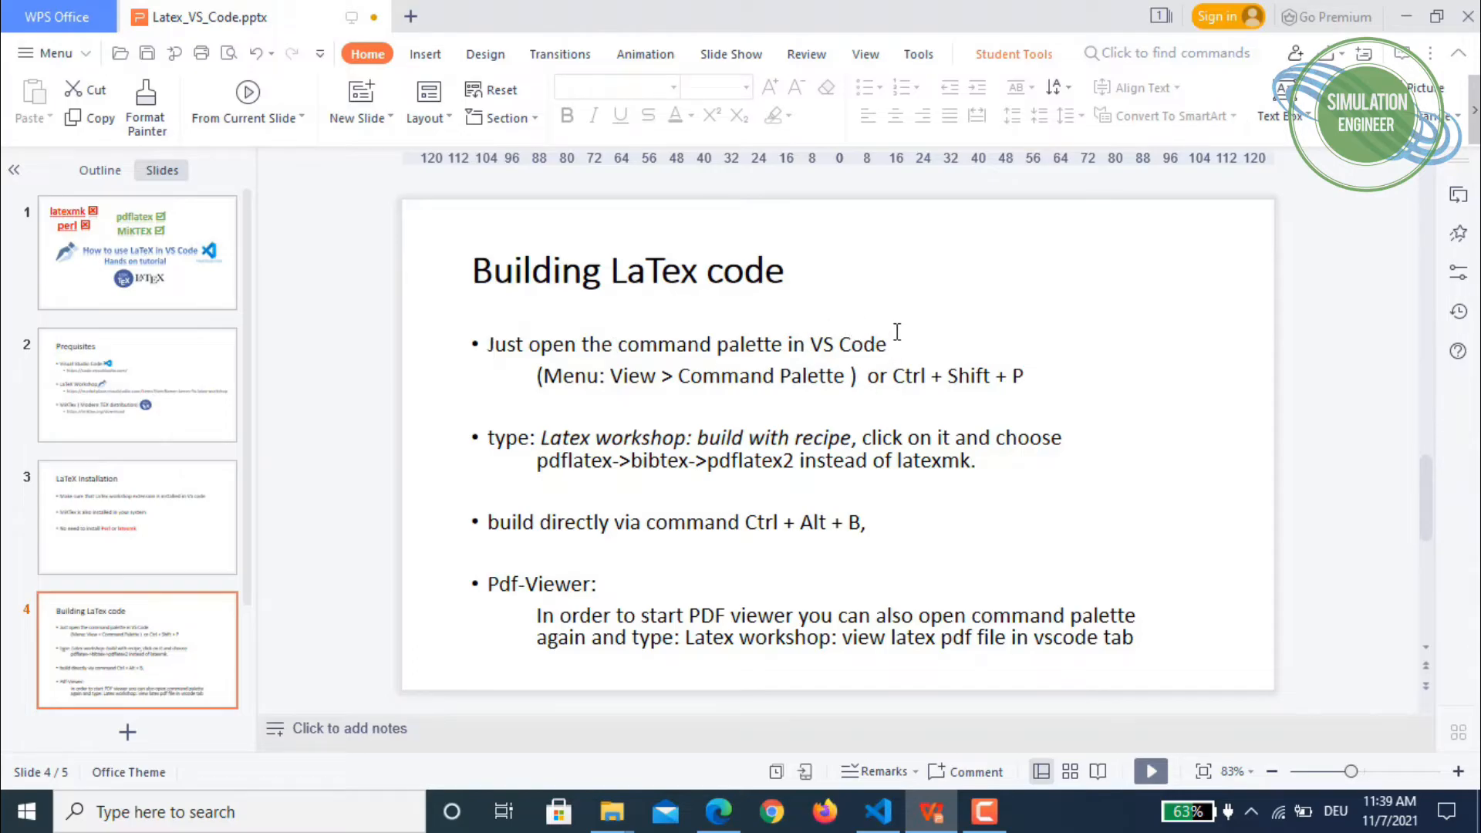
mouse_move(631, 394)
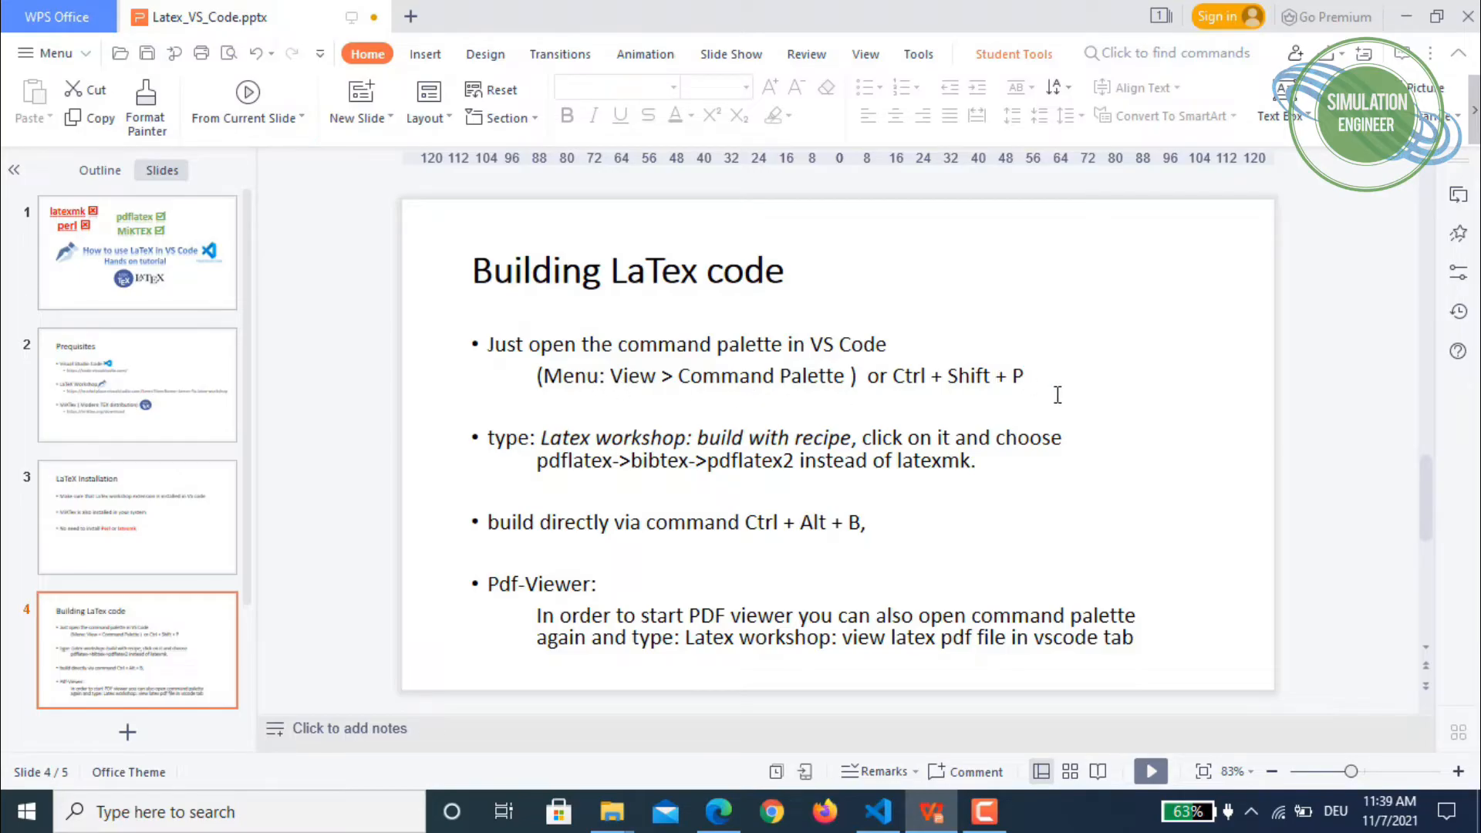
mouse_move(1040, 405)
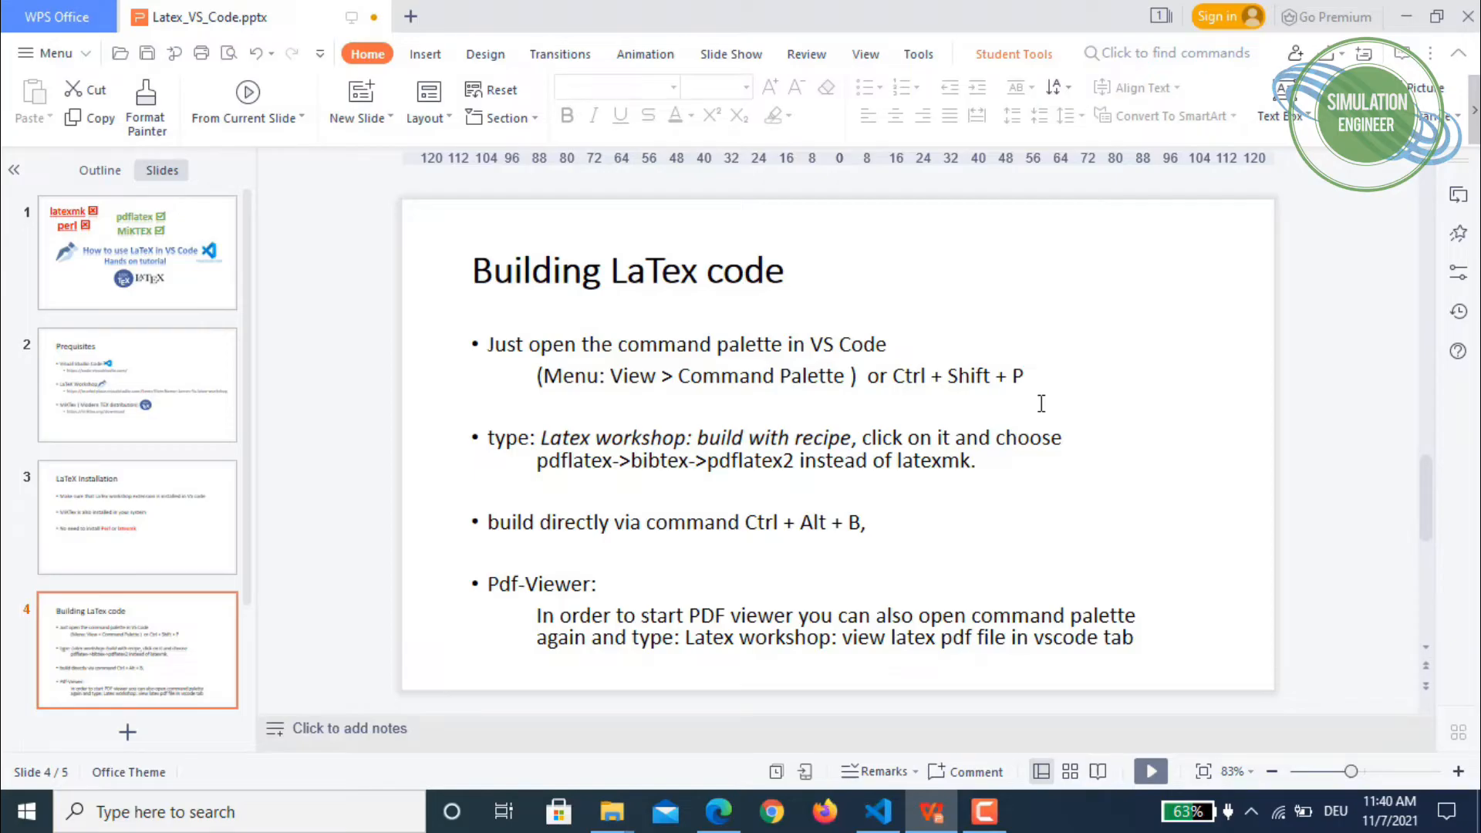
mouse_move(592, 441)
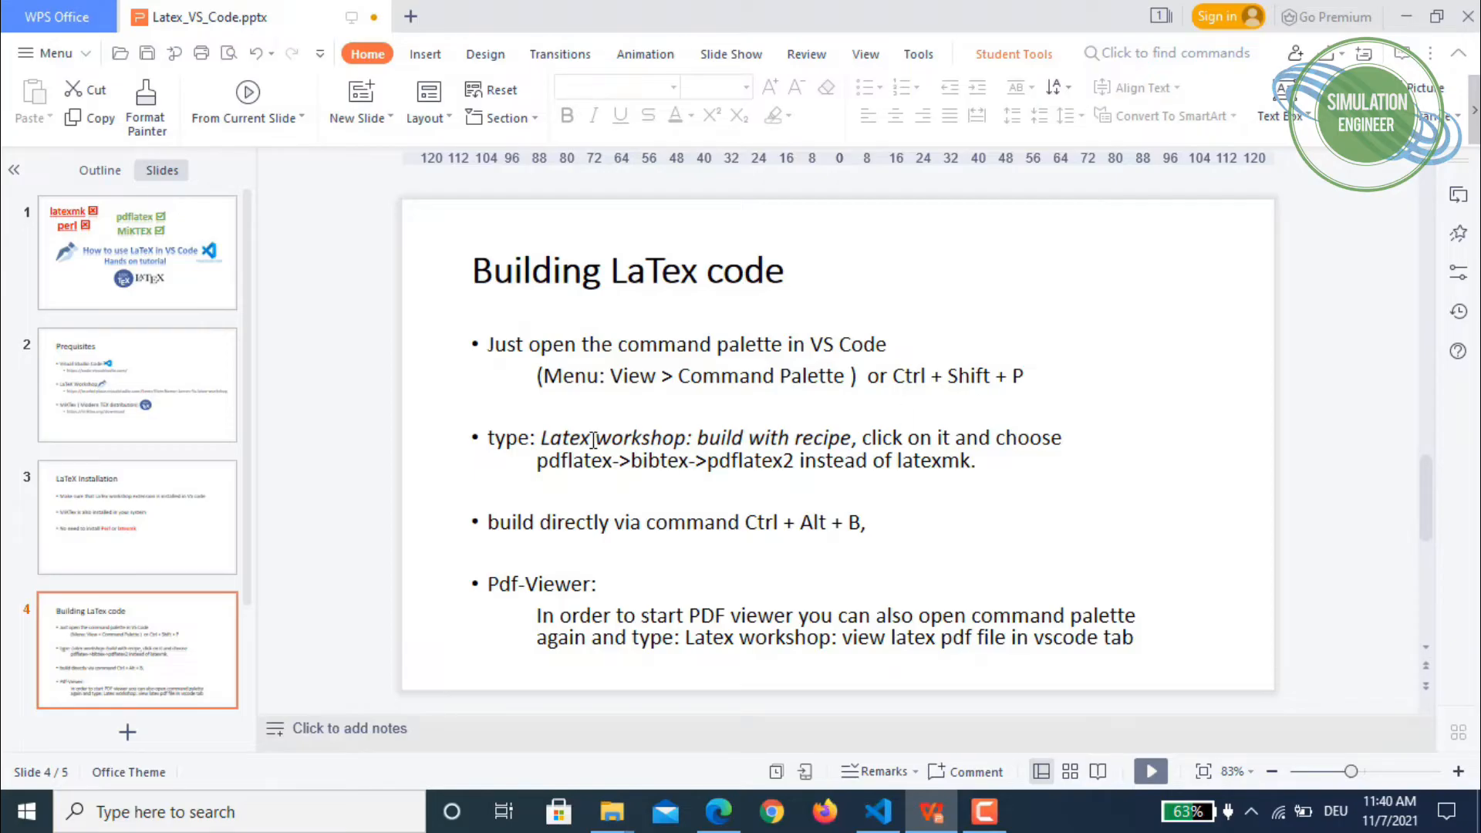
mouse_move(838, 420)
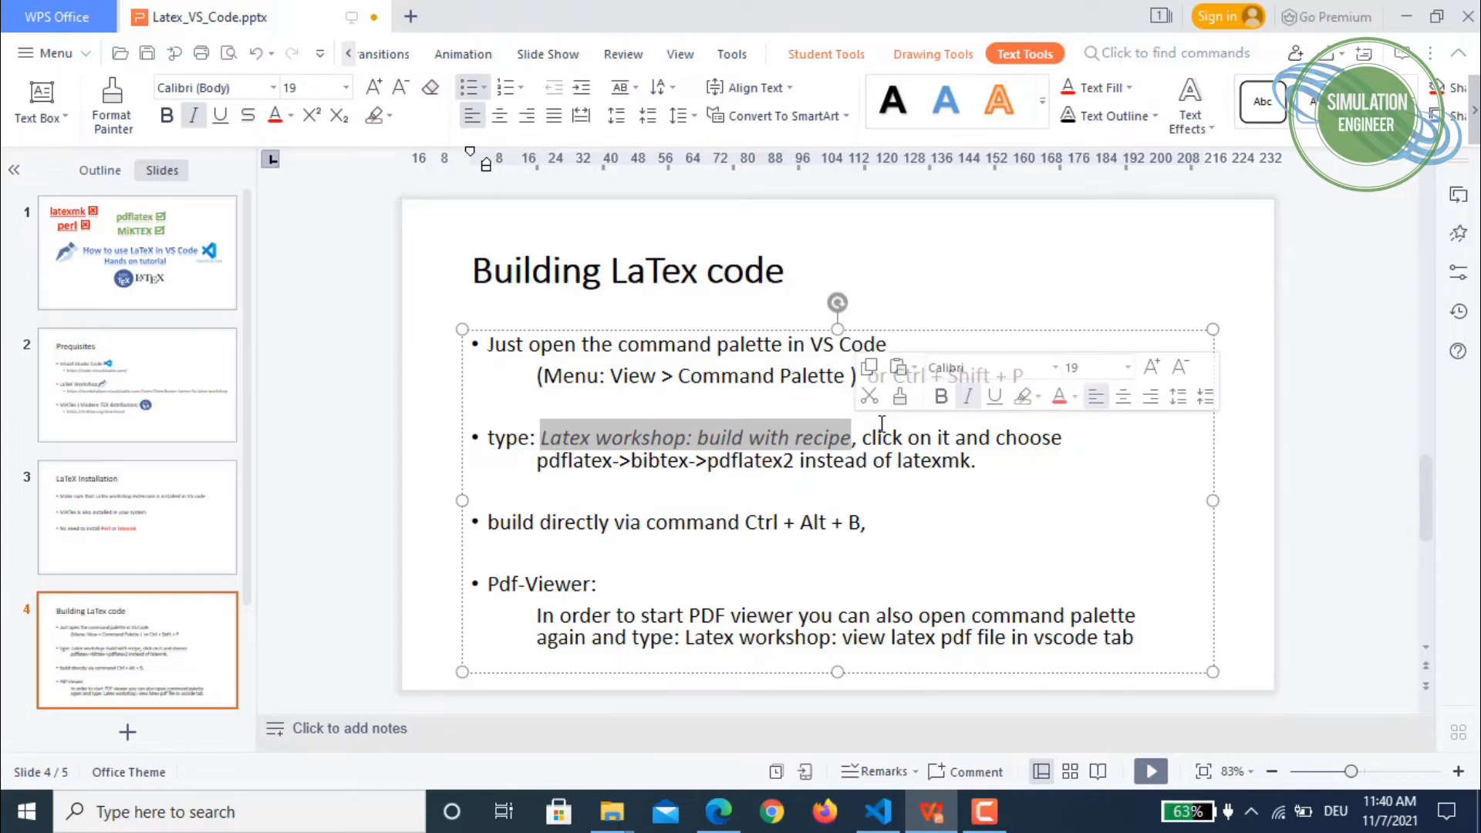
mouse_move(1098, 456)
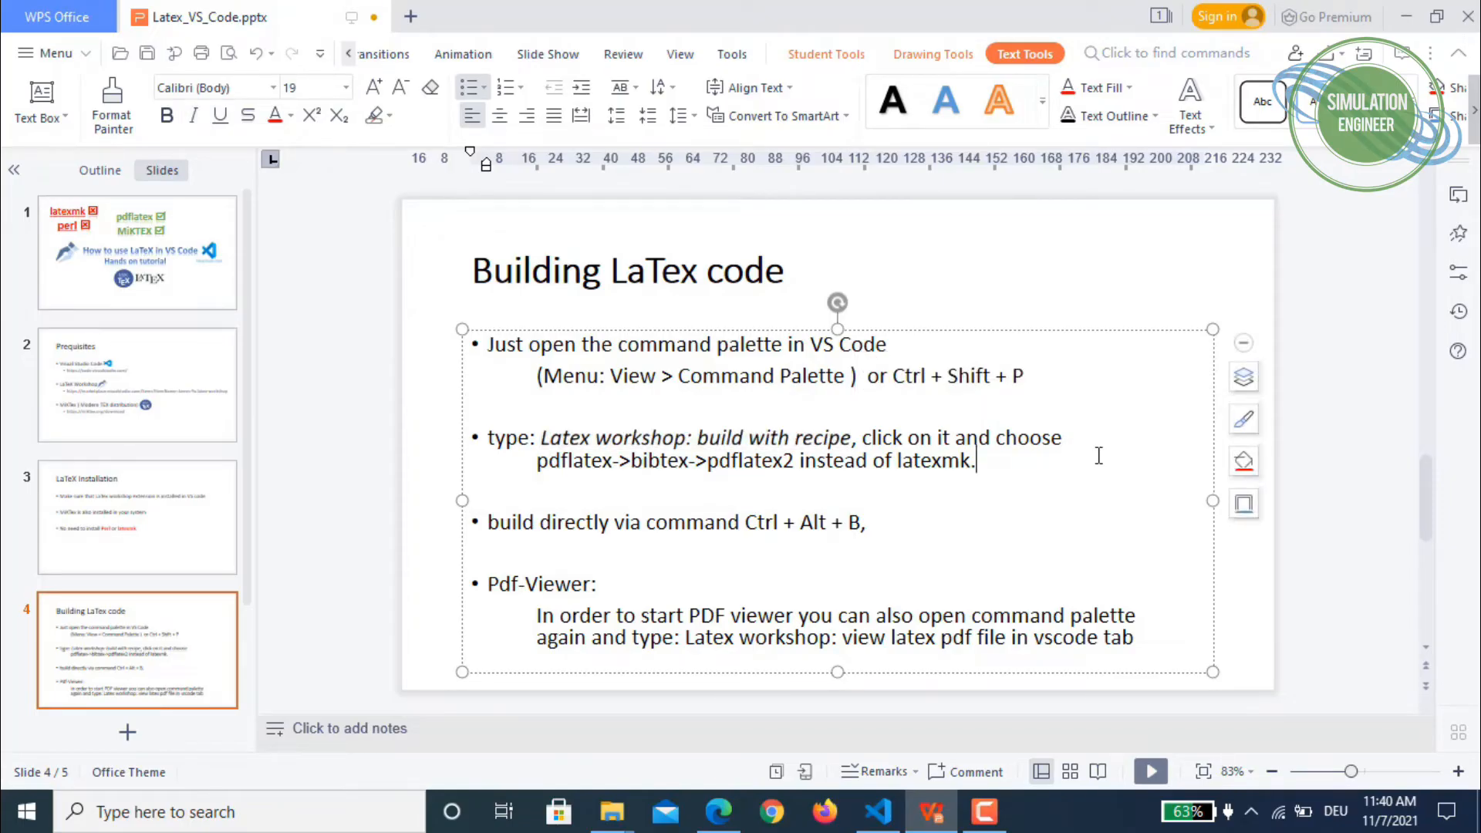
Step: Highlight 'latexmk' and the build-directly bullet, then advance to Demo and switch to VS Code
double_click(935, 461)
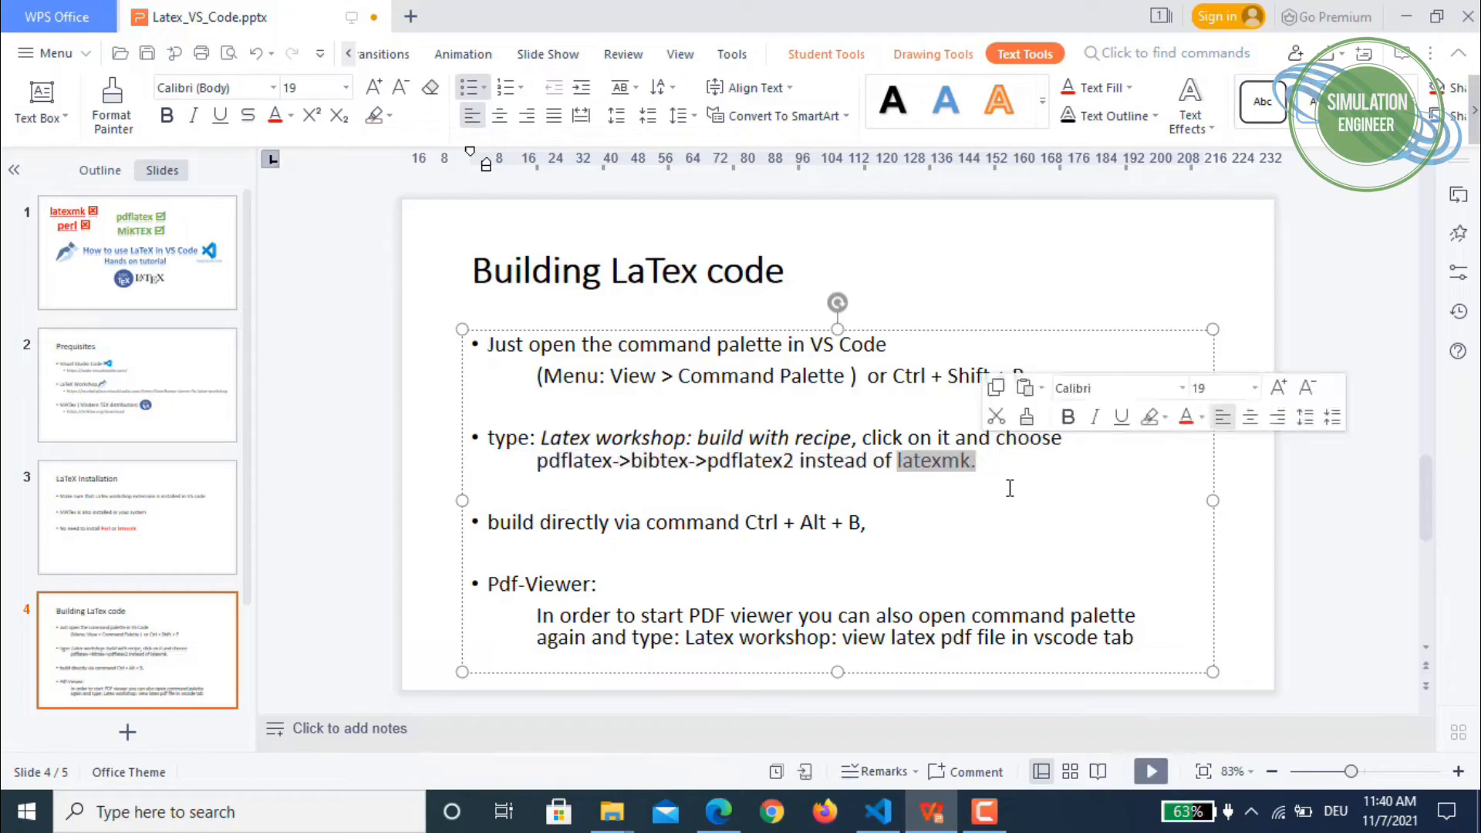
left_click(534, 462)
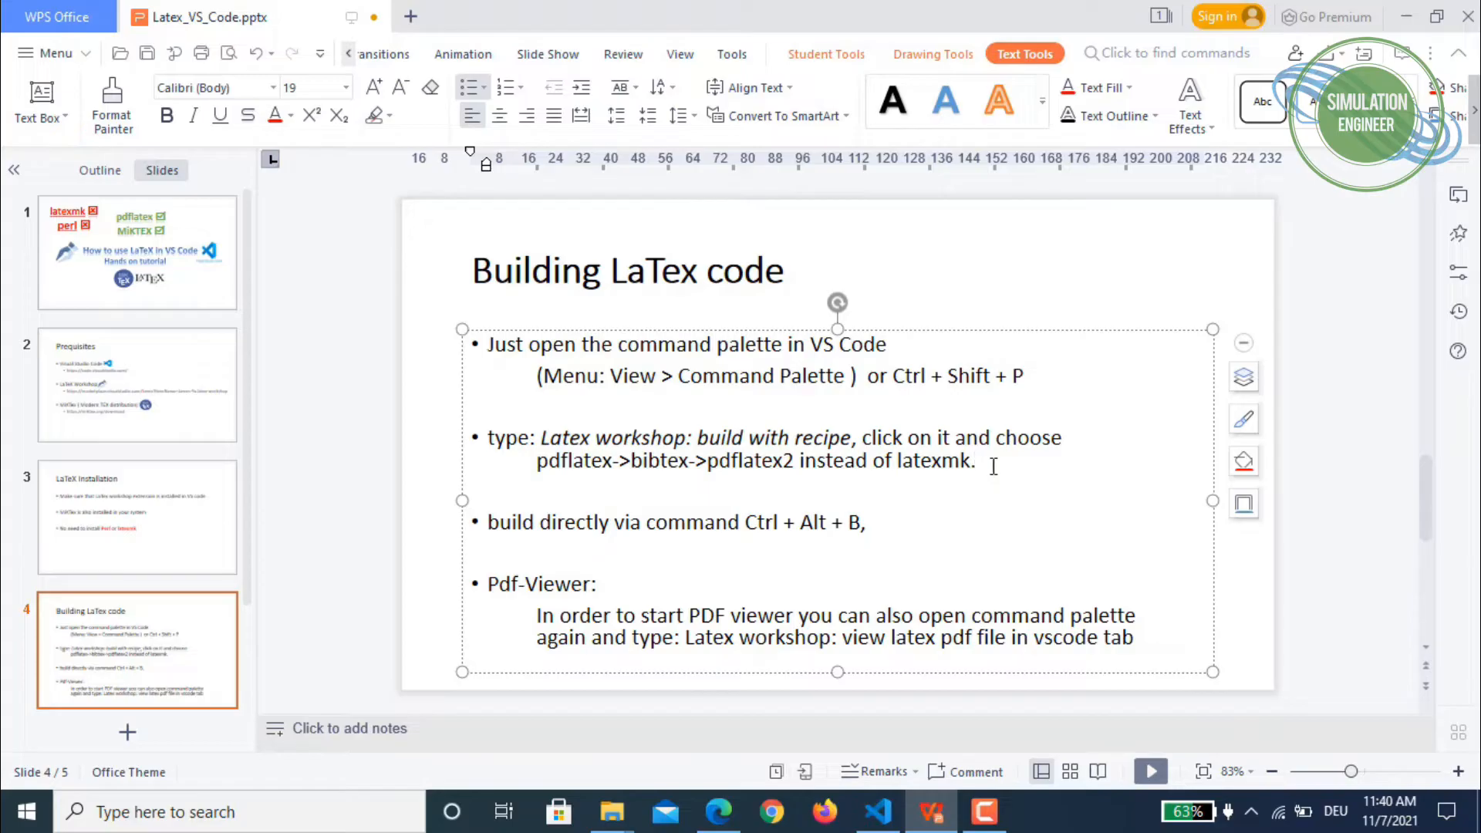
mouse_move(486, 522)
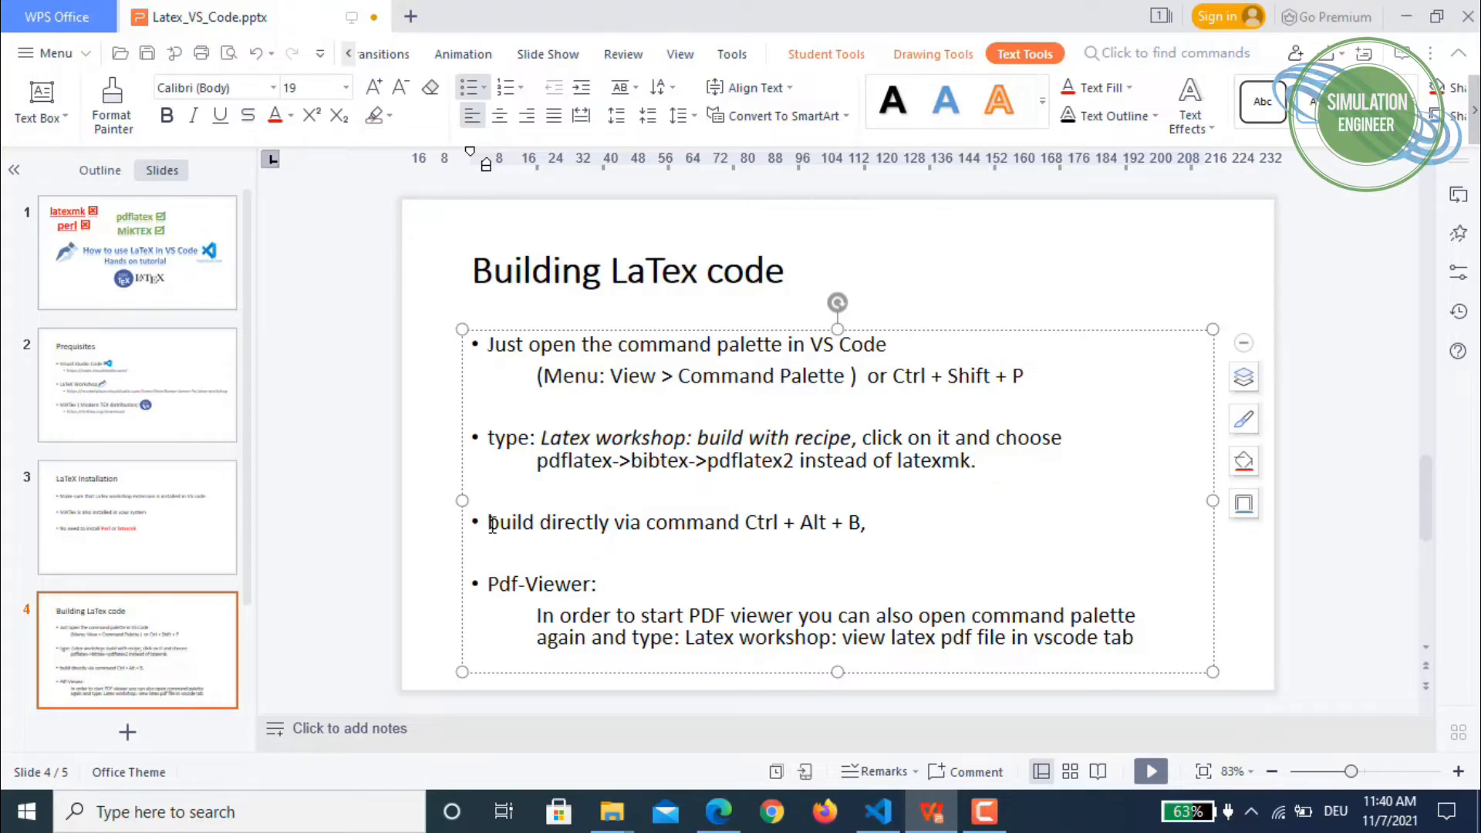
left_click(860, 523)
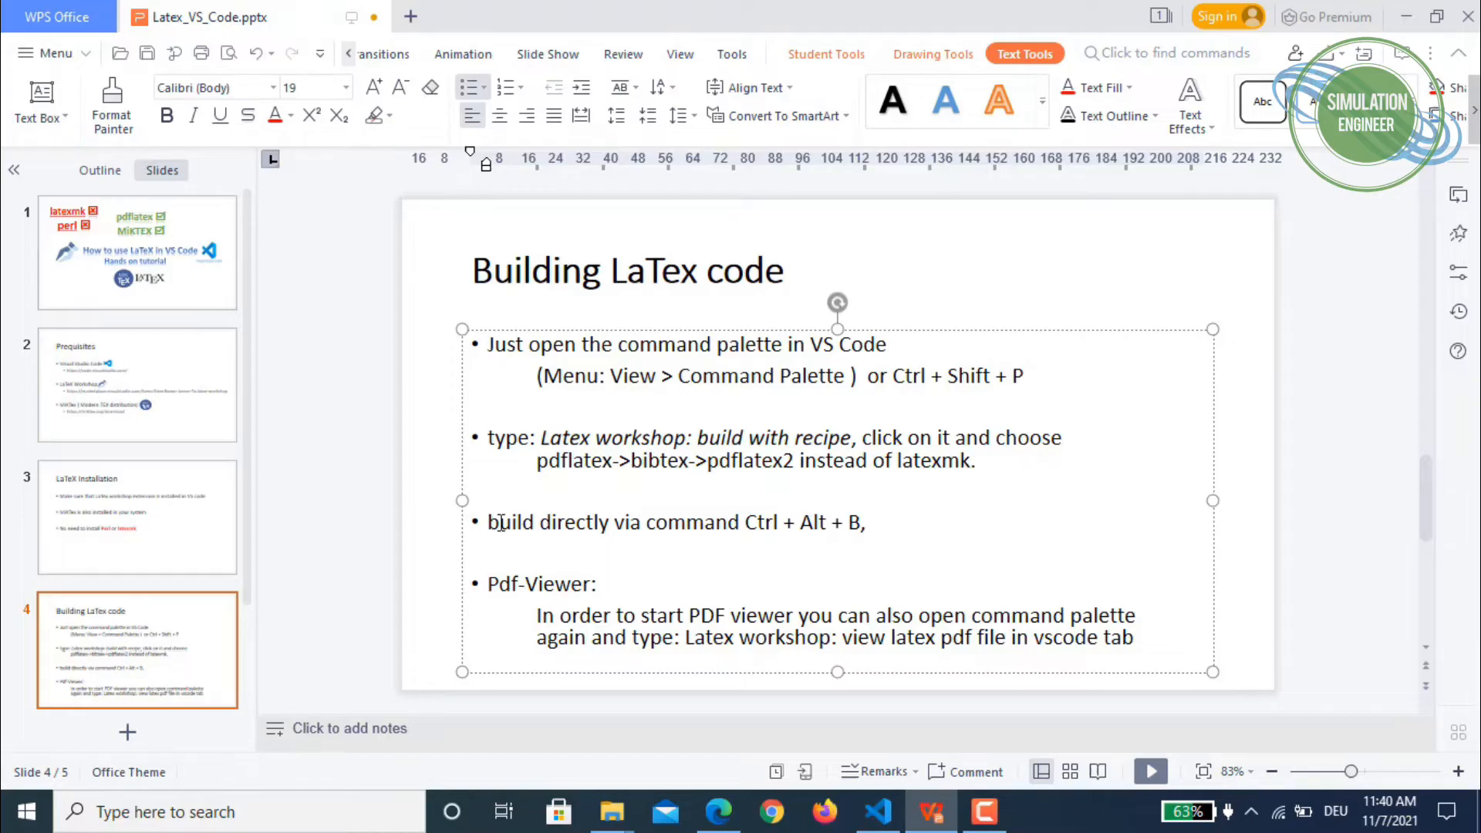
triple_click(661, 522)
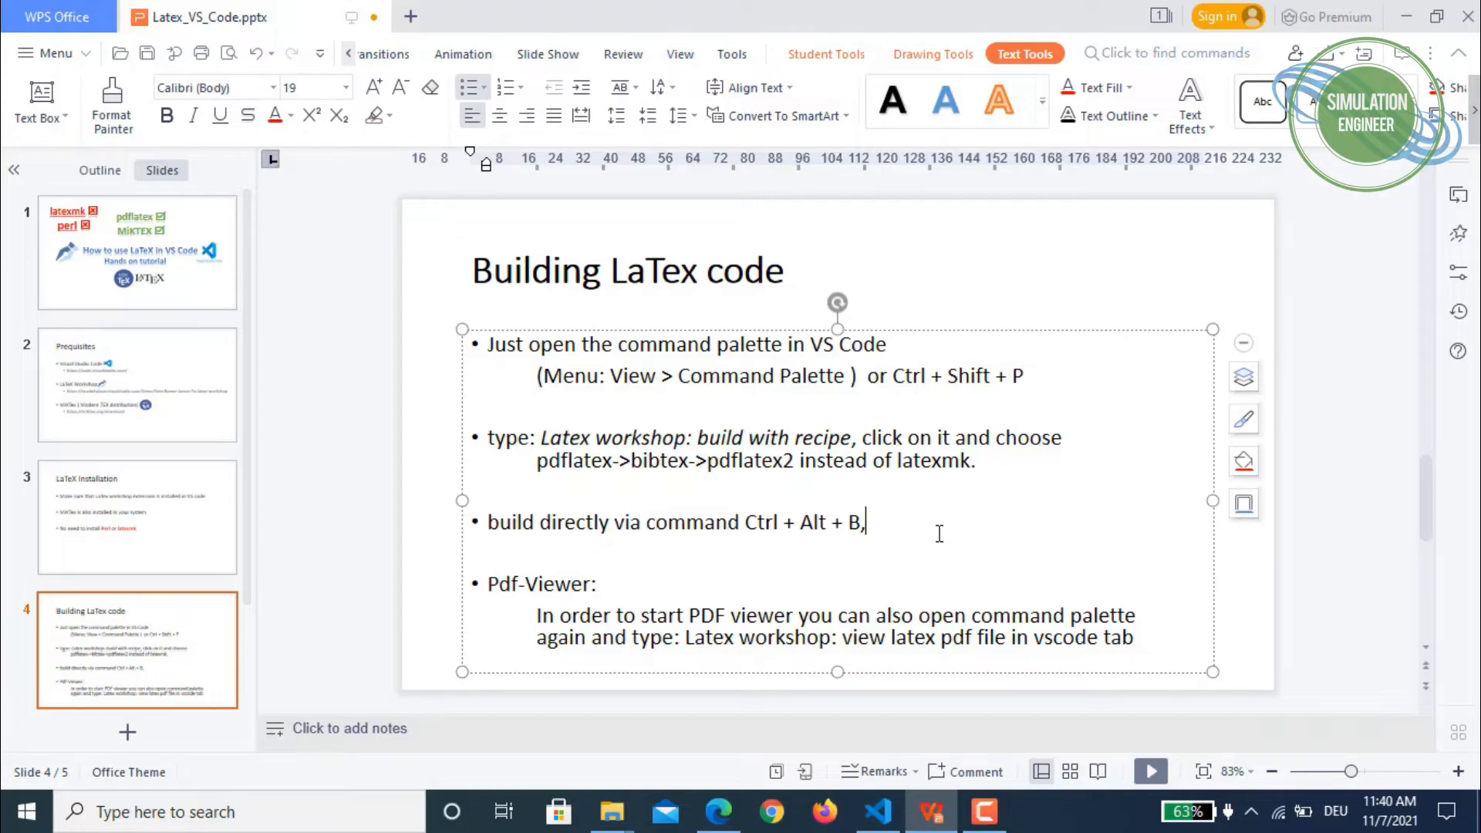
mouse_move(926, 439)
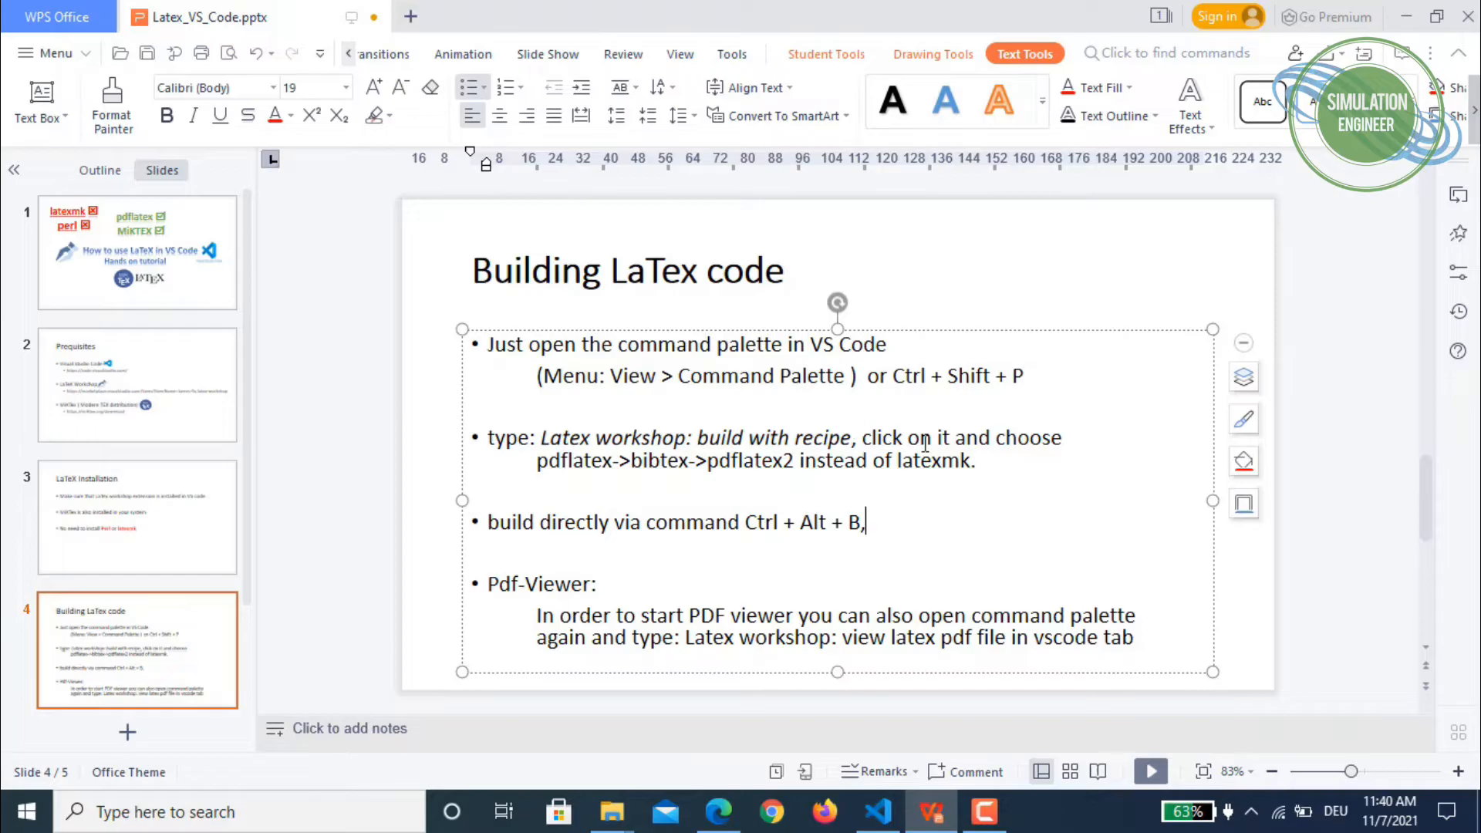
double_click(930, 462)
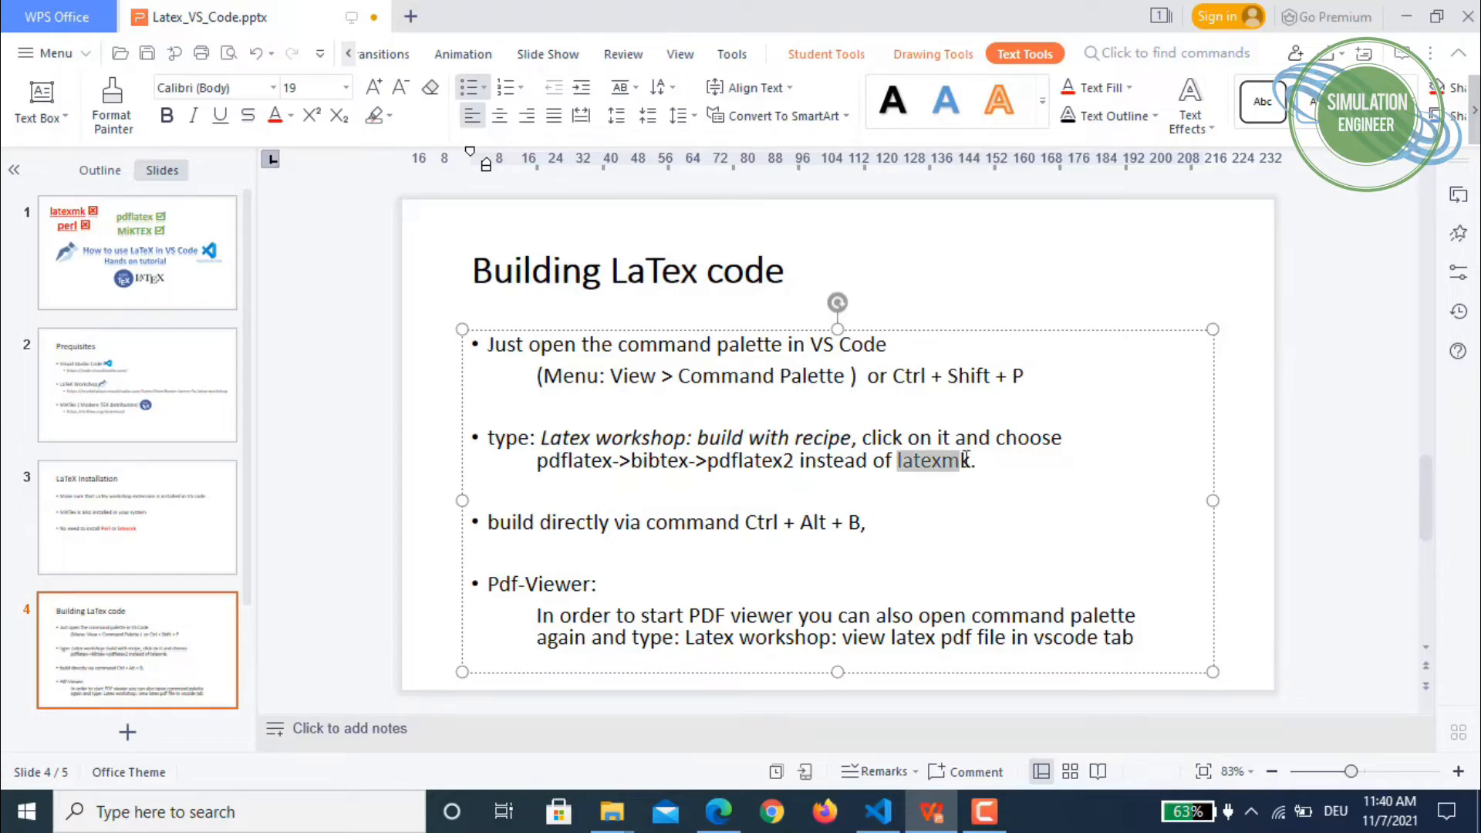
left_click(986, 542)
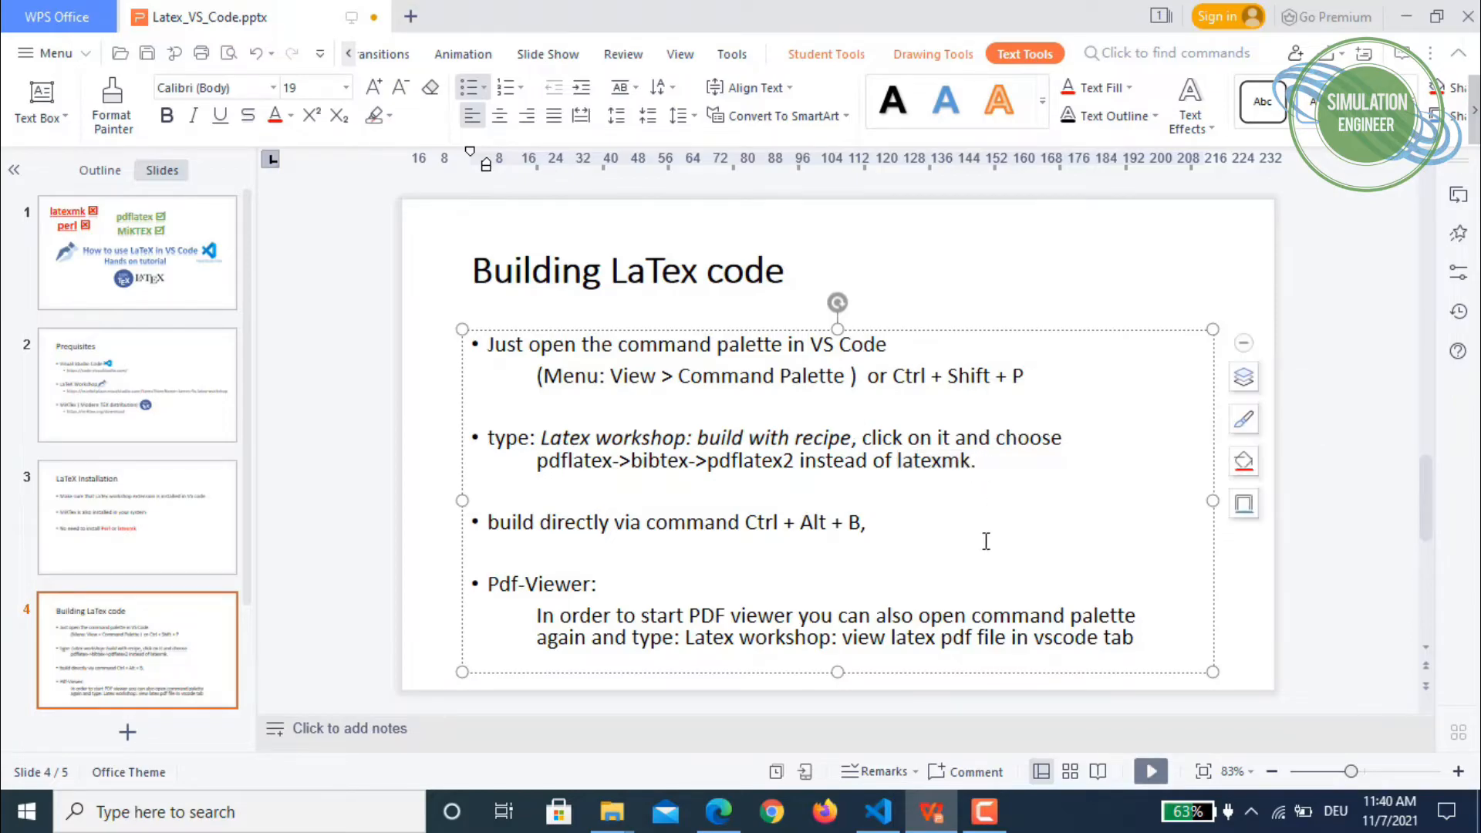
mouse_move(1037, 522)
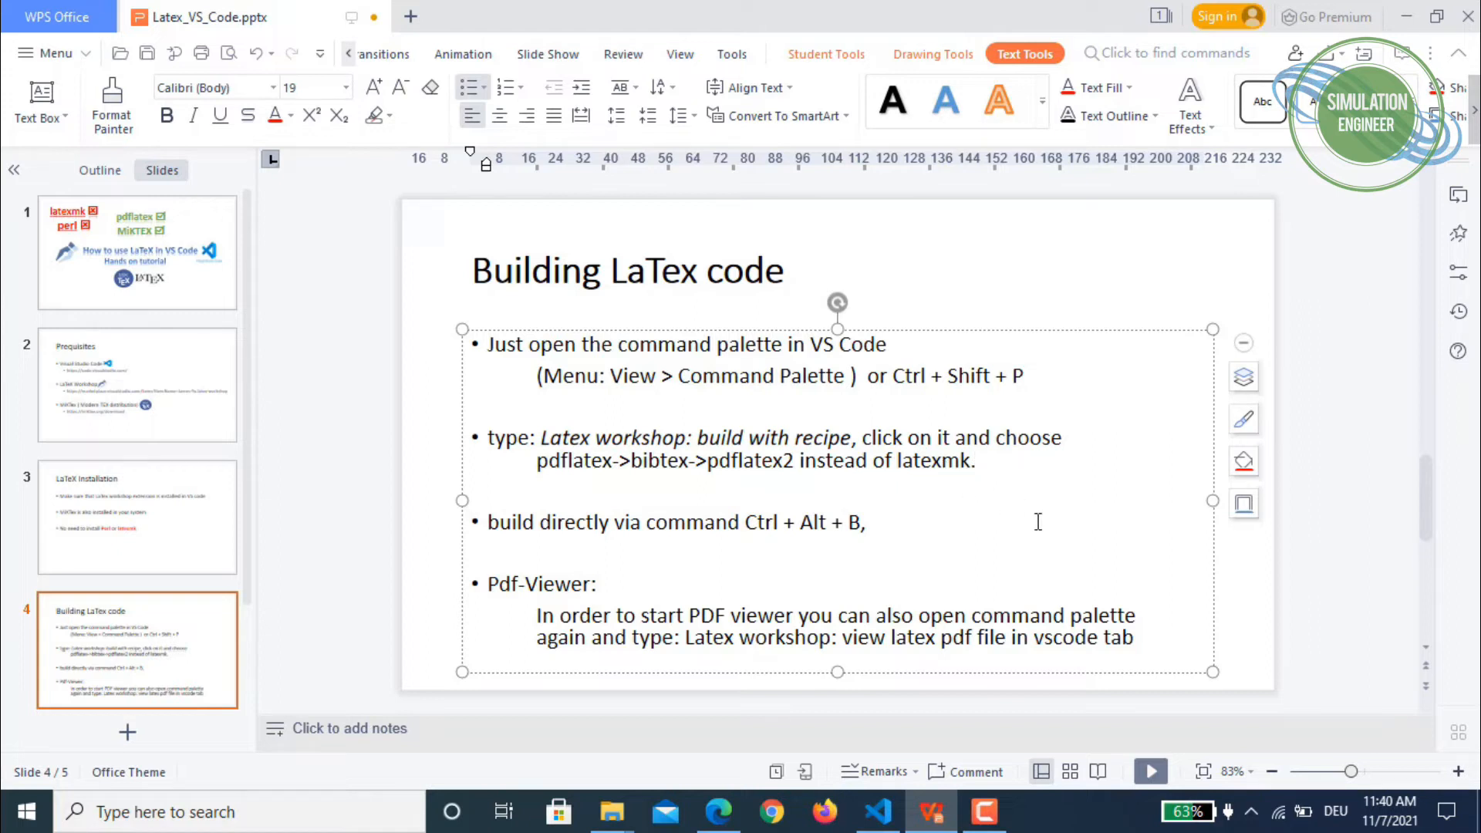
mouse_move(1028, 506)
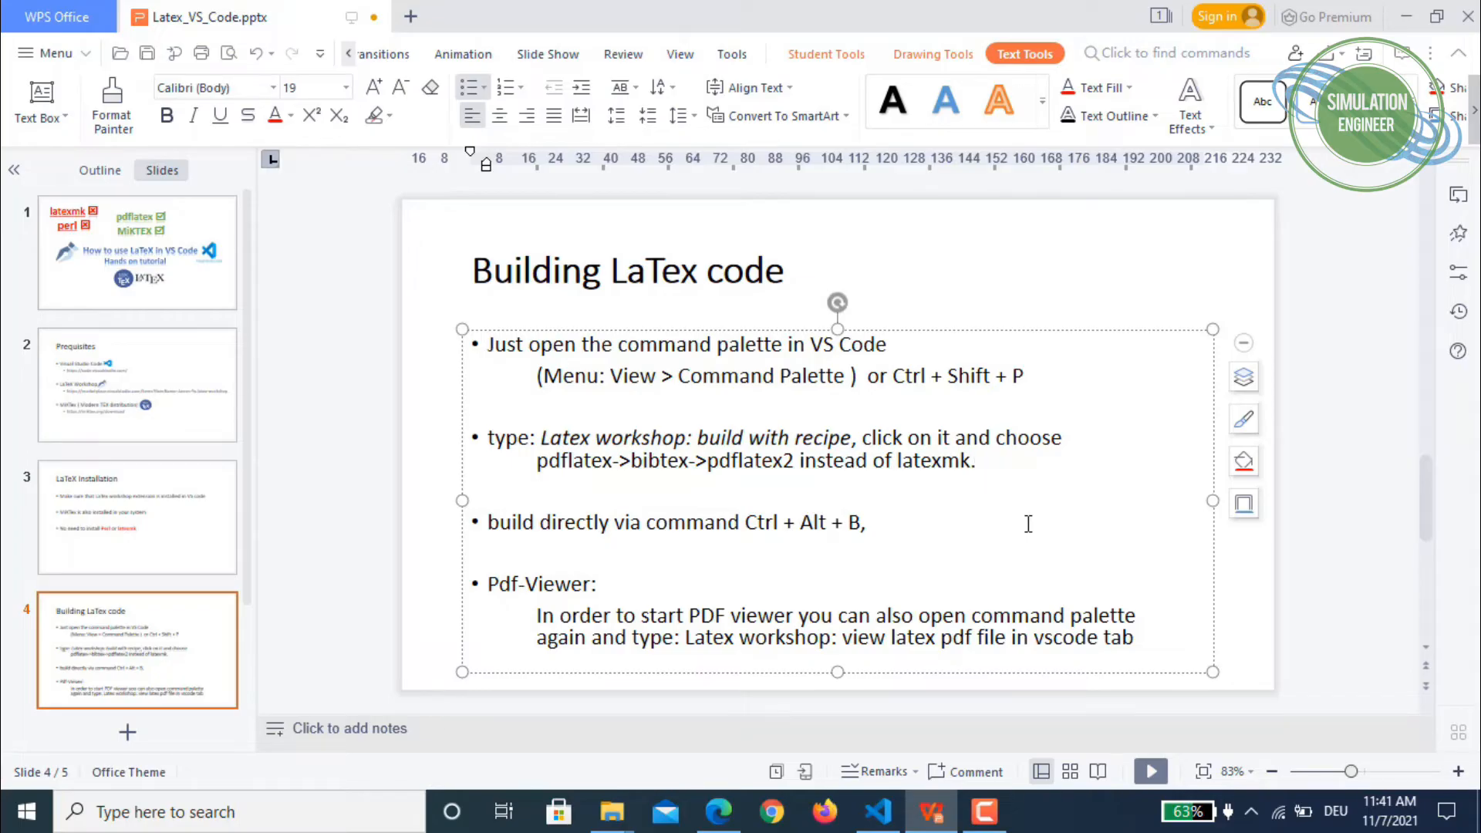
mouse_move(519, 593)
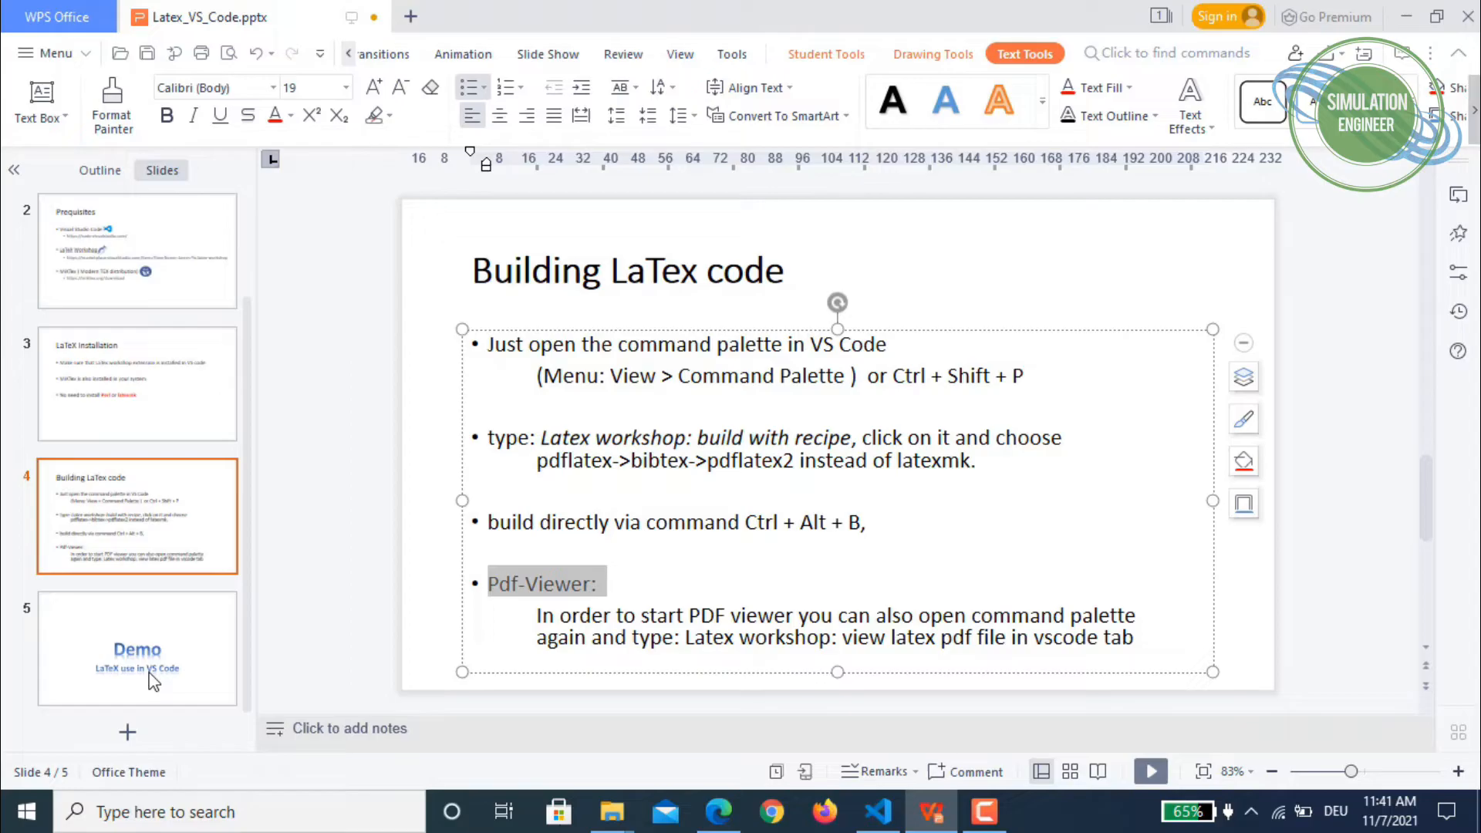
left_click(138, 649)
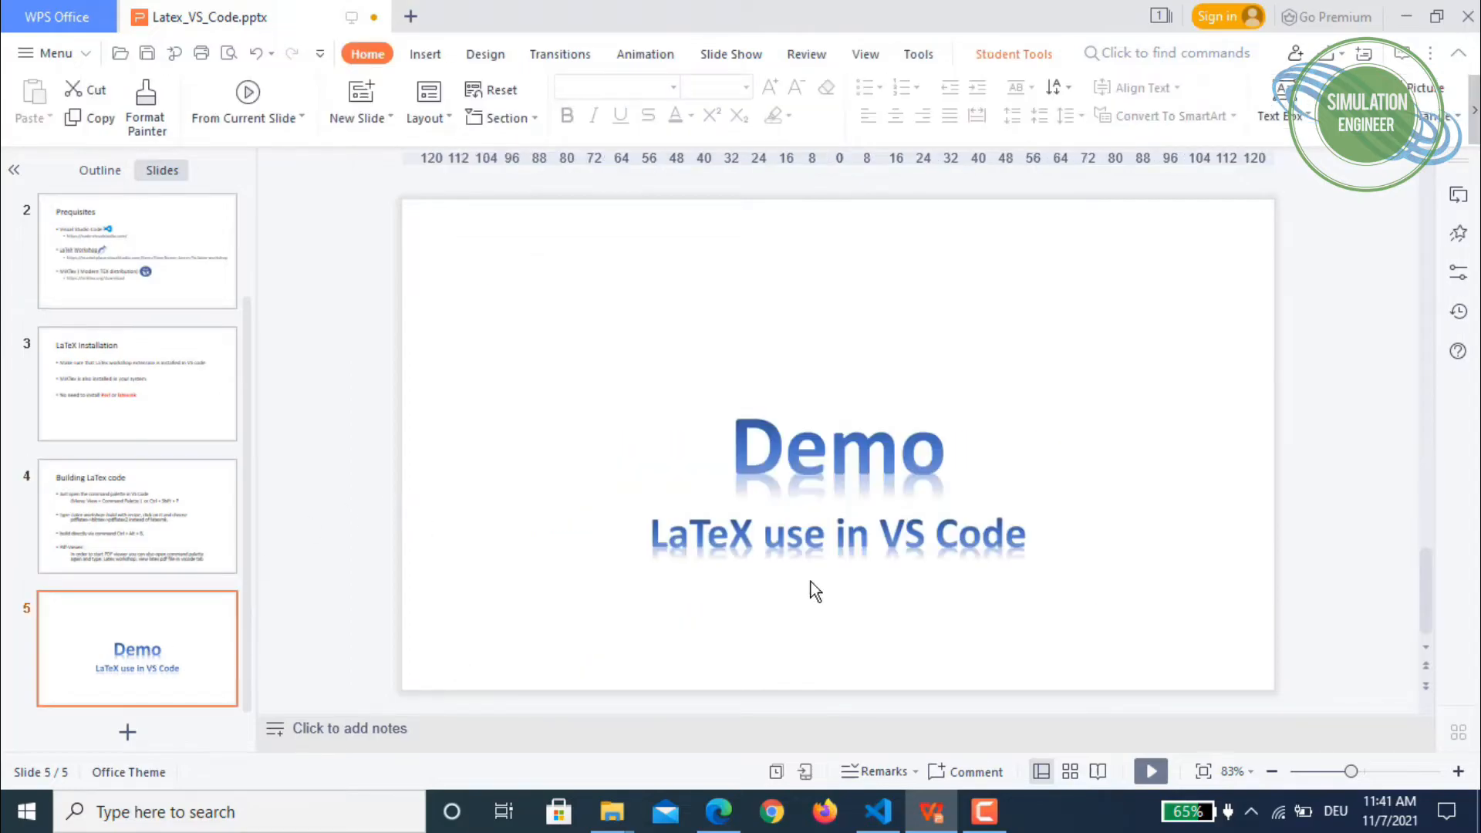
left_click(876, 813)
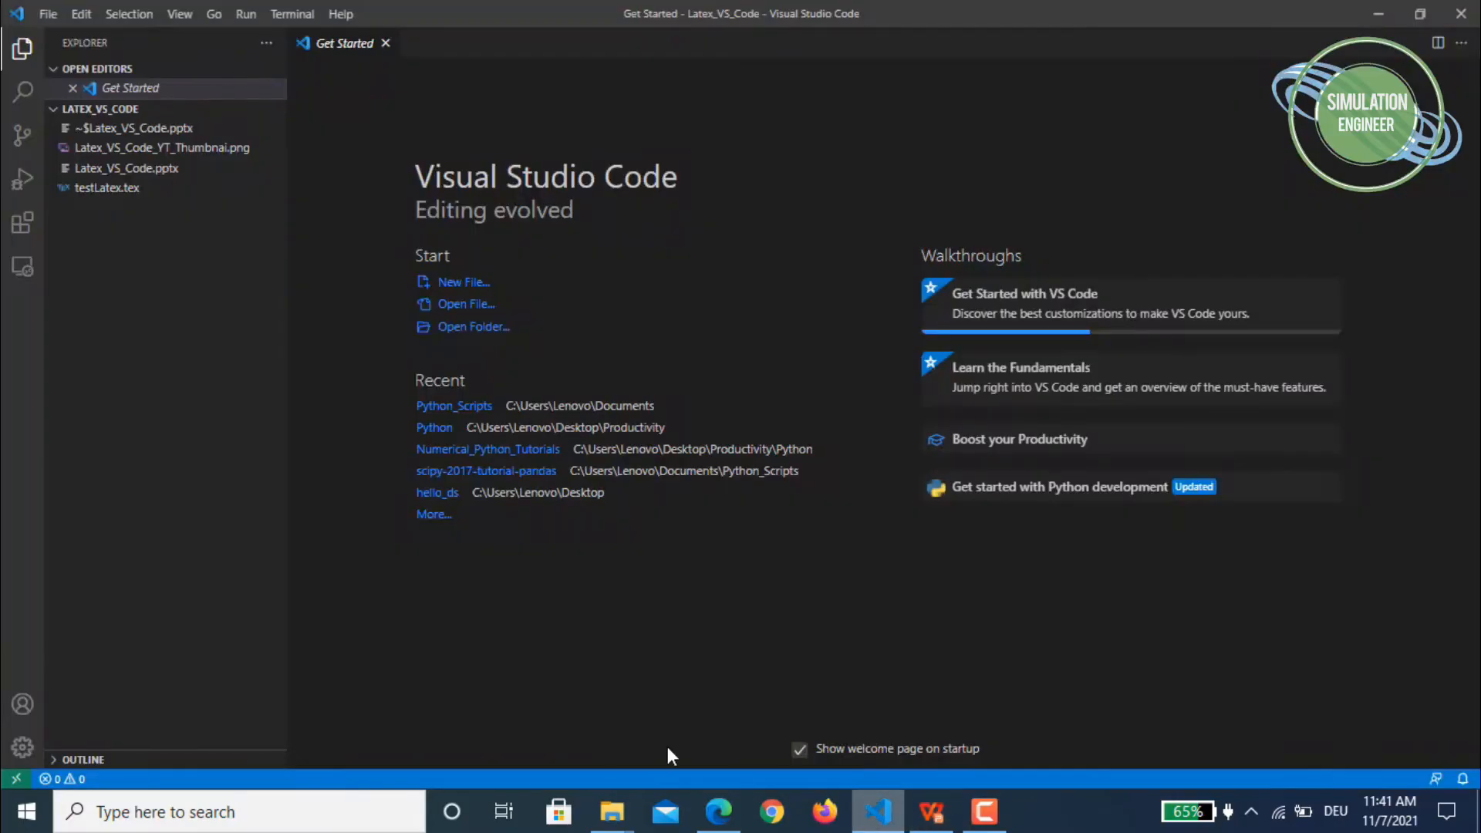
mouse_move(23, 266)
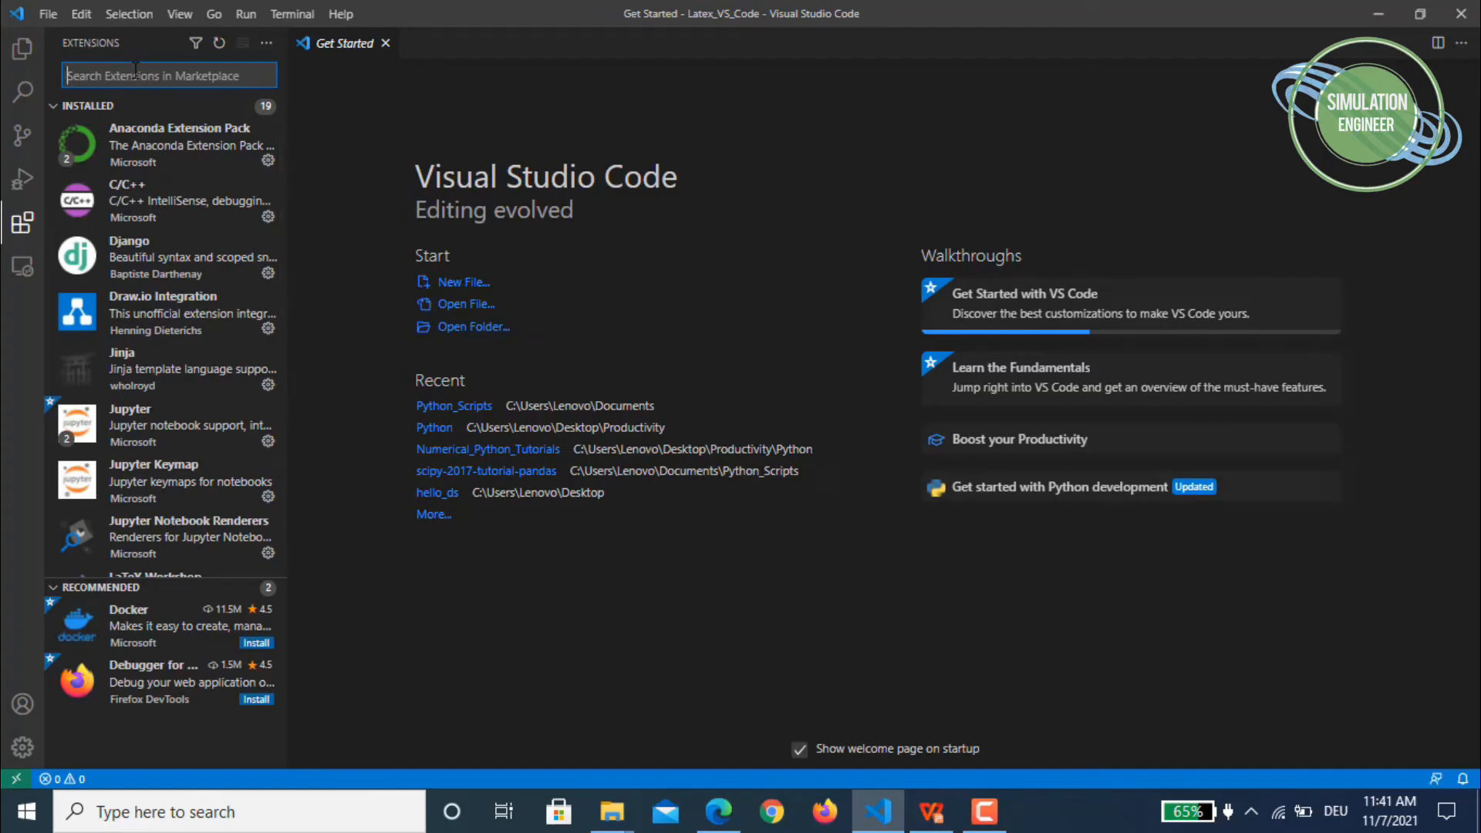
Step: Search the Marketplace for 'latex workshop' and open the installed LaTeX Workshop extension page
type("latex works")
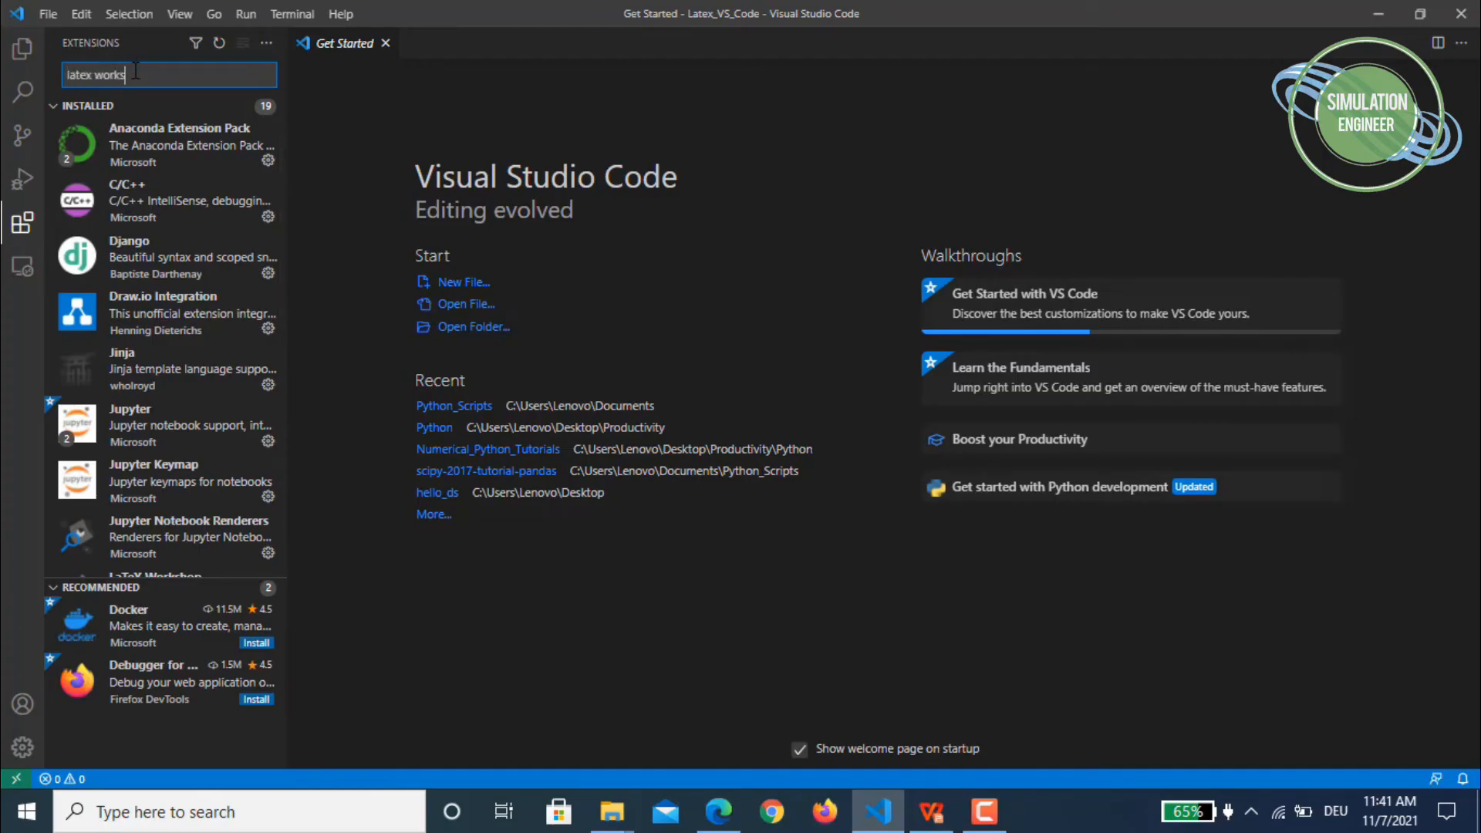
type("hop")
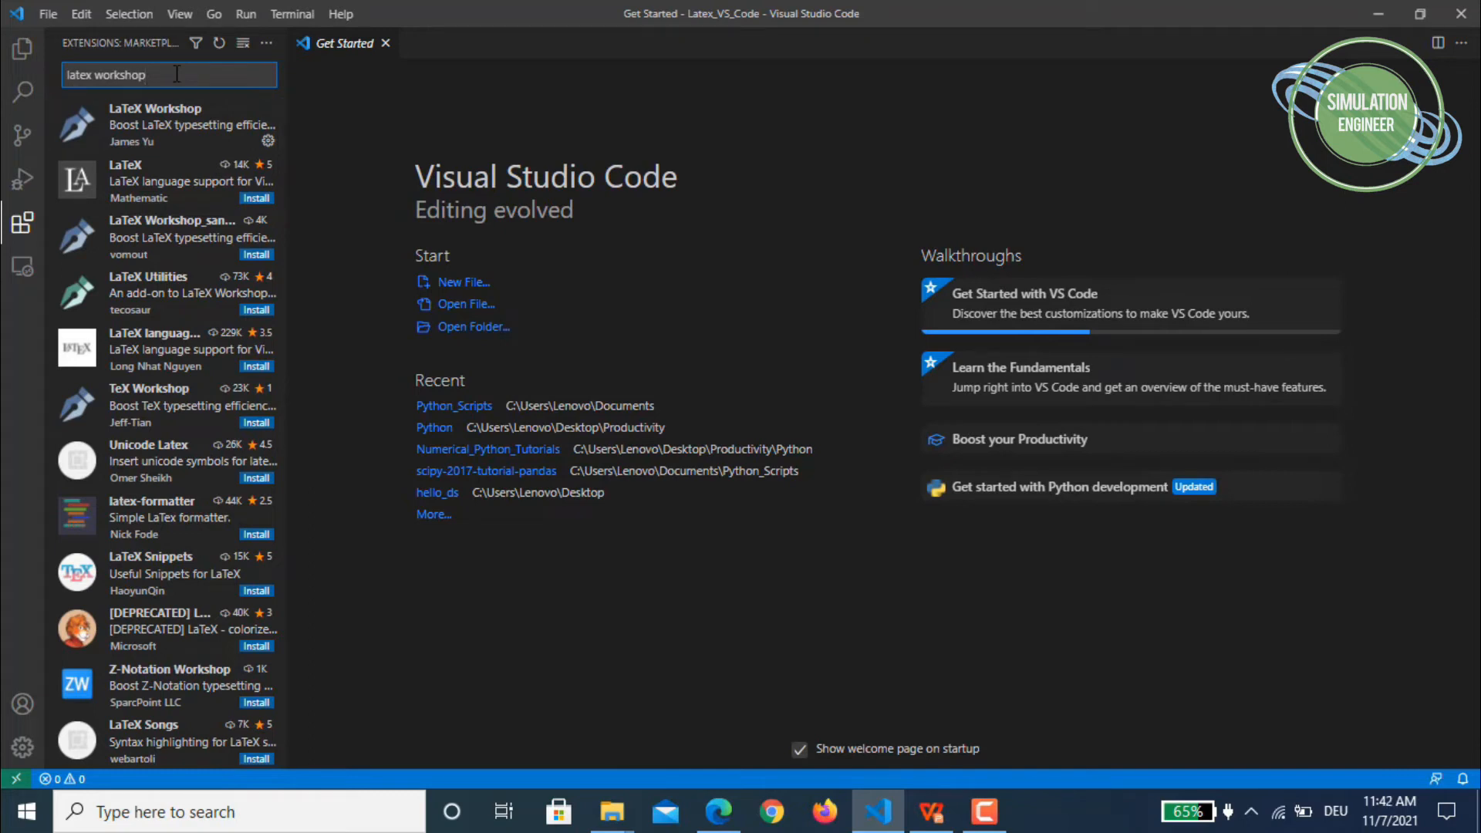
mouse_move(163, 52)
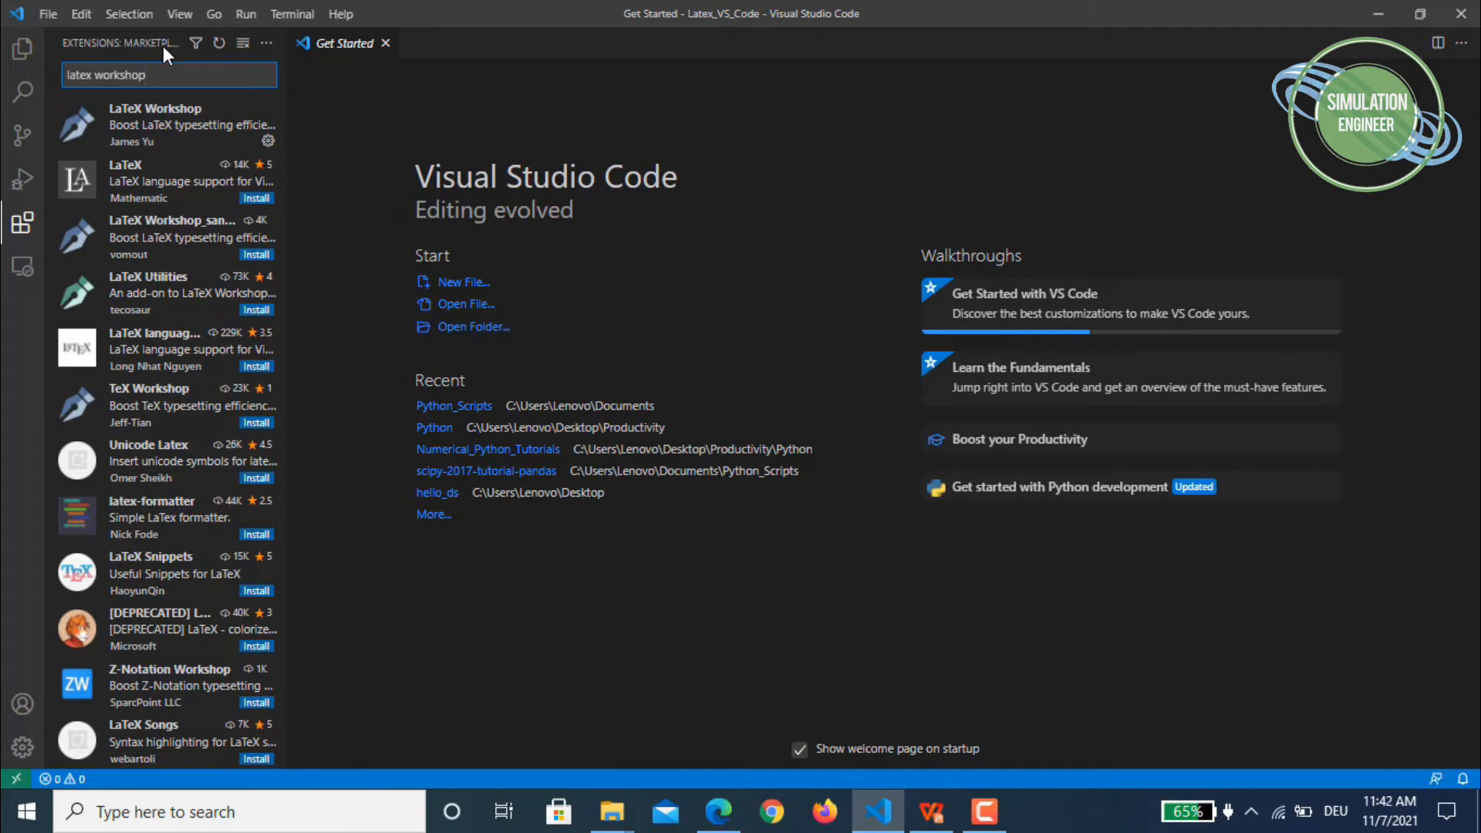
mouse_move(170, 123)
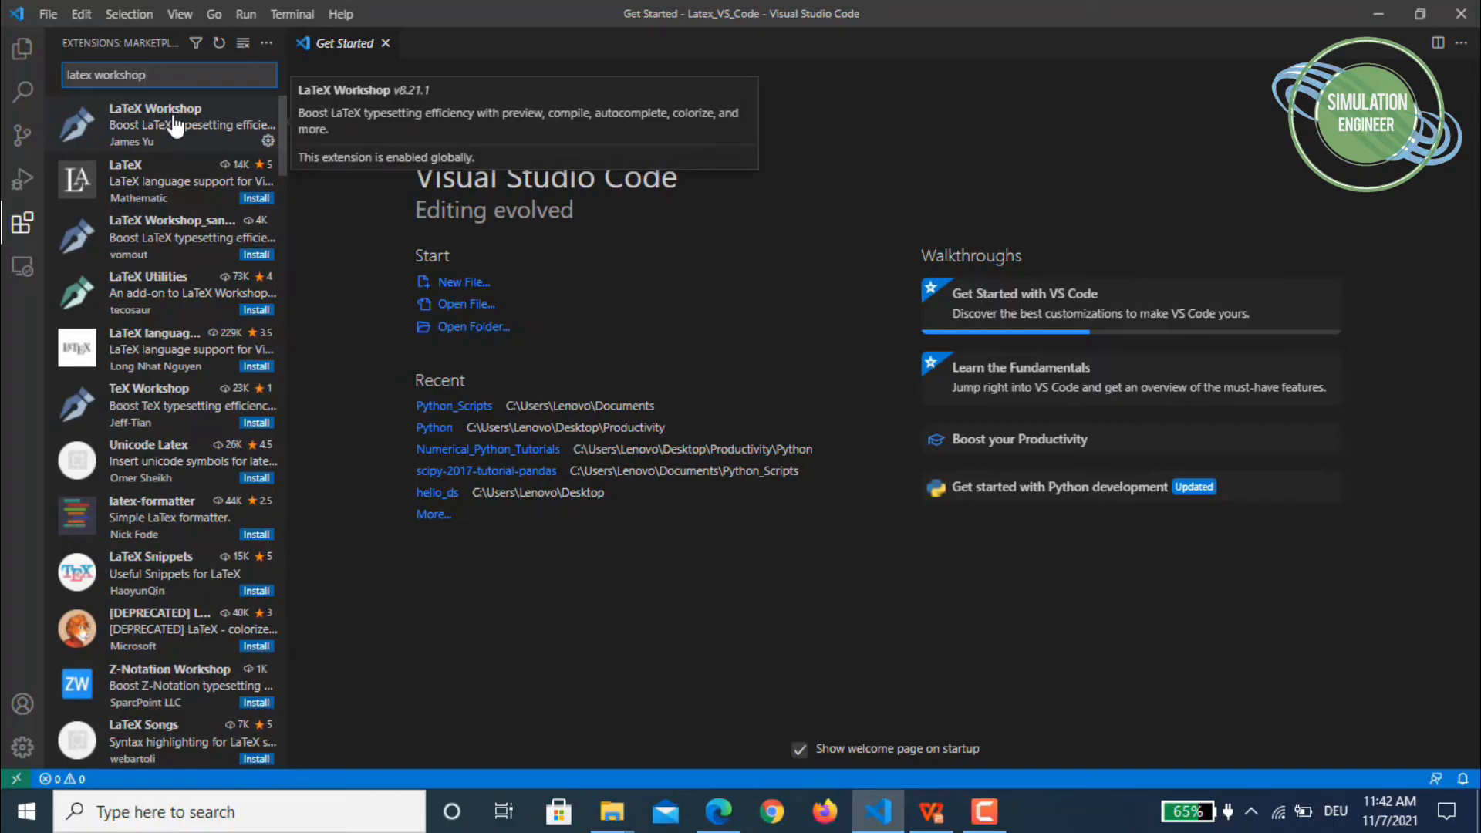
left_click(156, 124)
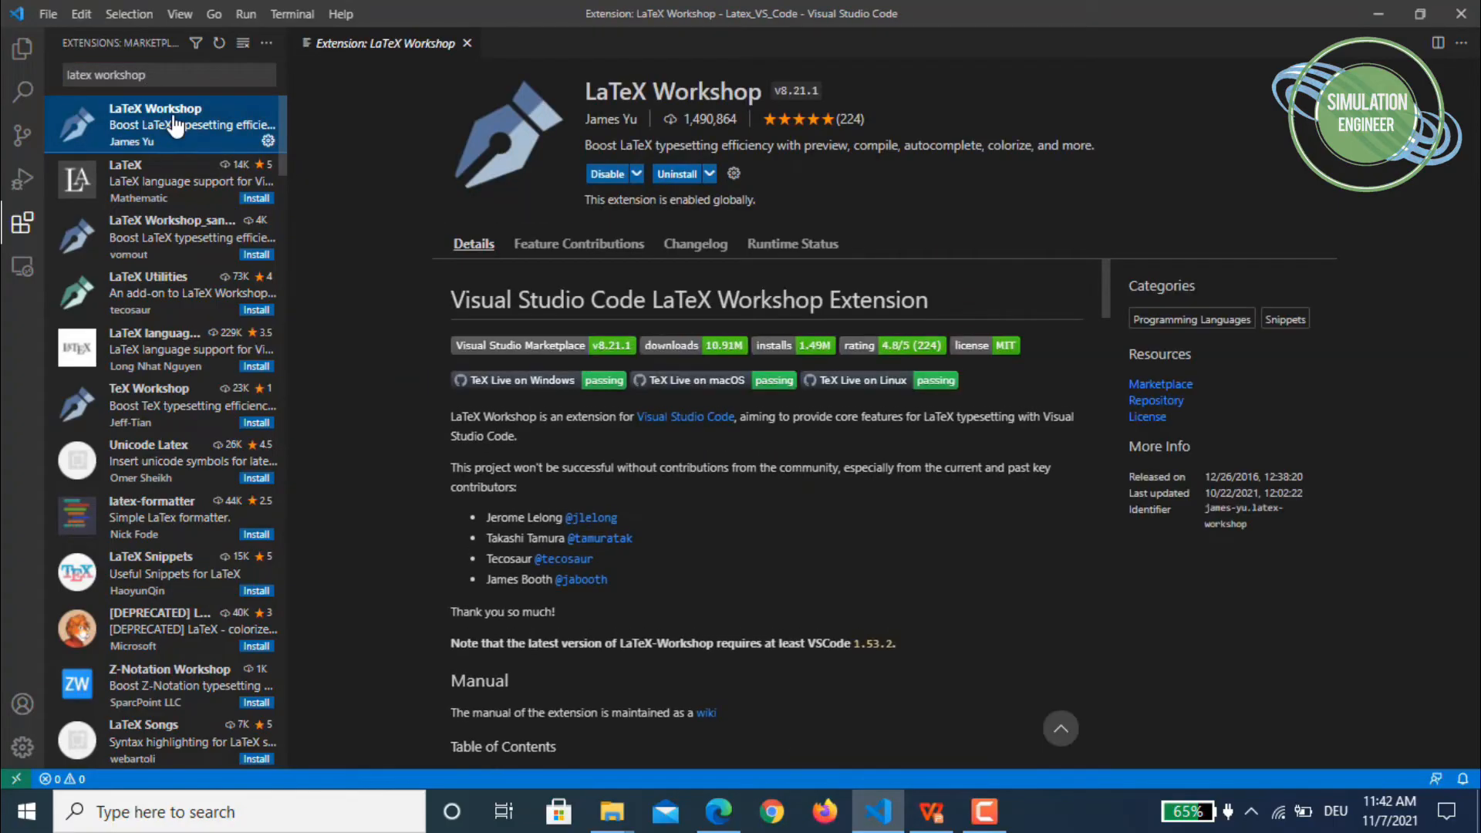
mouse_move(775, 255)
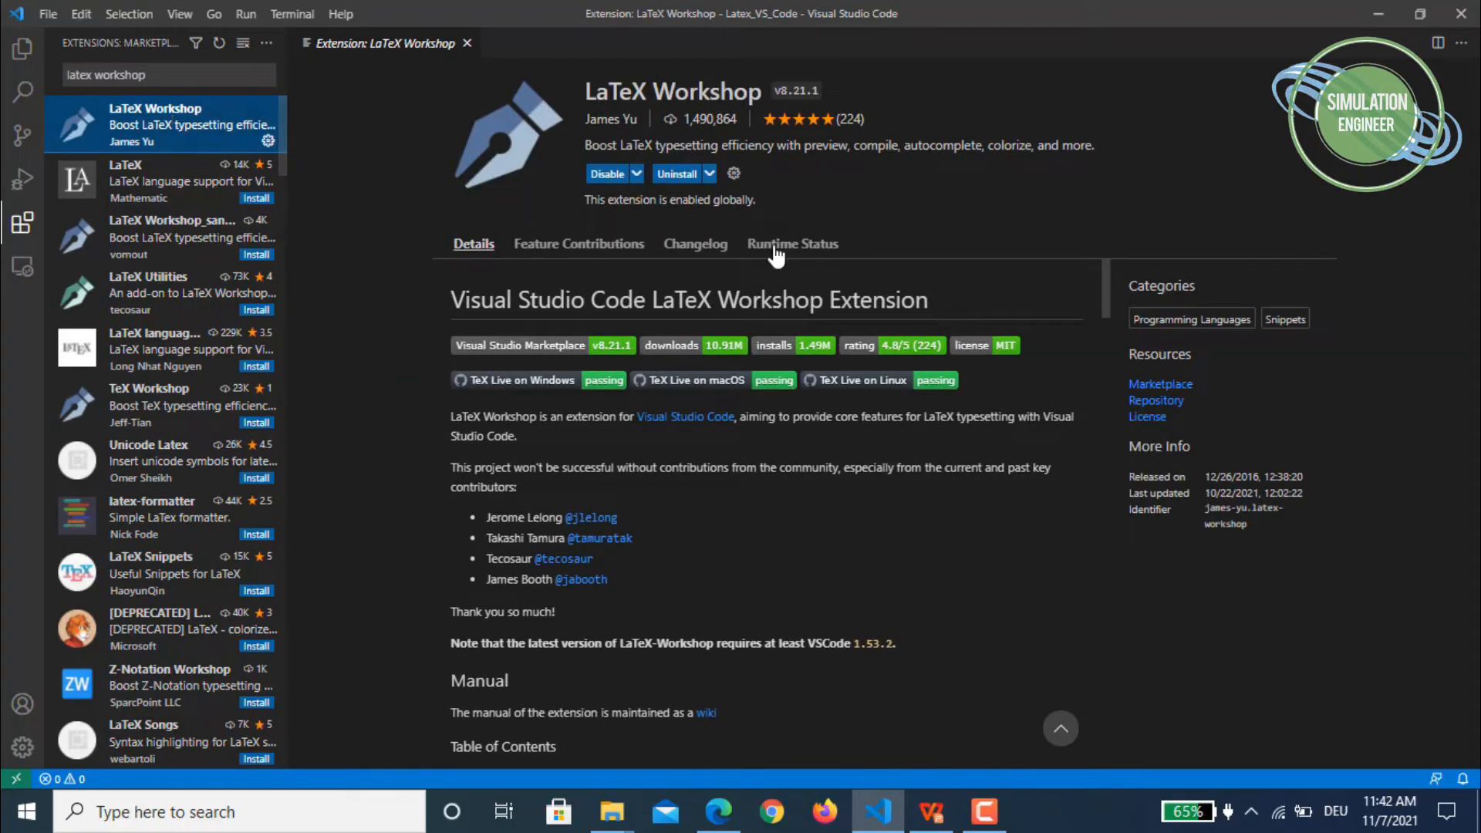
mouse_move(660, 250)
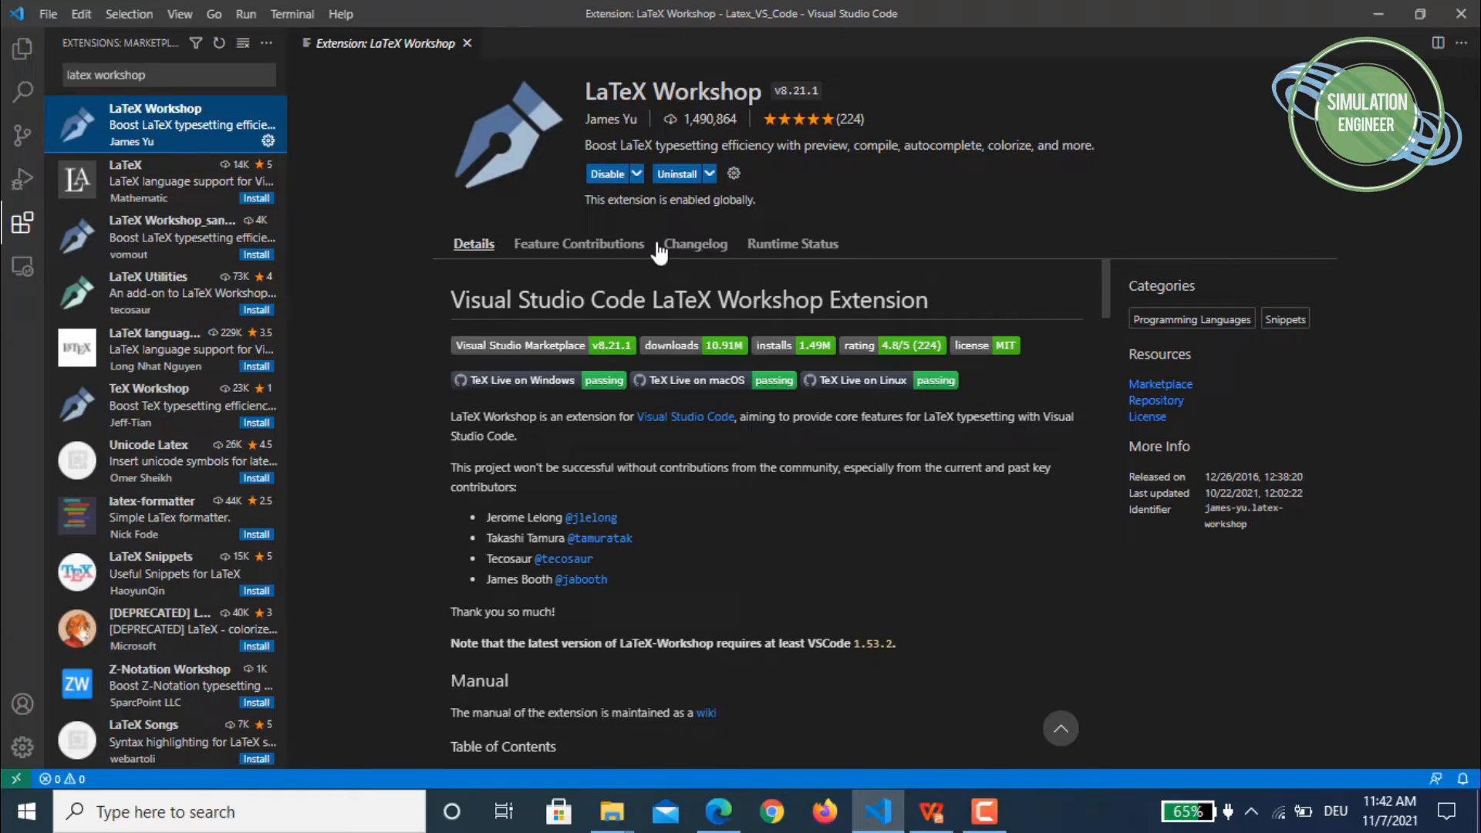
mouse_move(551, 85)
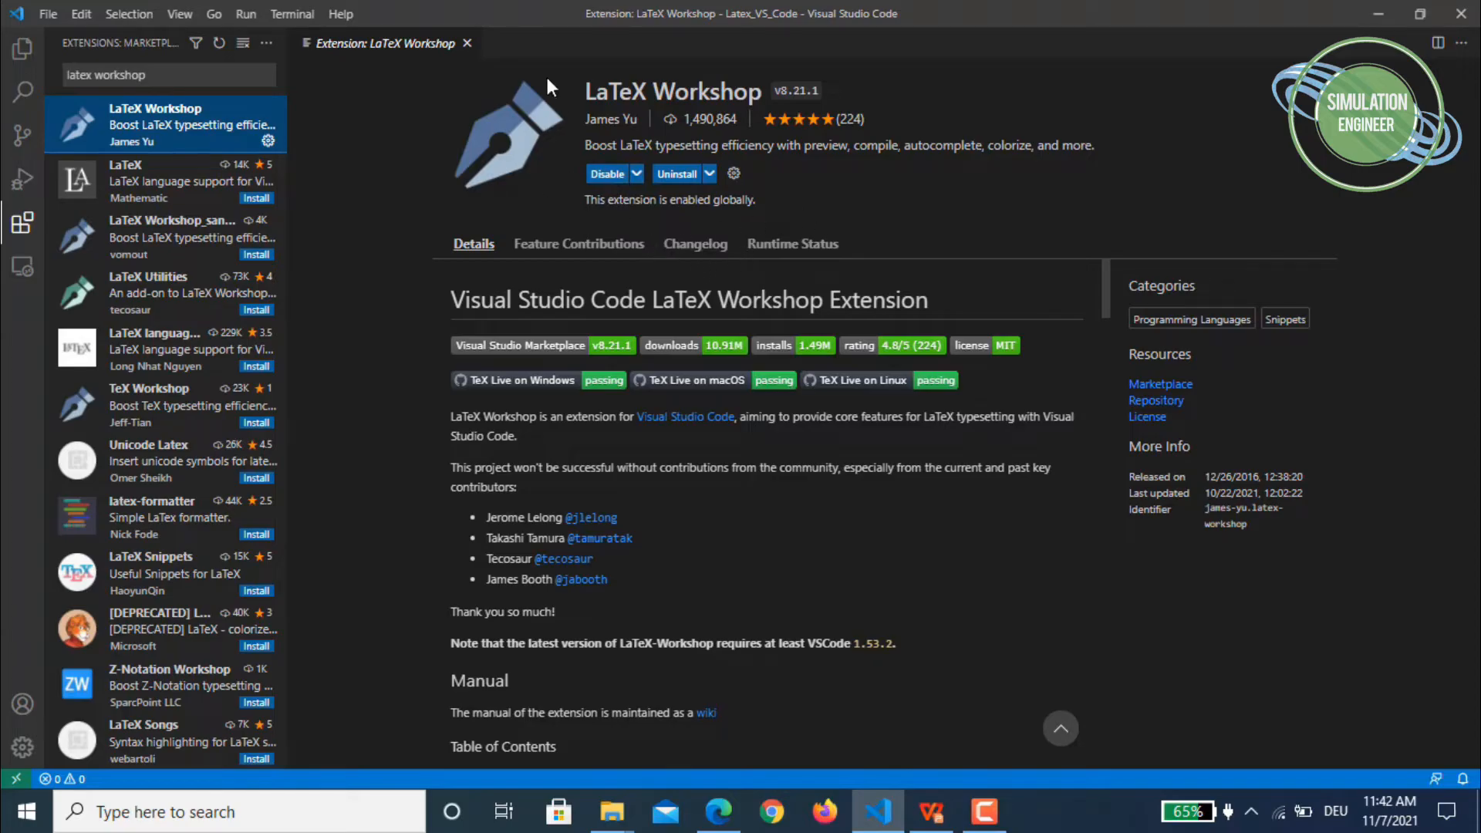
mouse_move(22, 49)
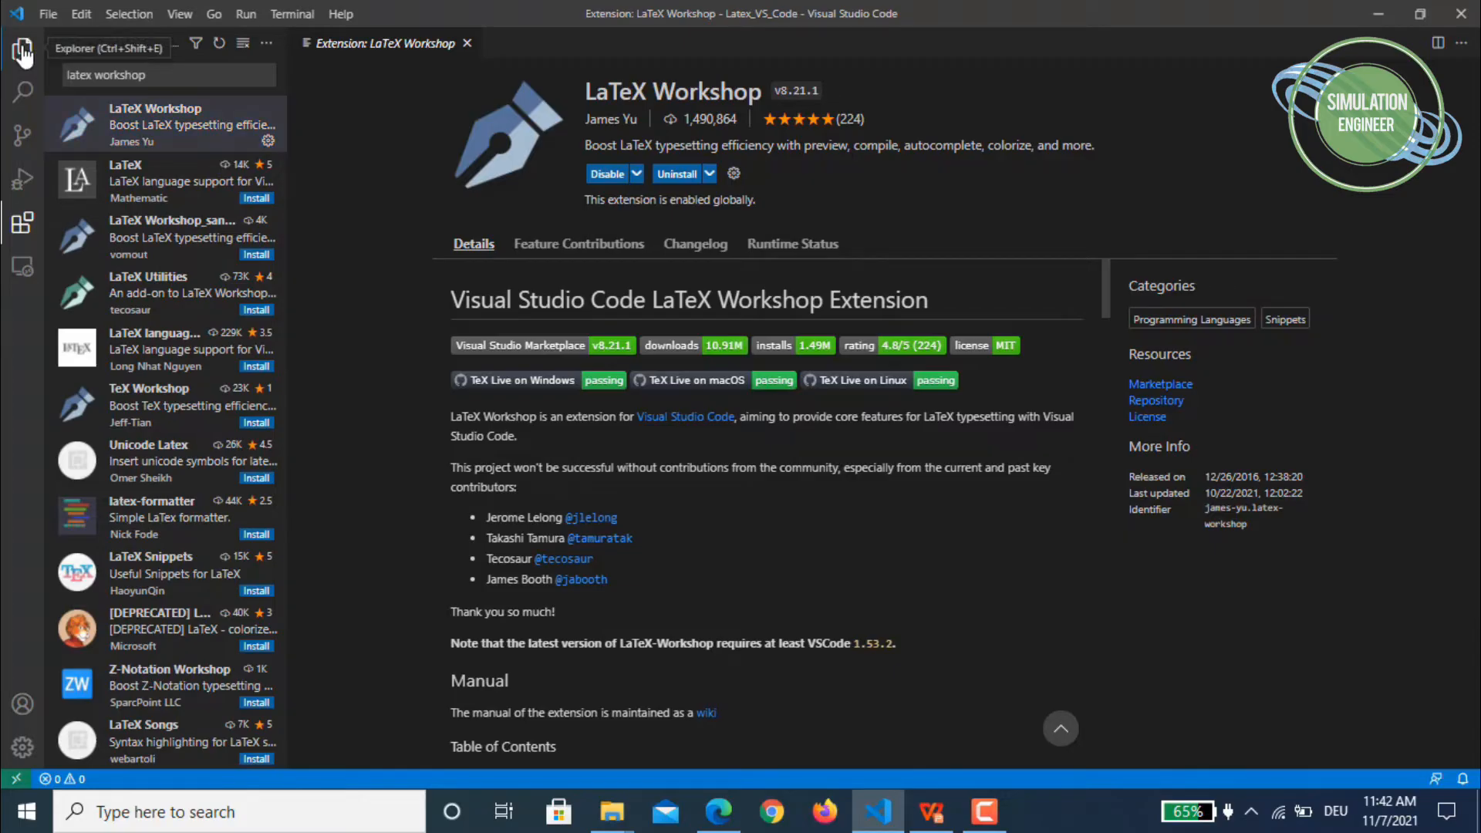
Step: Open testLatex.tex from the Explorer with the cursor at line 9, full-width
left_click(21, 49)
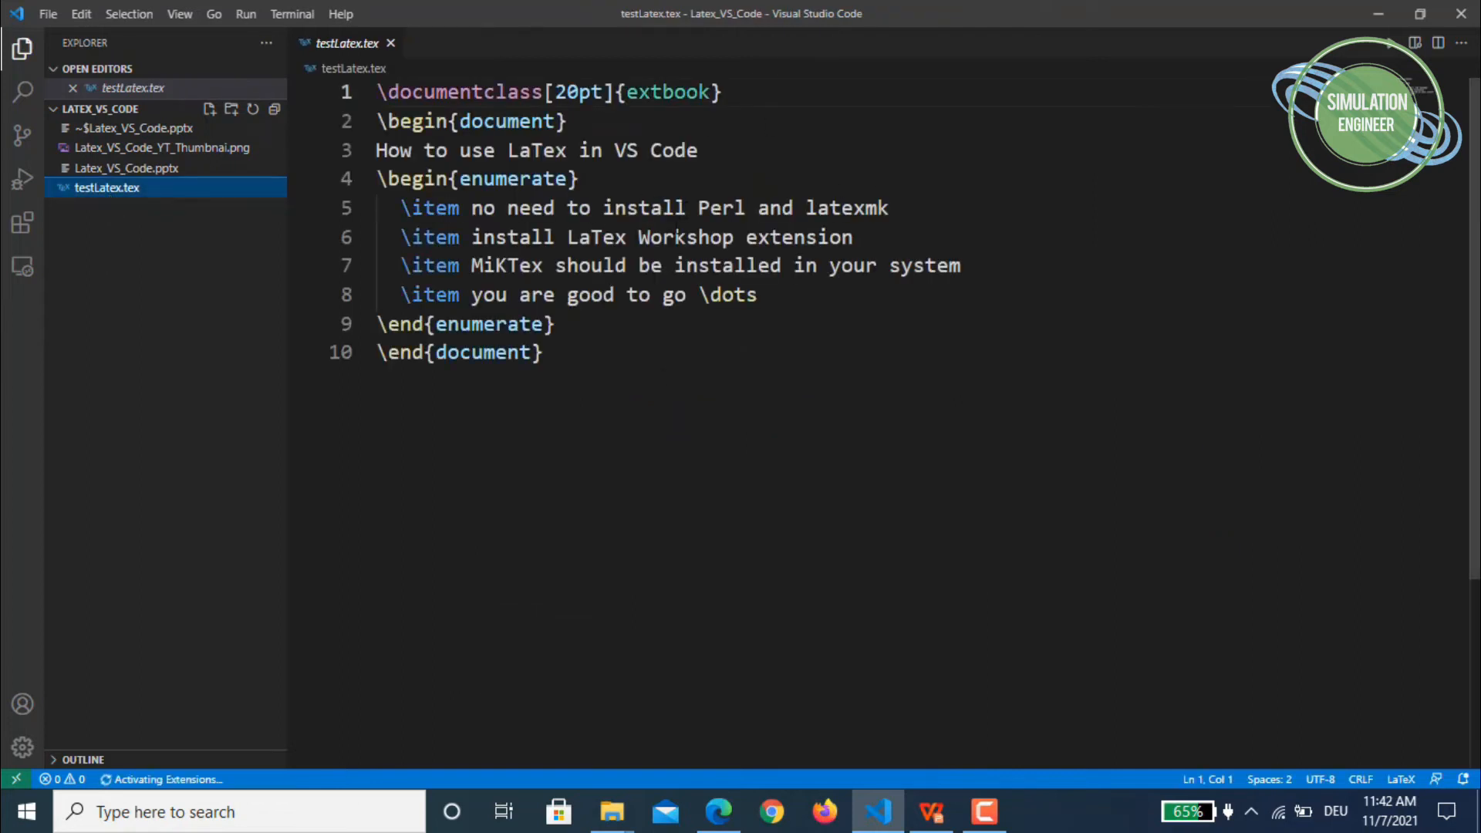
left_click(556, 324)
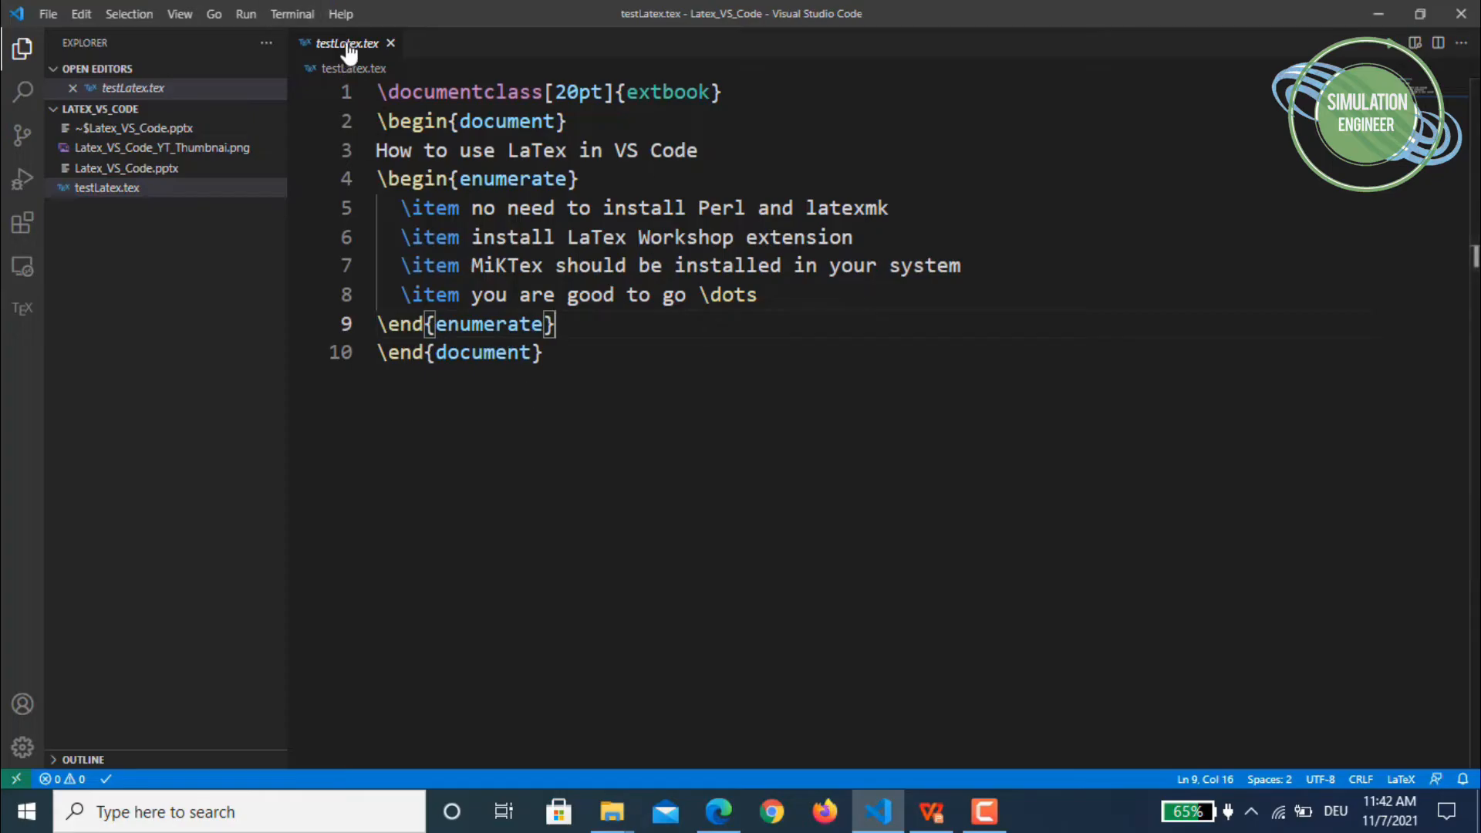
left_click(21, 48)
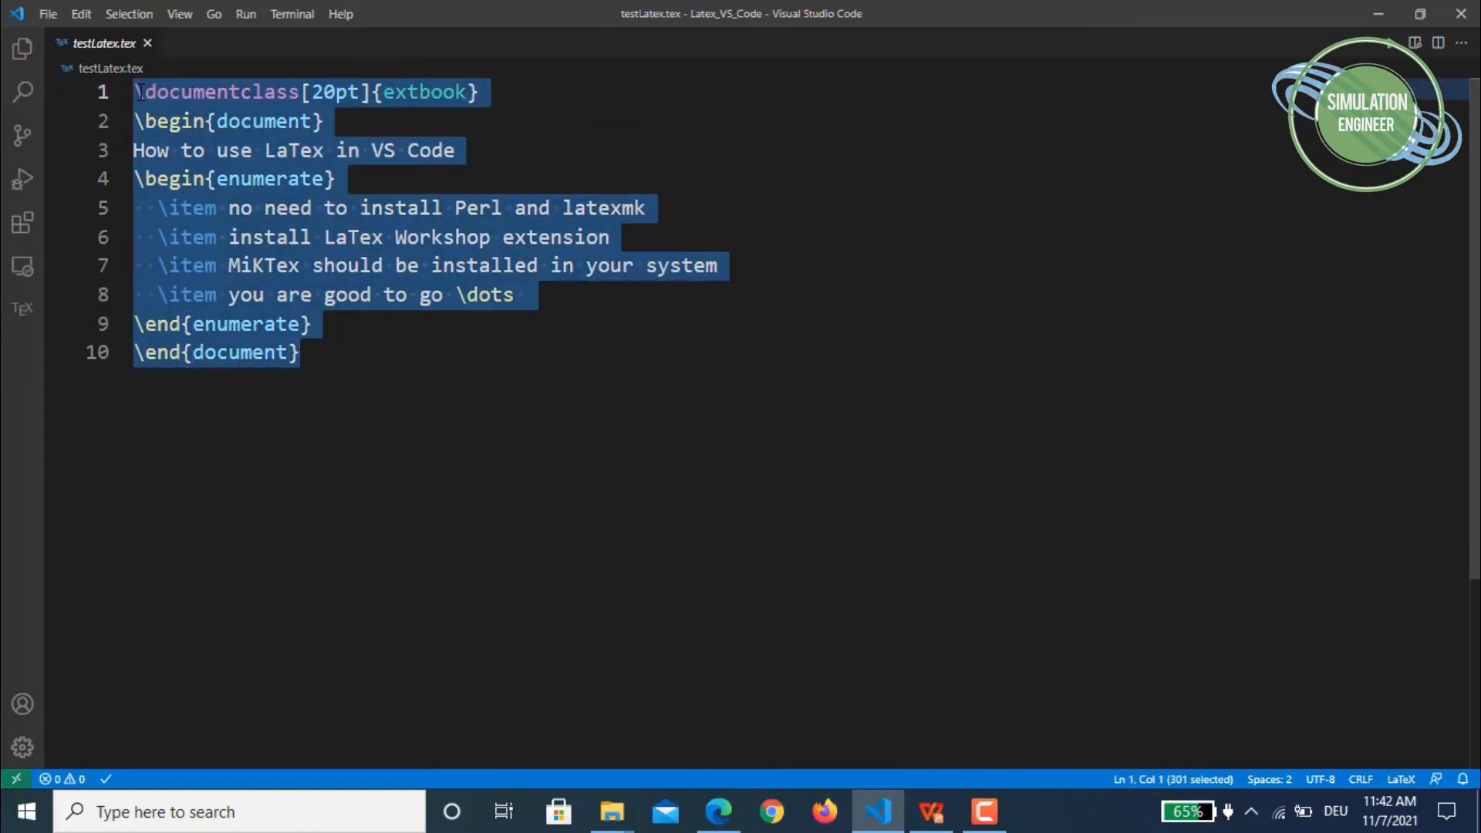
mouse_move(22, 308)
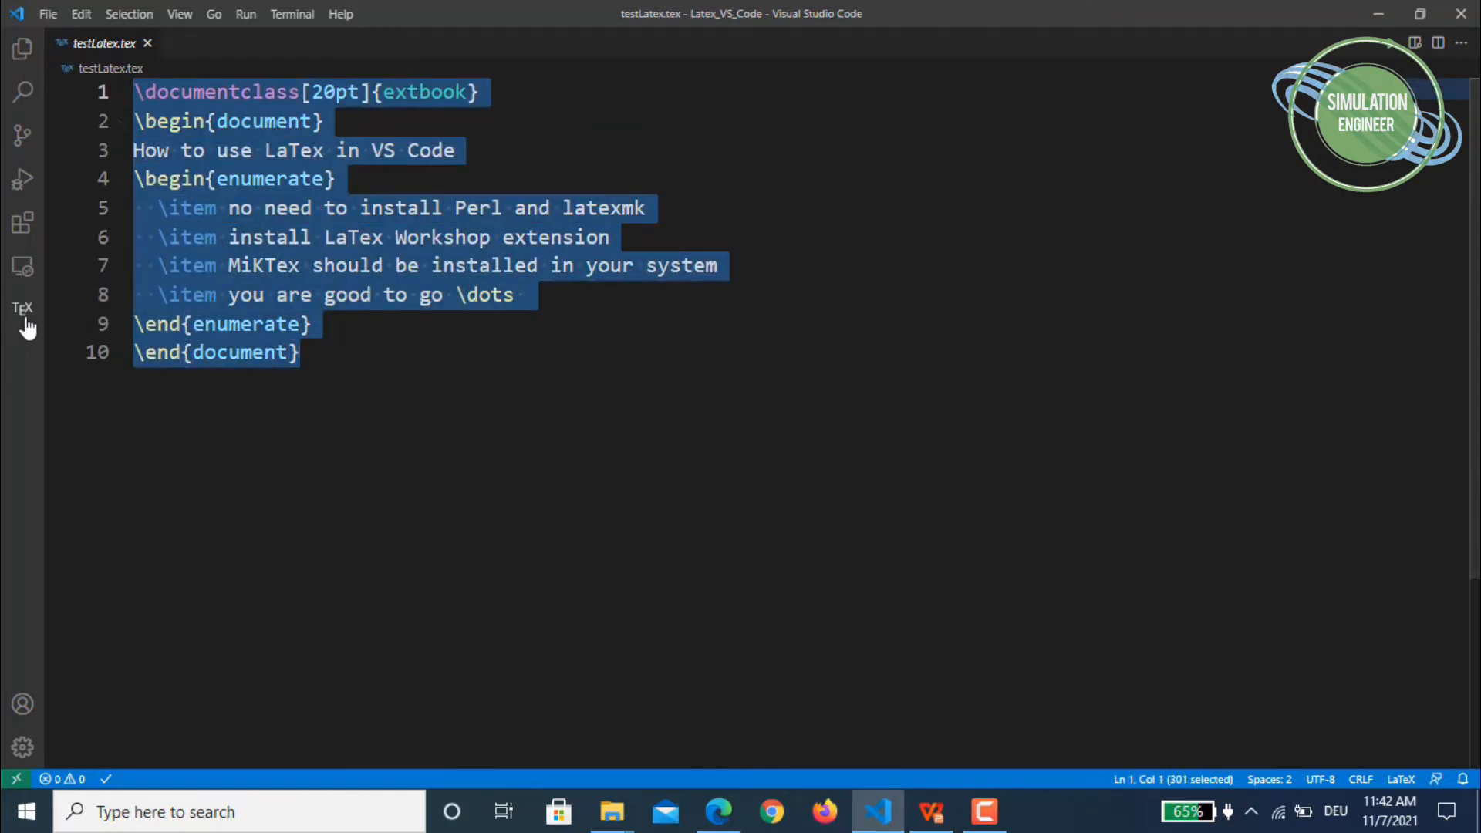
mouse_move(22, 309)
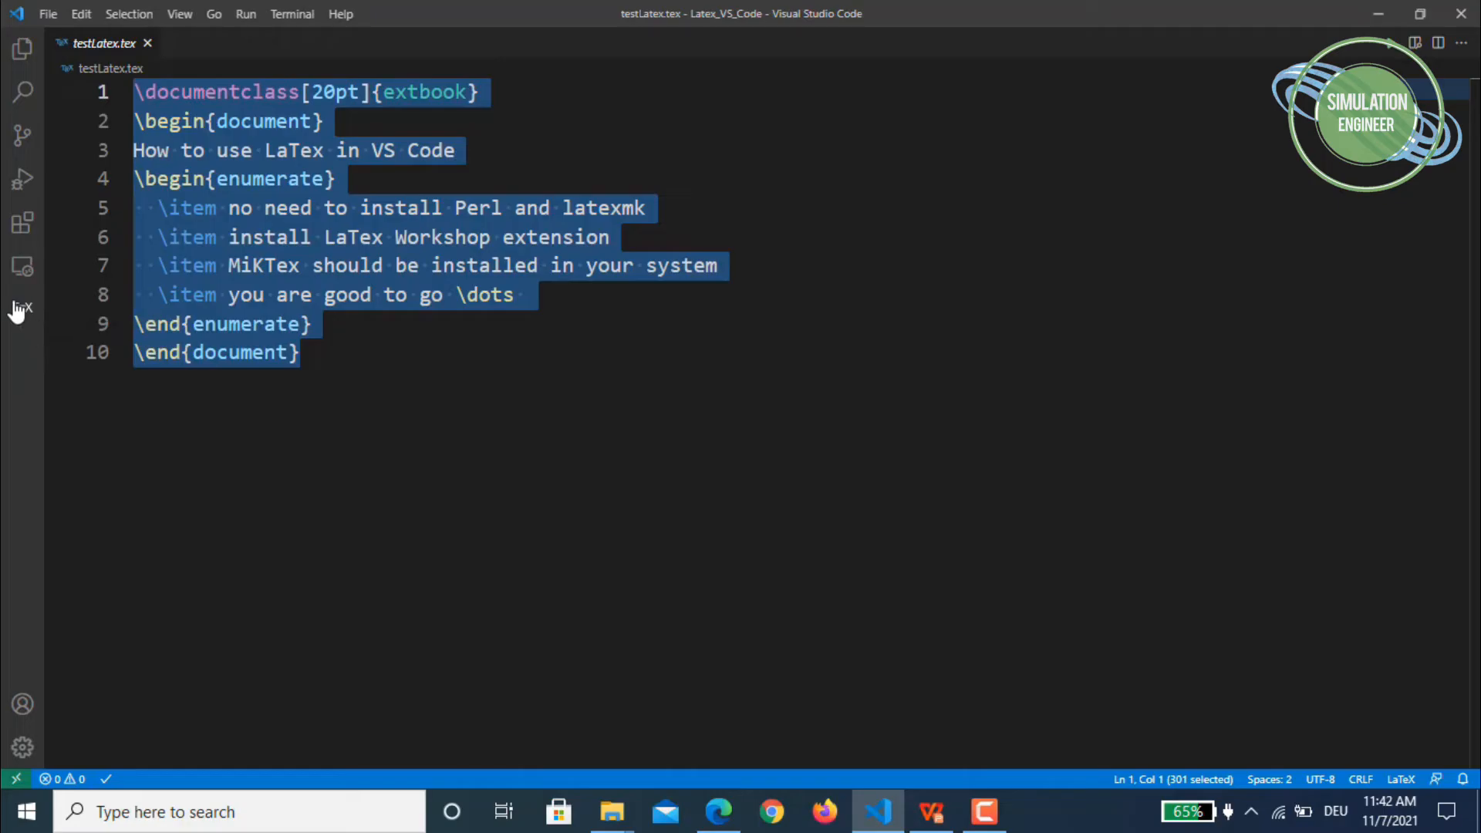
left_click(21, 309)
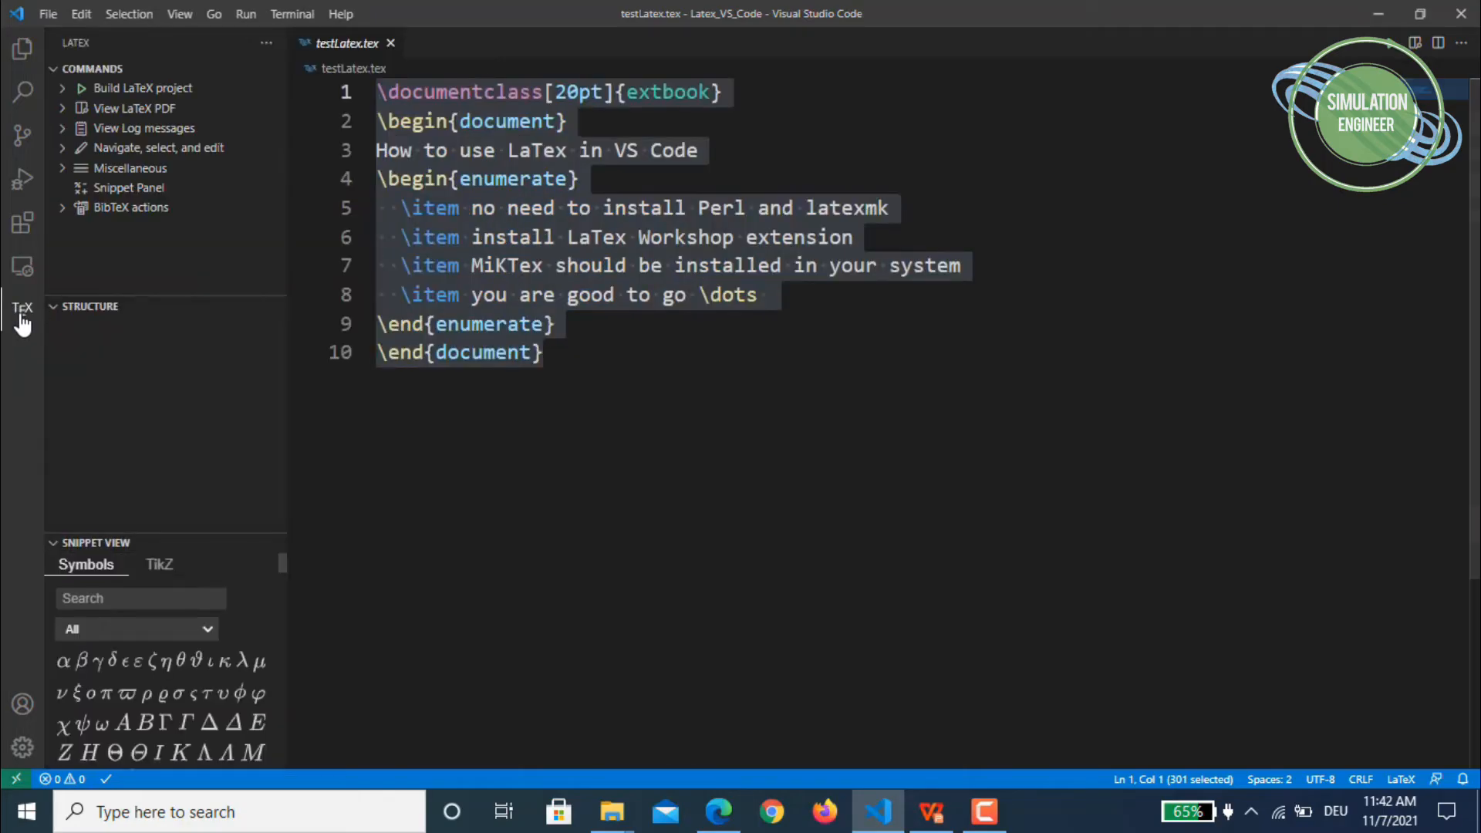
mouse_move(104, 74)
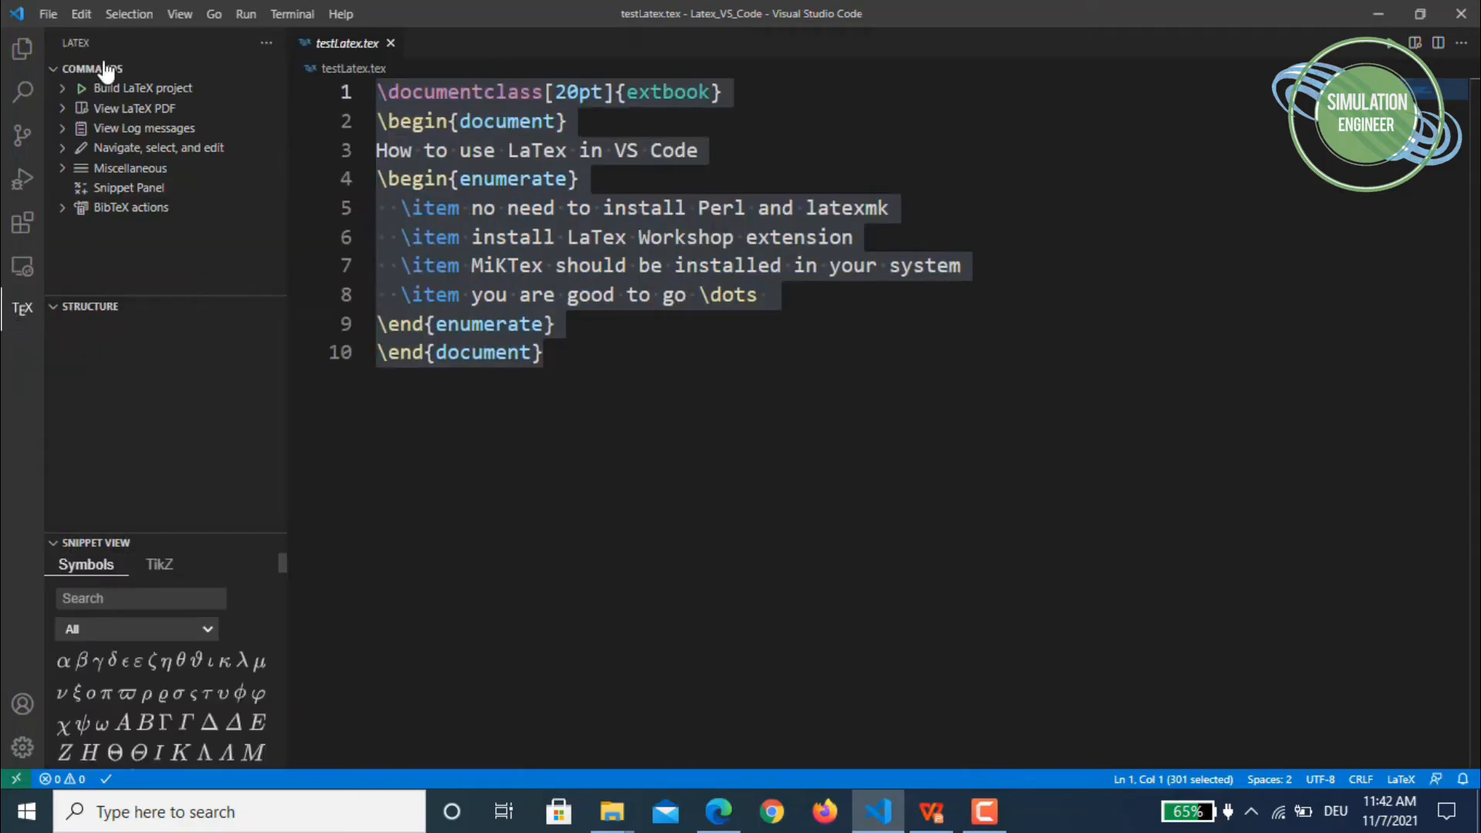
mouse_move(143, 88)
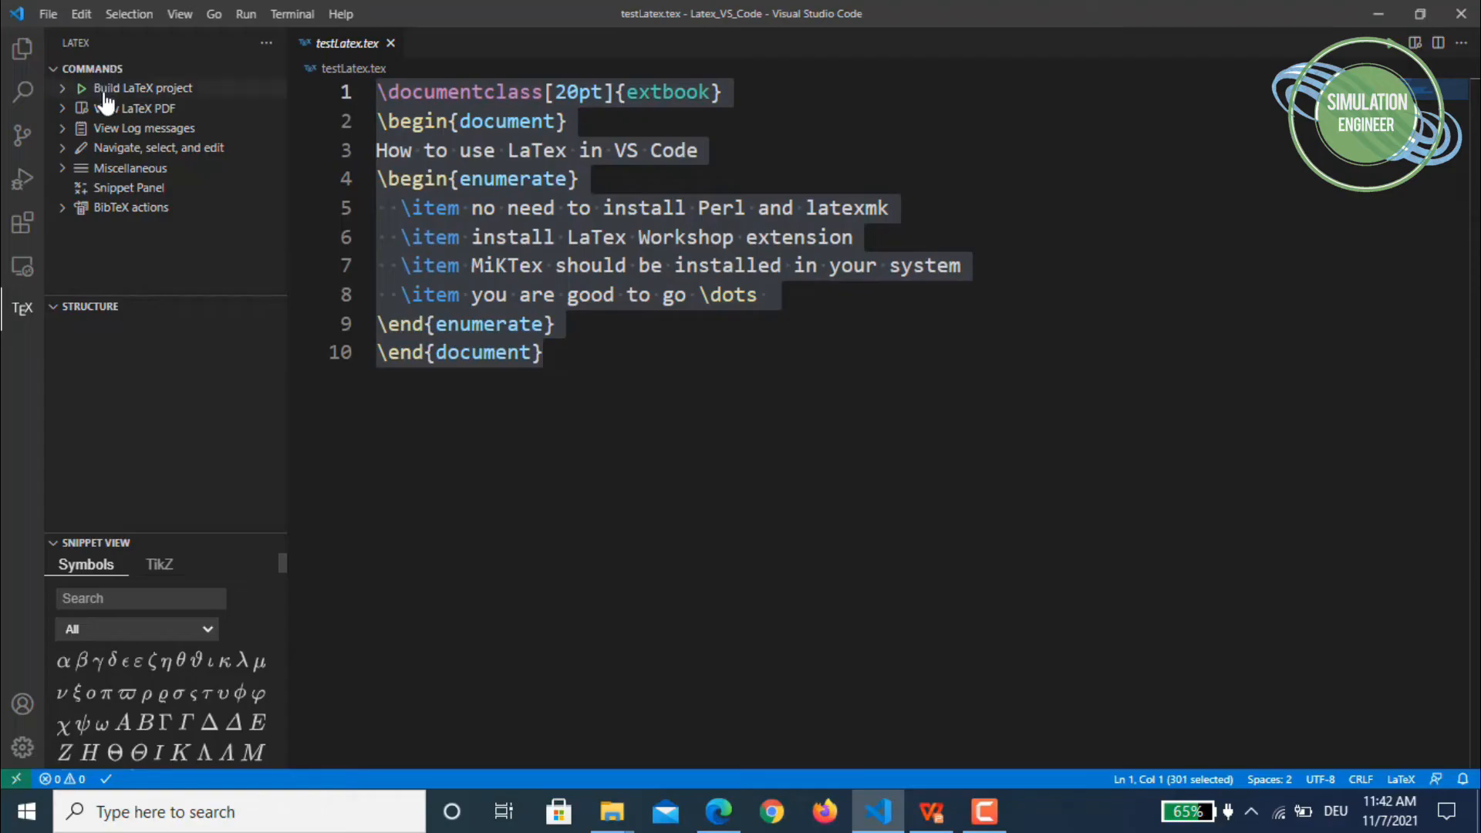
mouse_move(142, 108)
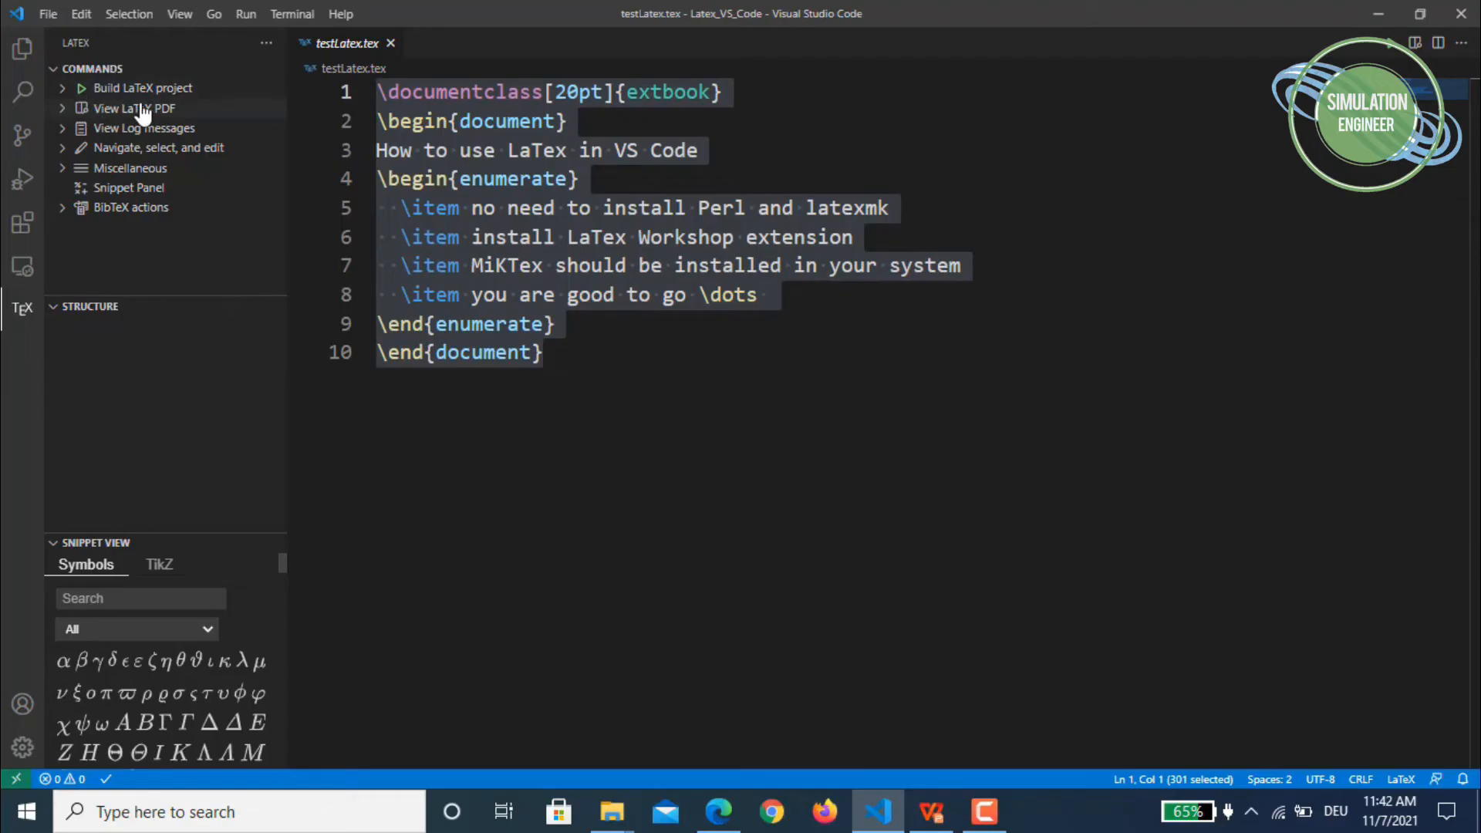
mouse_move(144, 127)
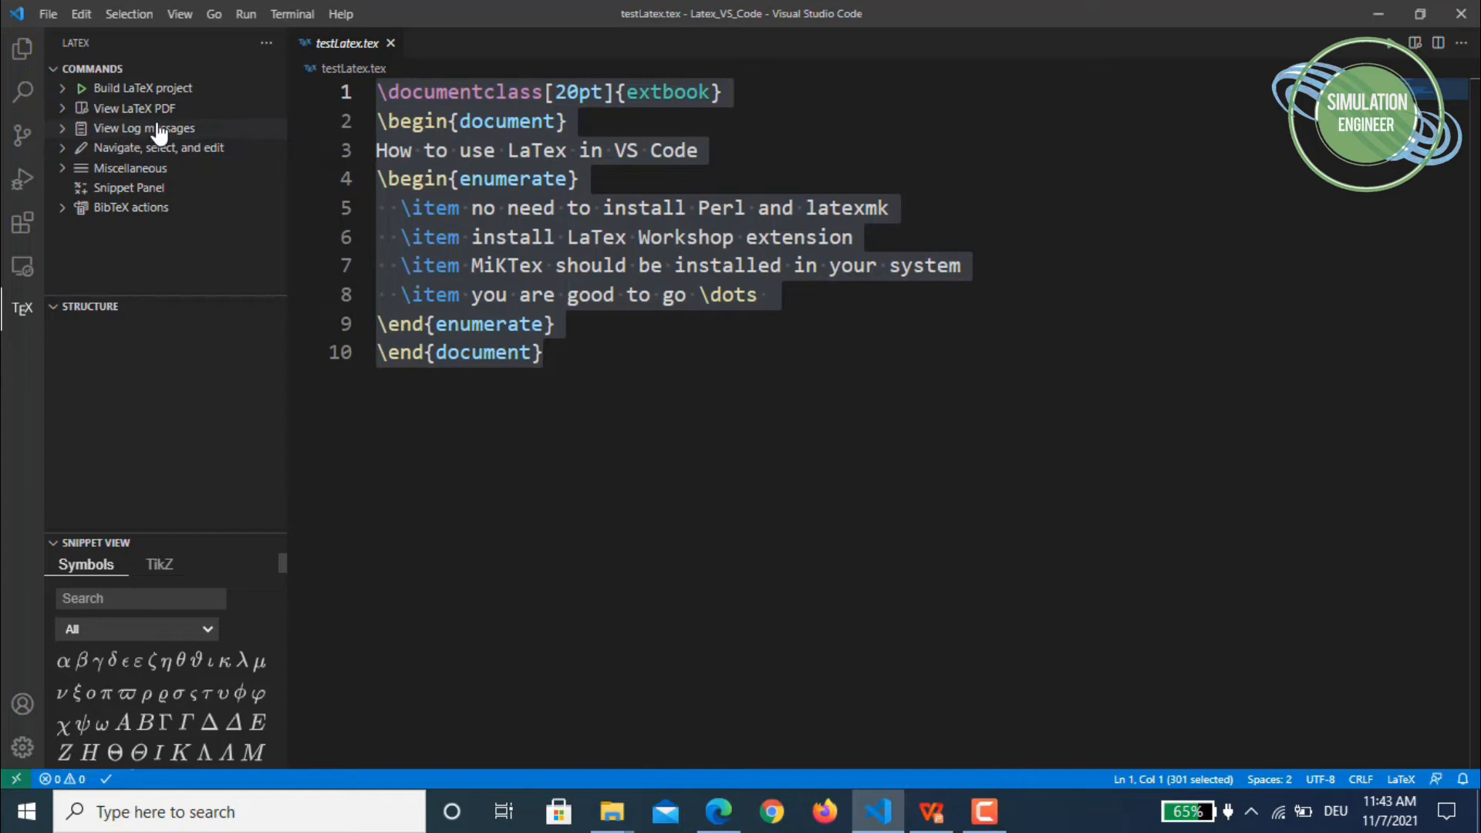
mouse_move(143, 127)
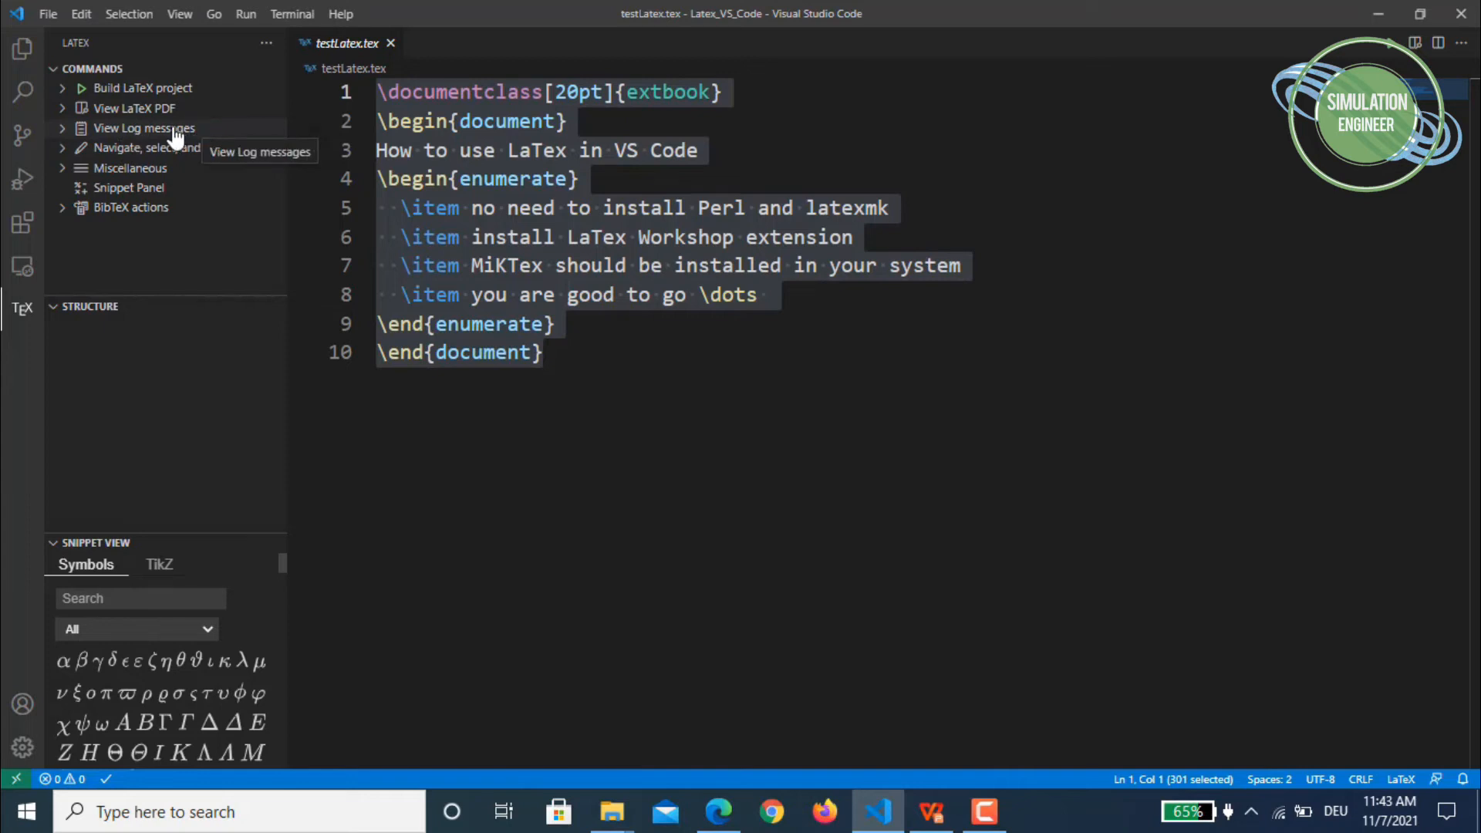
mouse_move(152, 217)
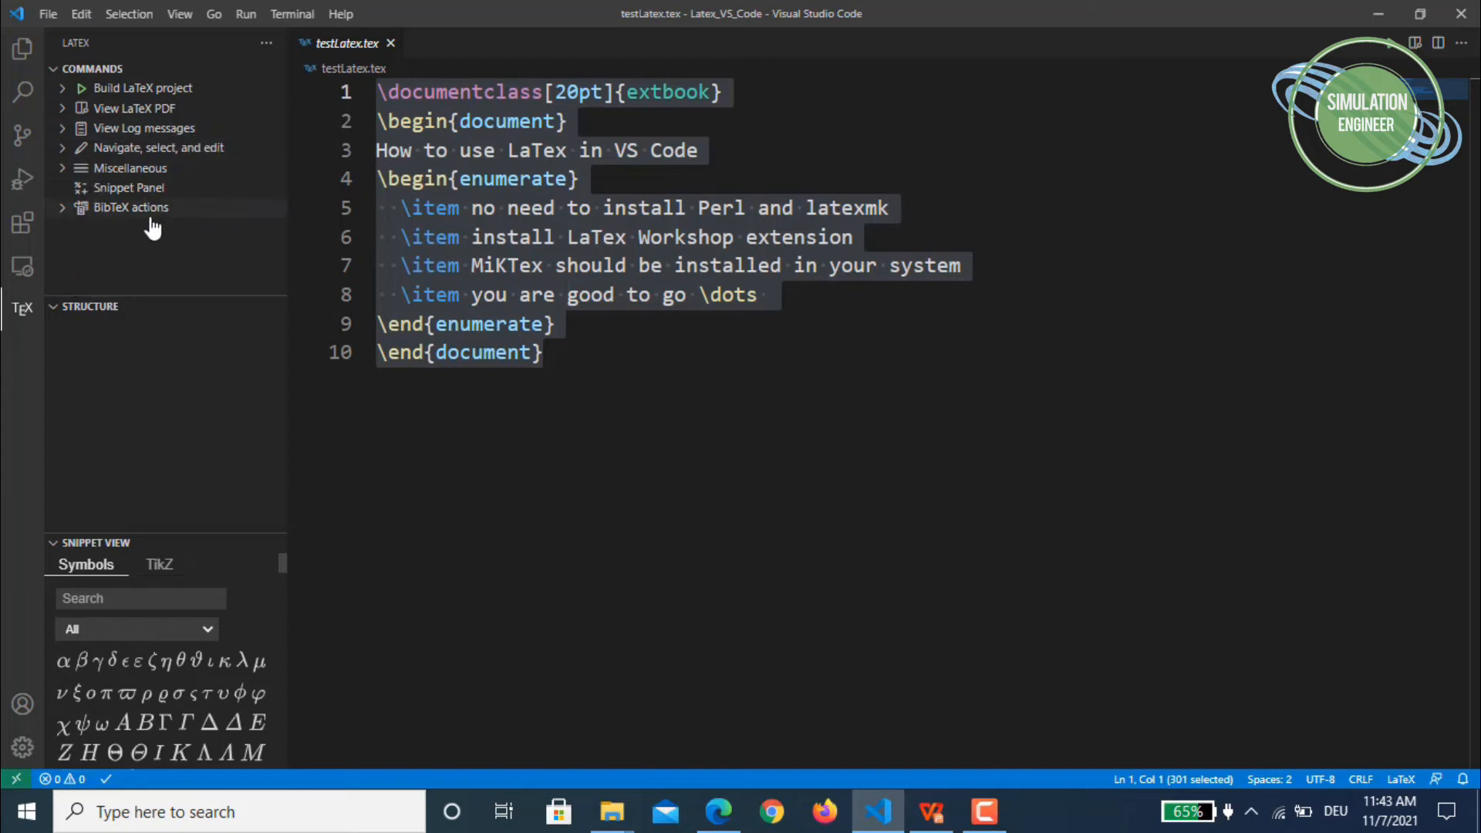
mouse_move(61, 286)
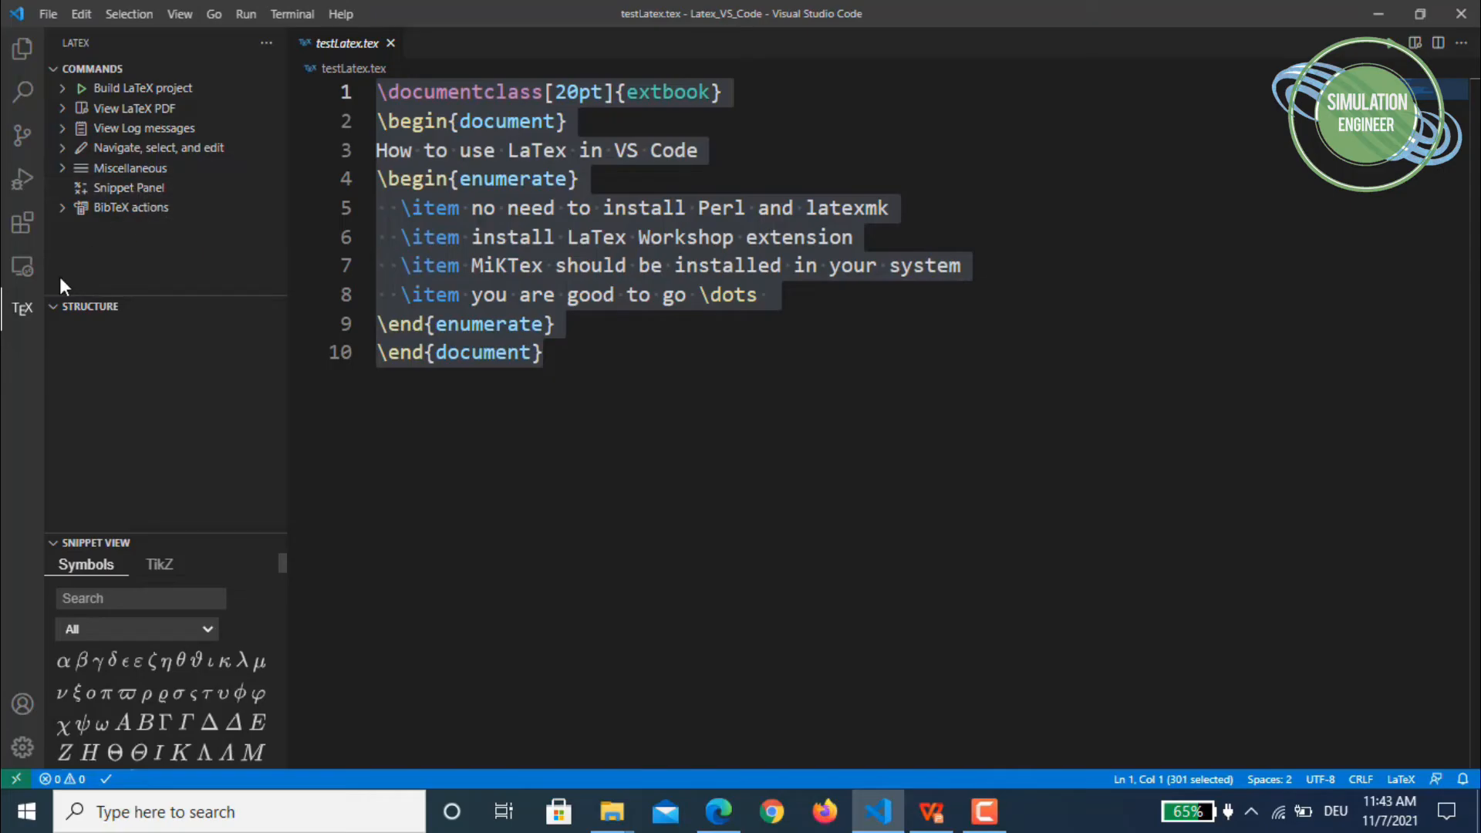
mouse_move(67, 217)
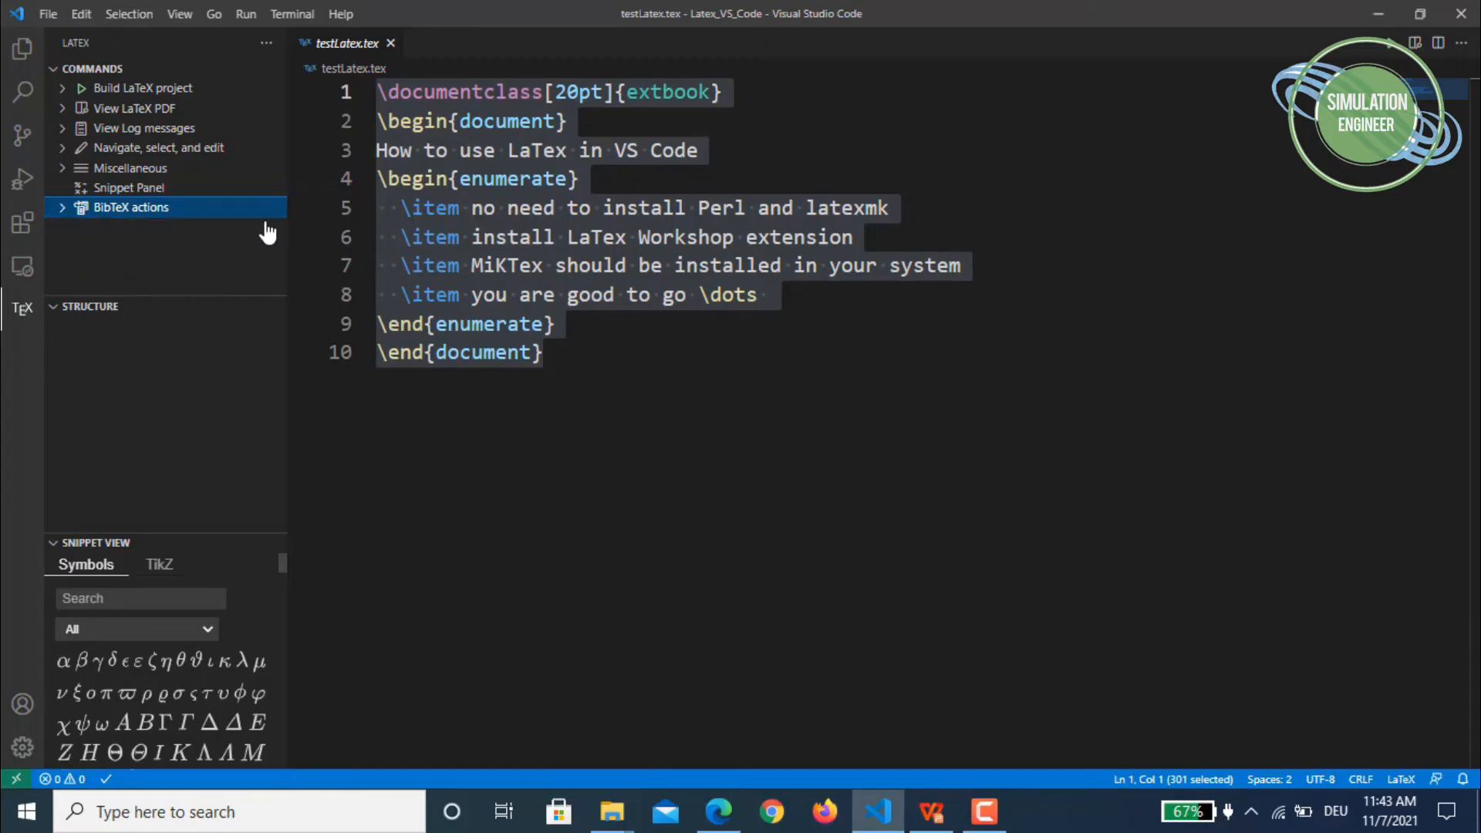
left_click(636, 353)
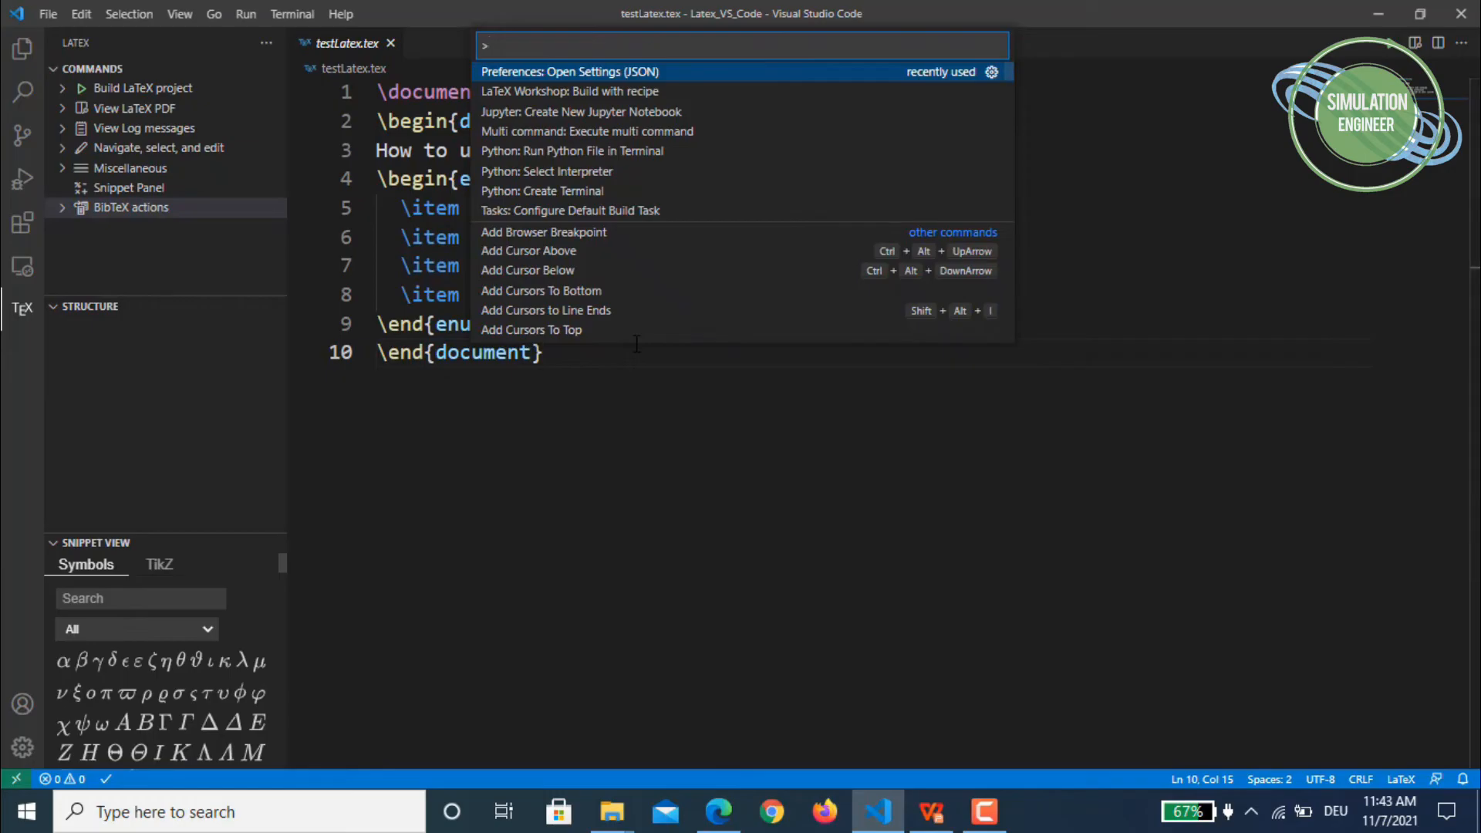
mouse_move(580, 111)
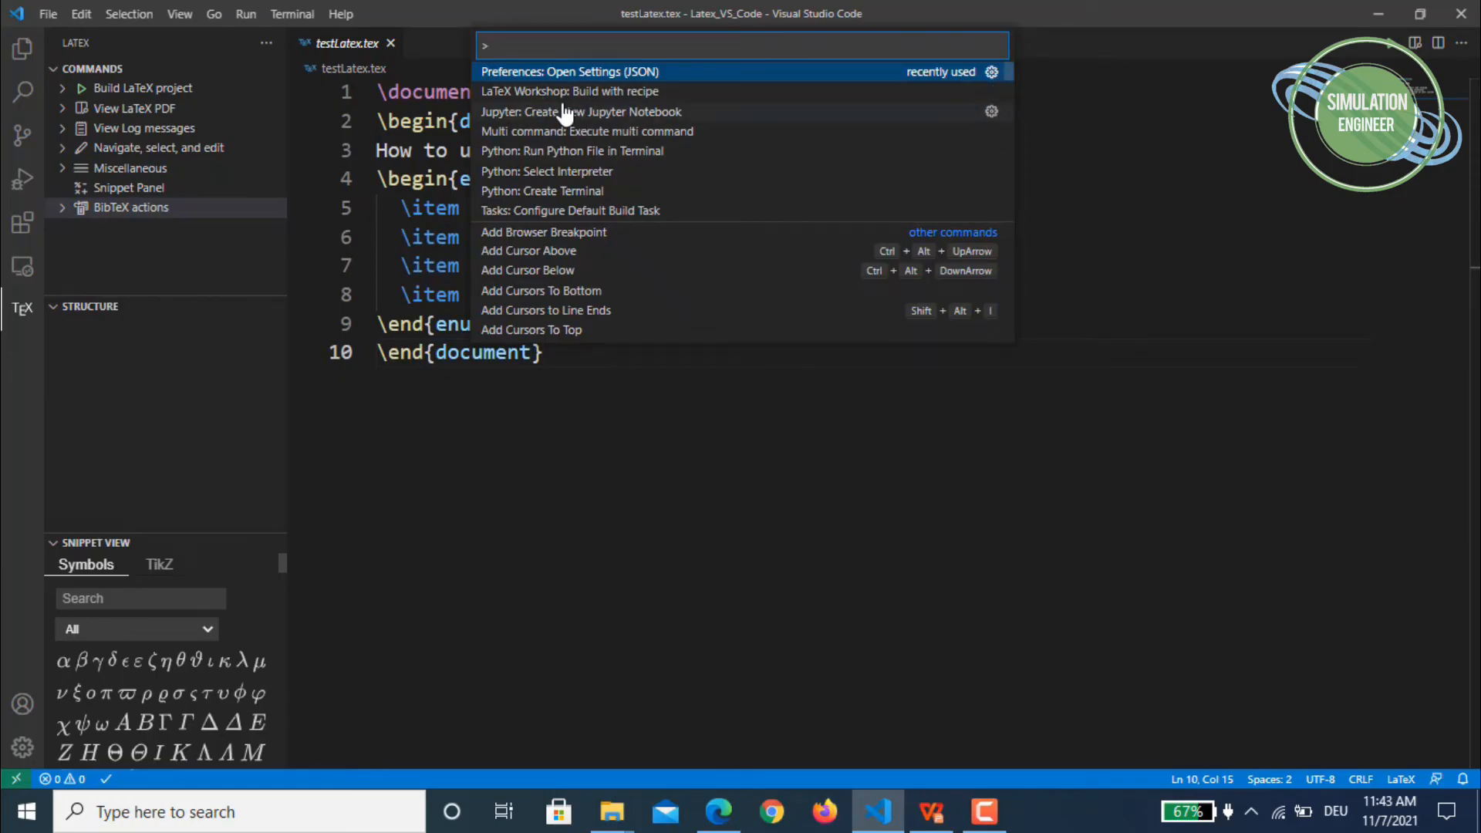
Step: Build testLatex.tex with the pdflatex → bibtex → pdflatex ×2 recipe
left_click(570, 91)
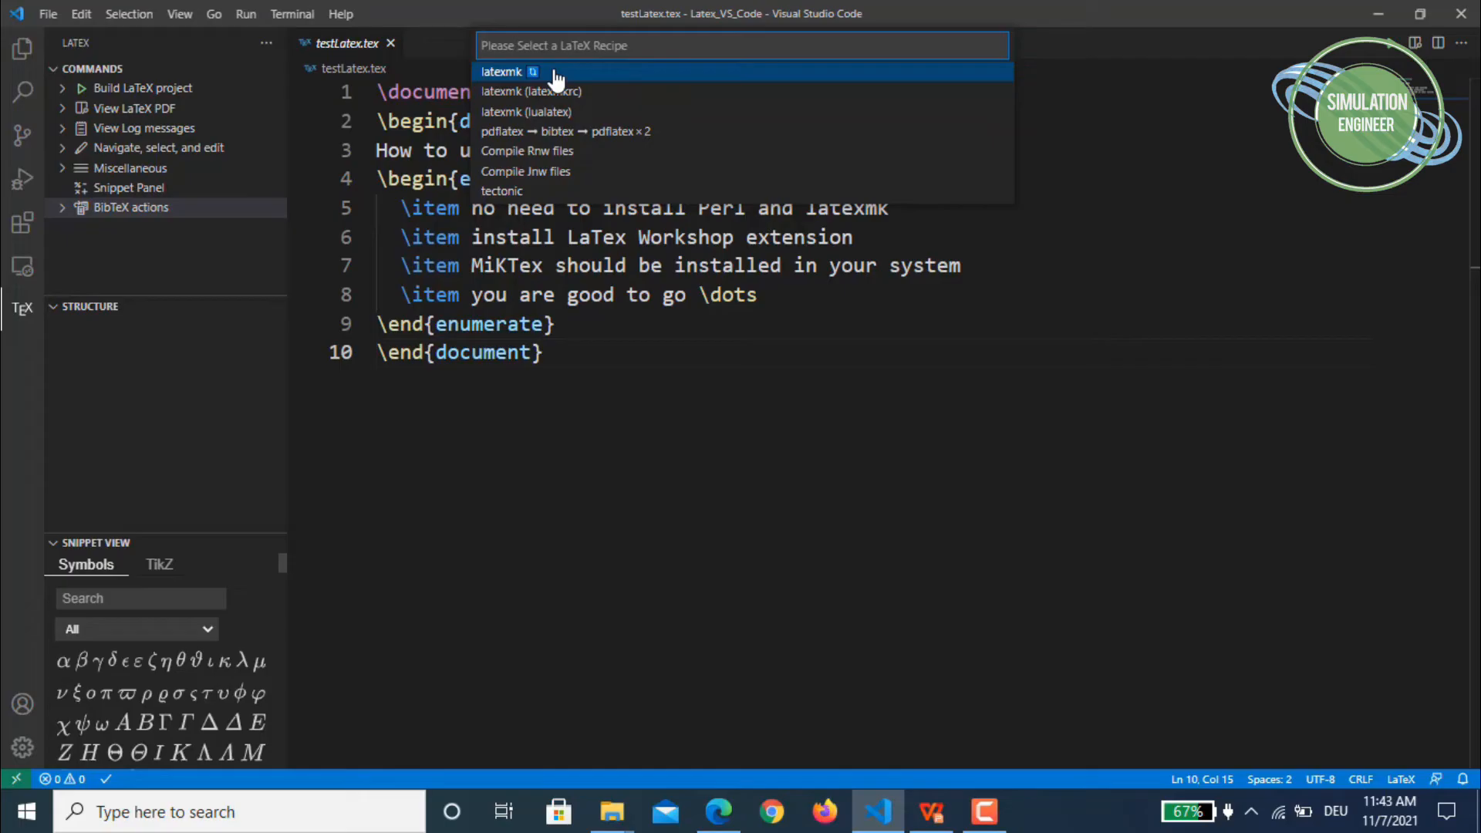
mouse_move(711, 131)
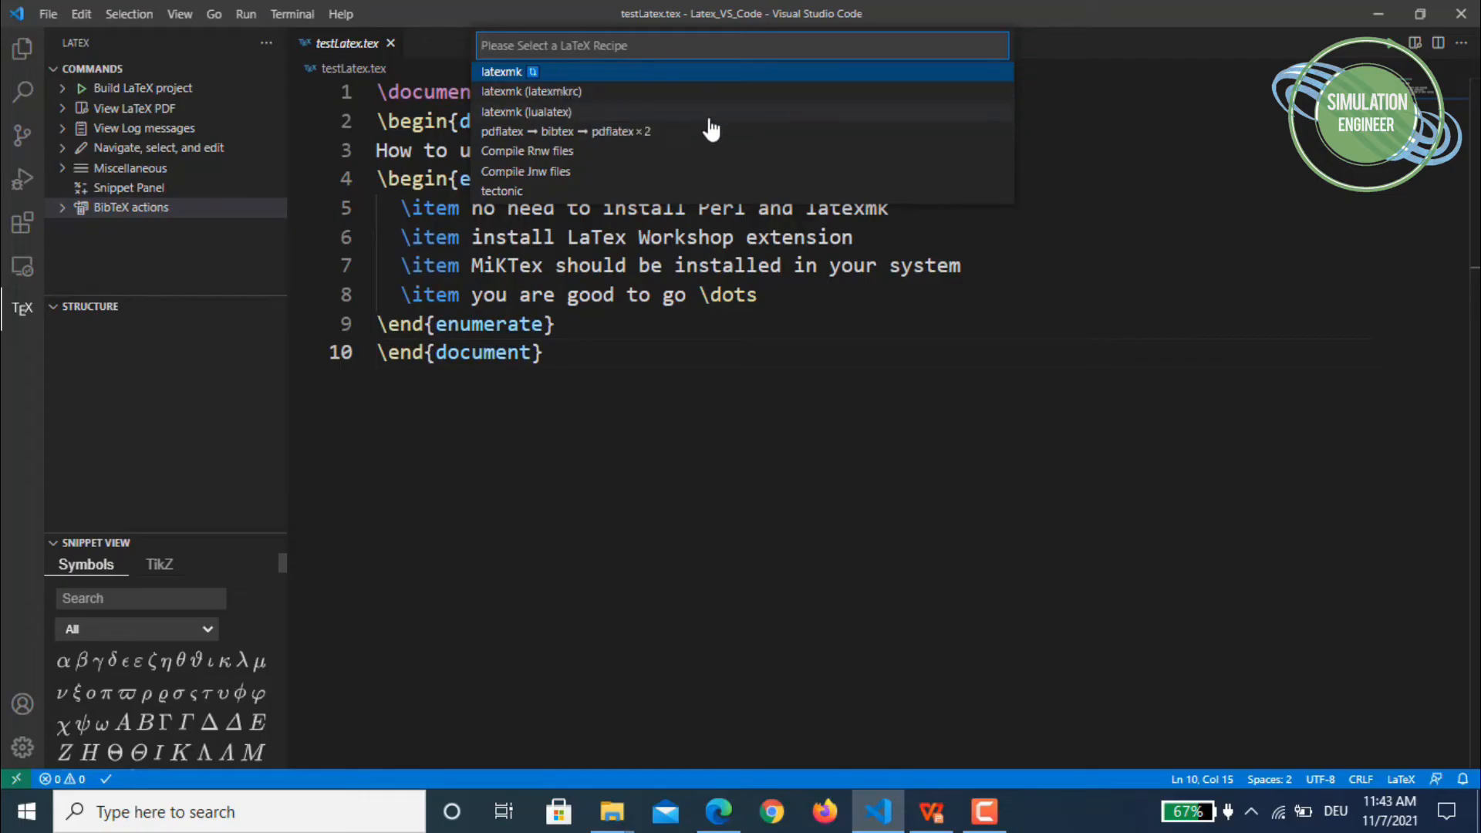
mouse_move(580, 142)
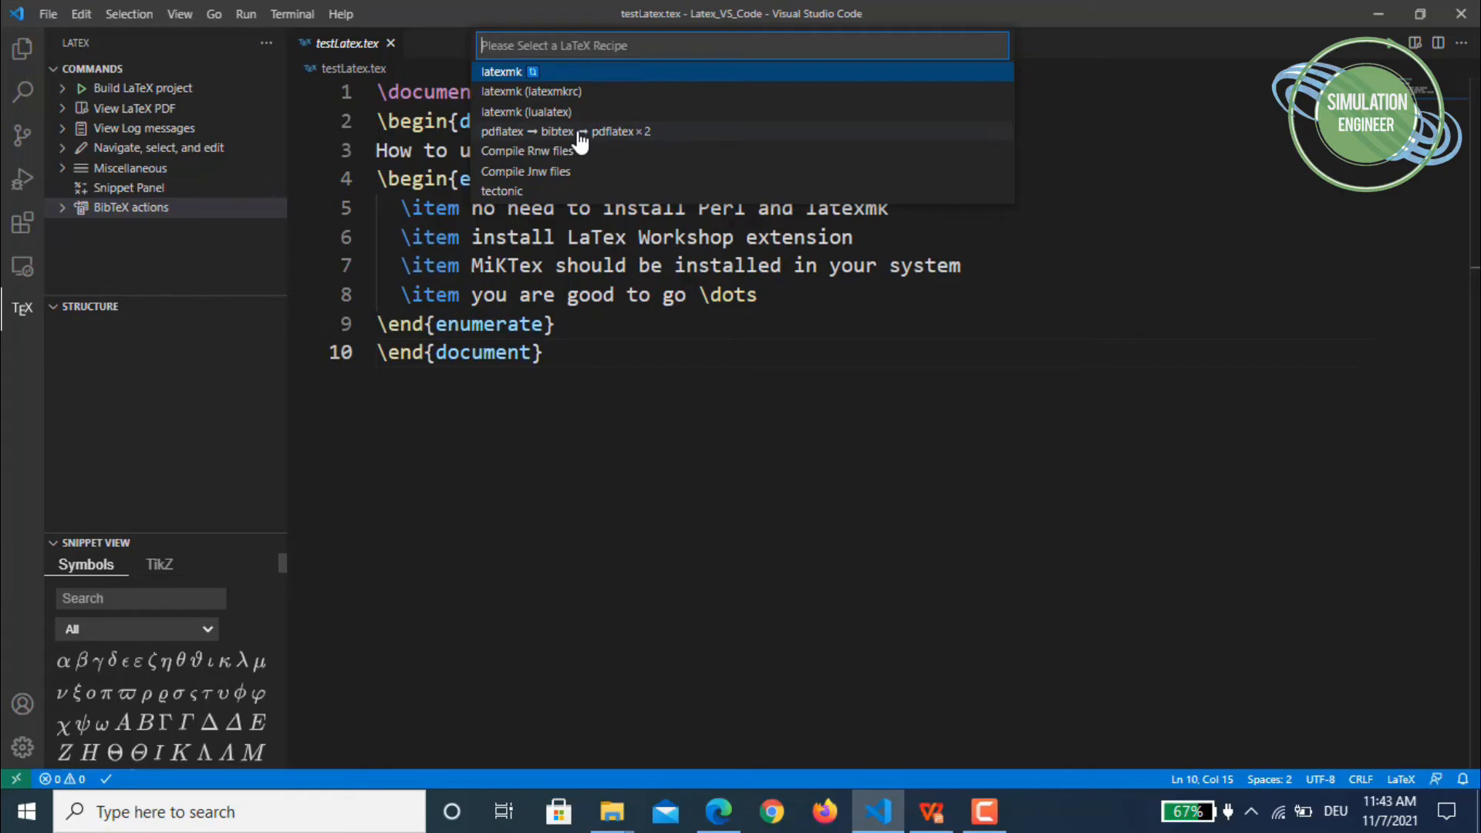
mouse_move(640, 143)
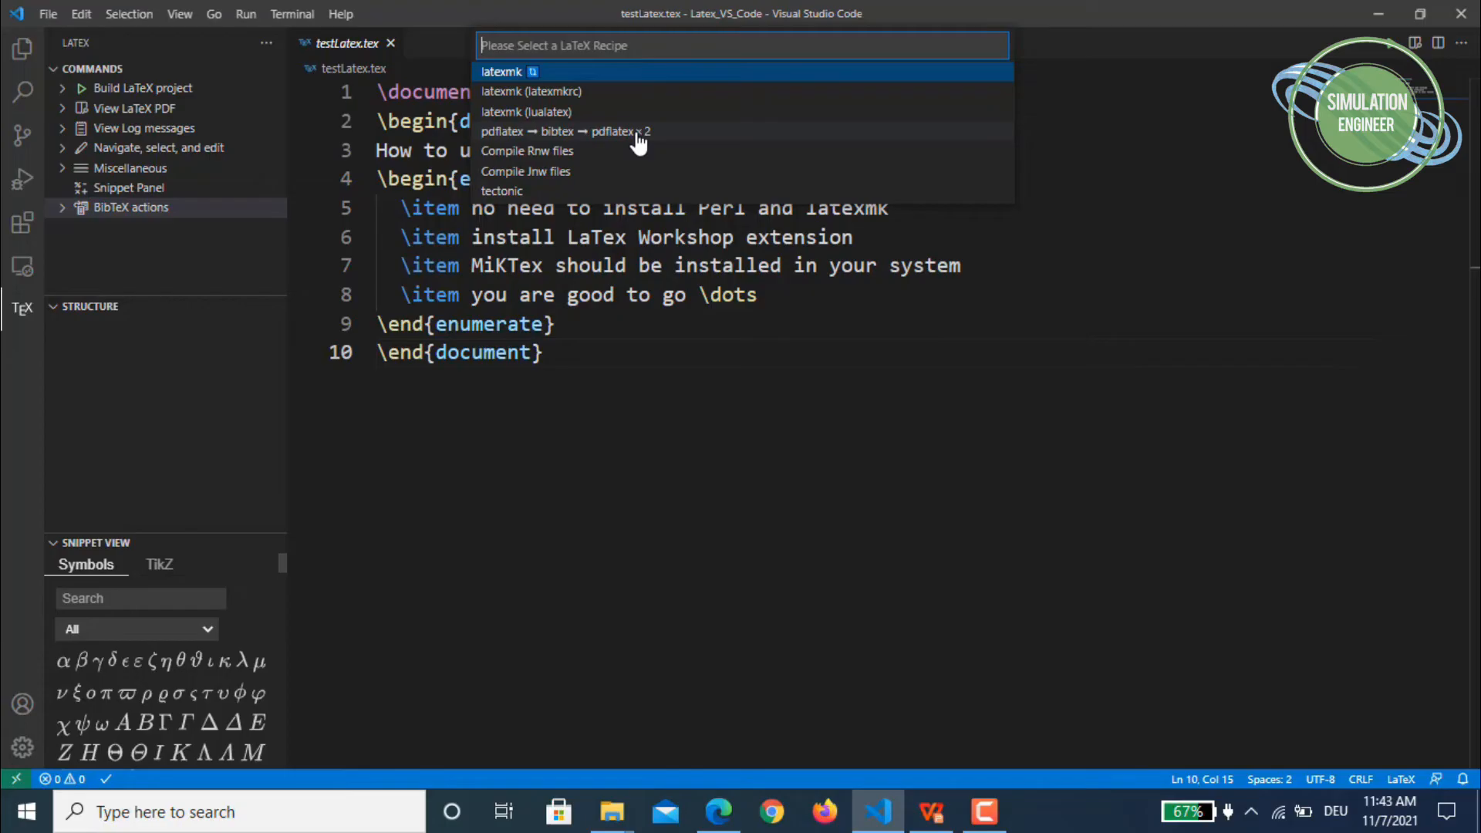
left_click(565, 131)
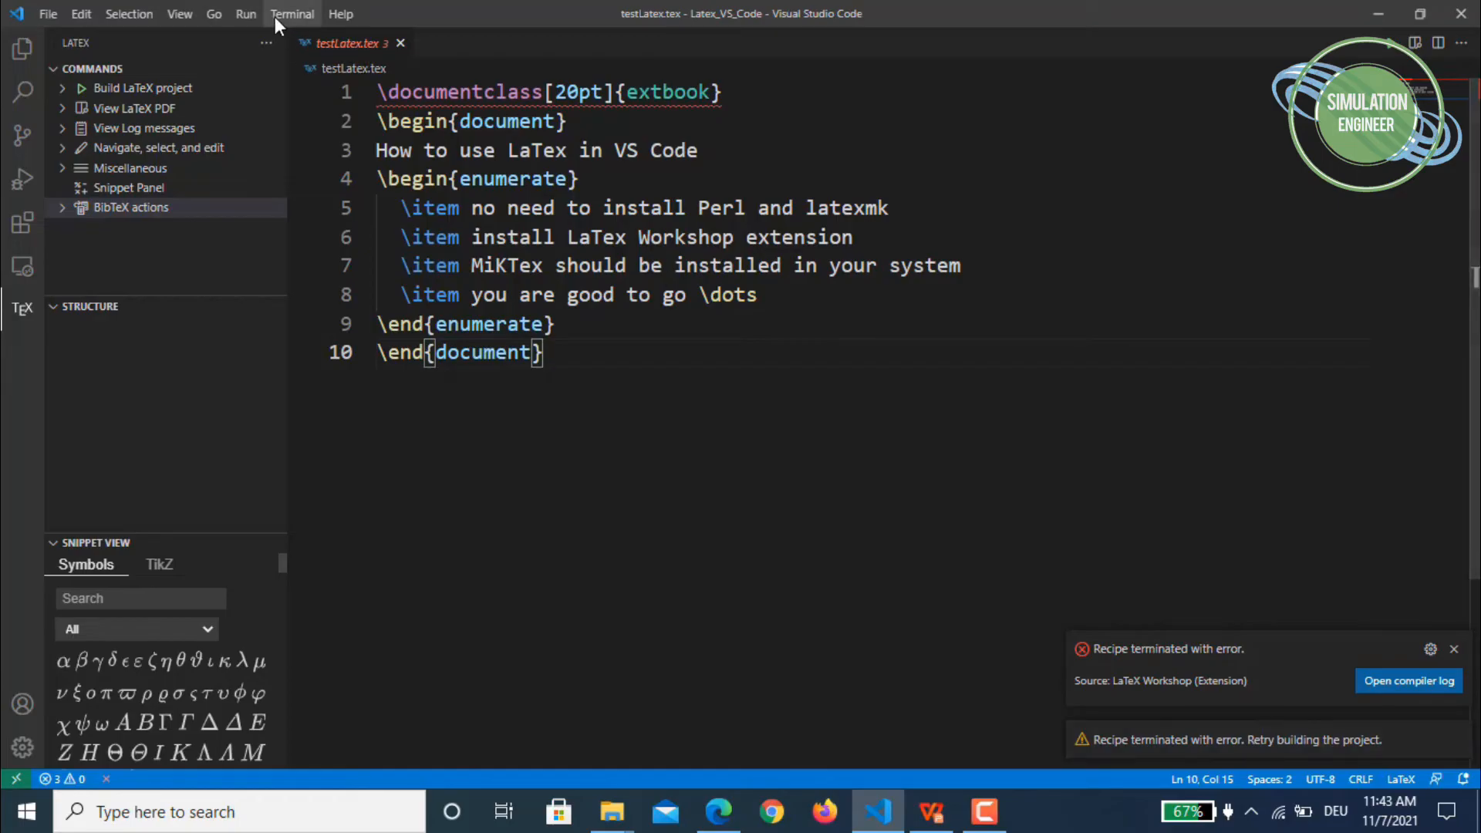
Step: Show the Problems tab listing three BibTeX errors and dismiss the recipe error notification
left_click(291, 13)
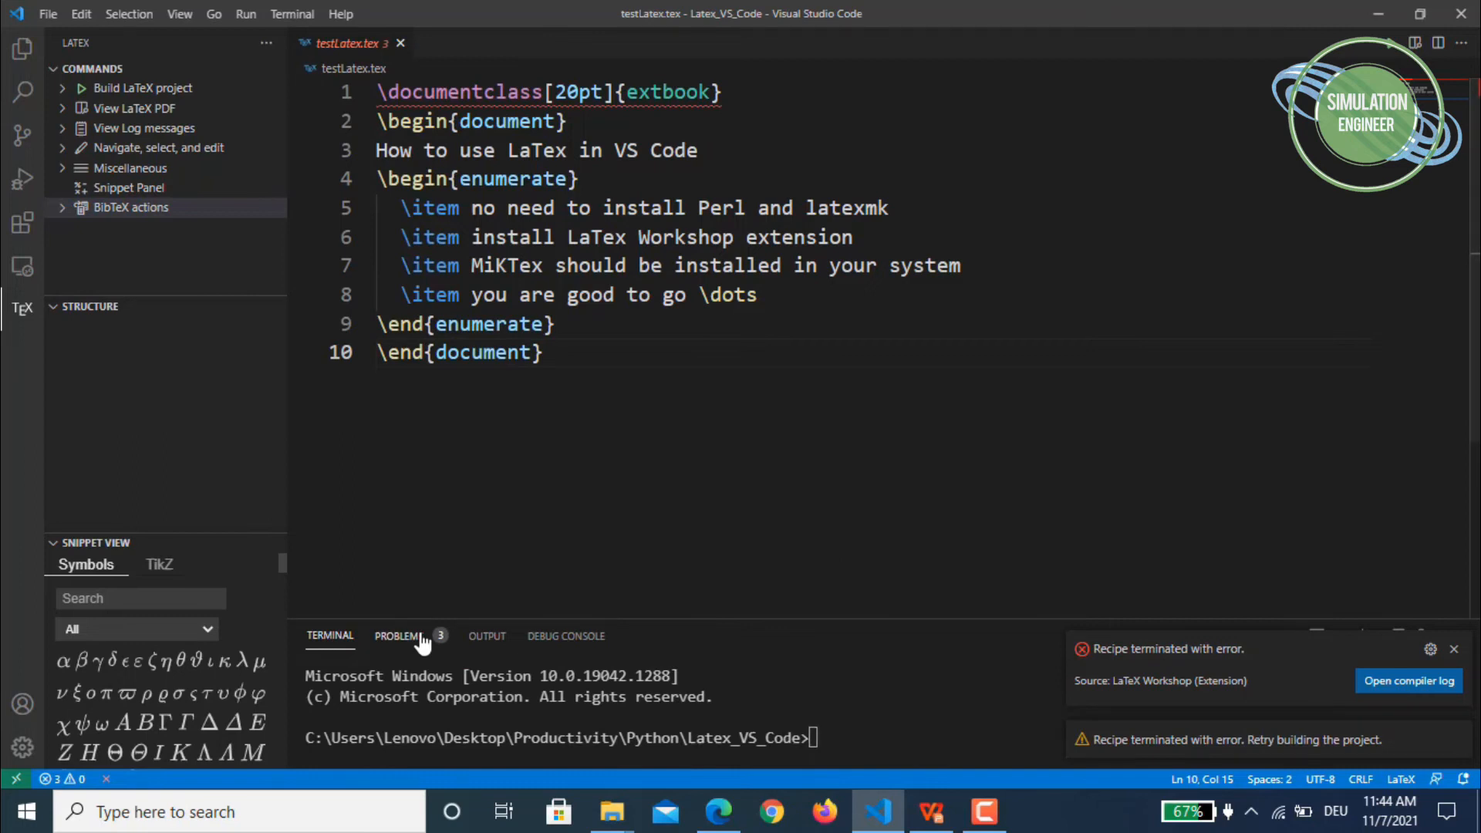
left_click(398, 636)
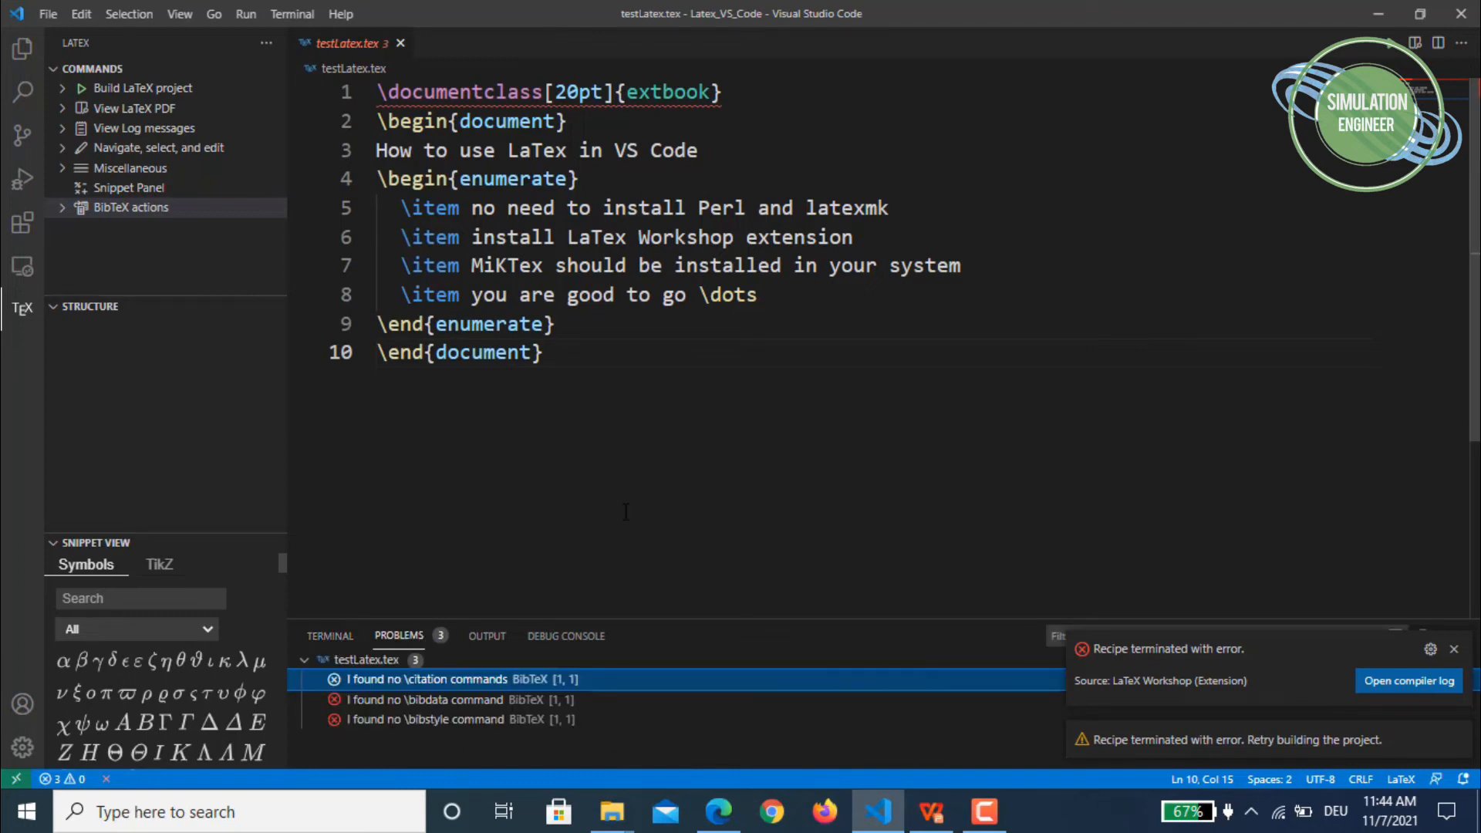
mouse_move(638, 507)
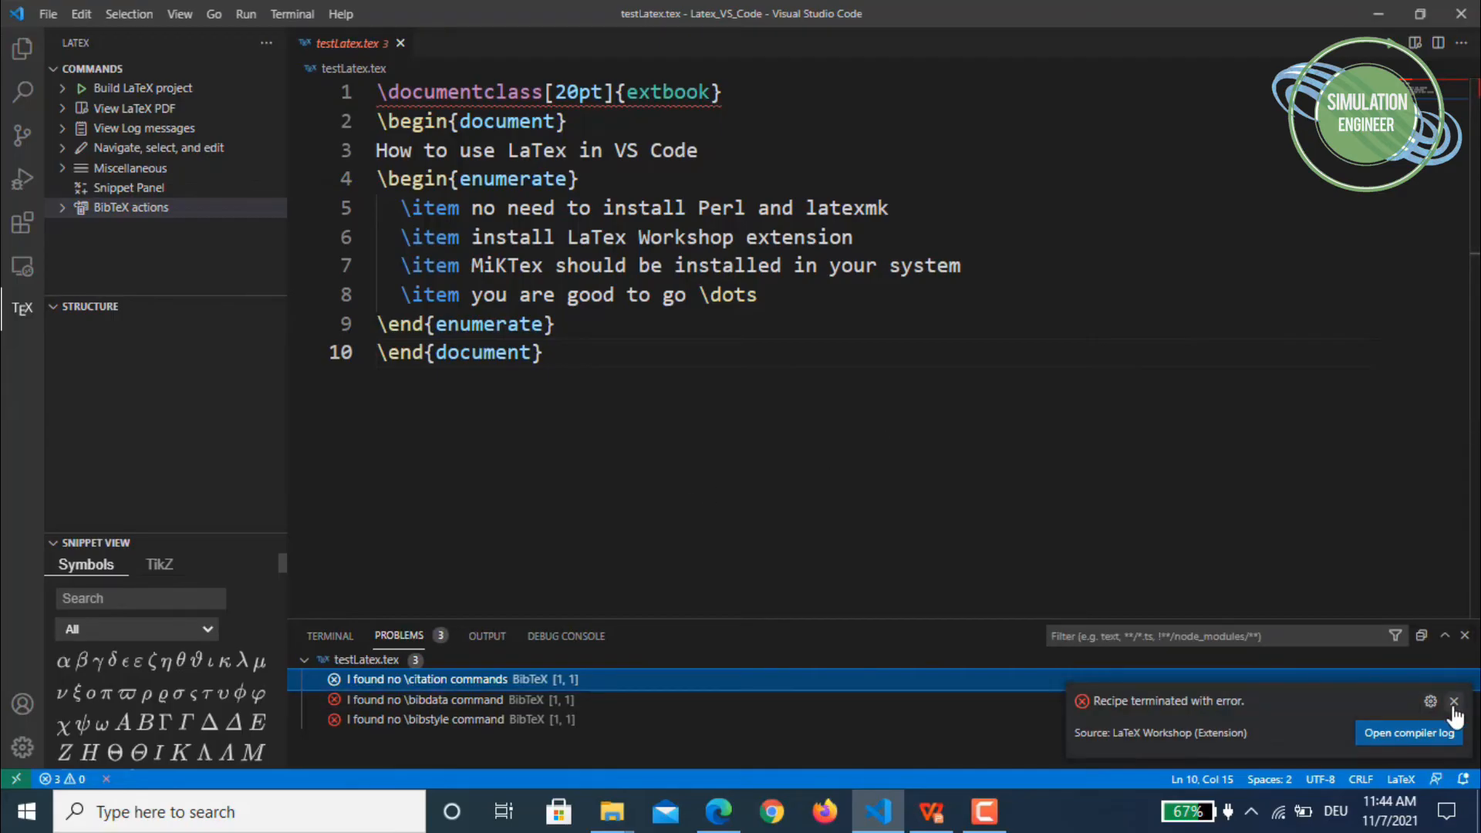
left_click(1454, 702)
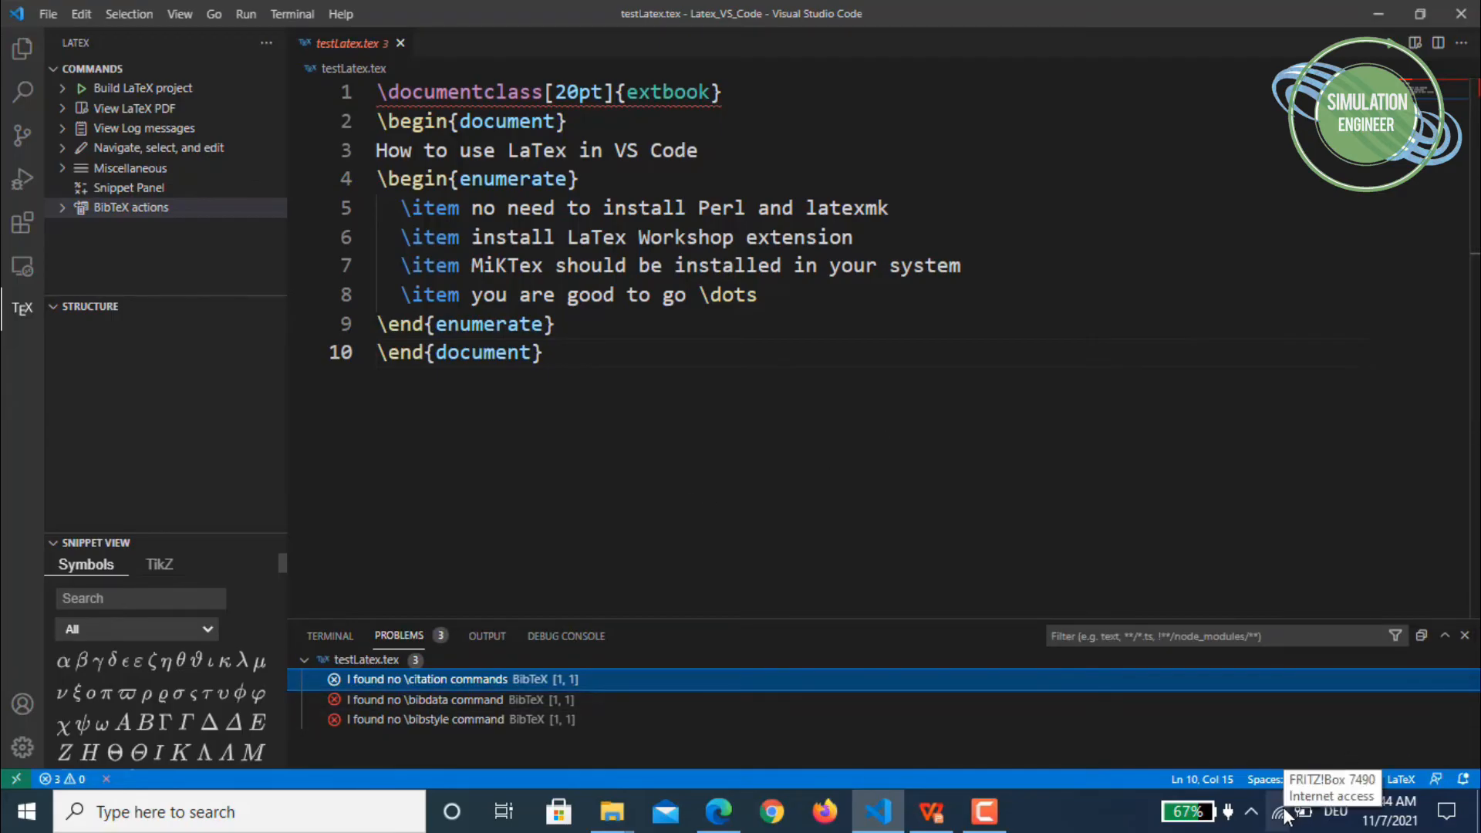
mouse_move(480, 741)
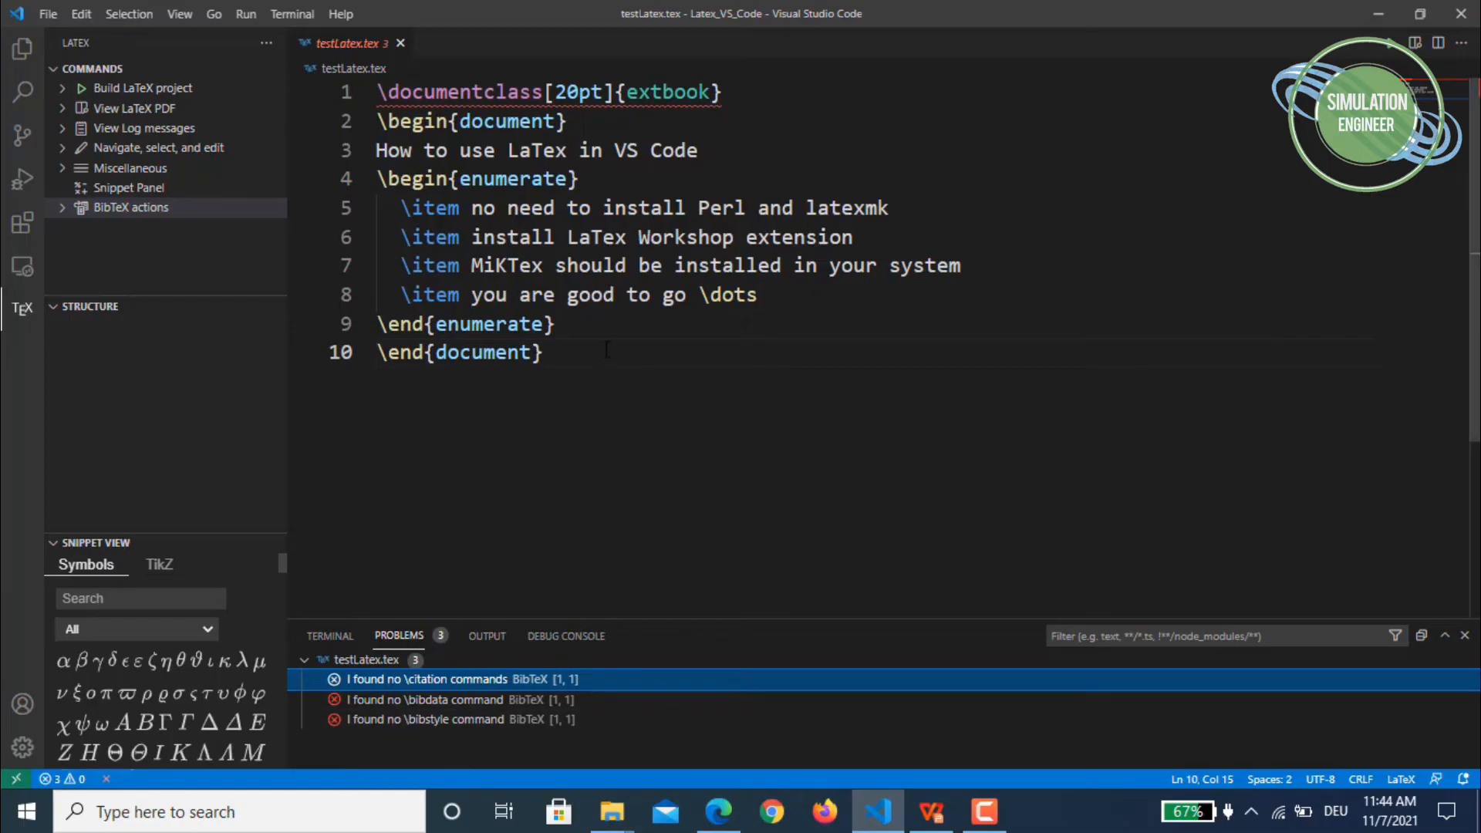
mouse_move(425, 728)
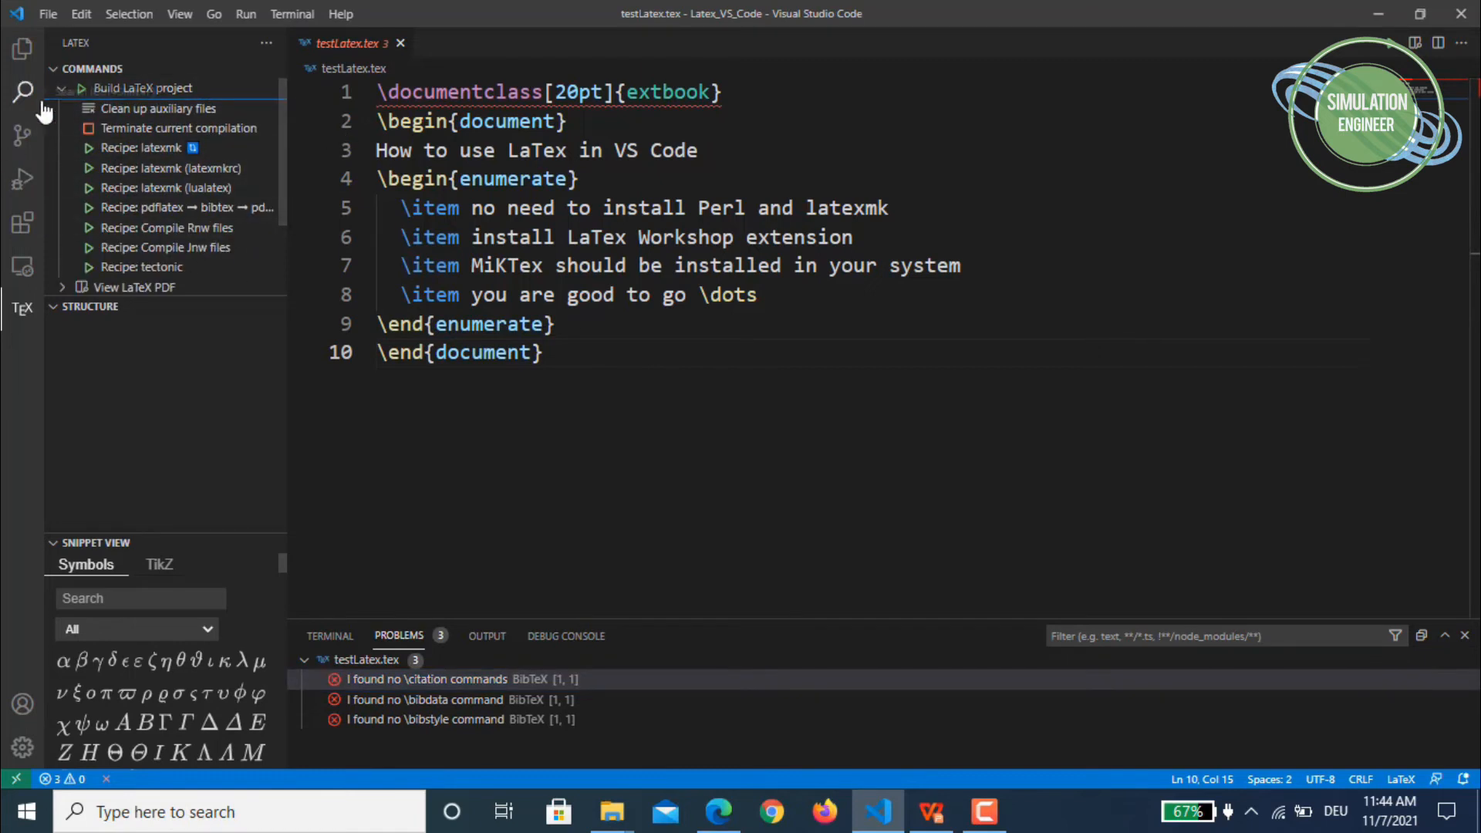
mouse_move(76, 88)
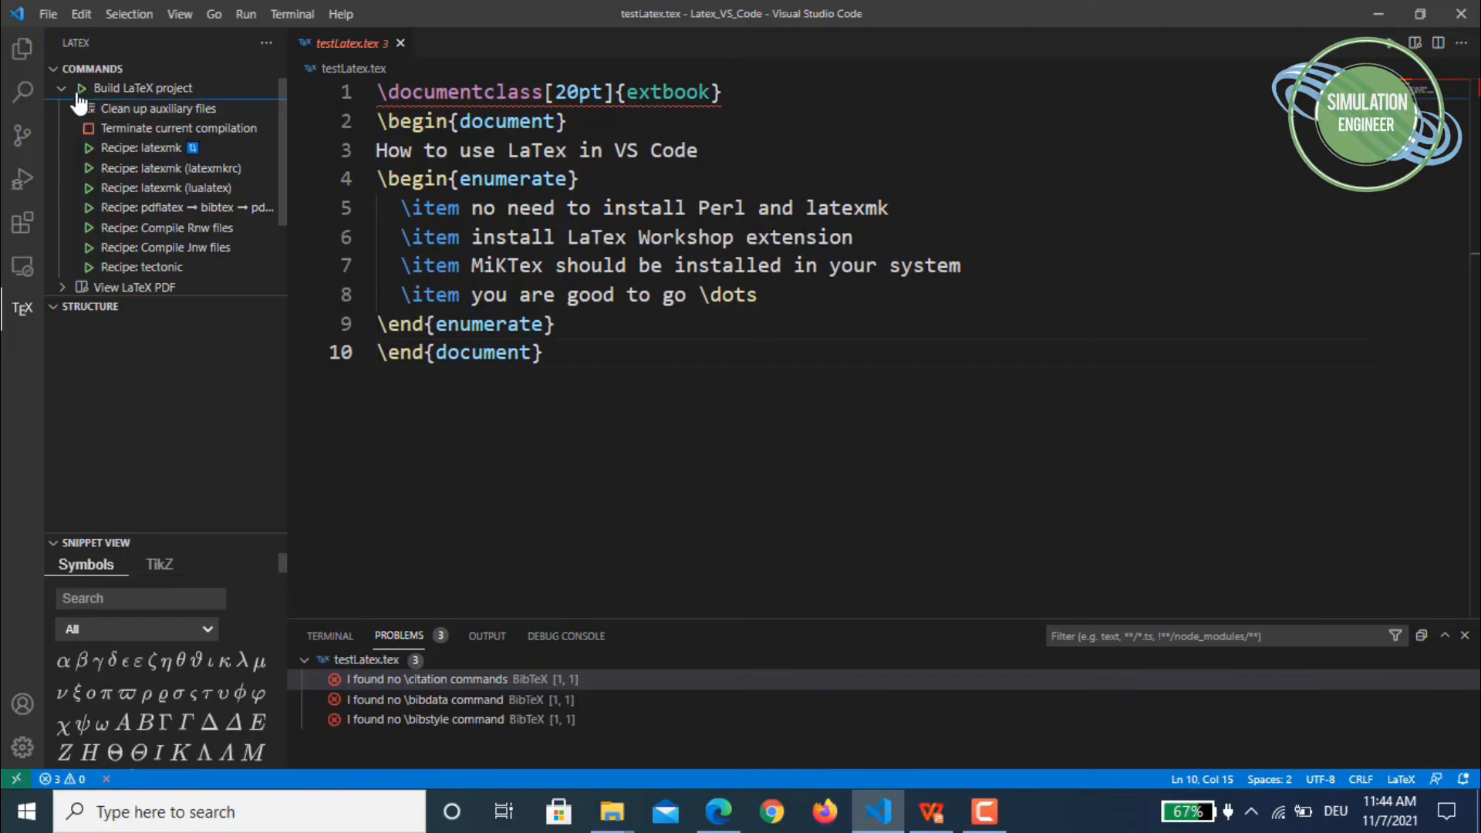
mouse_move(144, 88)
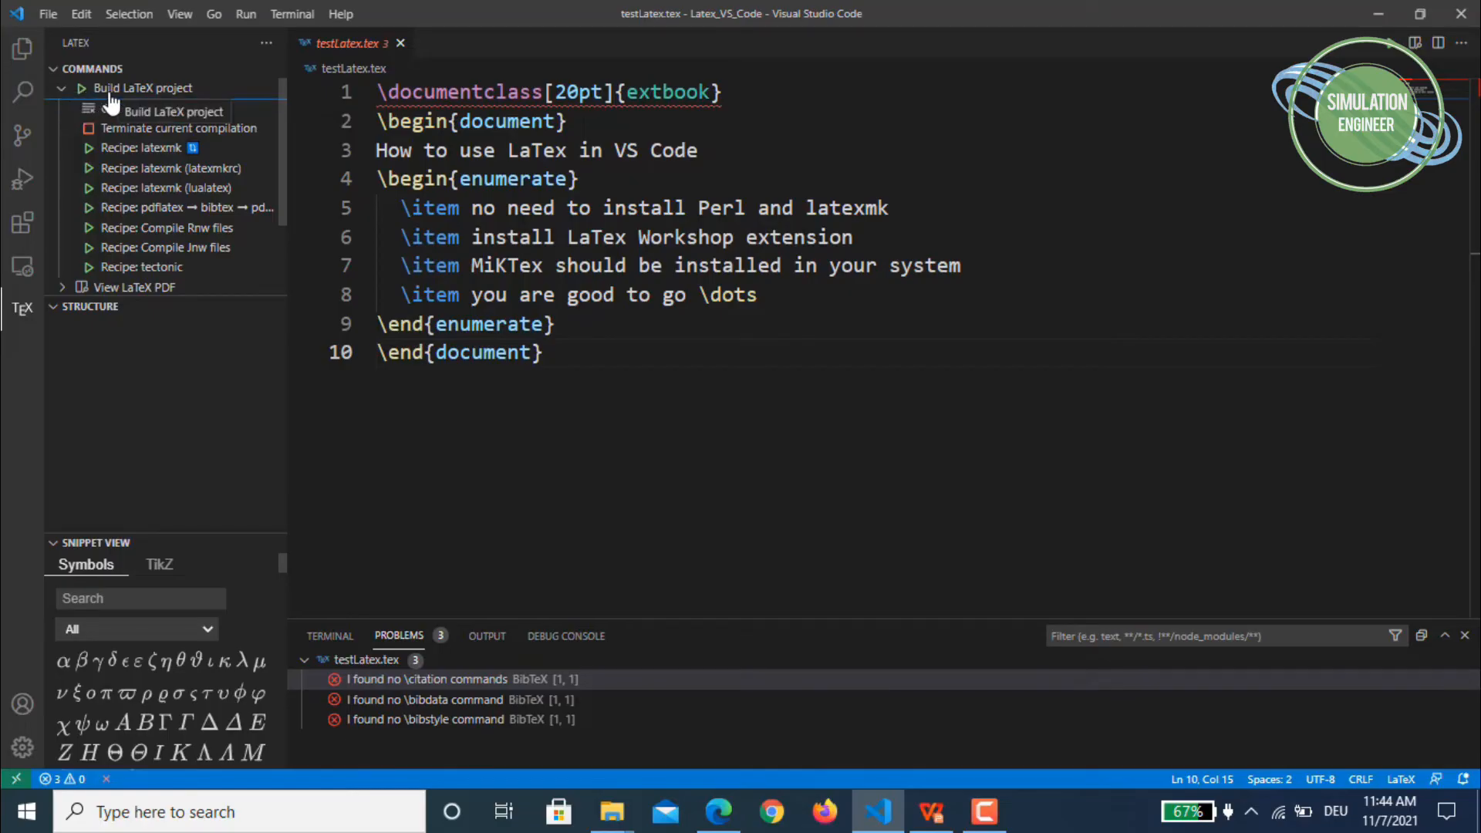
mouse_move(135, 109)
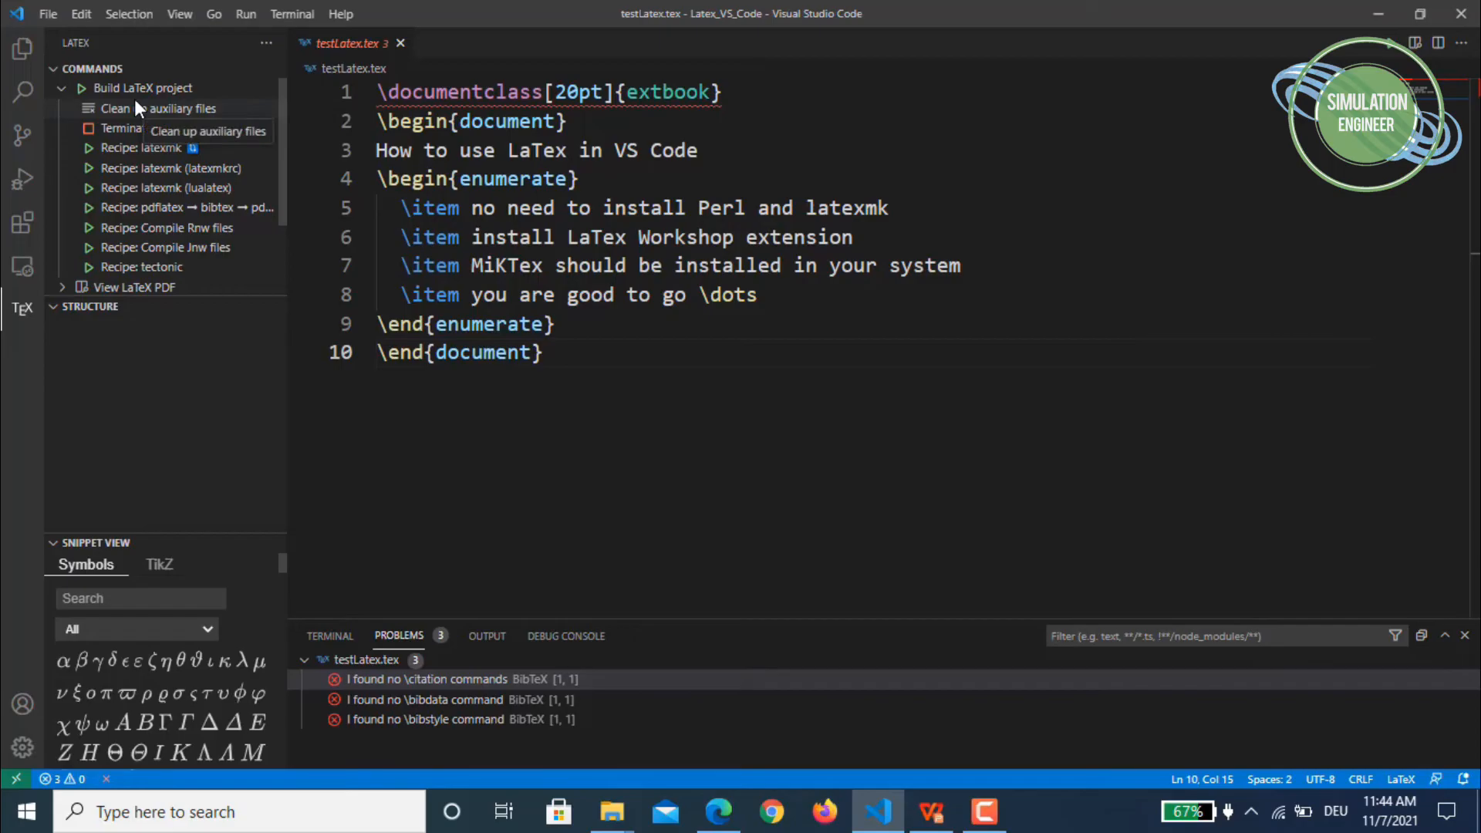
mouse_move(151, 207)
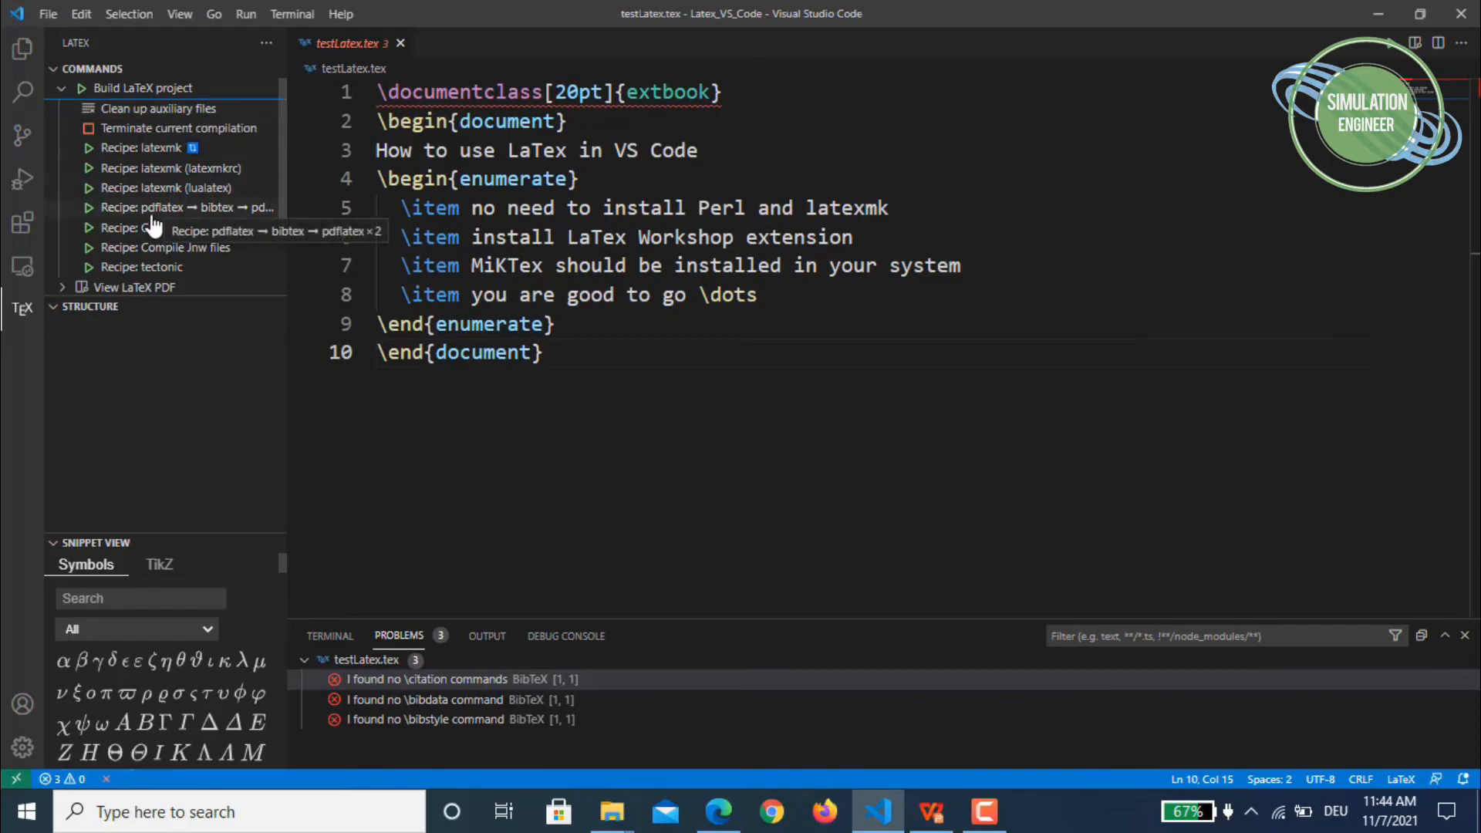
mouse_move(151, 227)
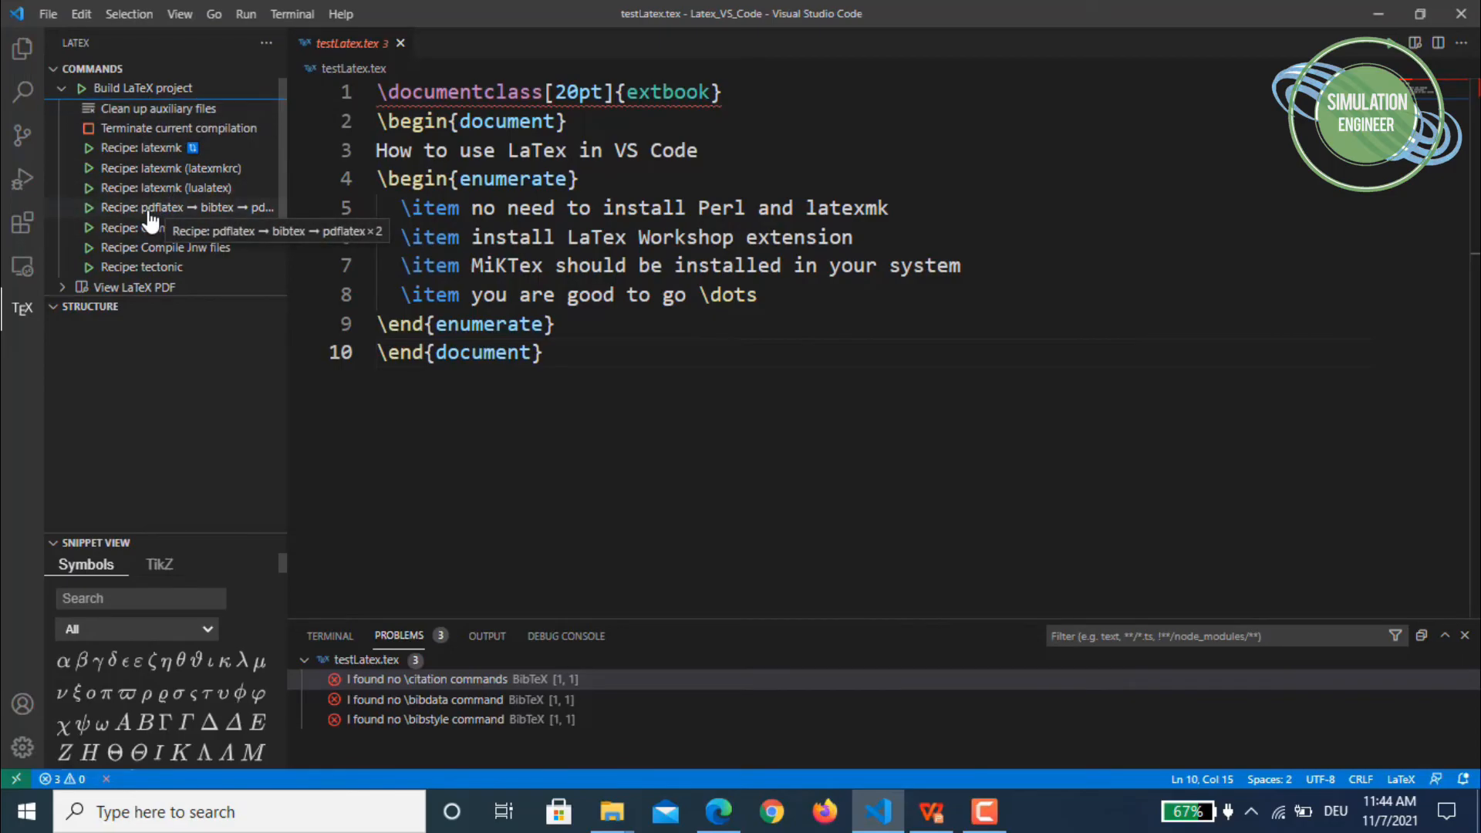
mouse_move(274, 218)
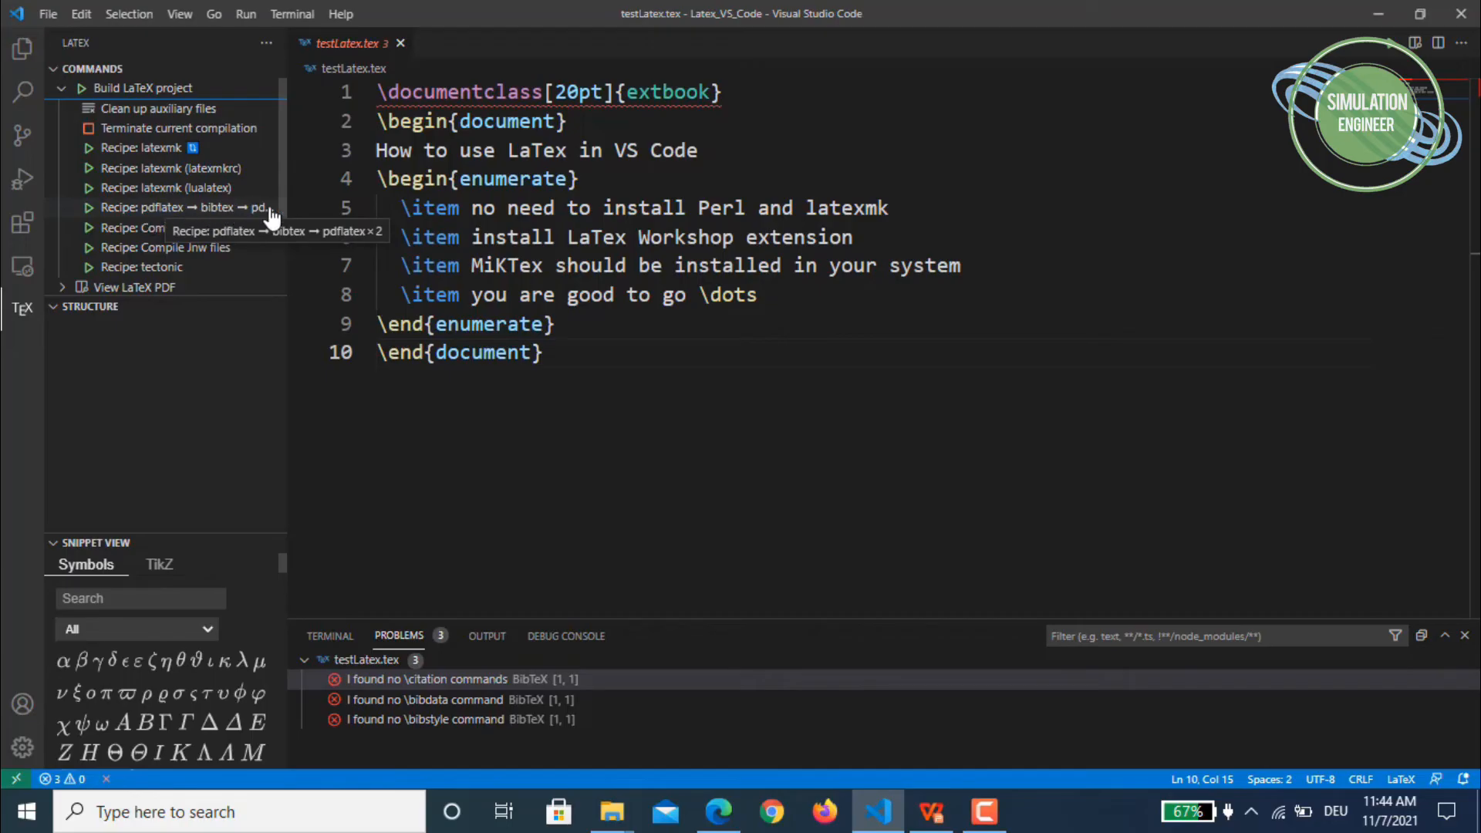
mouse_move(90, 293)
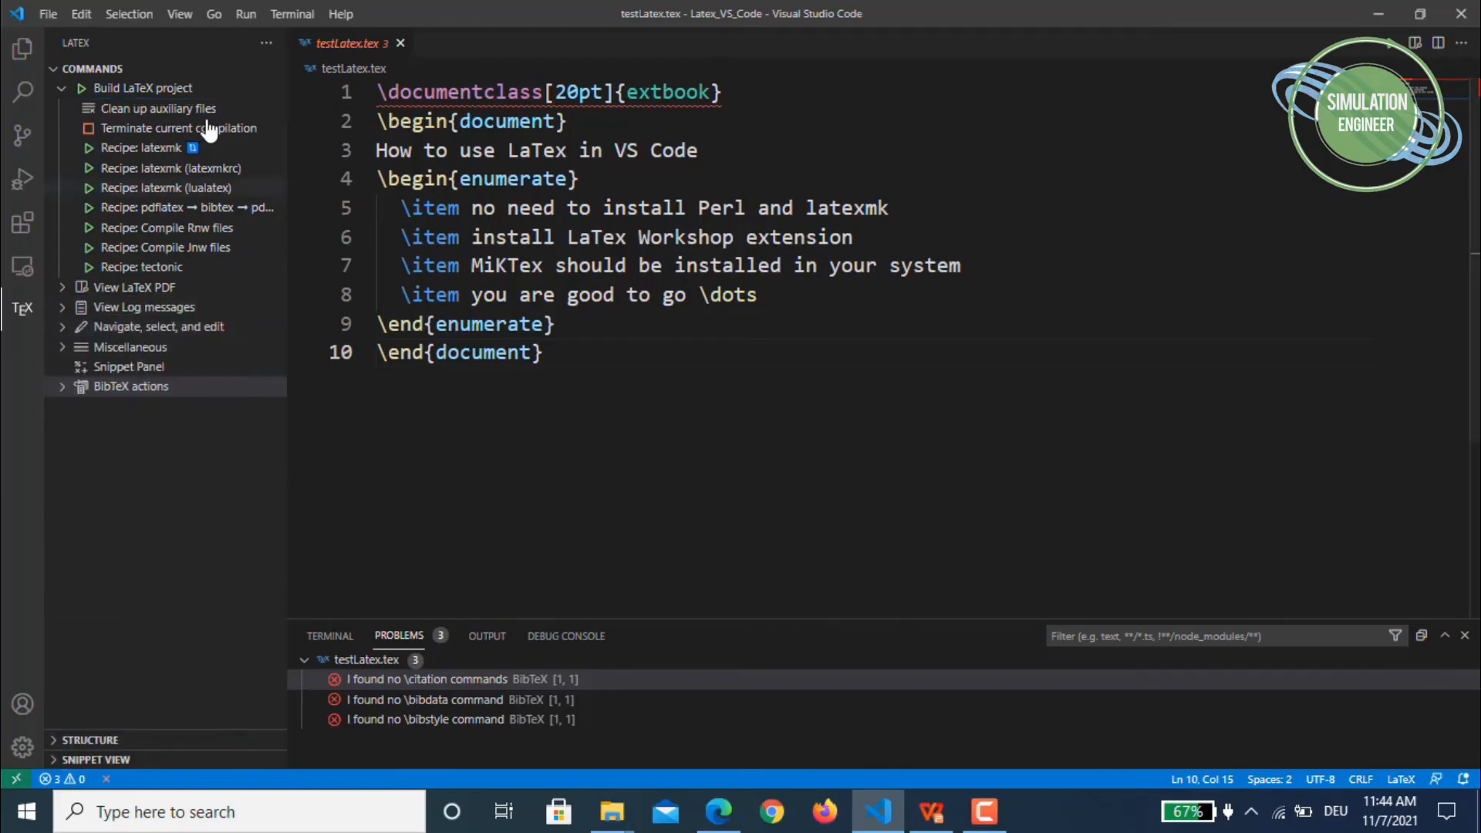
mouse_move(66, 298)
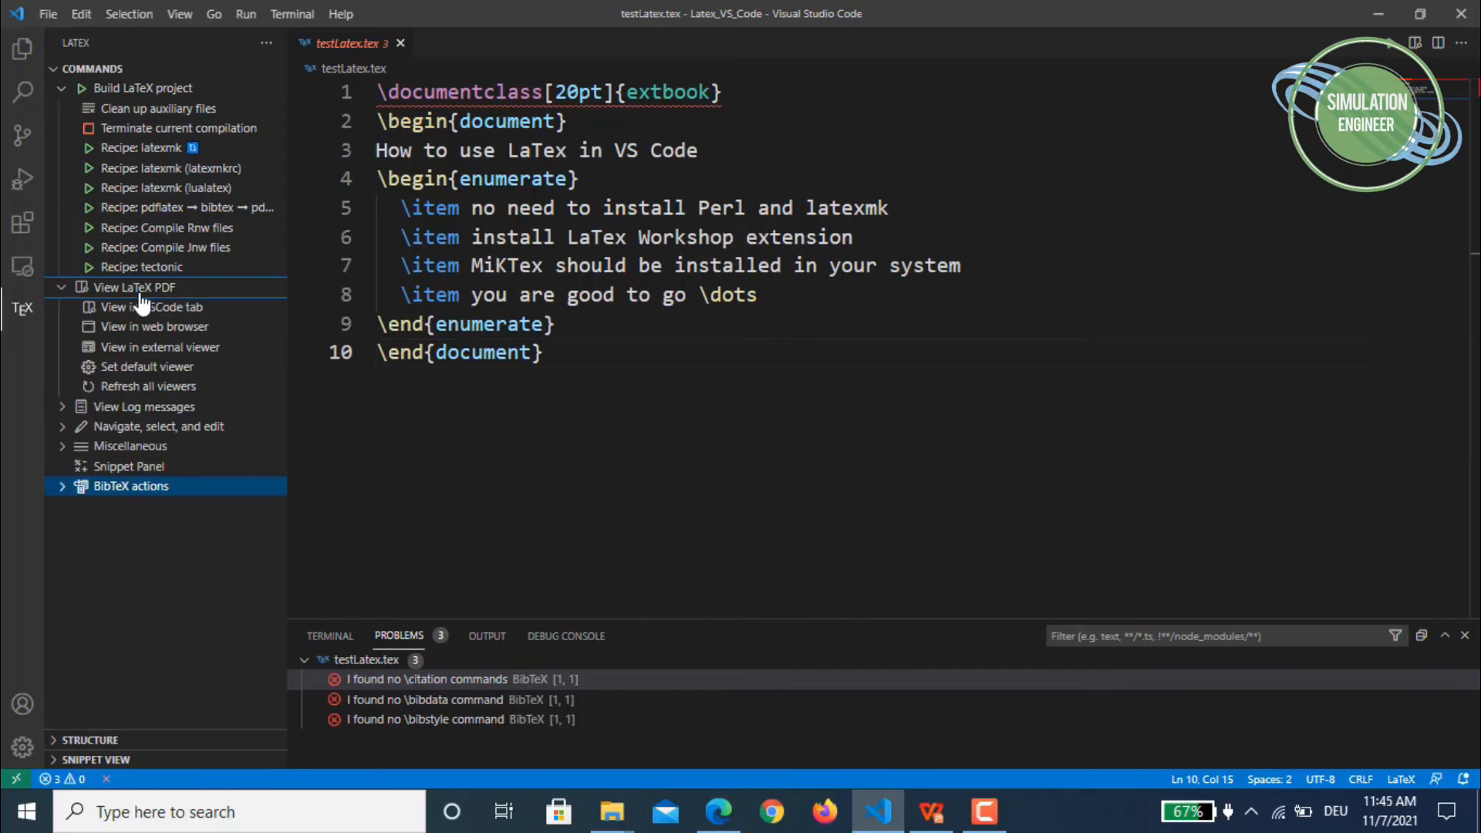
mouse_move(134, 286)
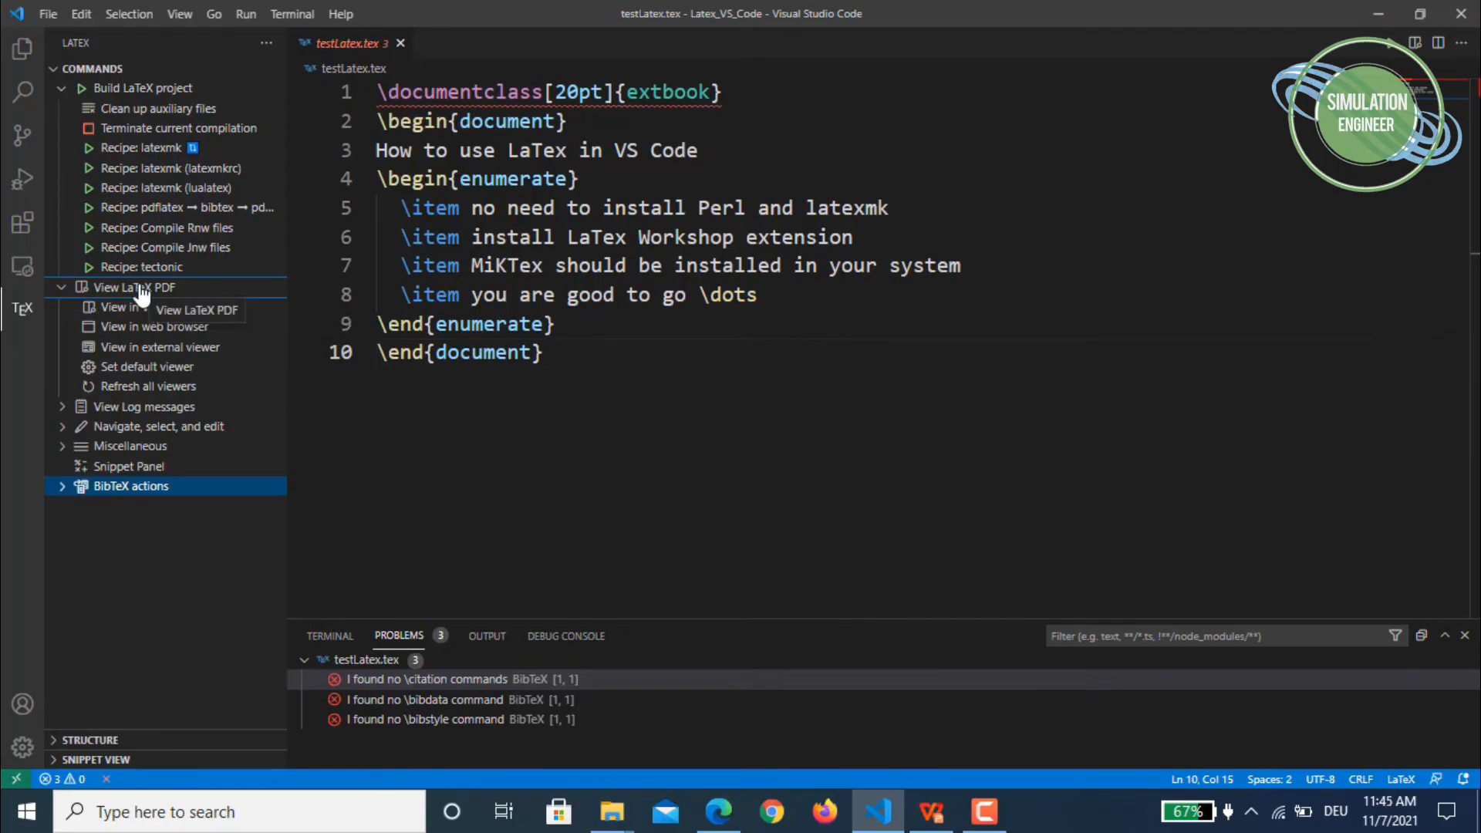
mouse_move(123, 307)
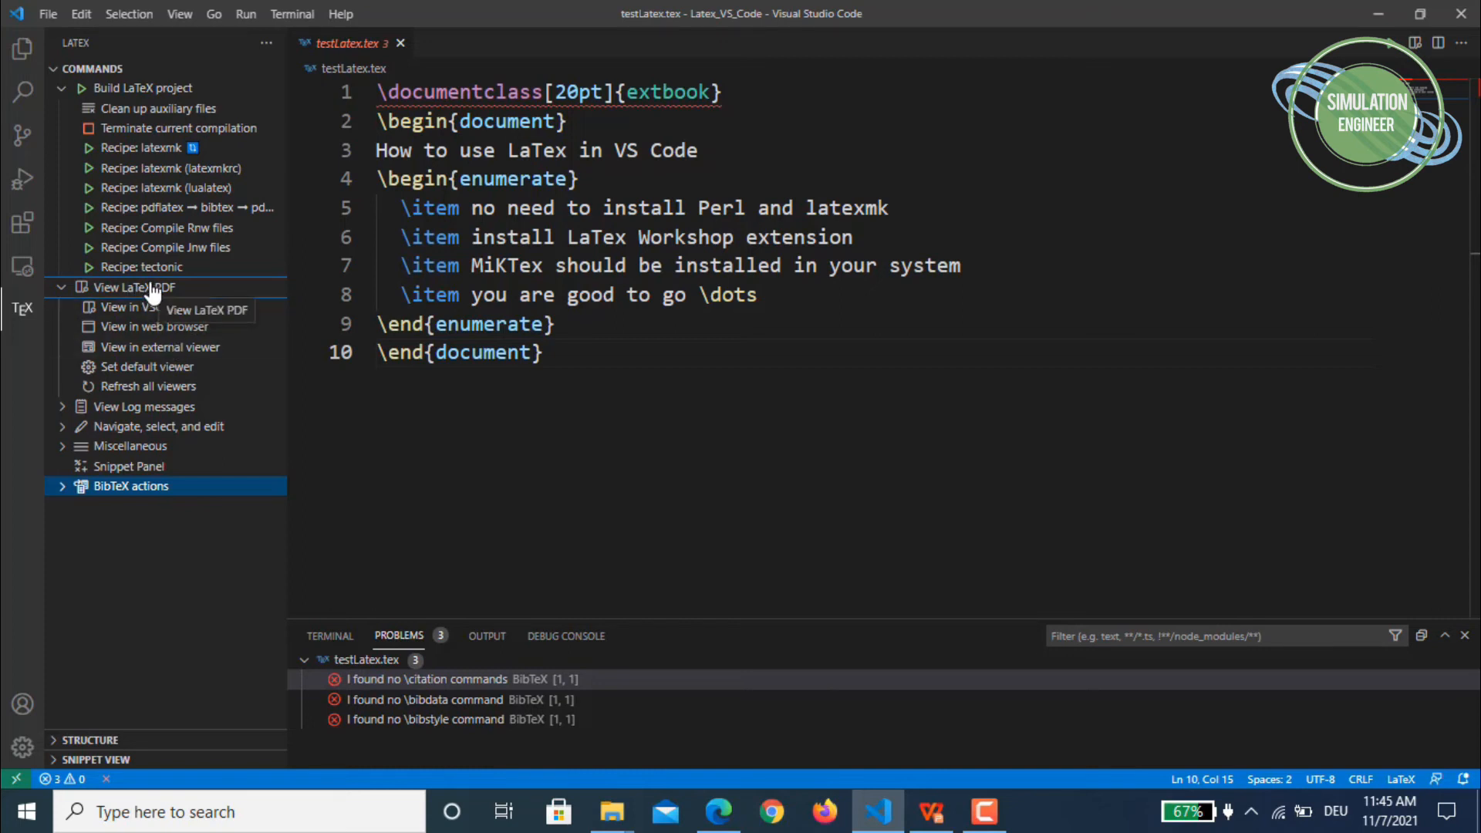
Step: Open testLatex.pdf in the editor, scroll through it, then close its tab
left_click(151, 307)
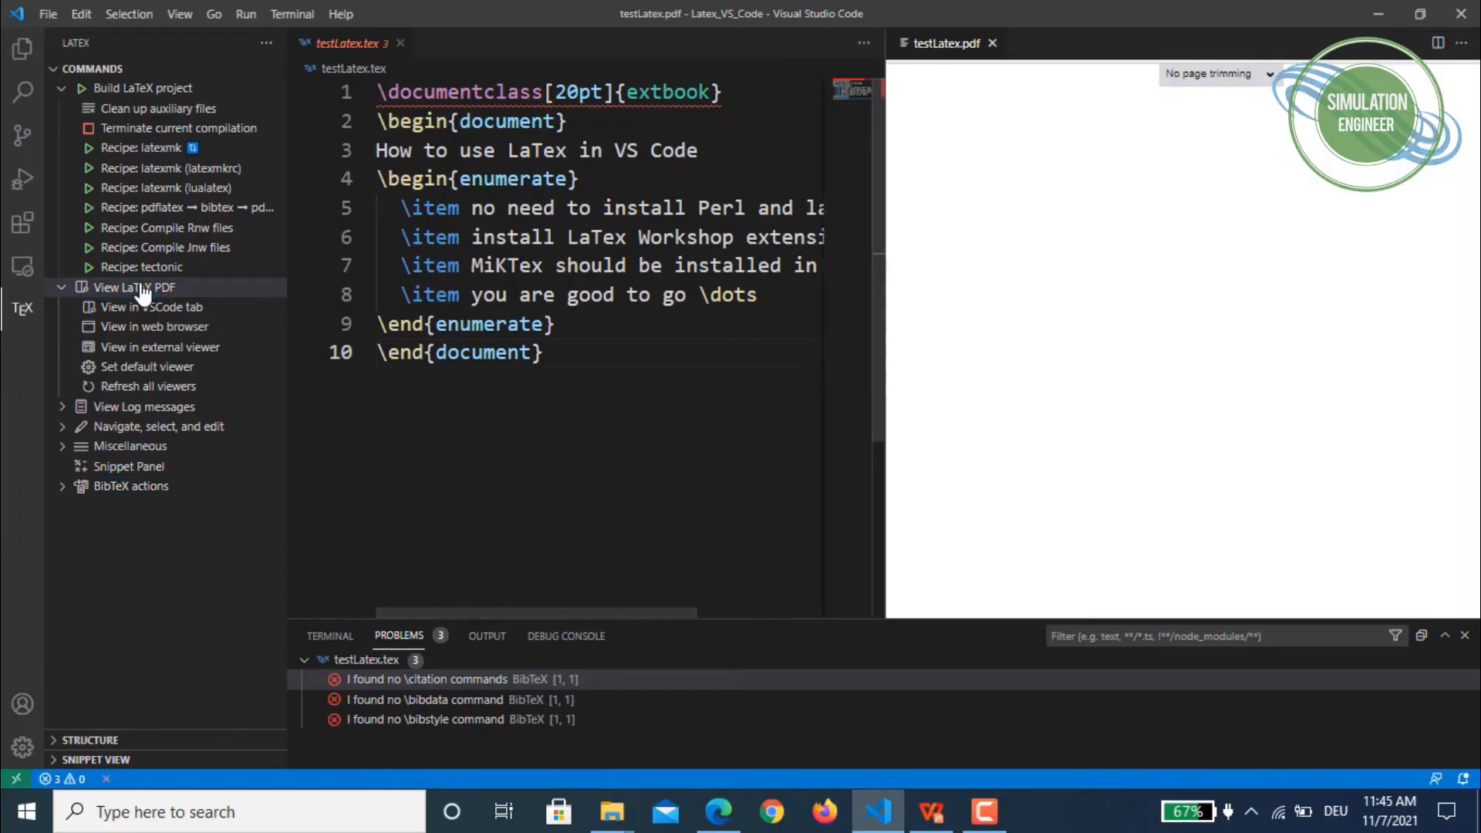
left_click(135, 287)
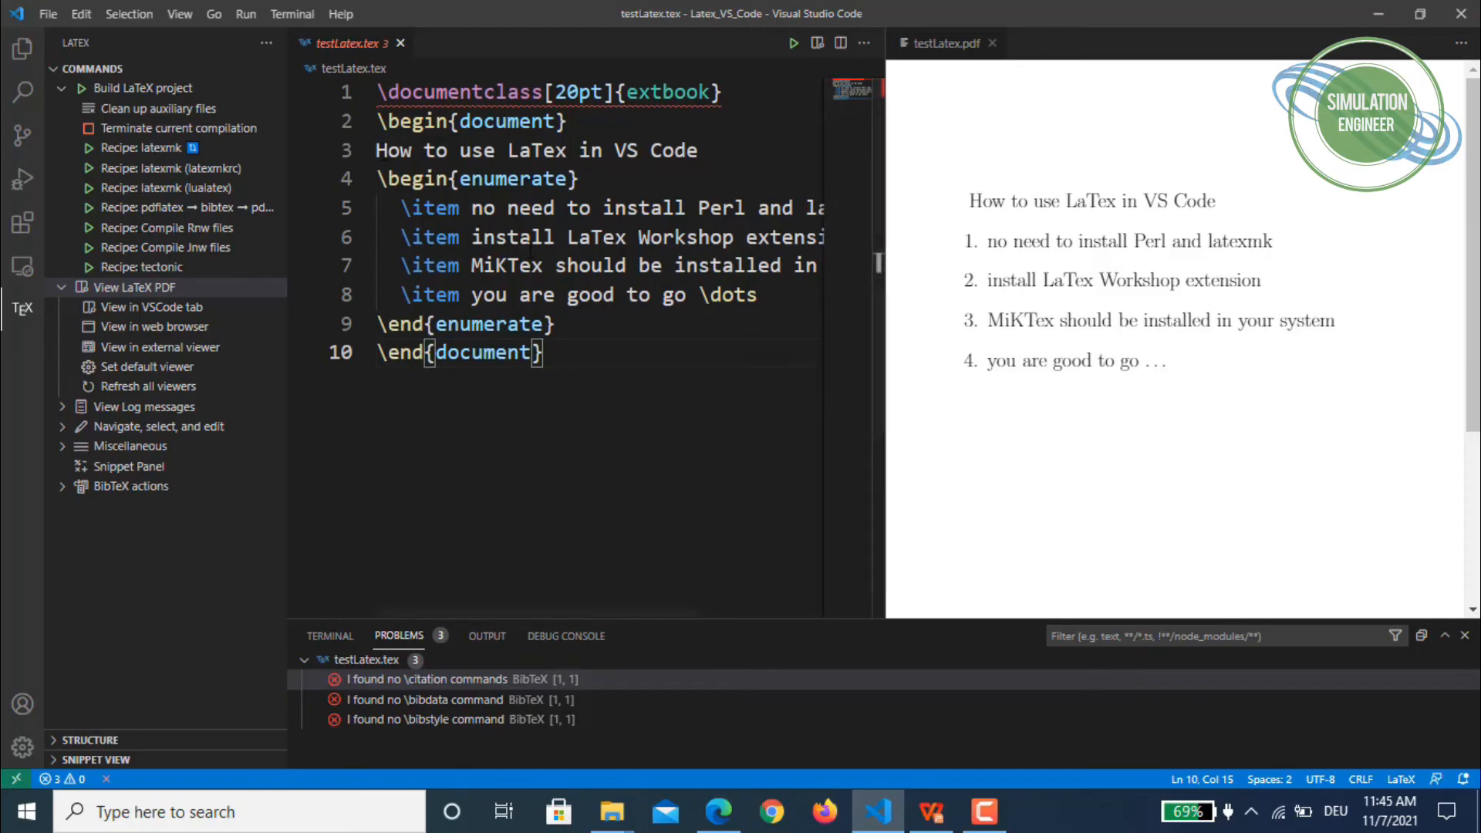
scroll("down", 3)
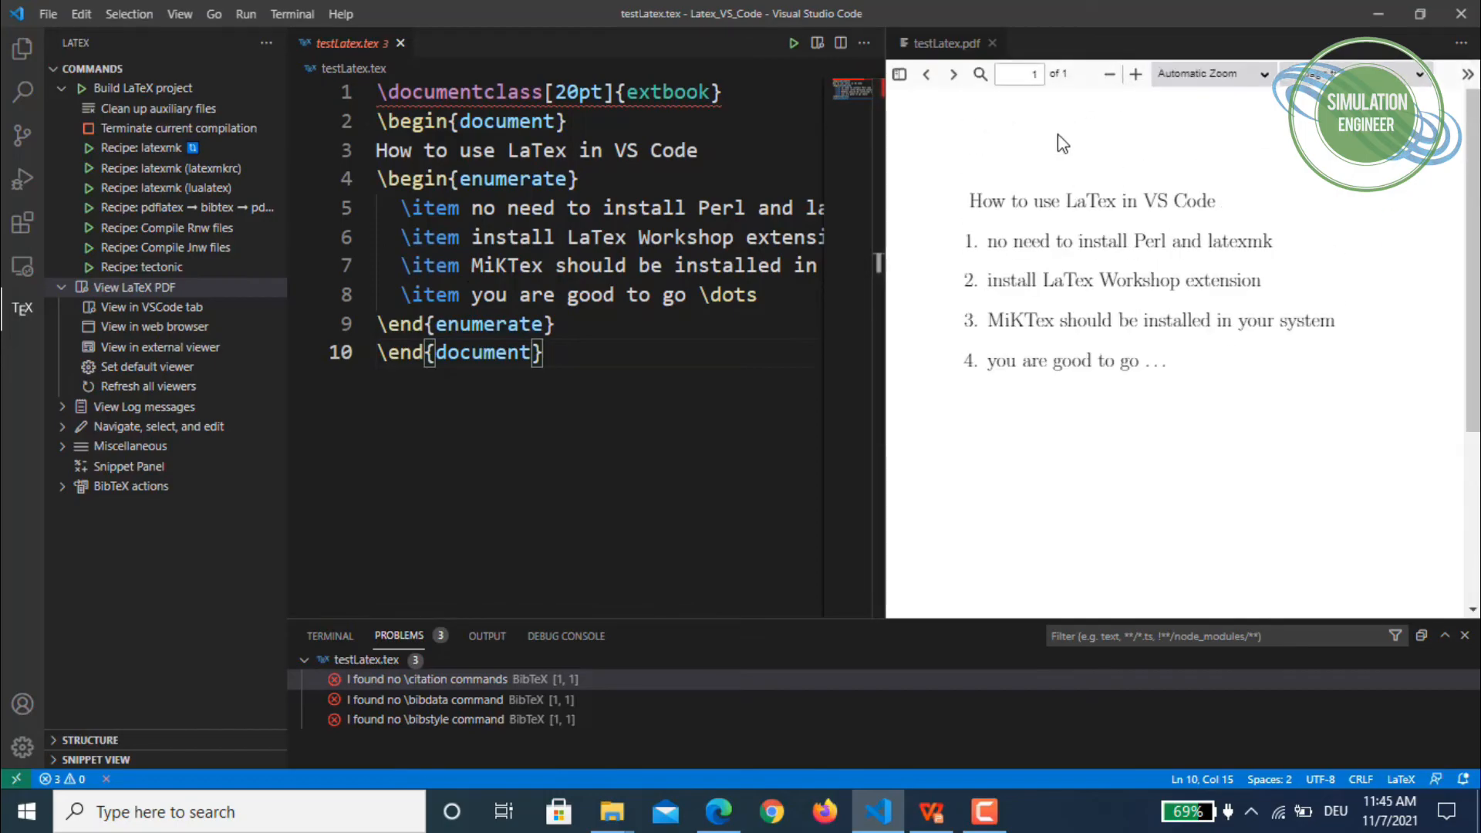
mouse_move(1016, 243)
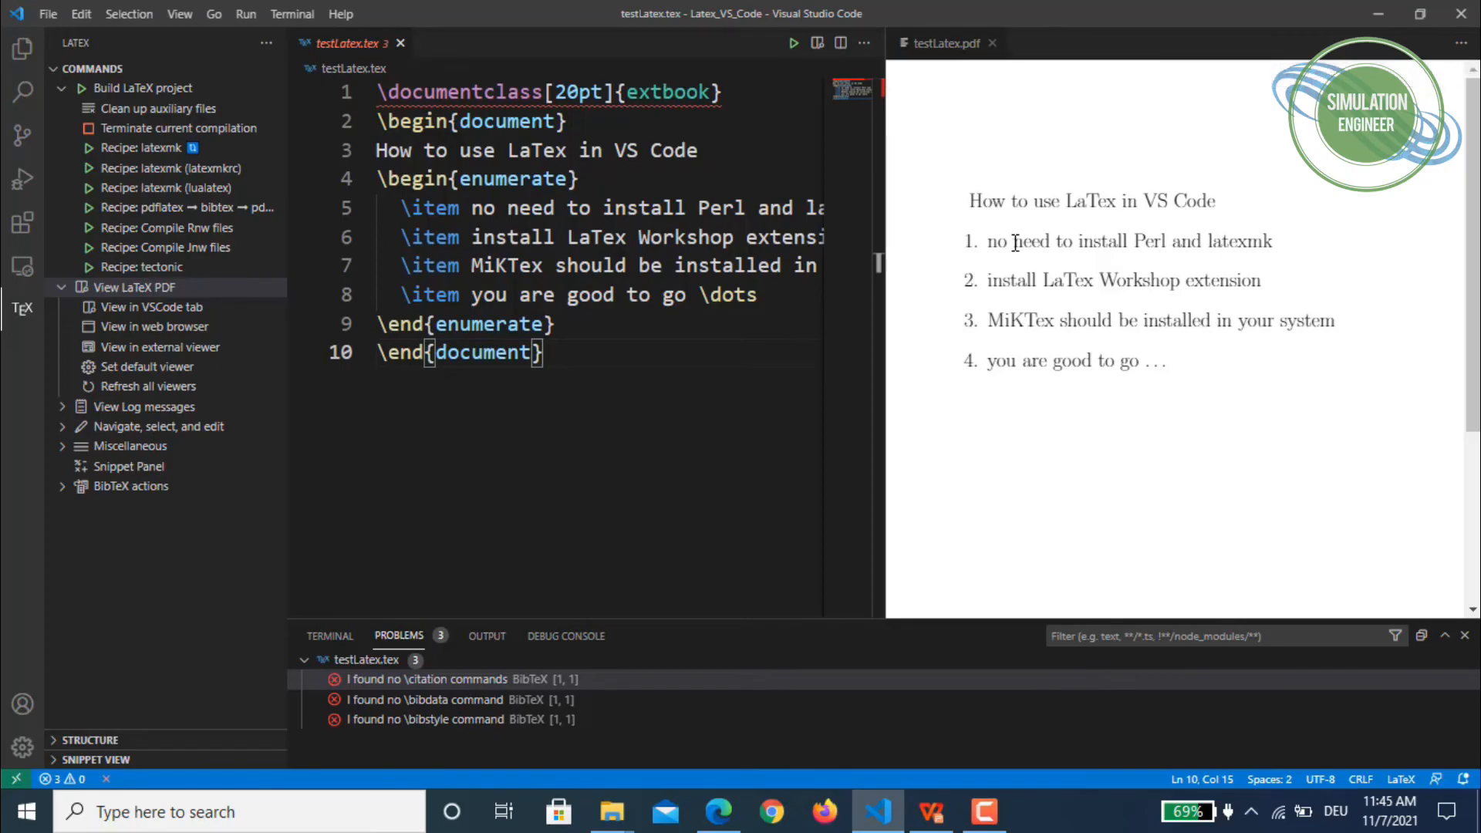
mouse_move(418, 189)
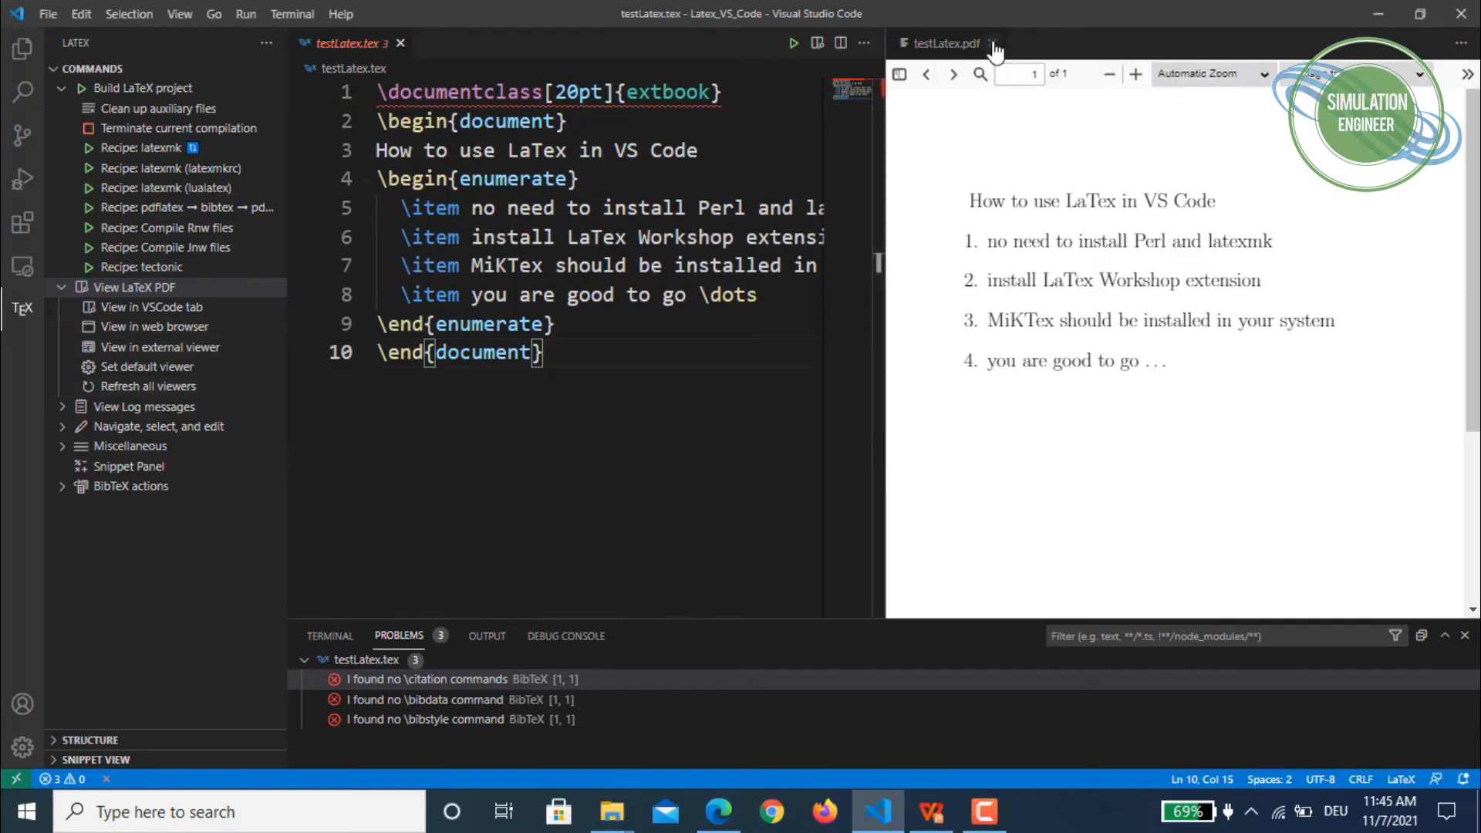
left_click(994, 43)
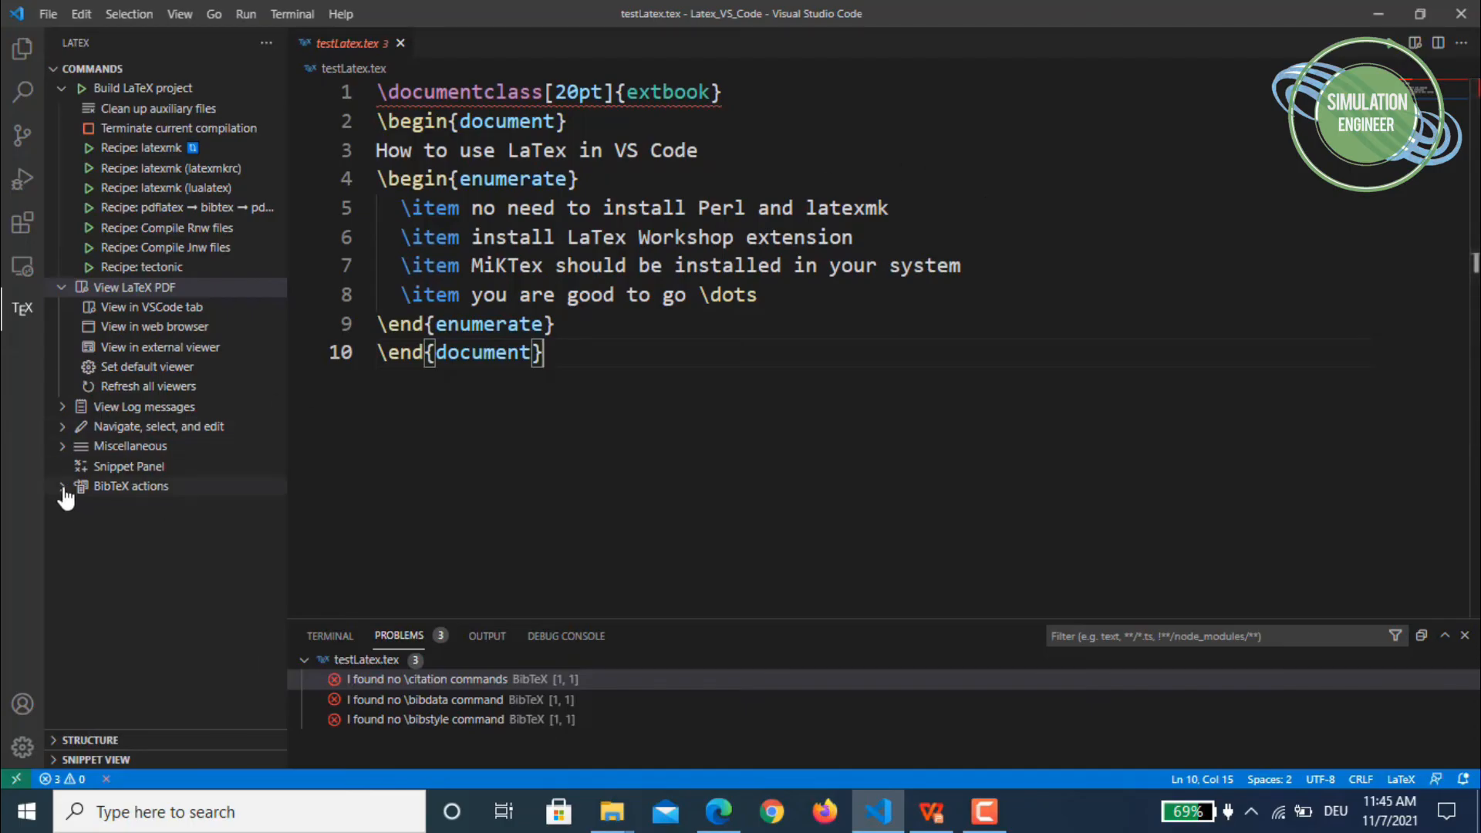
mouse_move(68, 502)
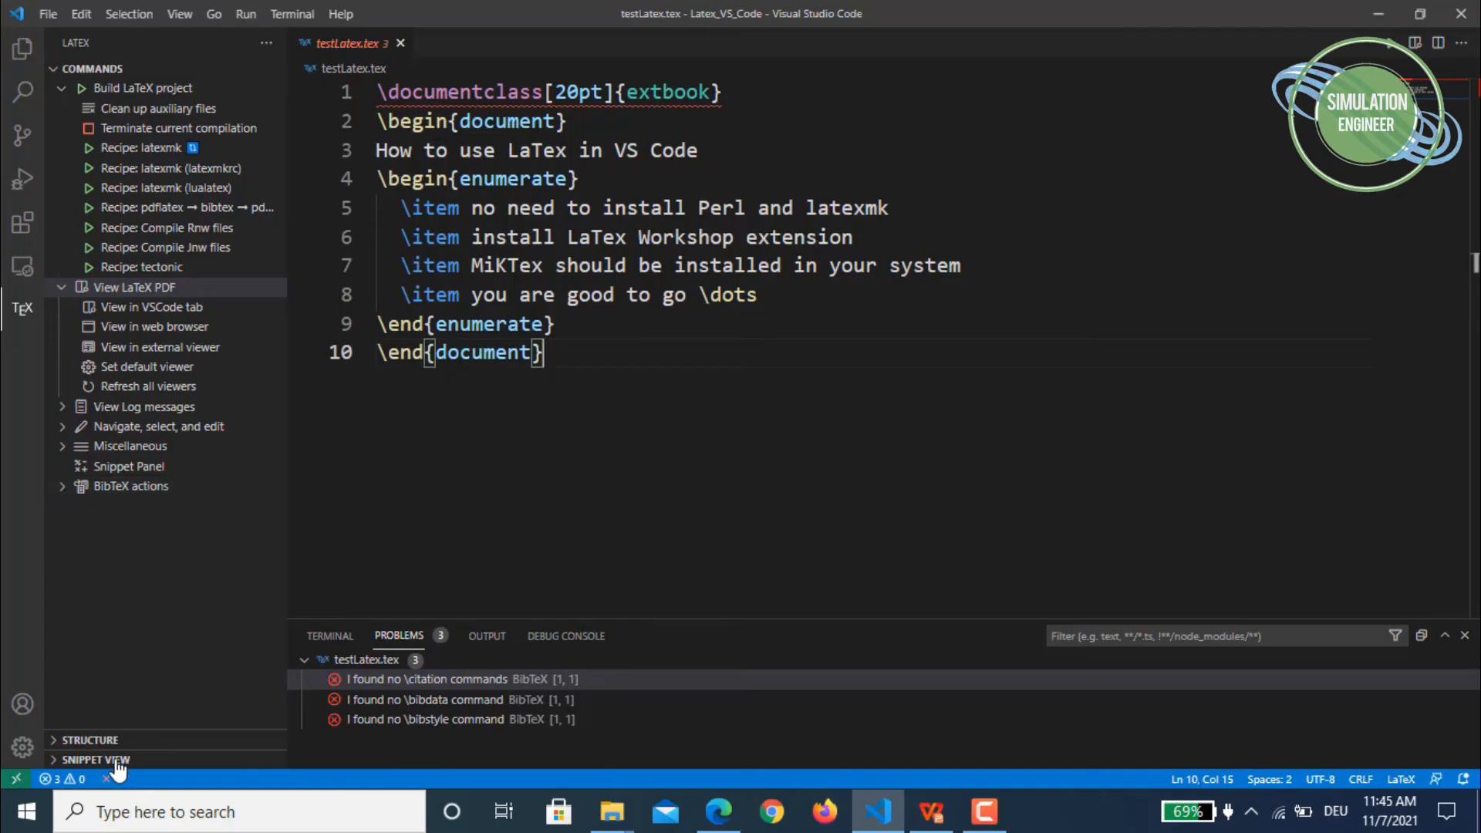
Step: Expand Snippet View, browse the Symbols tab, and place the caret before \end{document}
left_click(95, 759)
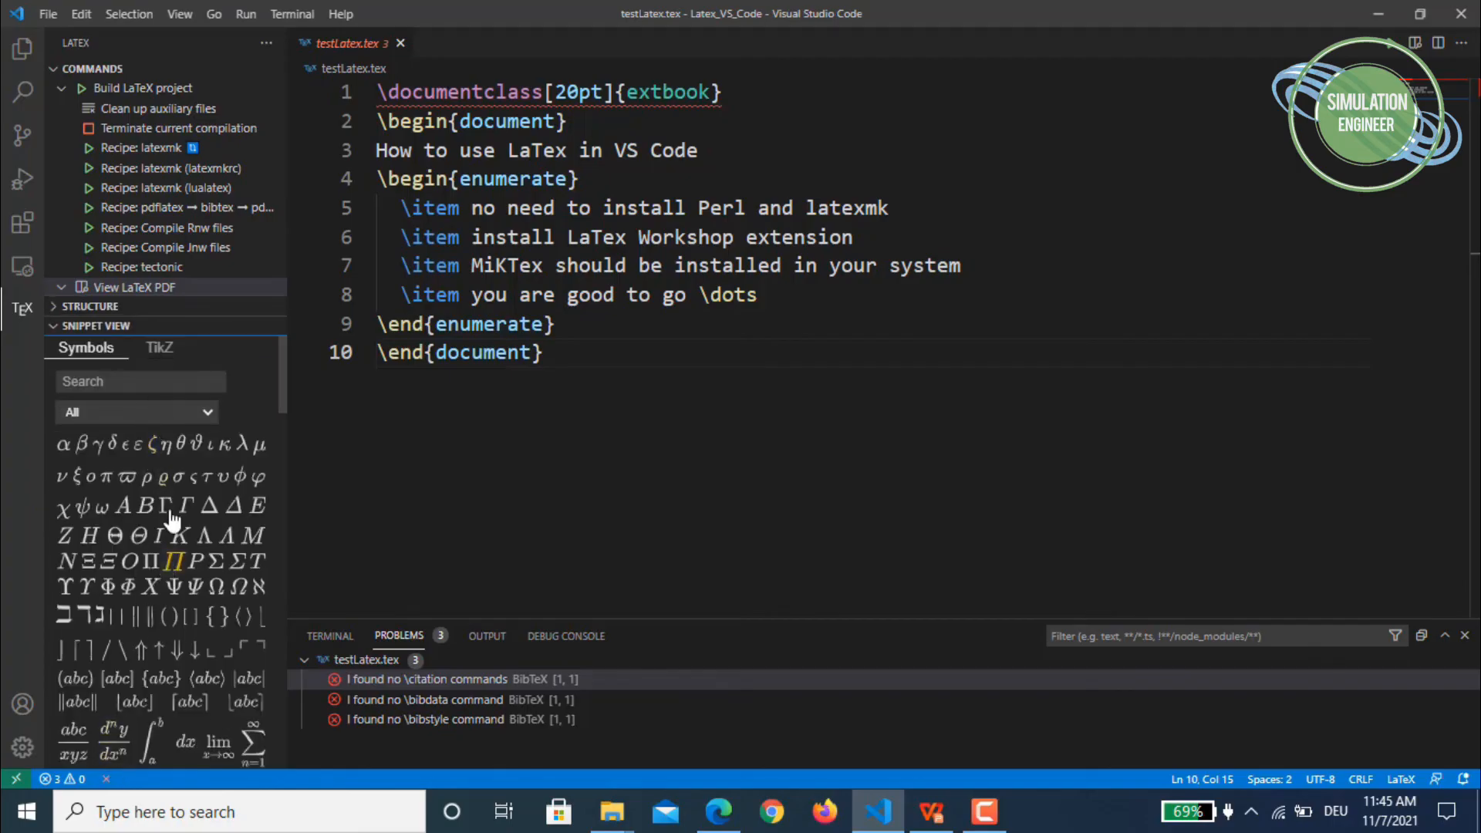
scroll("down", 3)
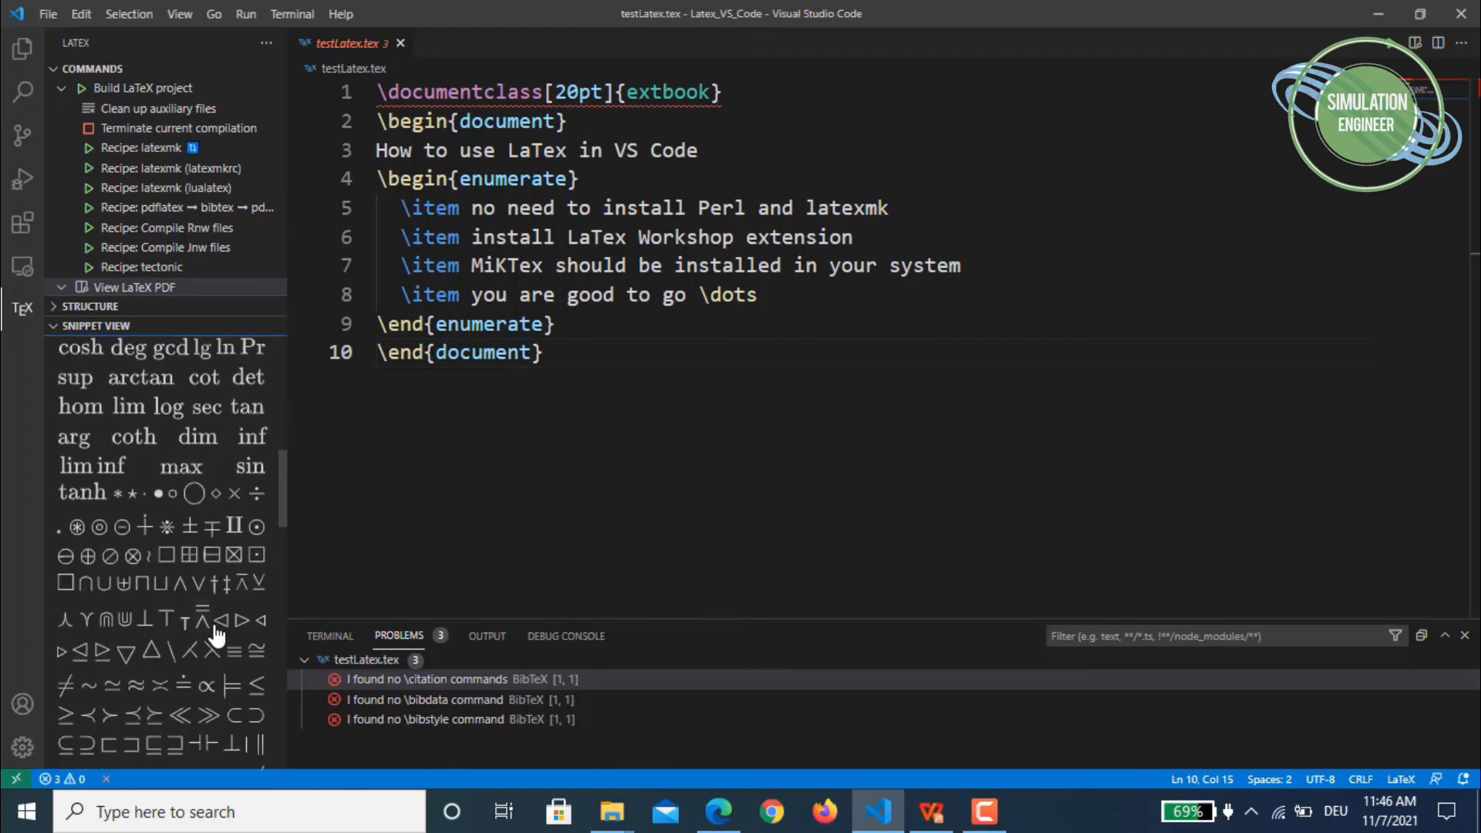
scroll("down", 3)
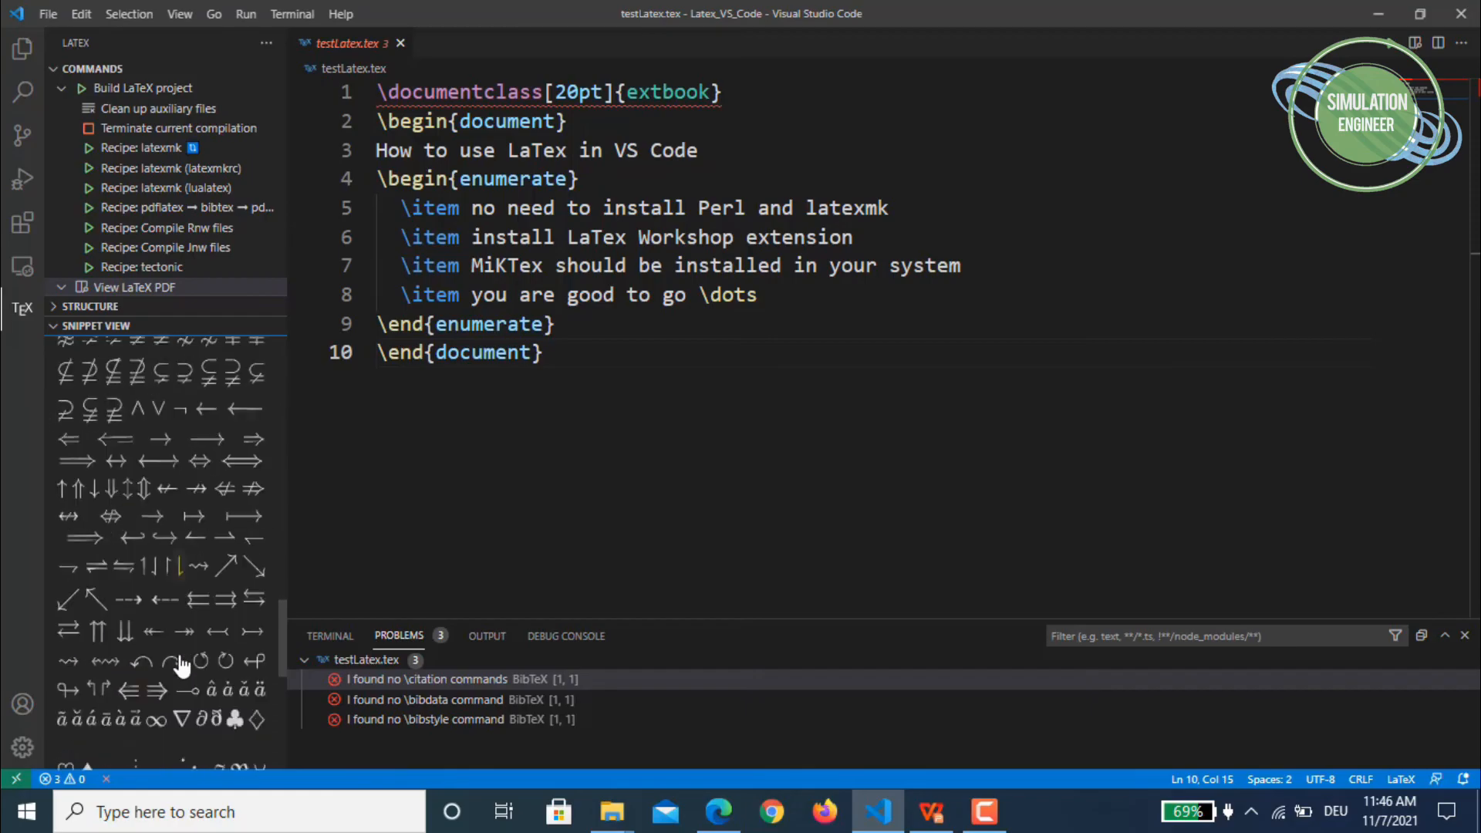
scroll("down", 3)
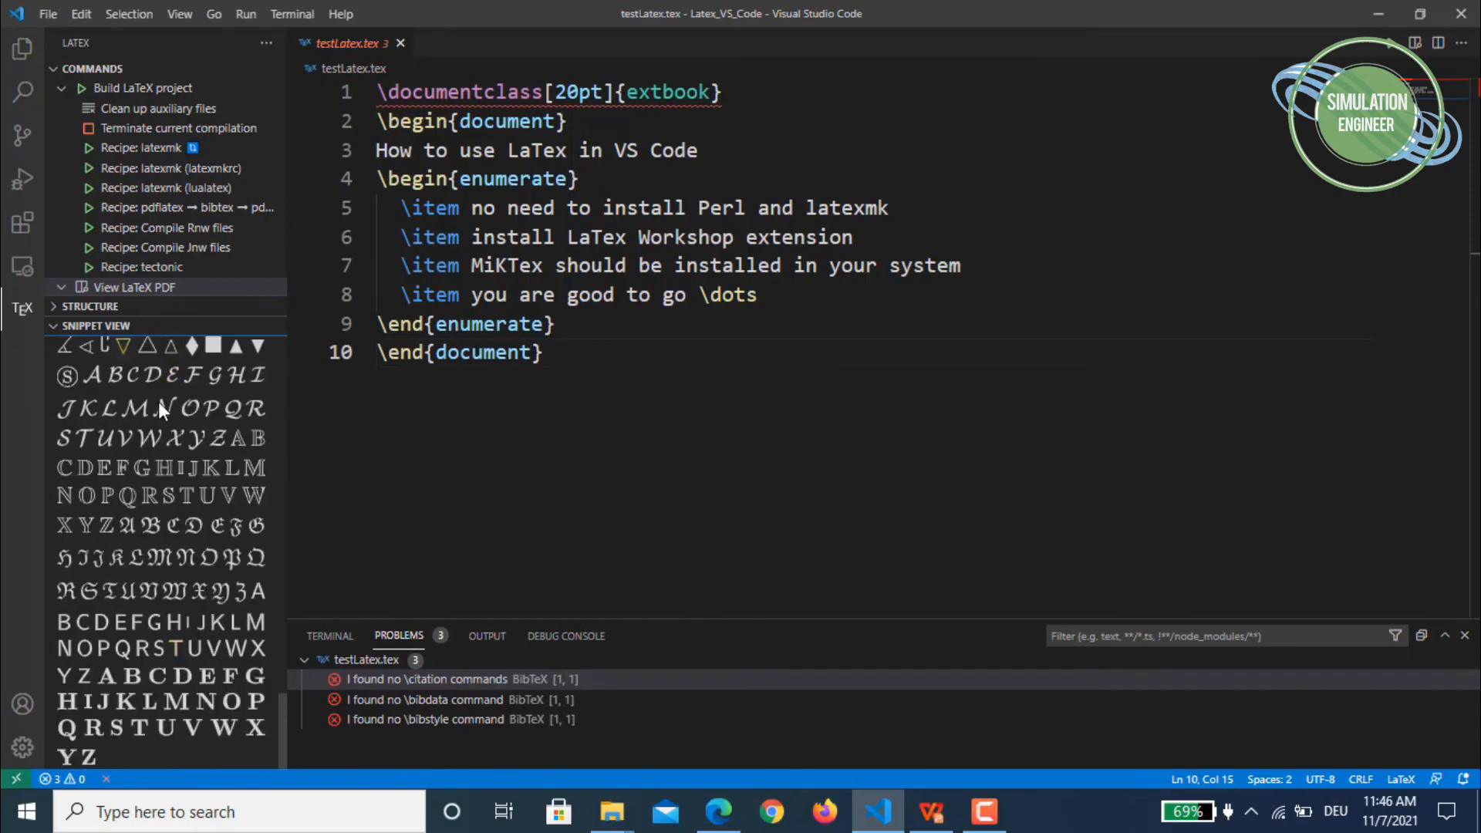
left_click(85, 347)
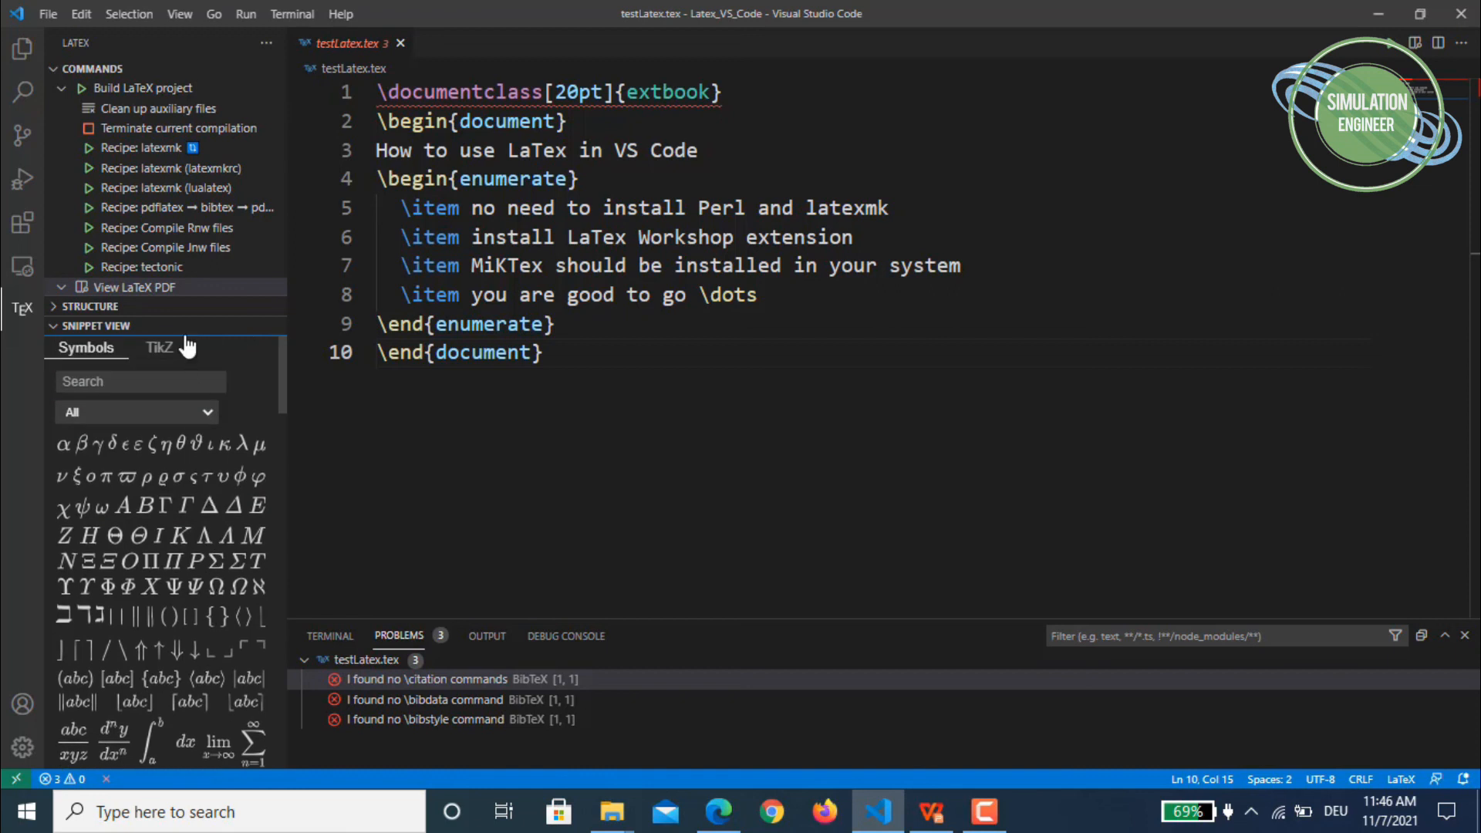
mouse_move(166, 371)
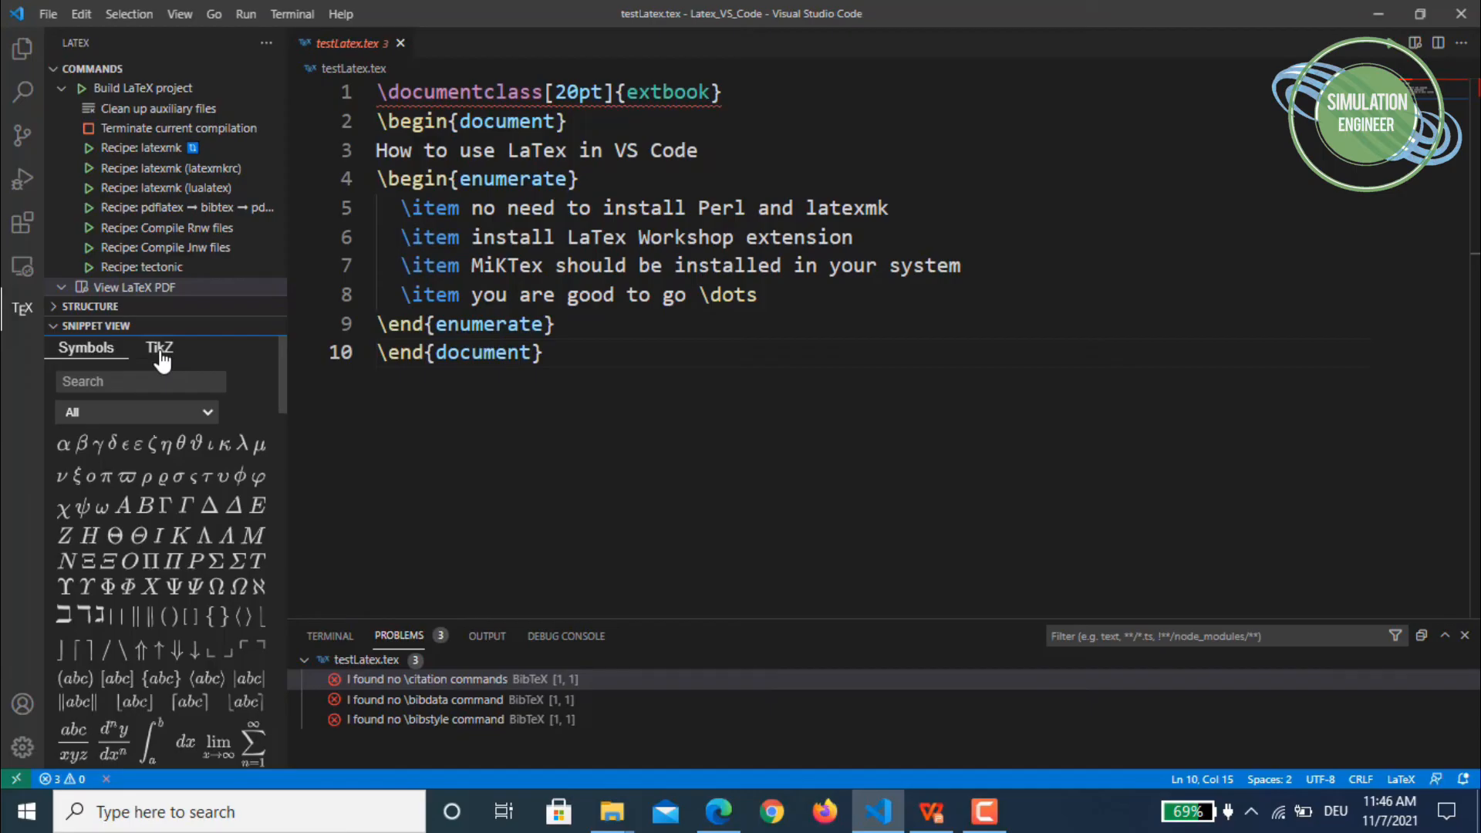
mouse_move(219, 422)
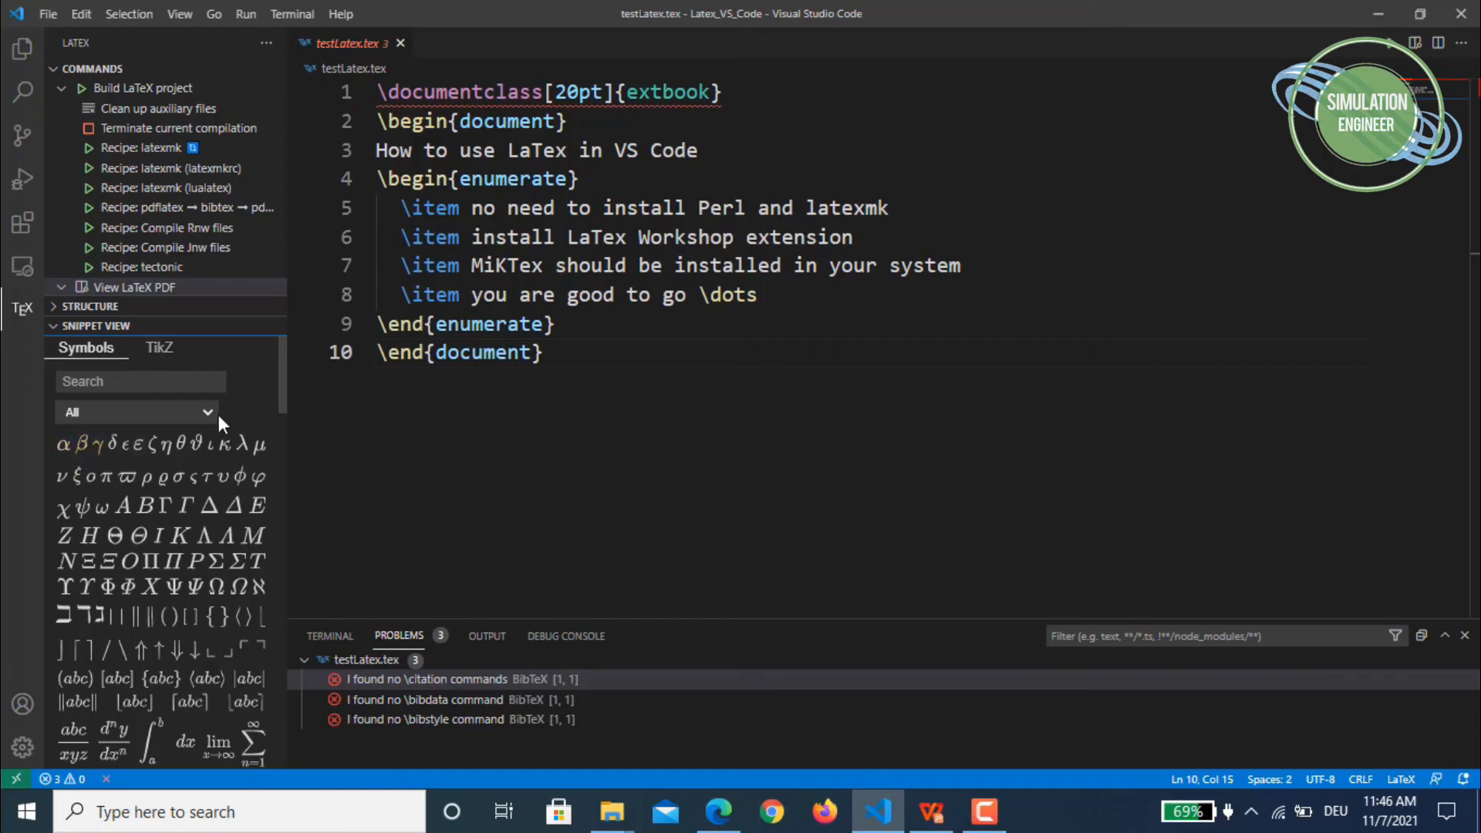
left_click(775, 294)
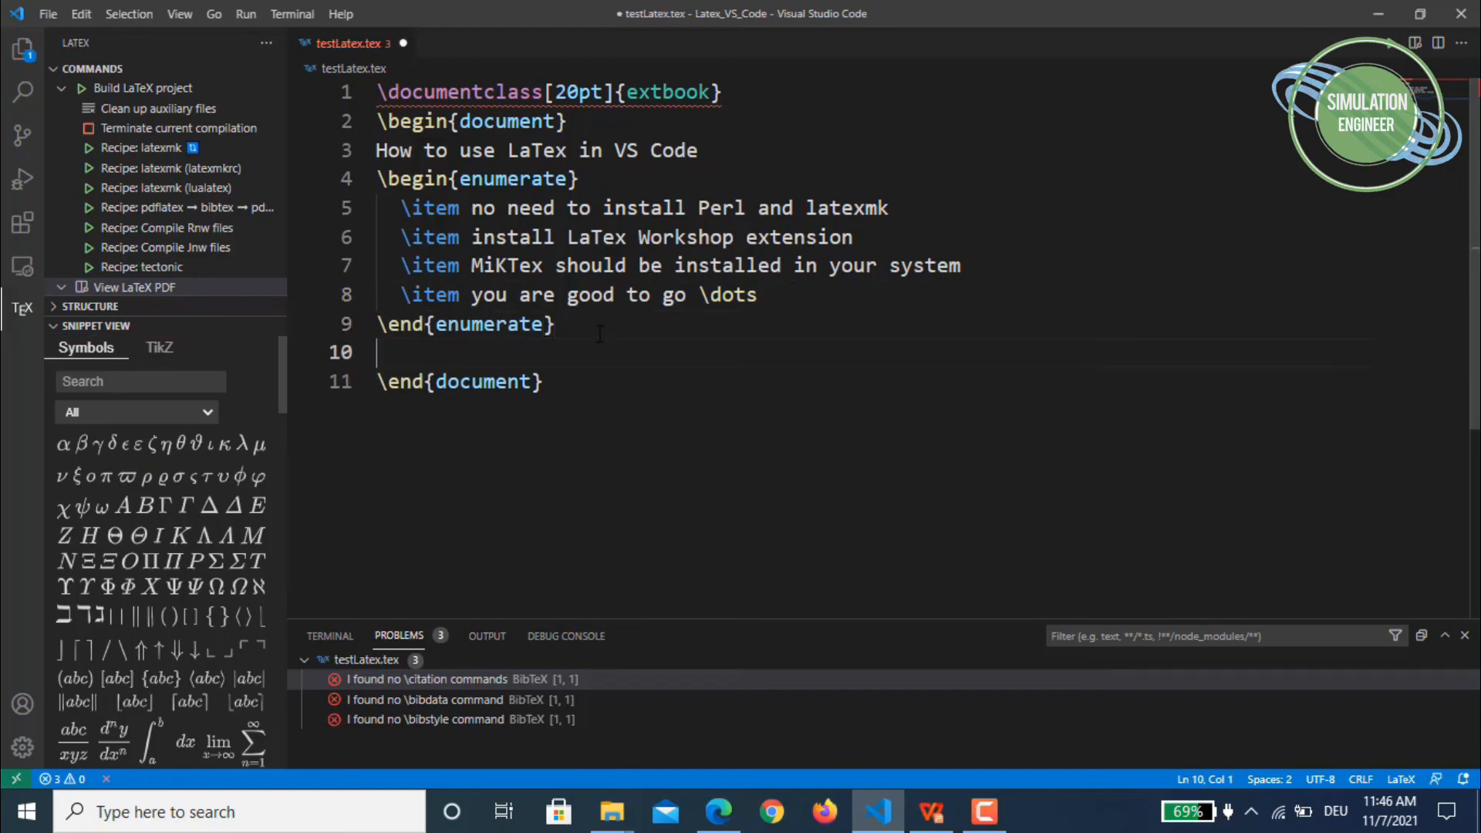
Step: Insert \alpha \beta \gamma and the d/dx fraction on line 10, then rebuild with pdflatex
left_click(62, 445)
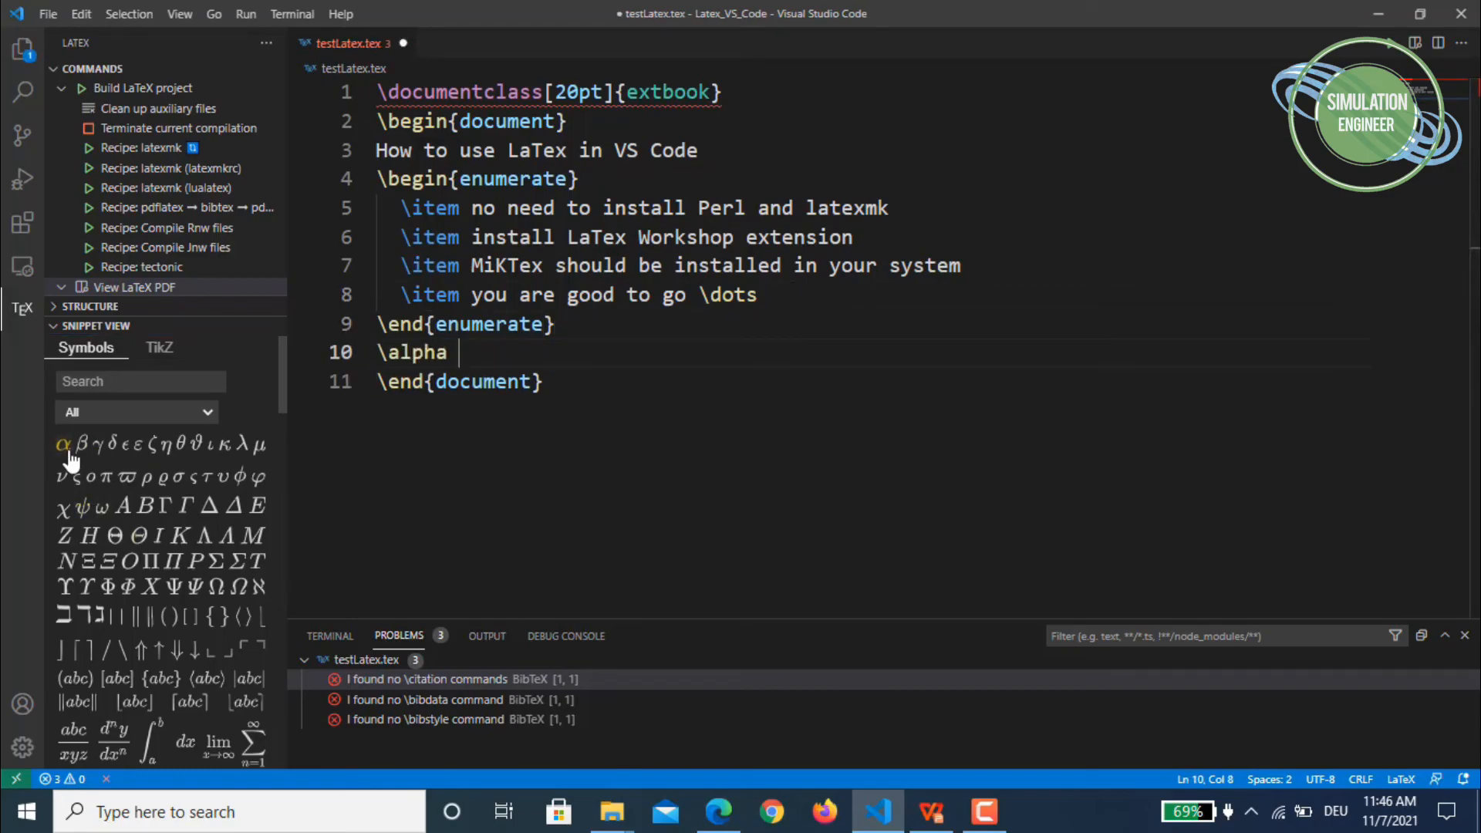
mouse_move(132, 445)
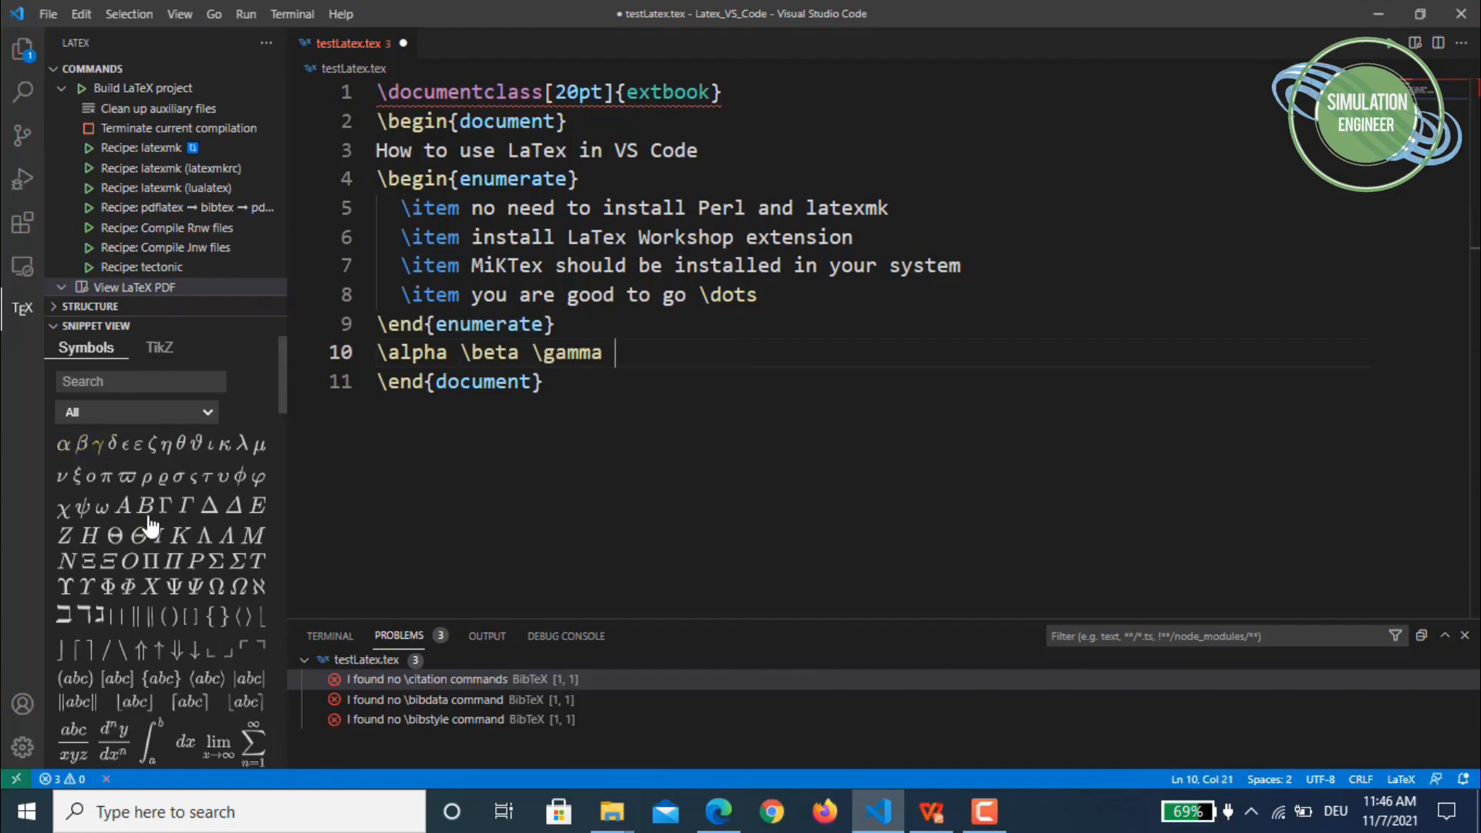
scroll("down", 3)
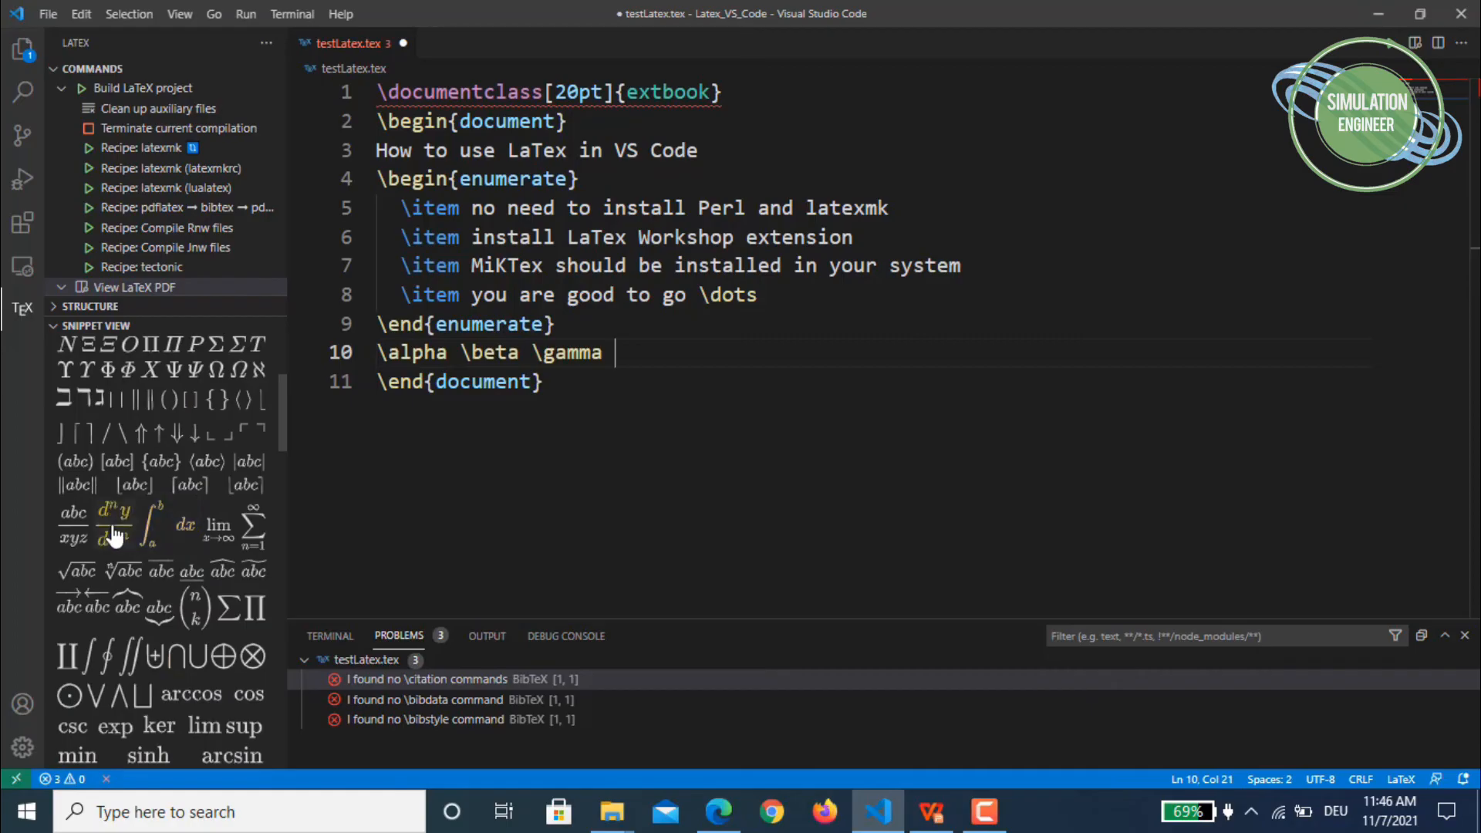
left_click(113, 525)
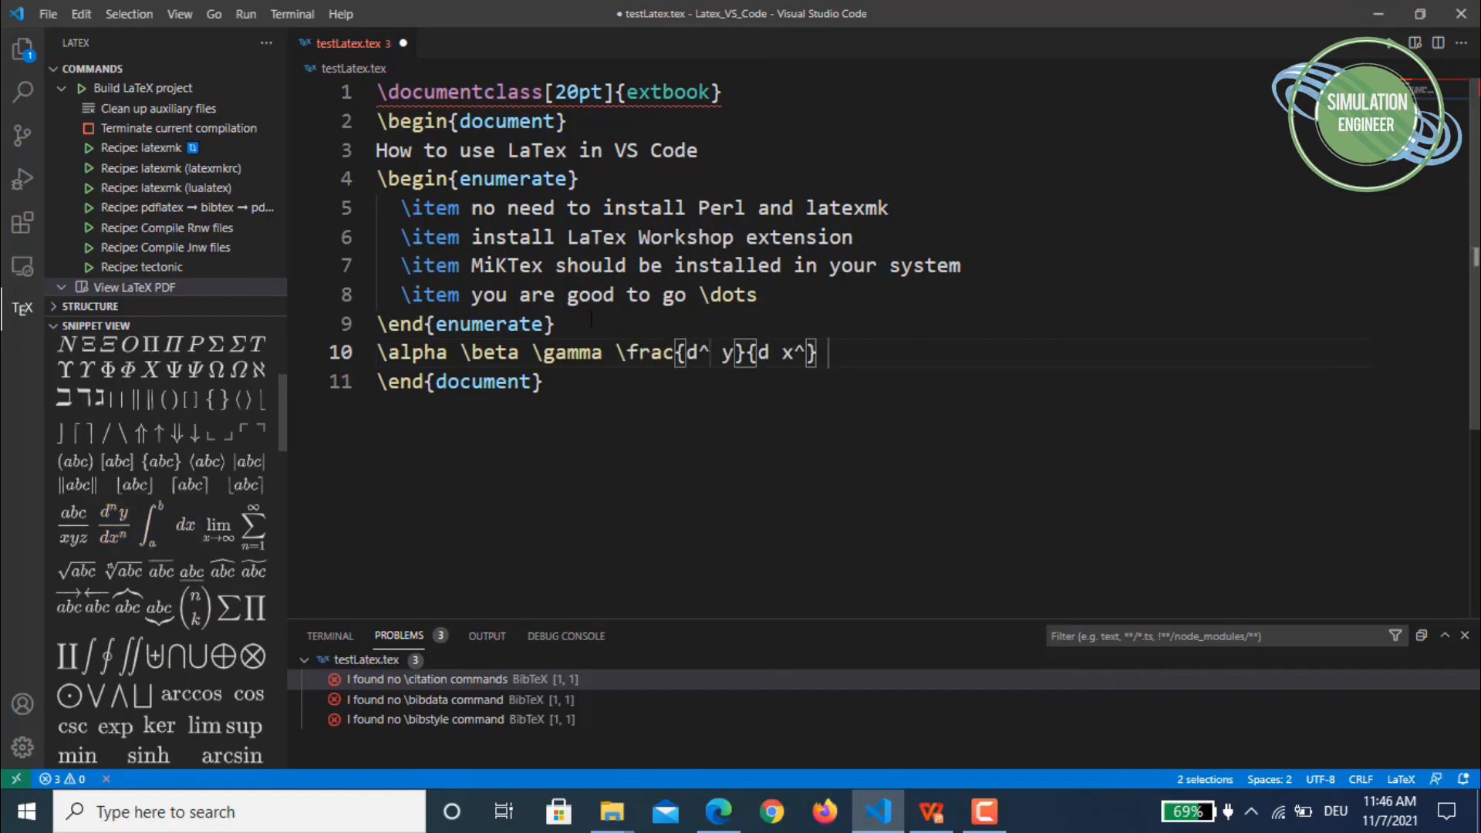
left_click(180, 207)
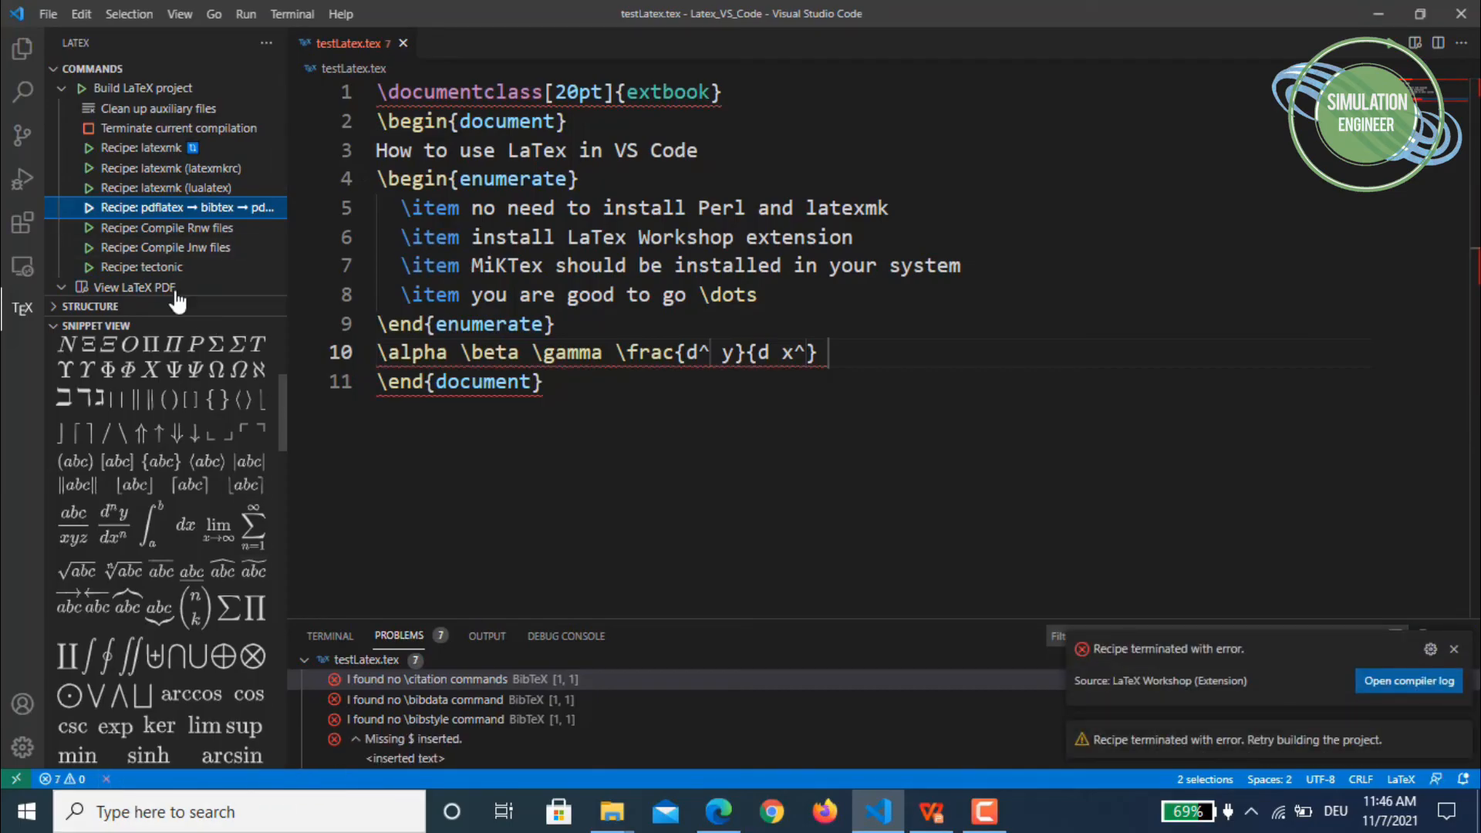
Step: Preview testLatex.pdf beside the source, collapse Snippet View, and expand the PDF viewing options
left_click(132, 287)
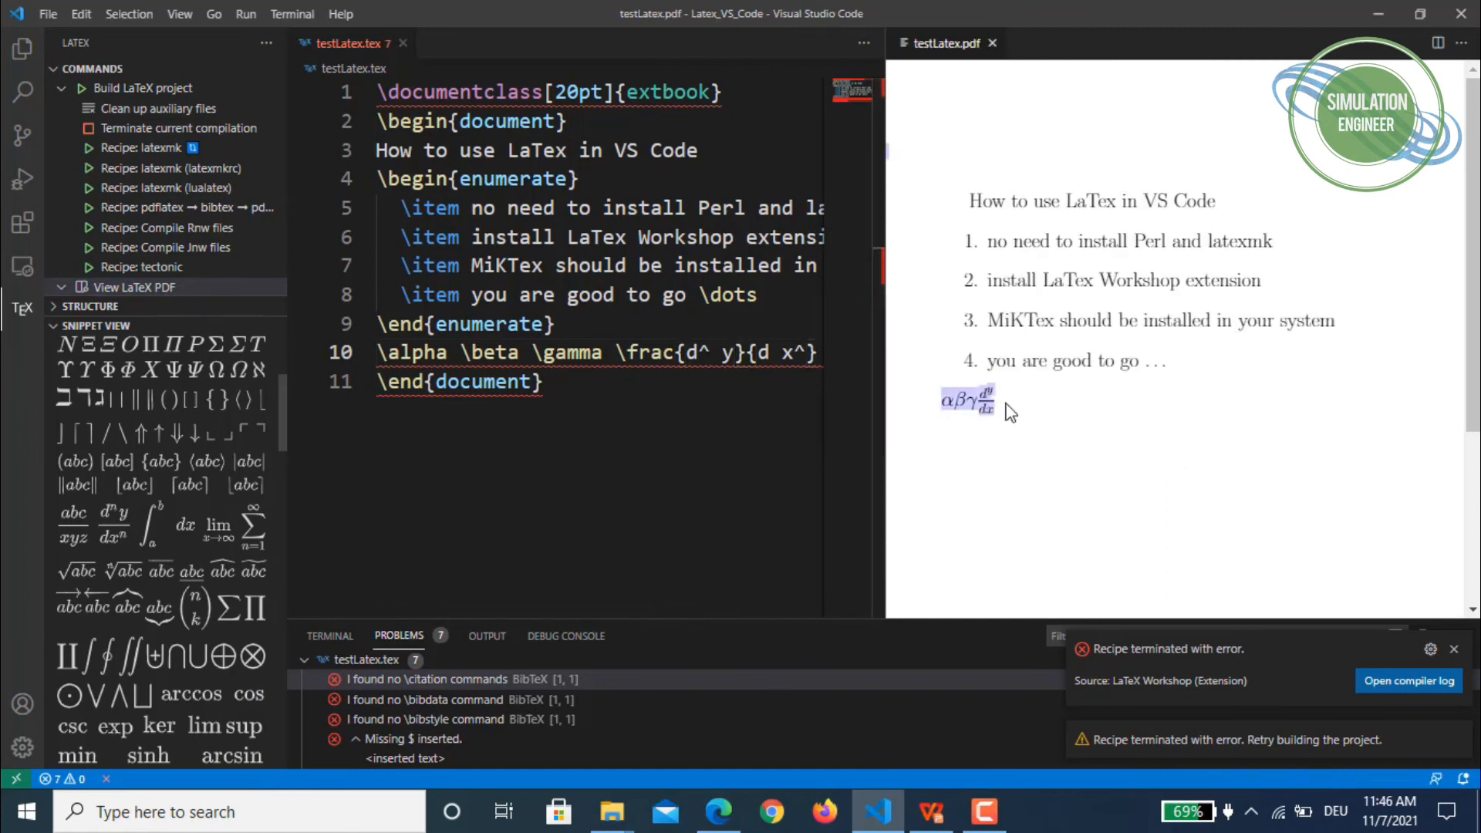
mouse_move(1084, 426)
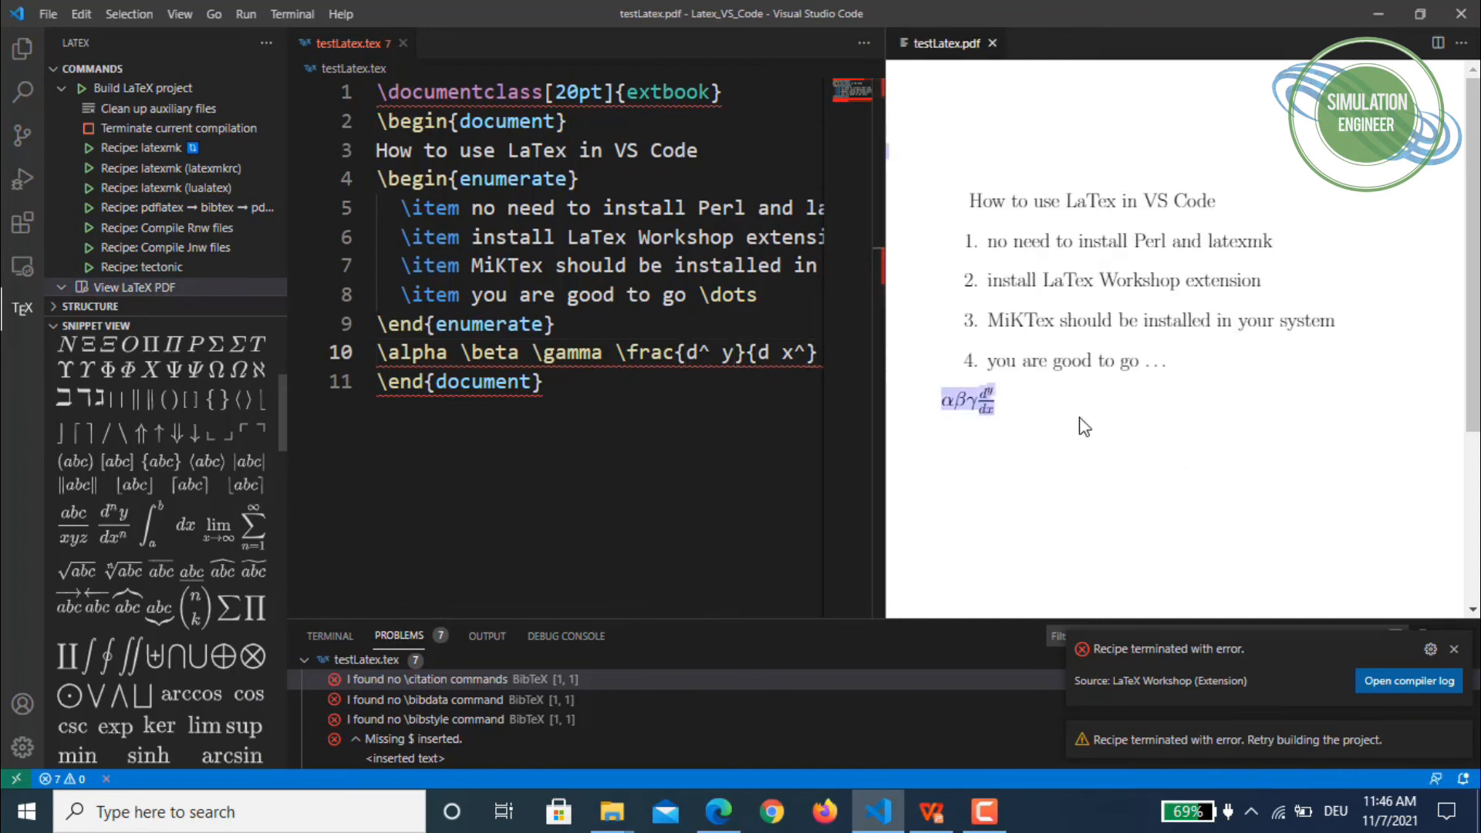
left_click(90, 306)
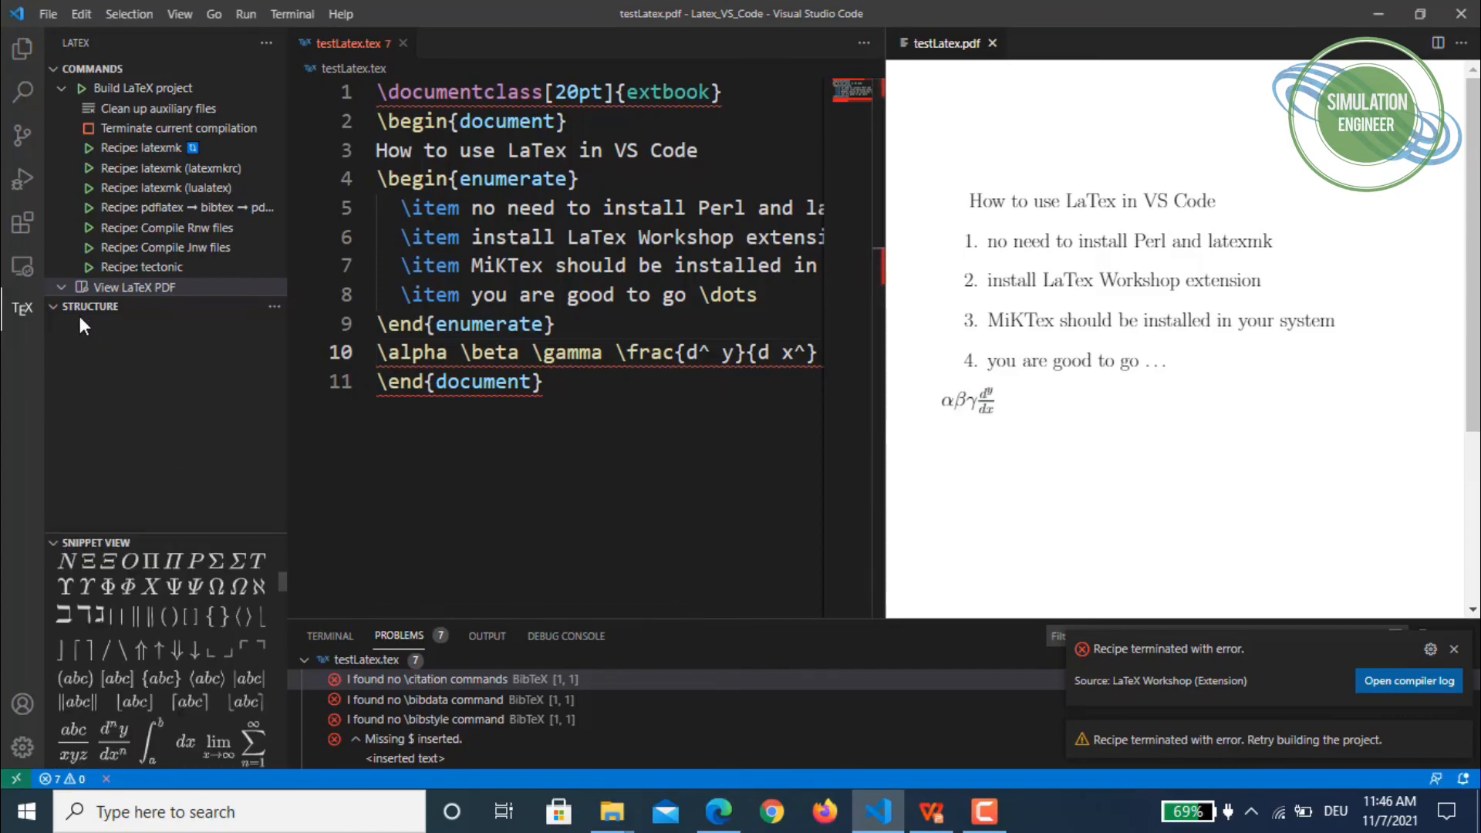
left_click(91, 306)
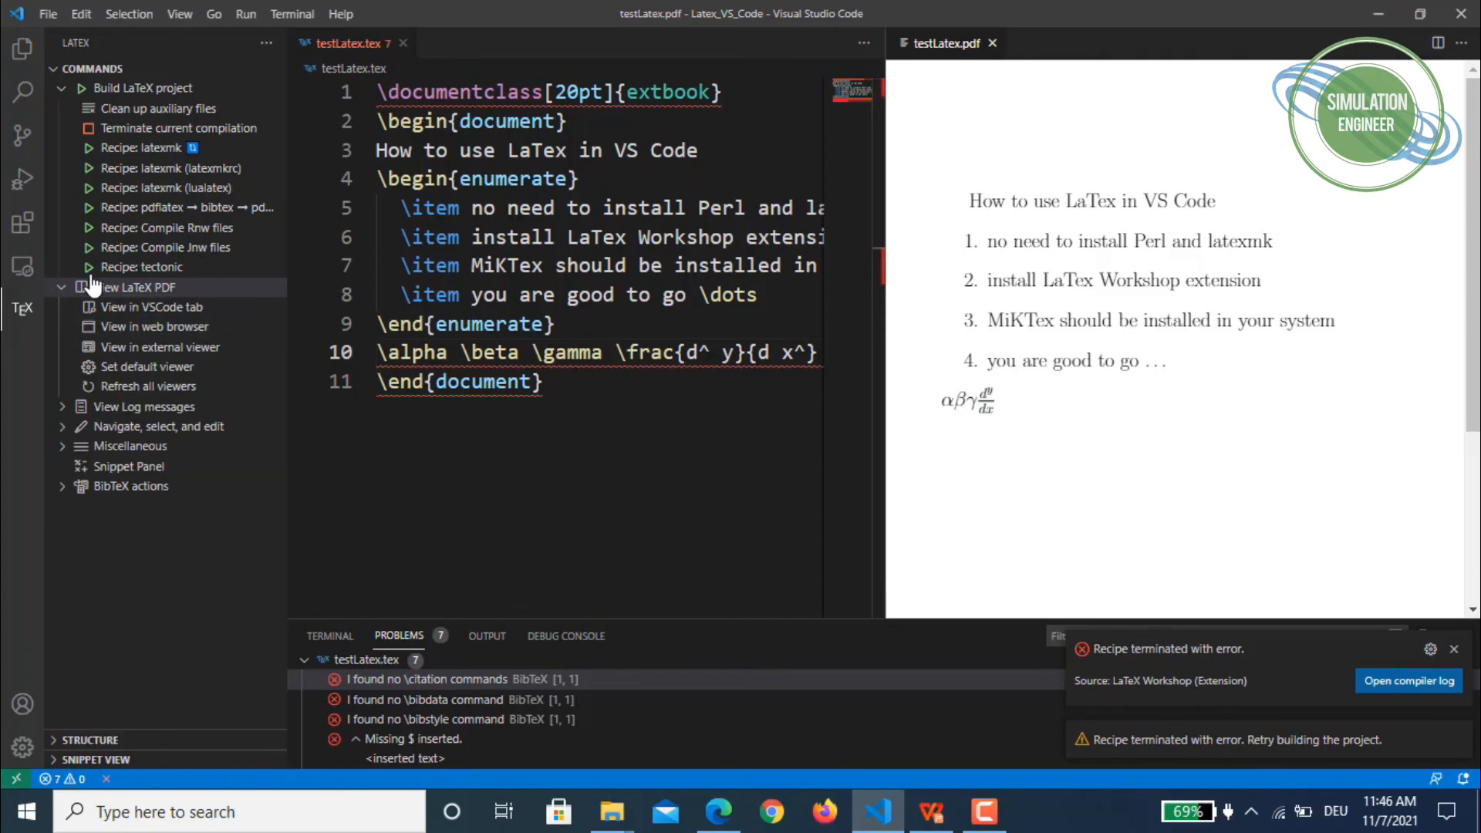
mouse_move(156, 321)
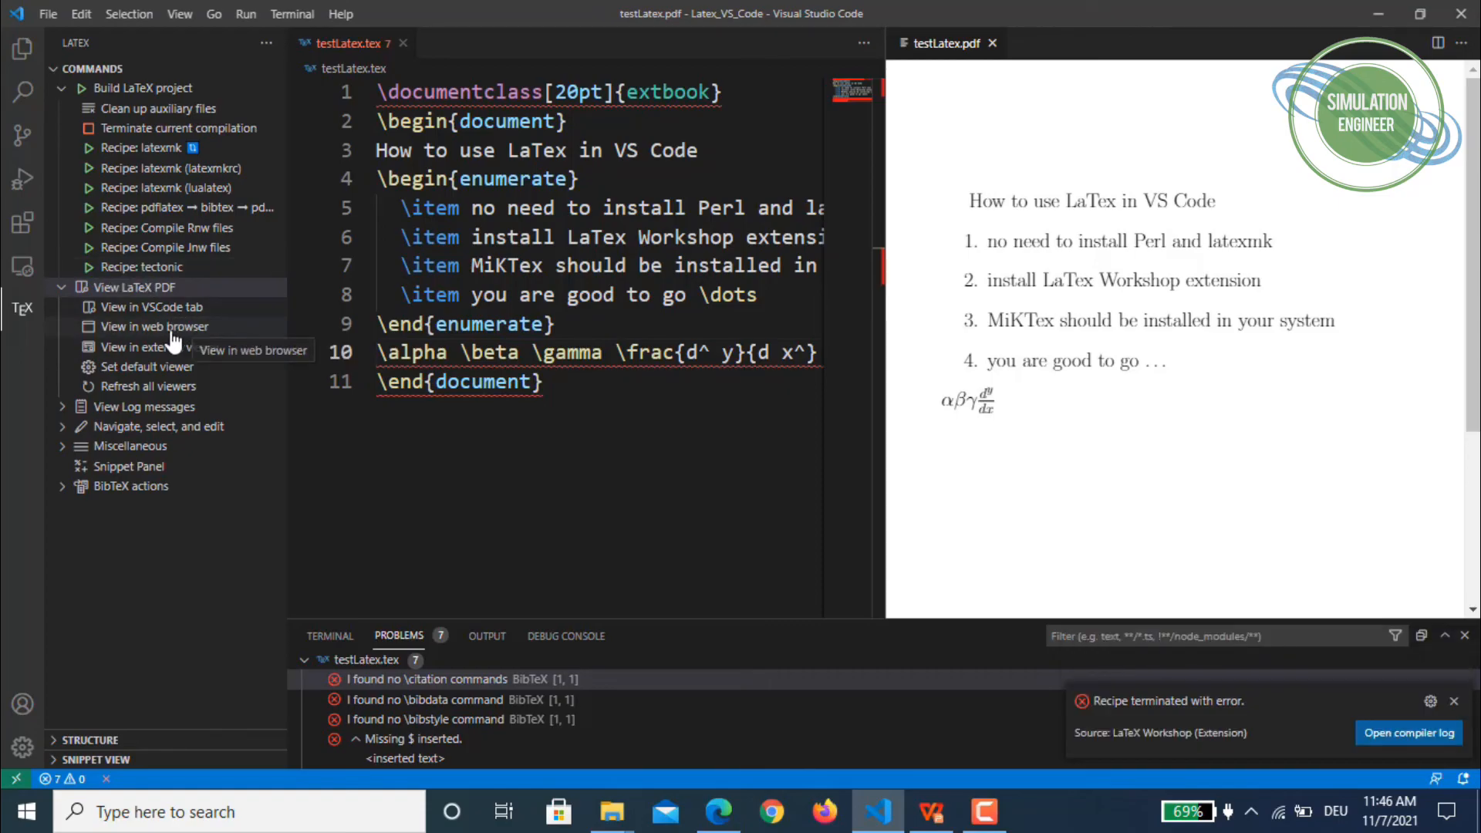
mouse_move(153, 325)
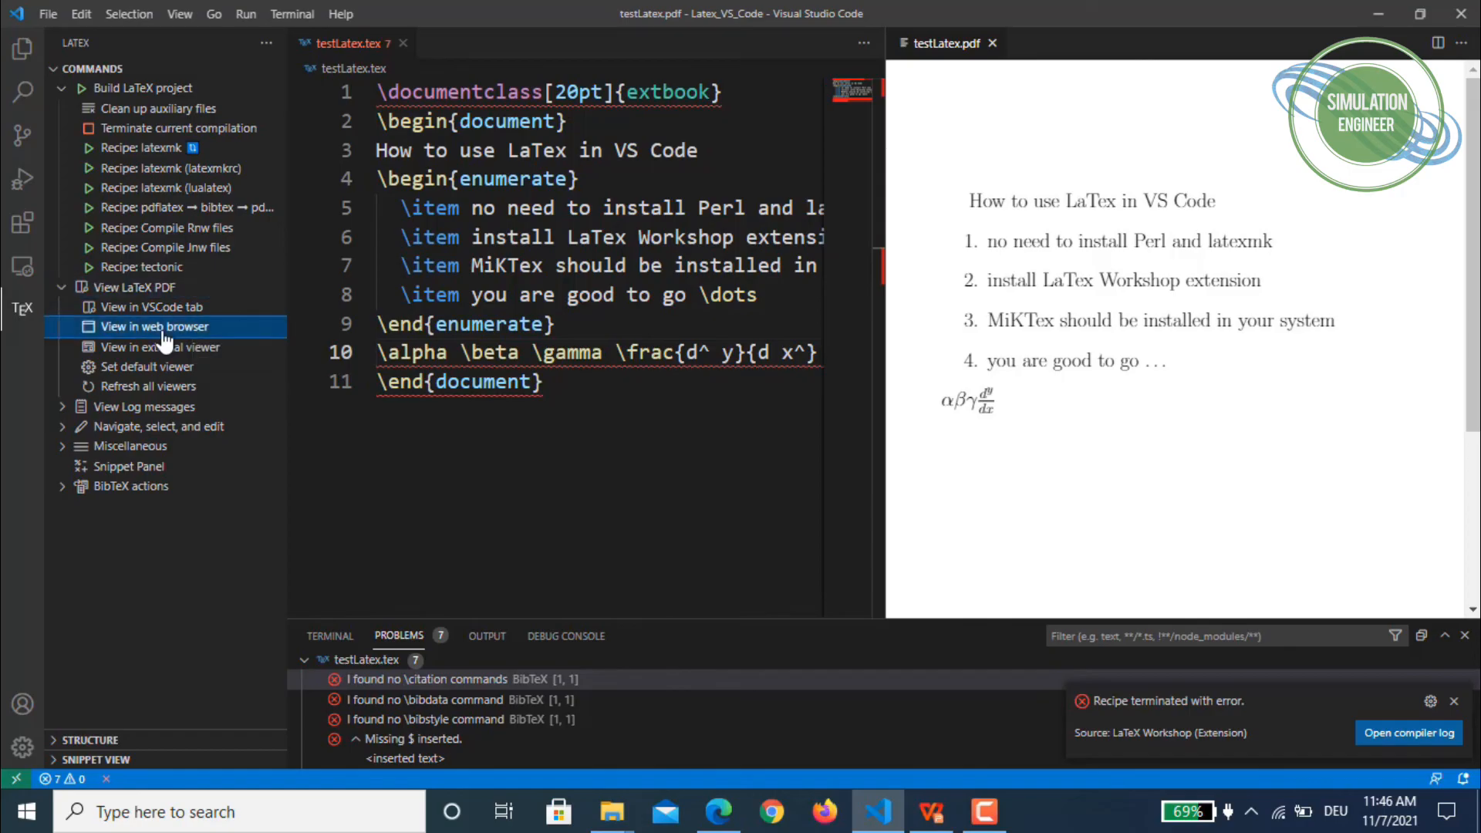
mouse_move(1280, 243)
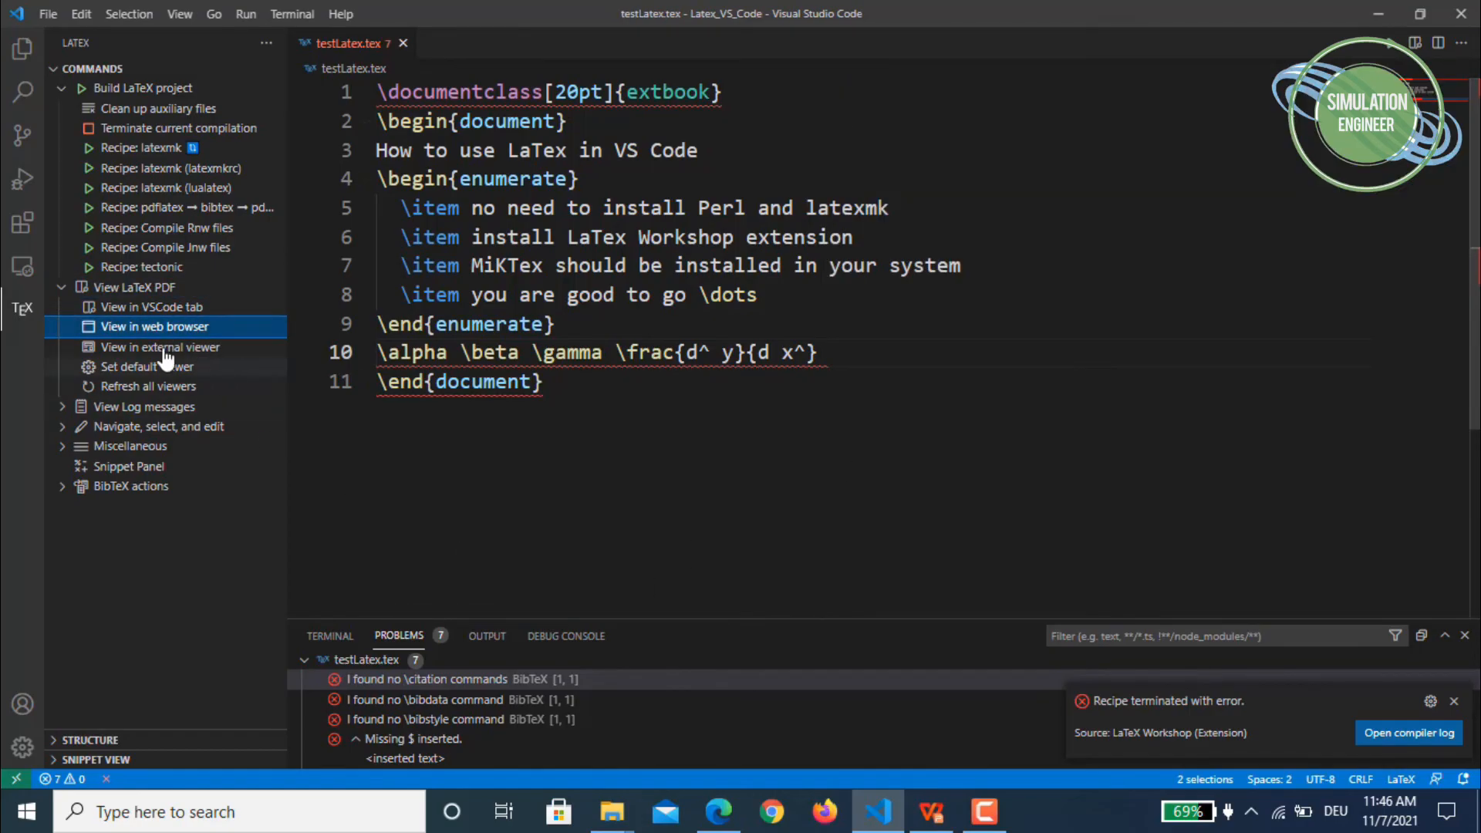
Step: Open testLatex.pdf in Microsoft Edge, then return to Visual Studio Code
left_click(155, 326)
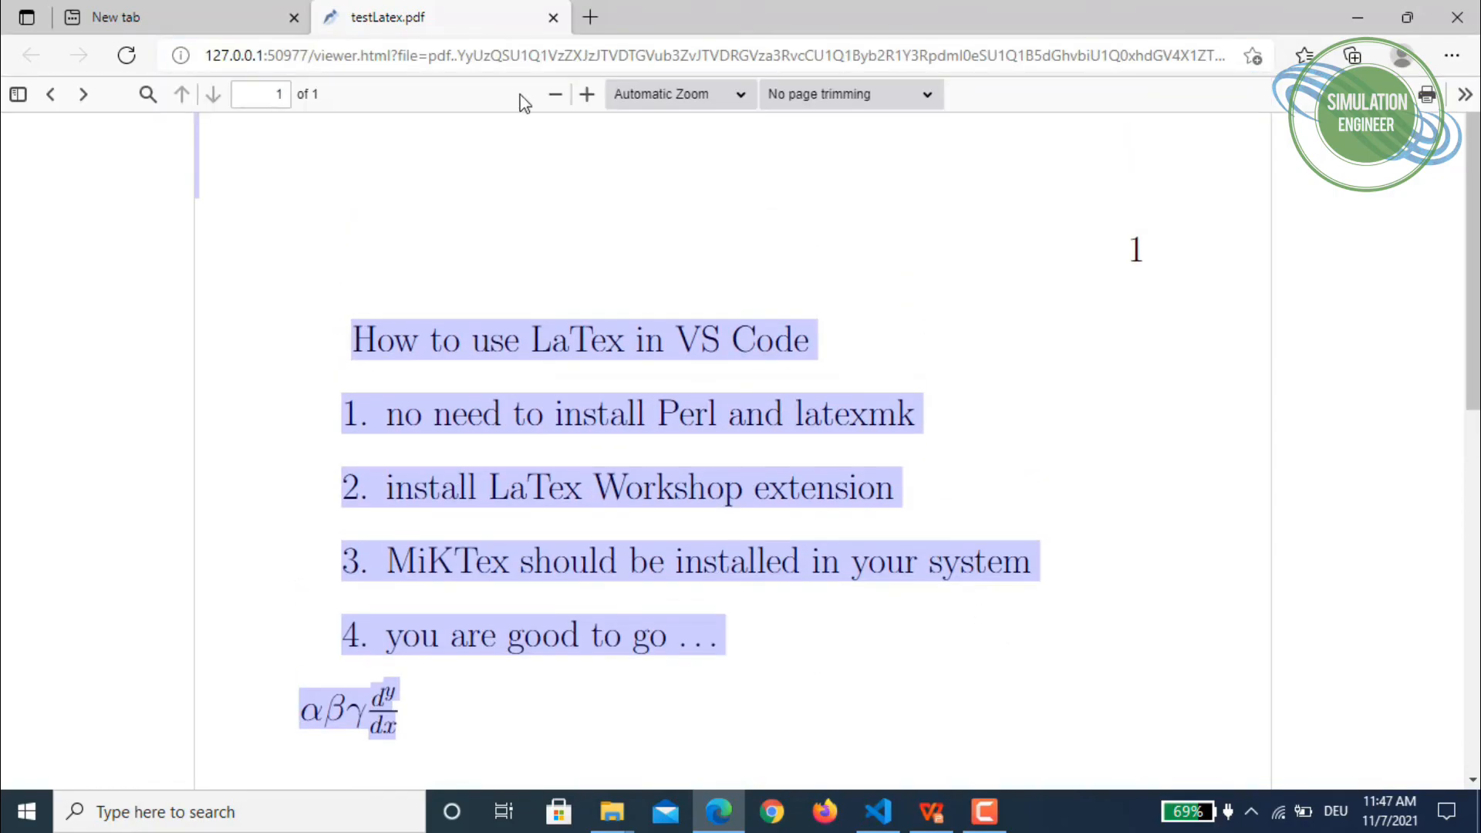
mouse_move(258, 127)
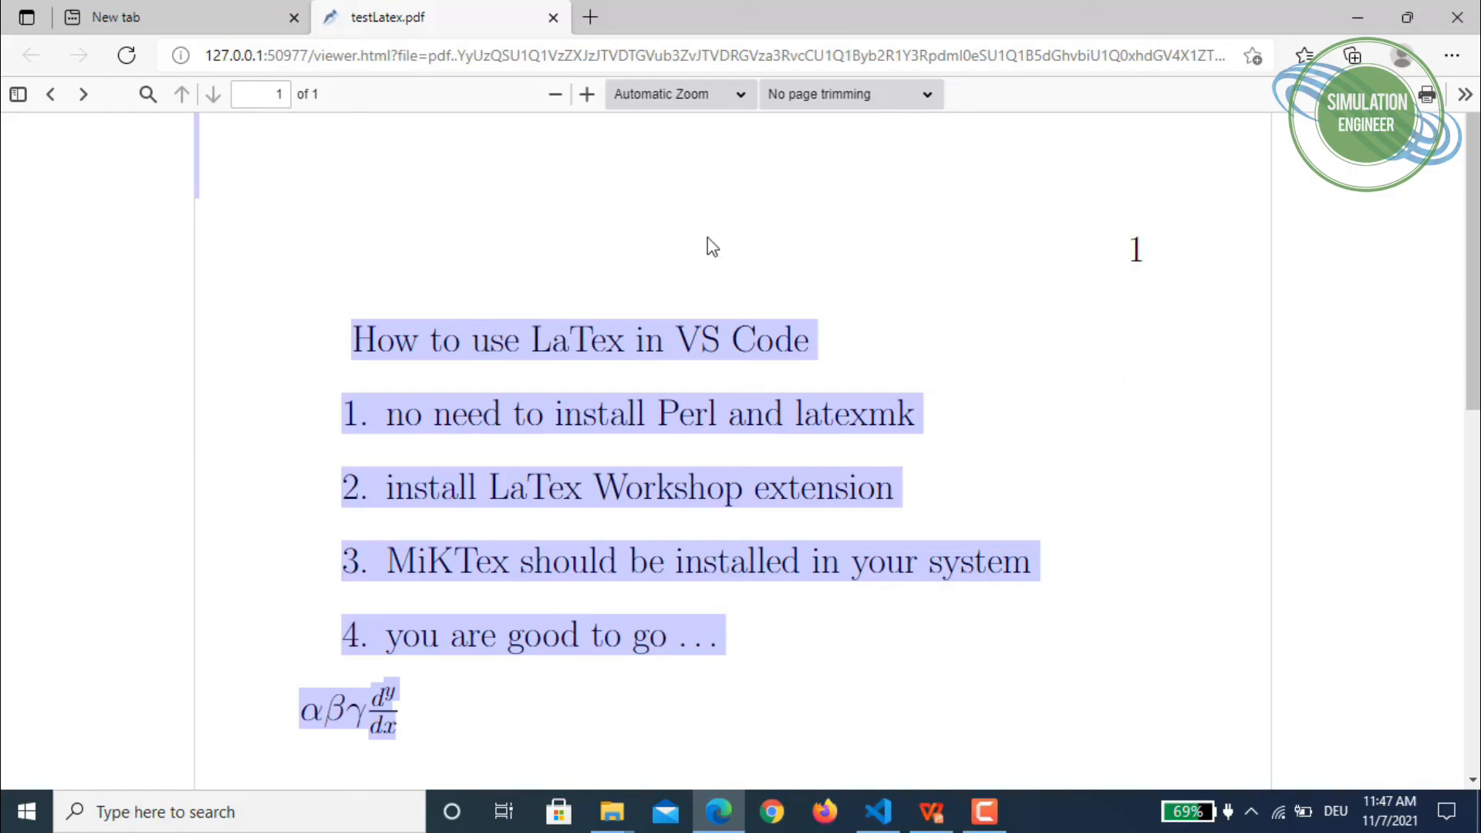
left_click(875, 812)
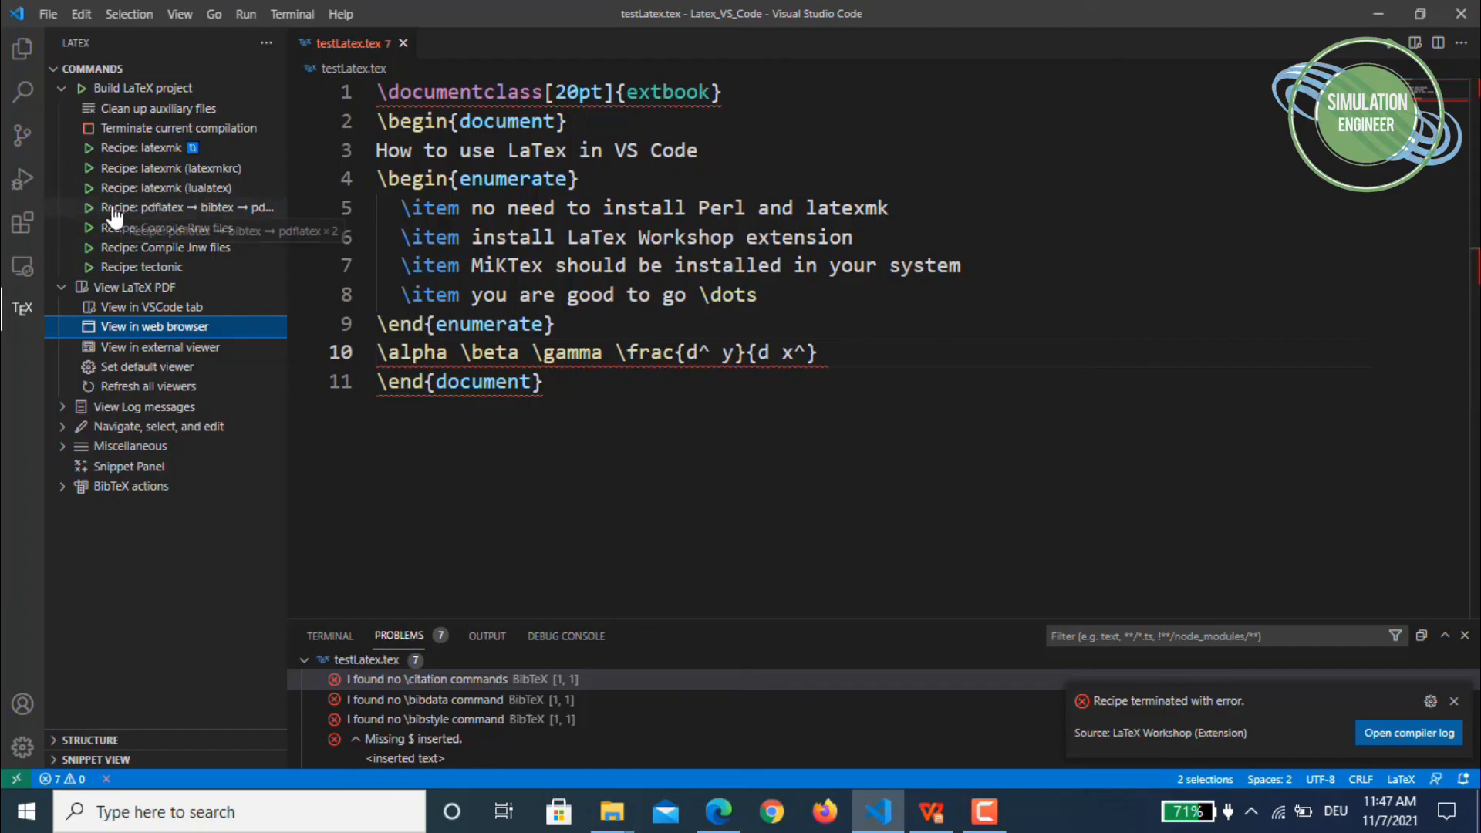
mouse_move(142, 168)
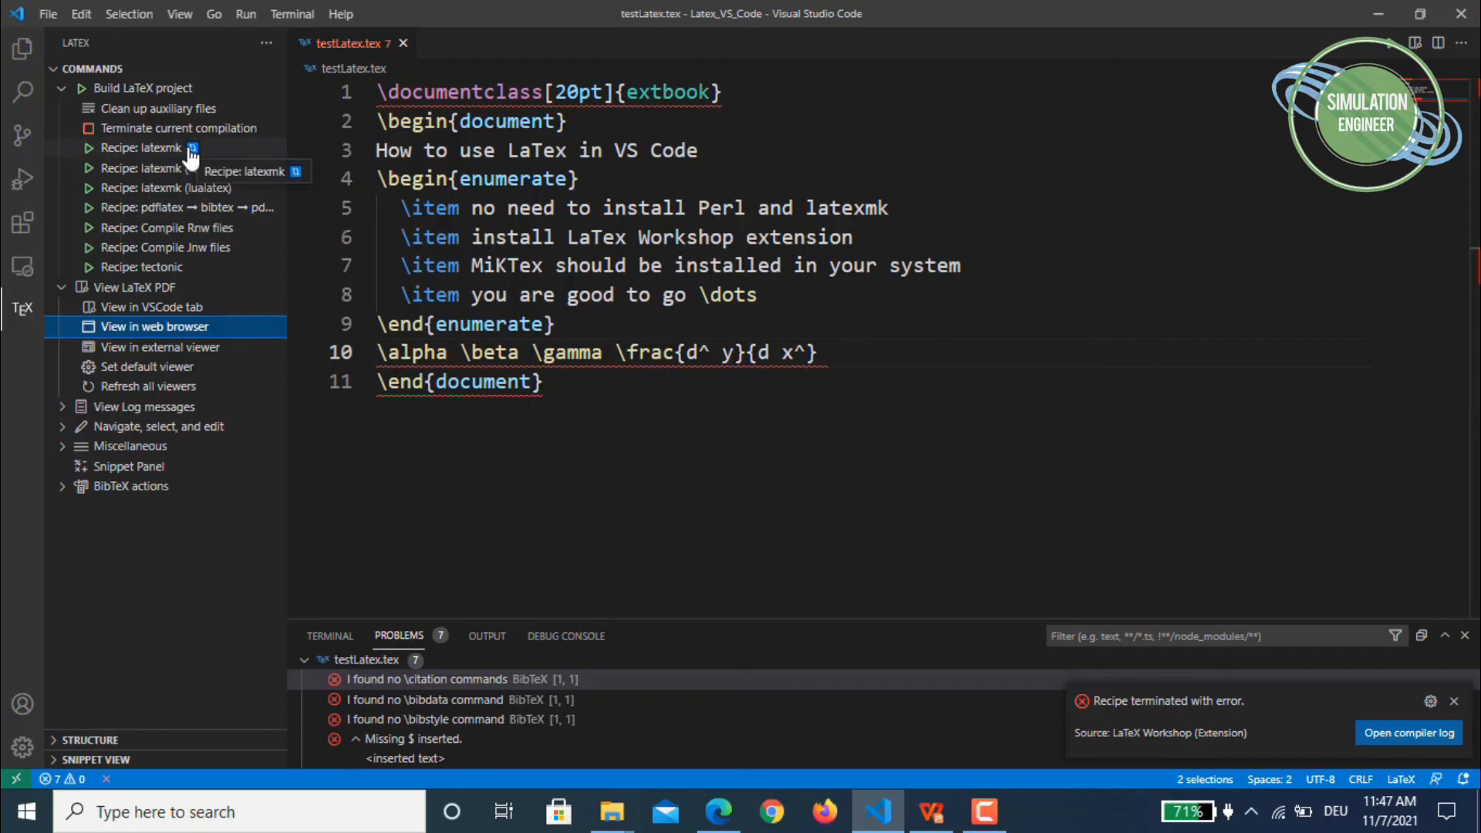
mouse_move(601, 401)
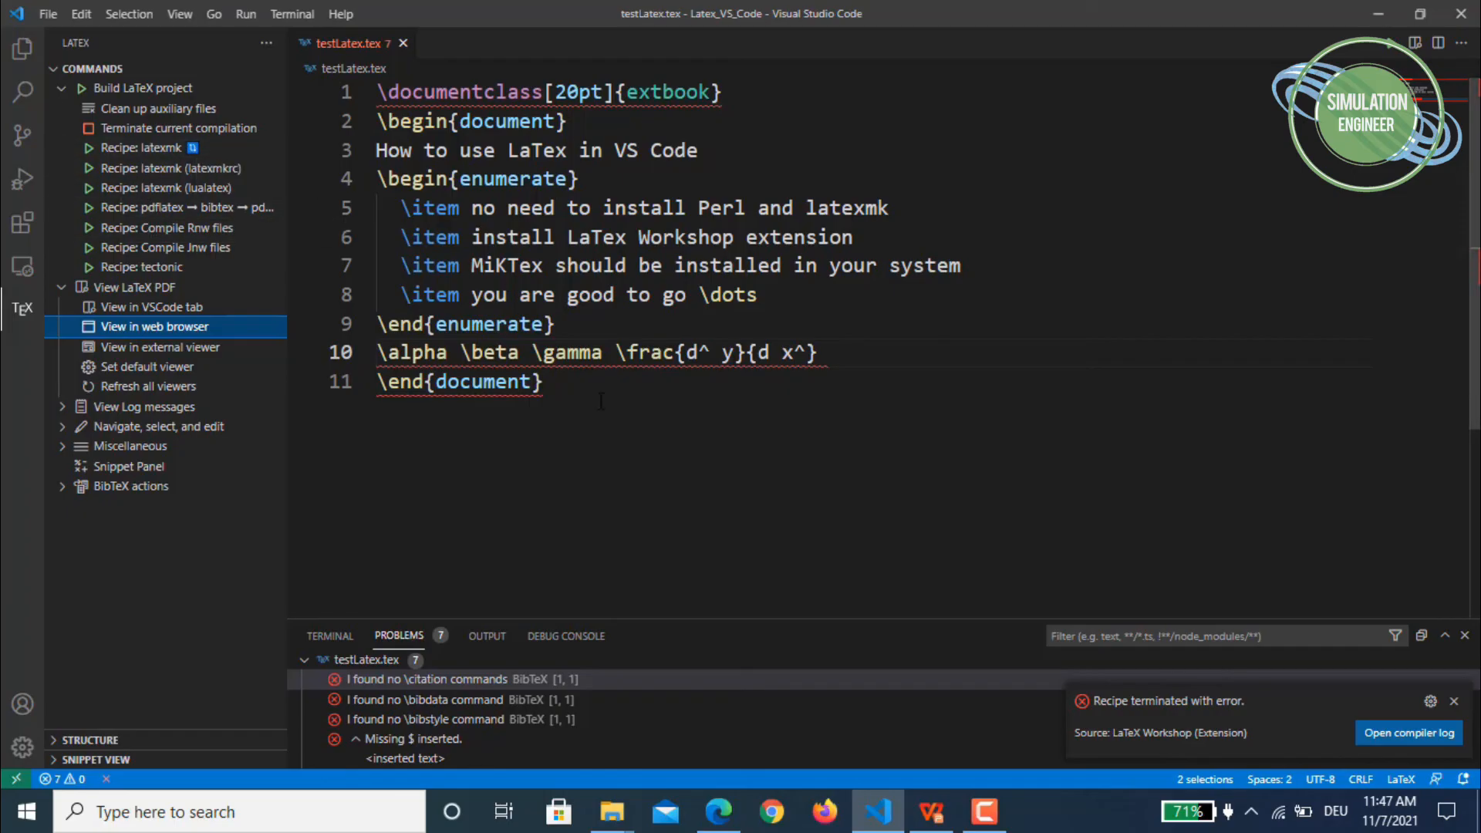